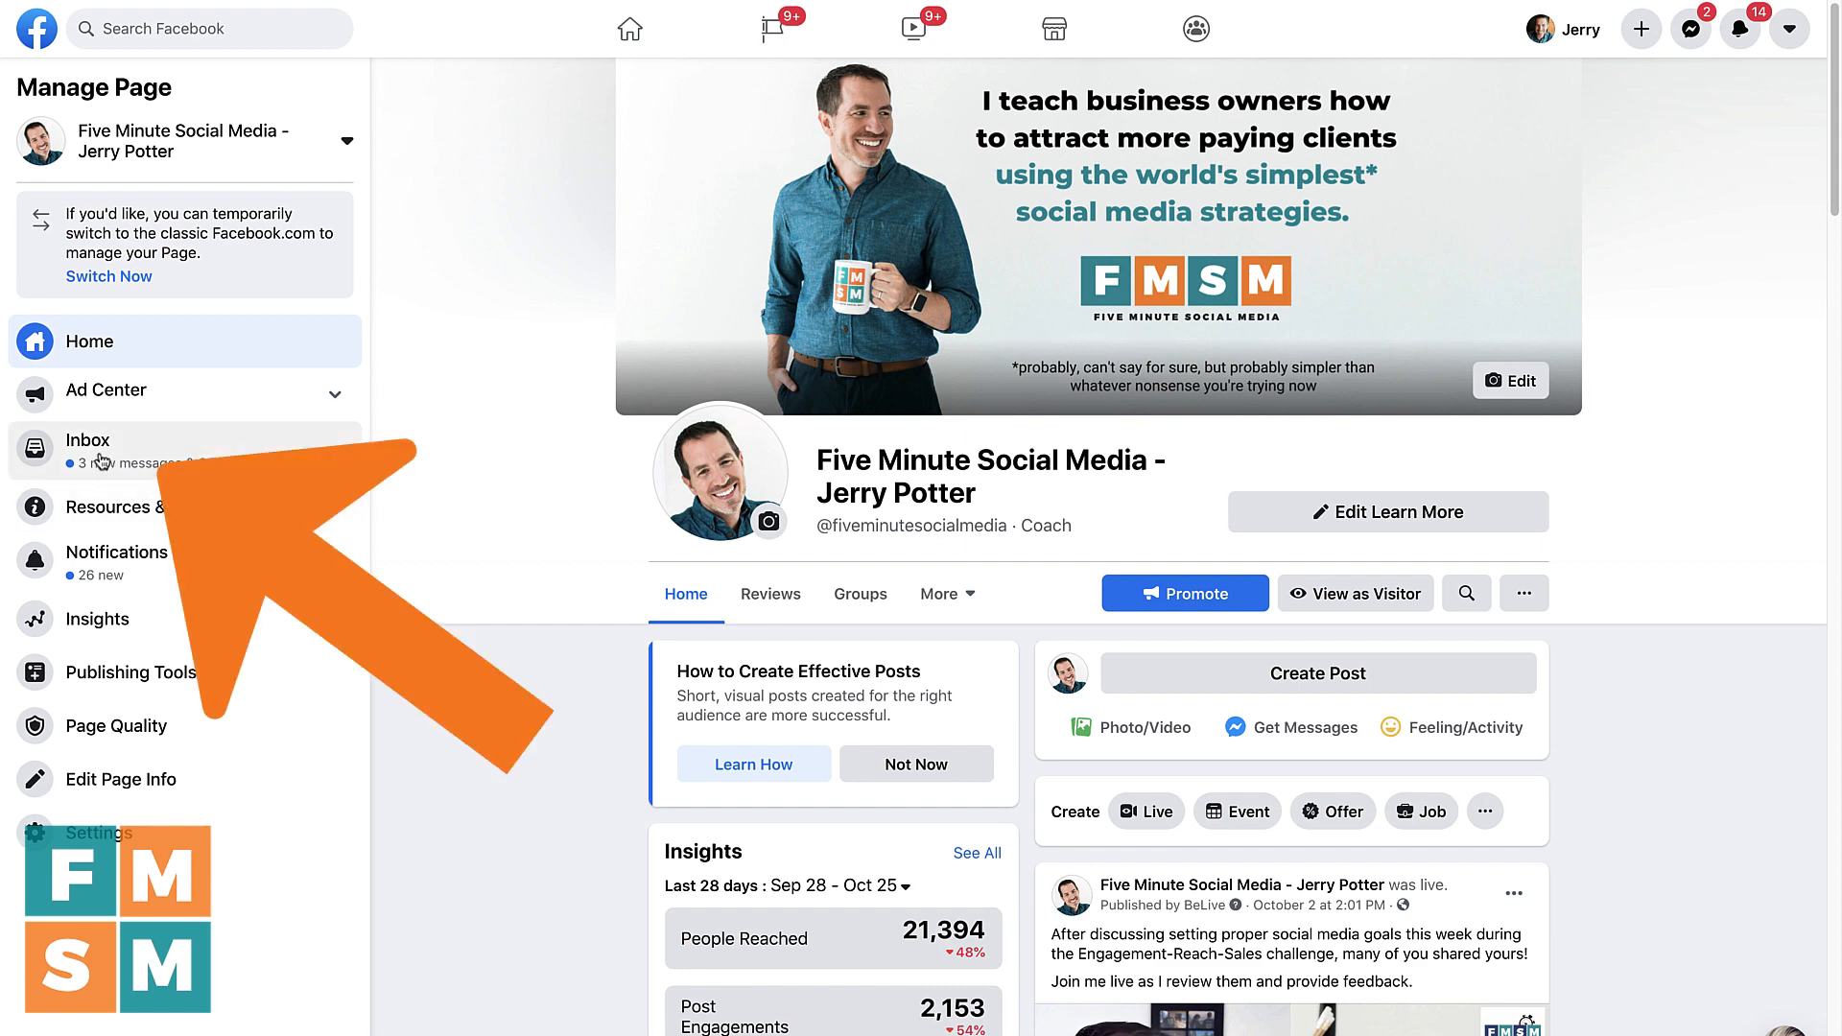
Navigate from the Page sidebar to Inbox and into Automated Responses
{"action": "left_click", "coordinate": [88, 447]}
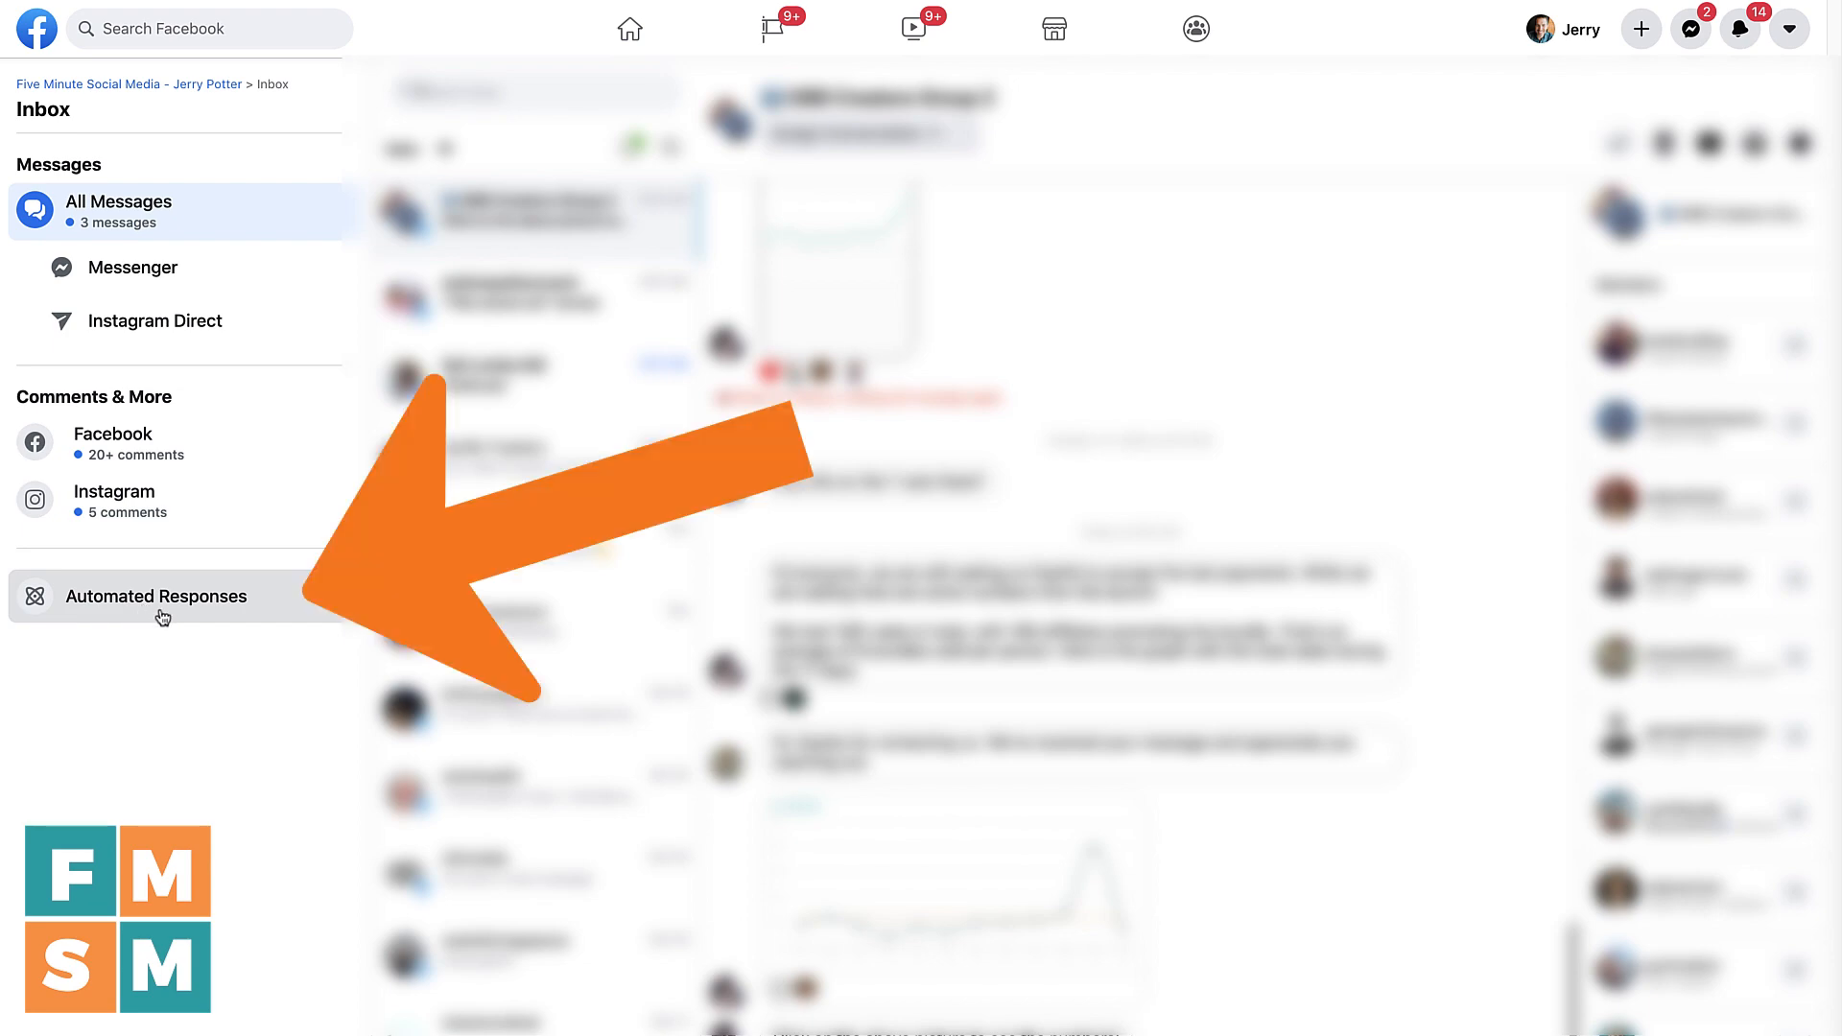
{"action": "left_click", "coordinate": [155, 595]}
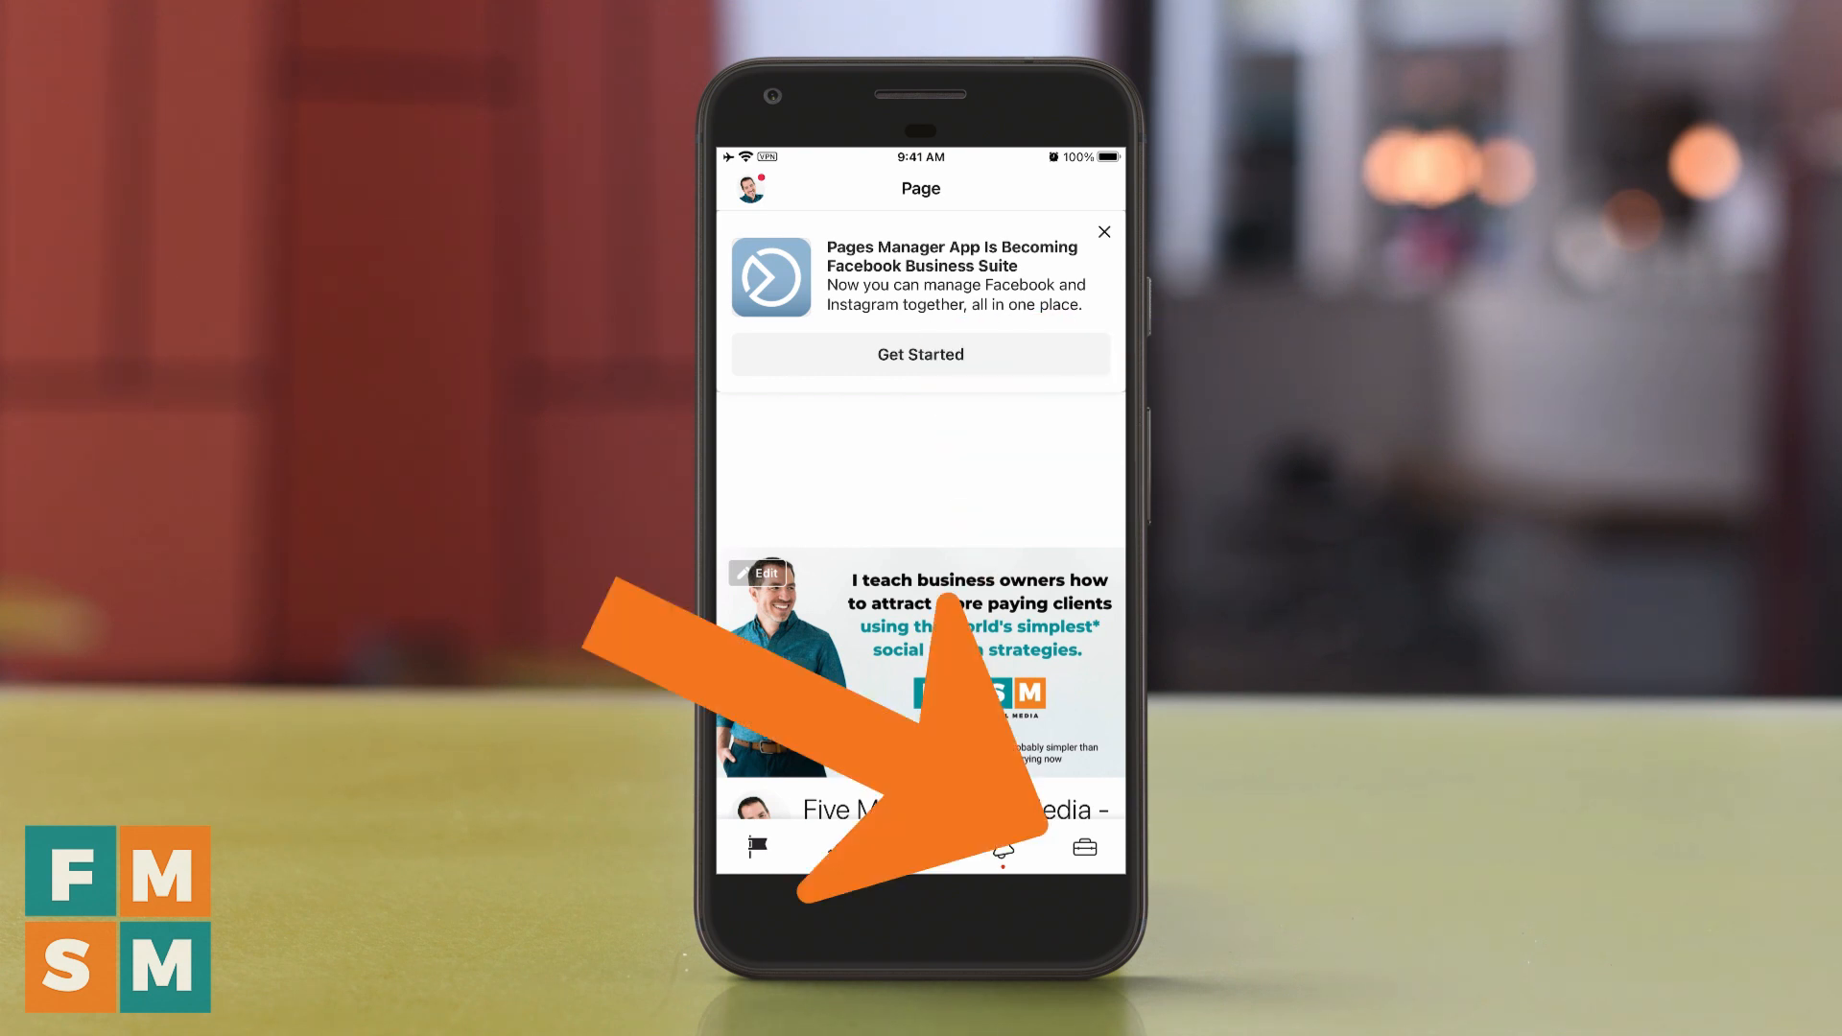
Show the mobile Business Suite Tools list and enter its Settings
{"action": "left_click", "coordinate": [1082, 846]}
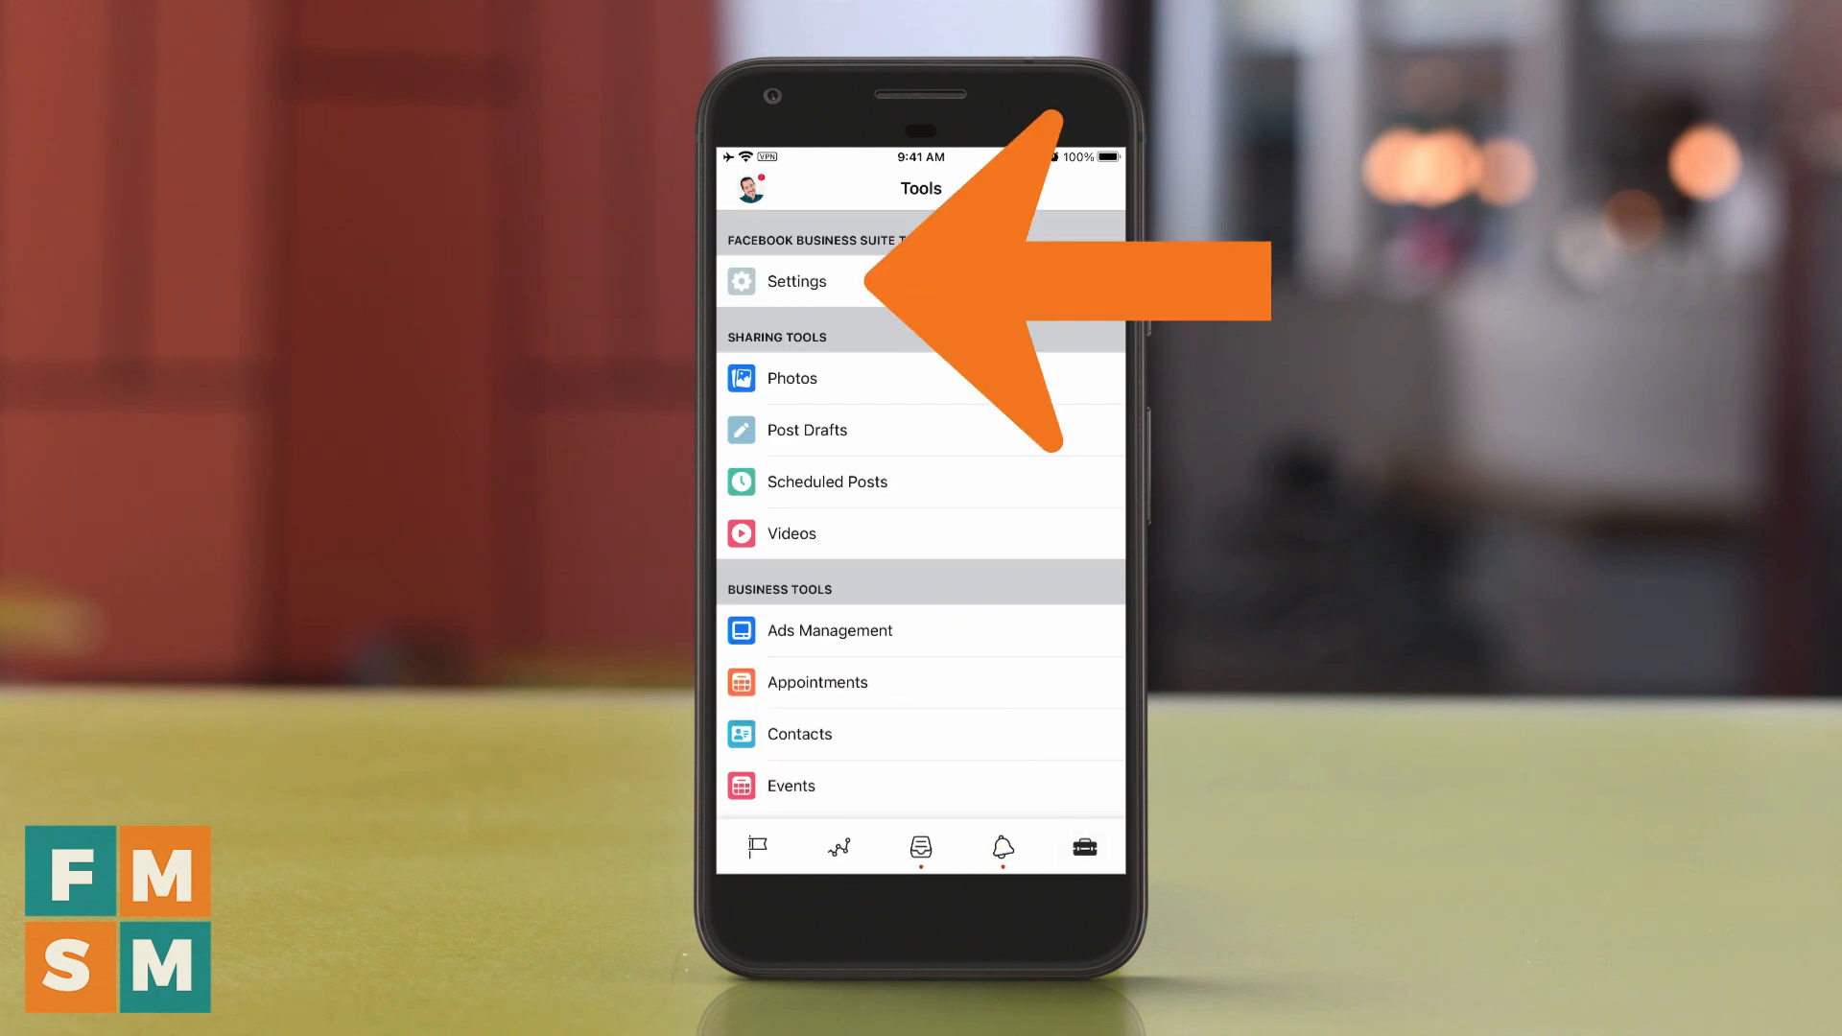
{"action": "left_click", "coordinate": [794, 280]}
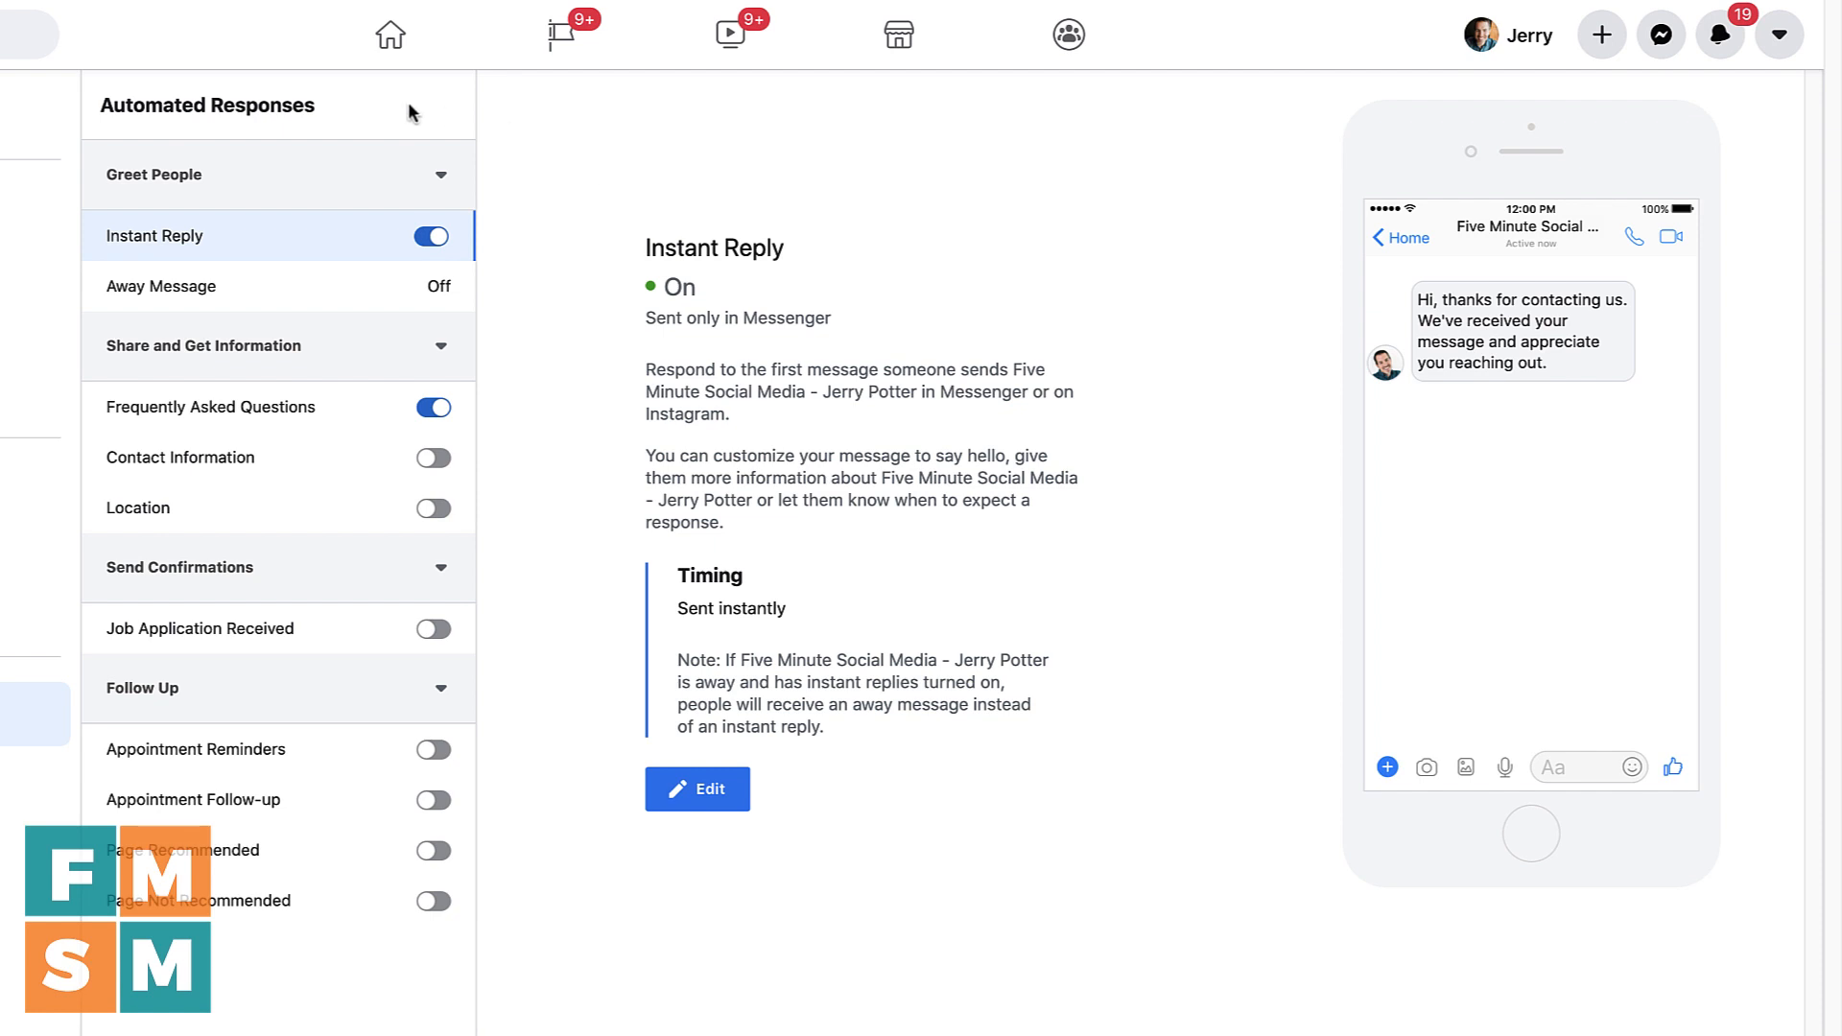
{"action": "mouse_move", "coordinate": [347, 696]}
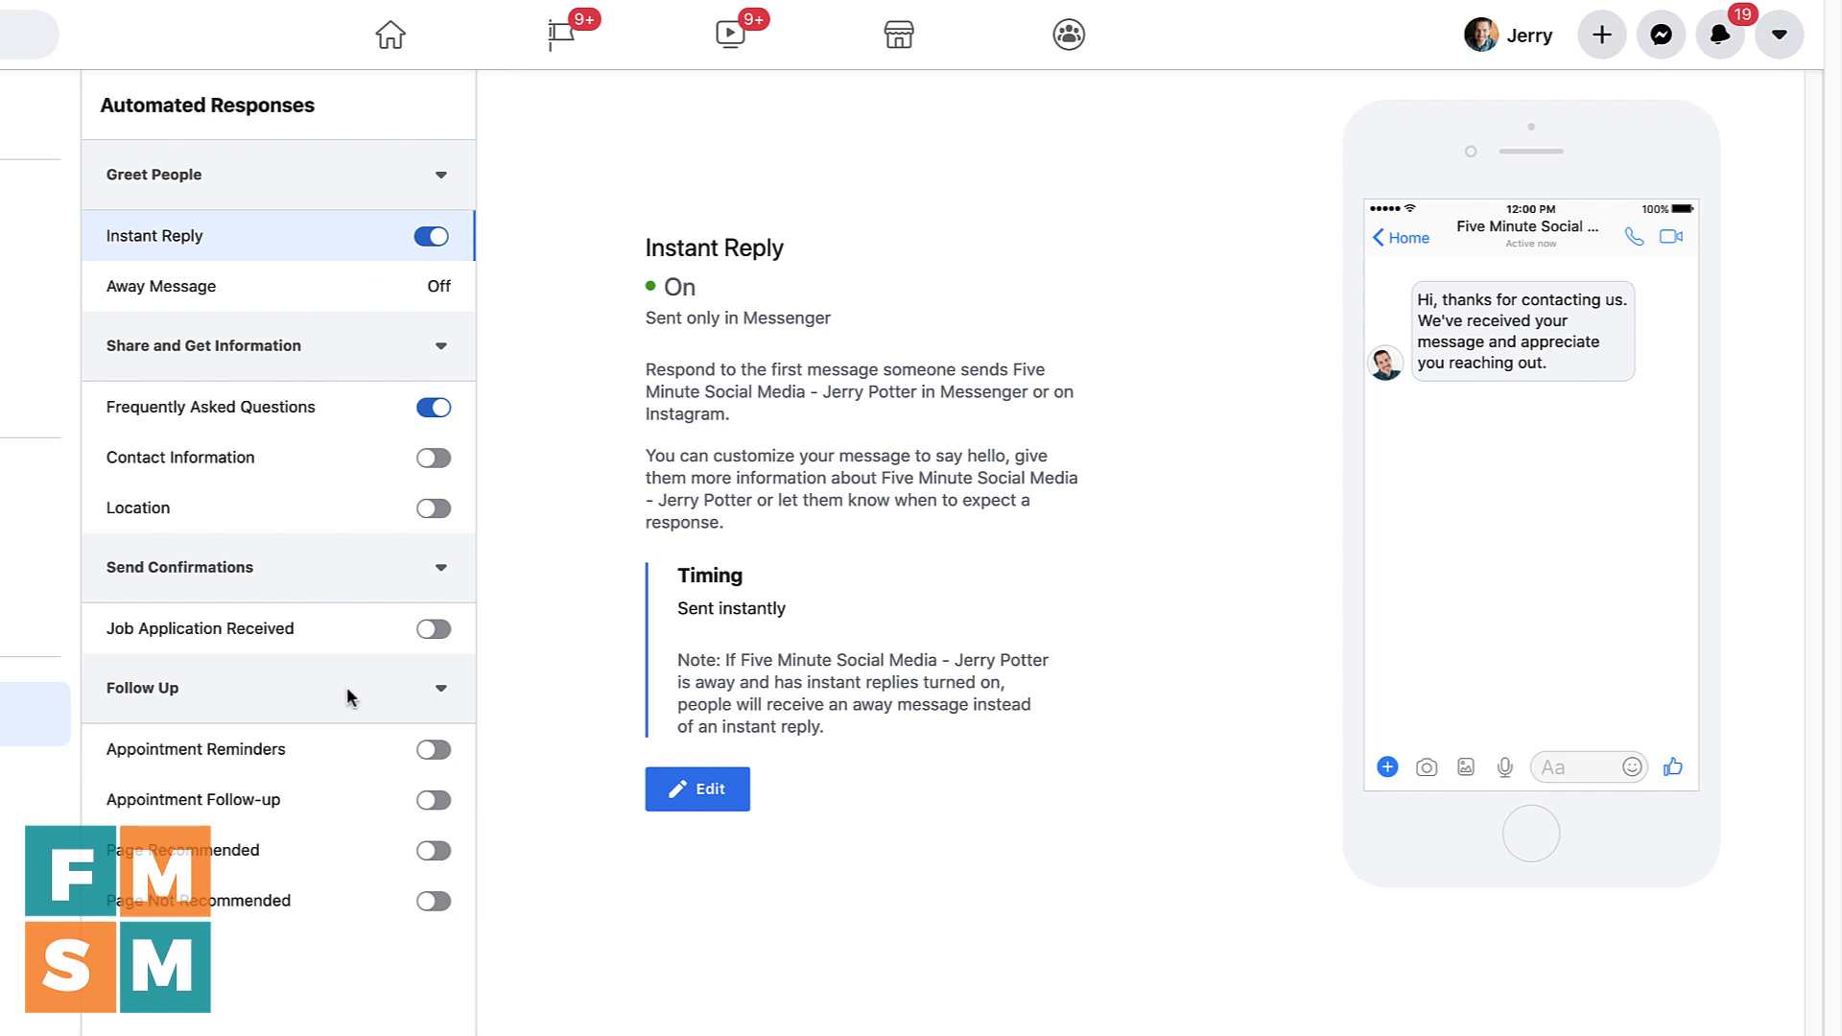
{"action": "mouse_move", "coordinate": [422, 1024]}
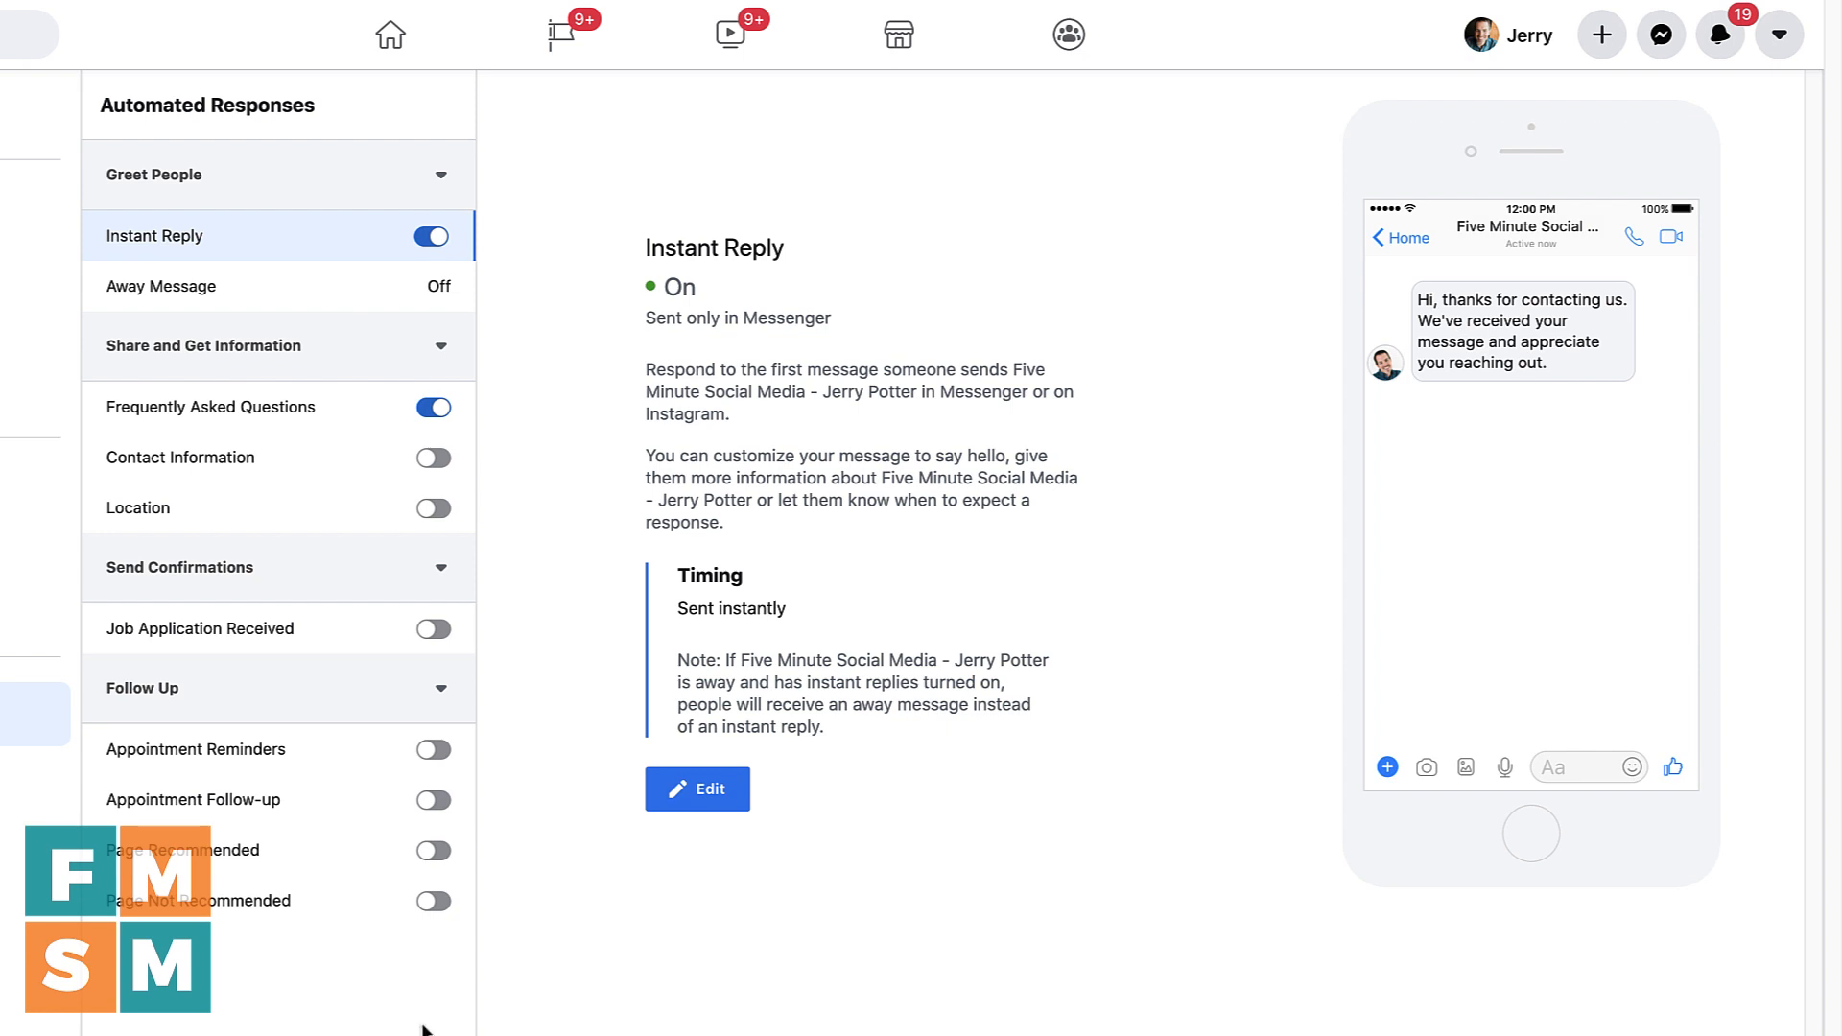
{"action": "mouse_move", "coordinate": [306, 226]}
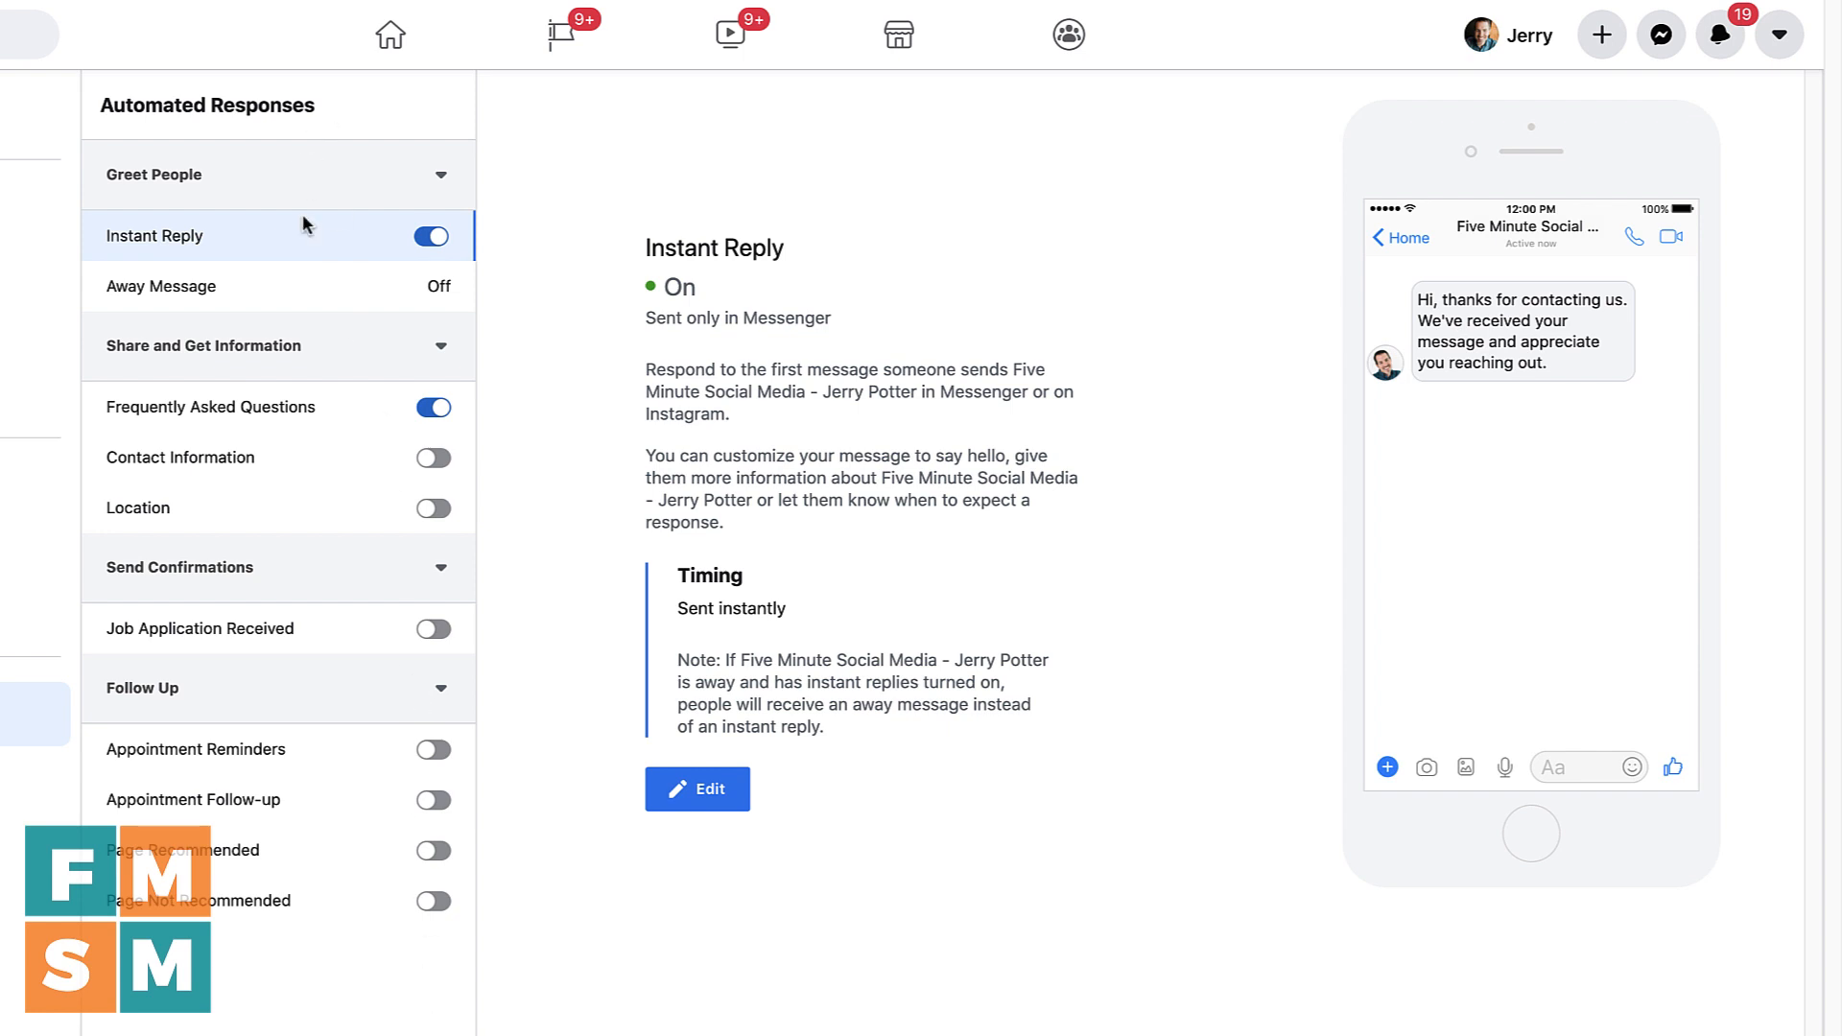
{"action": "mouse_move", "coordinate": [327, 944]}
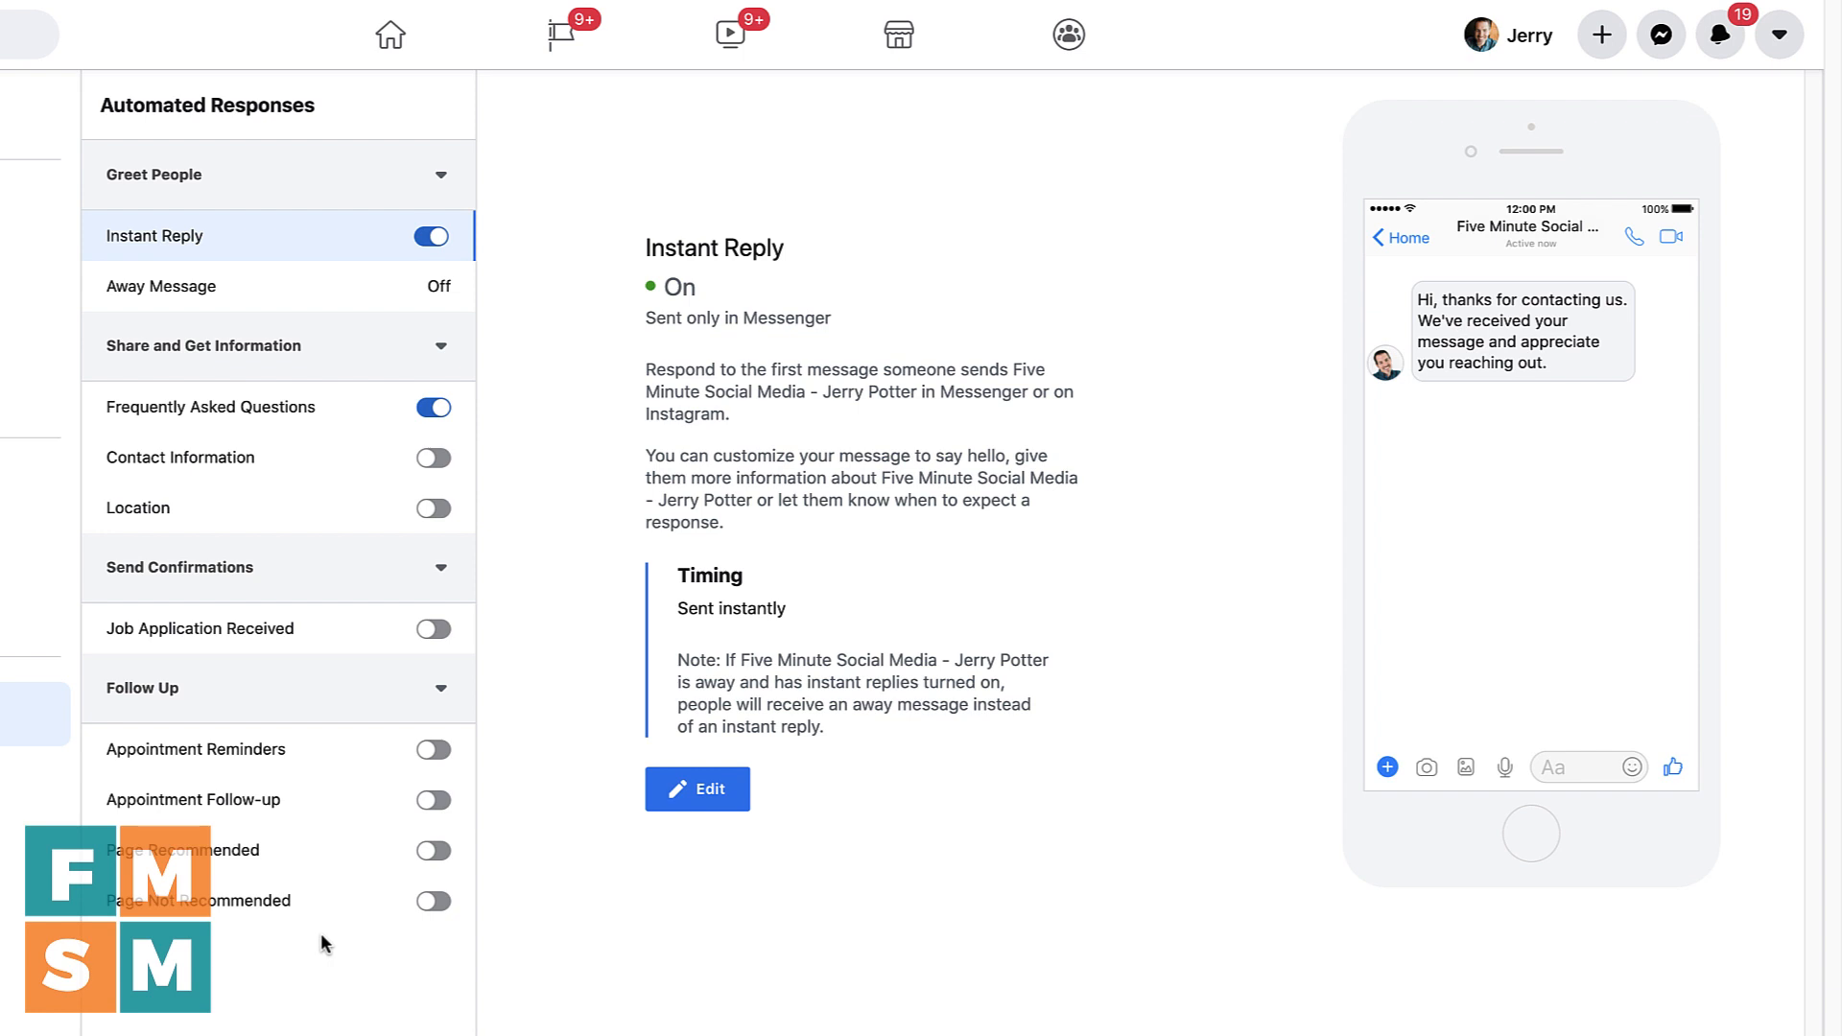
{"action": "left_click", "coordinate": [430, 236]}
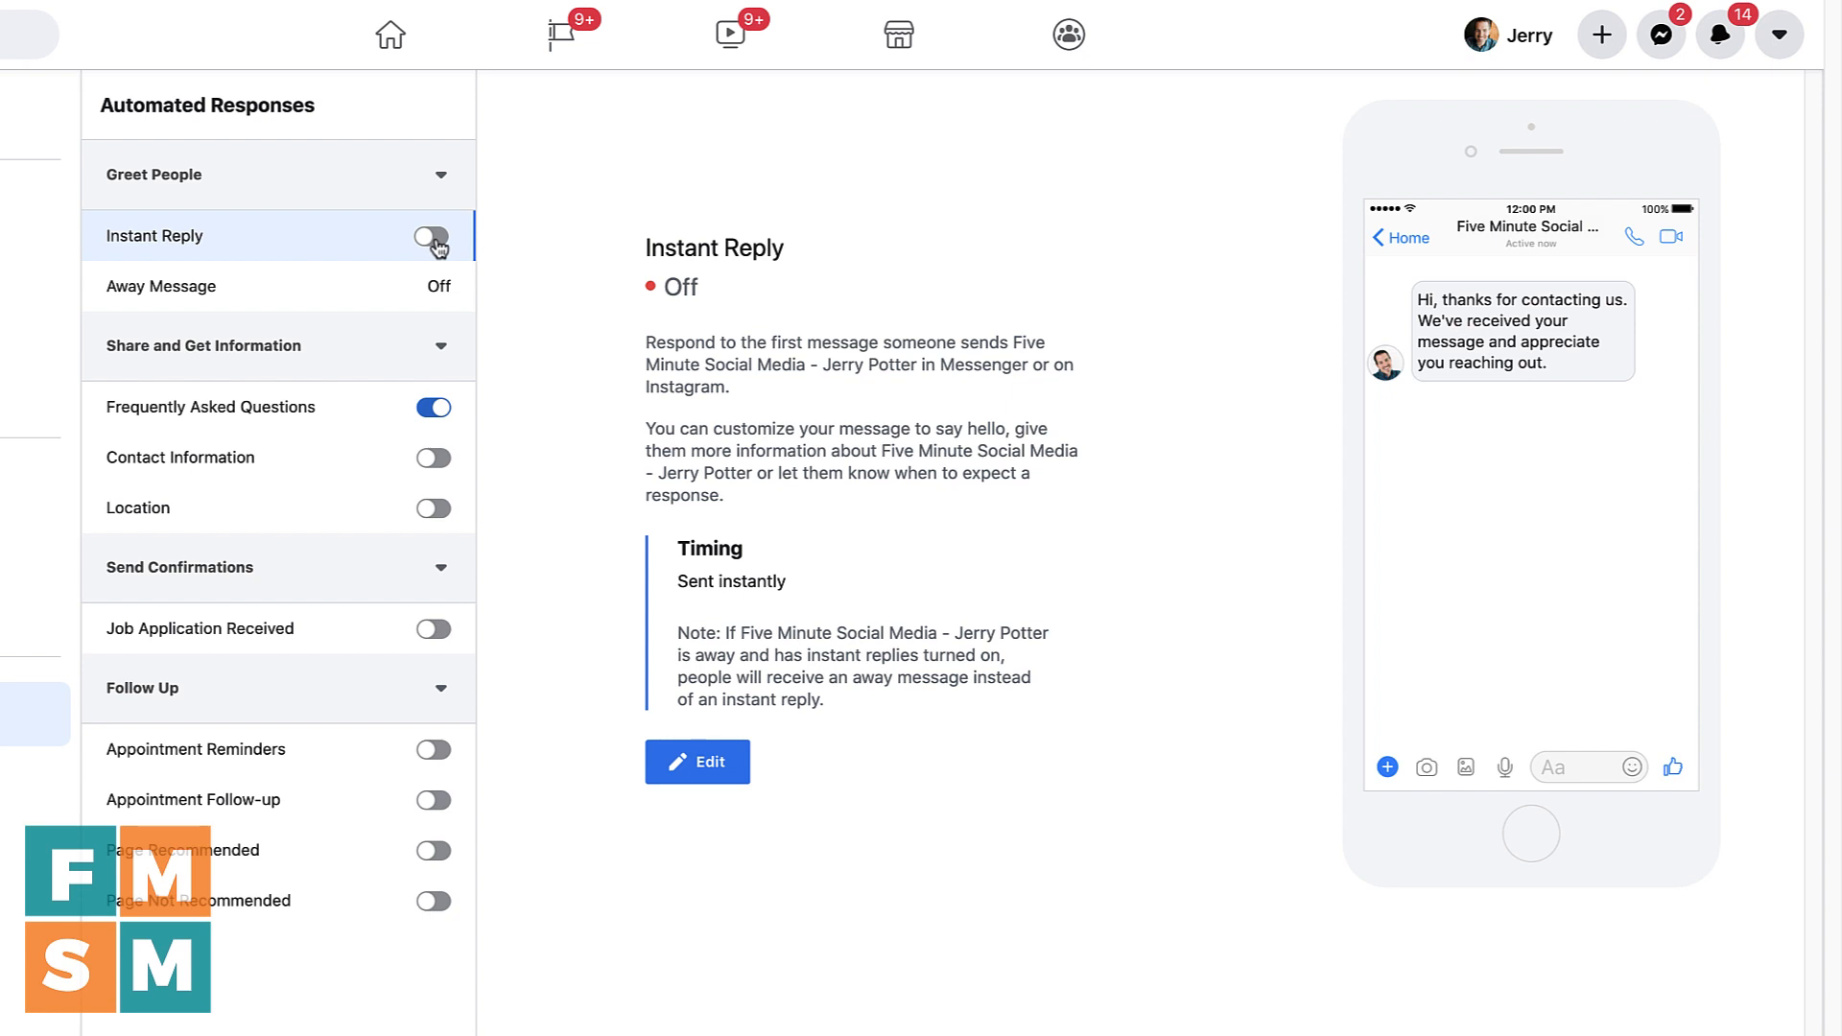
{"action": "left_click", "coordinate": [432, 236]}
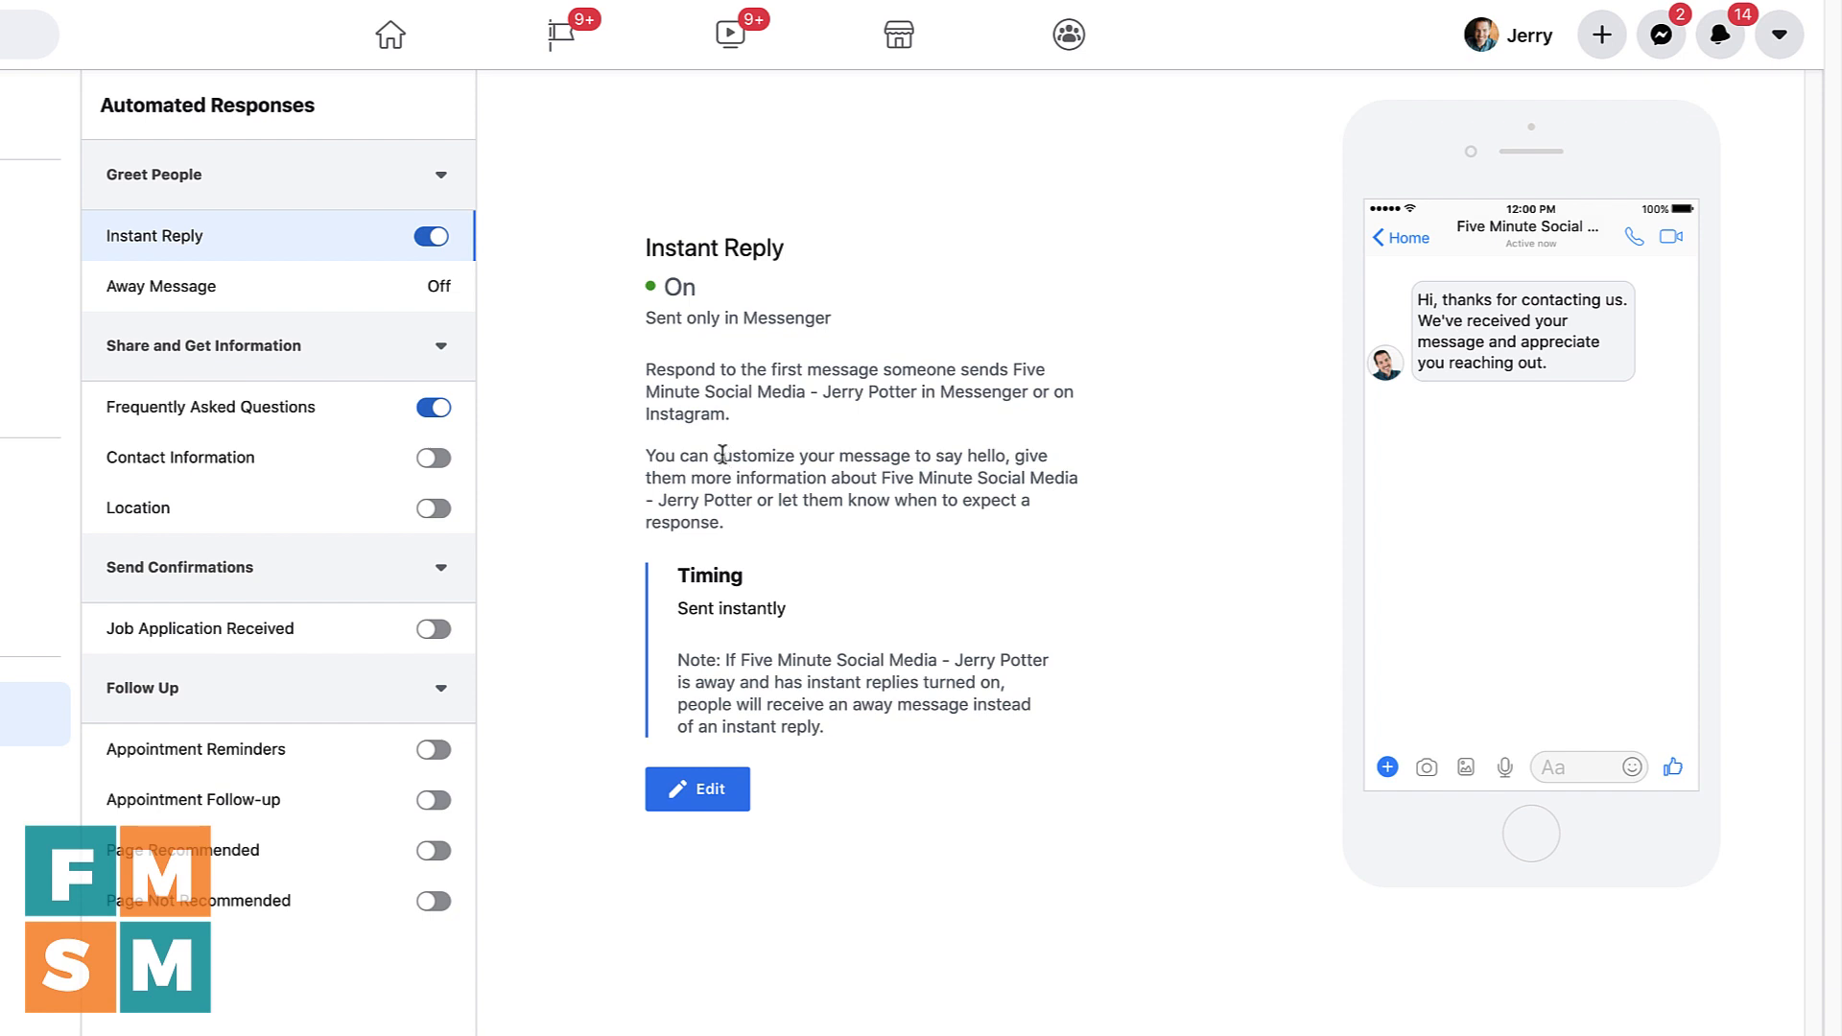
{"action": "mouse_move", "coordinate": [984, 357]}
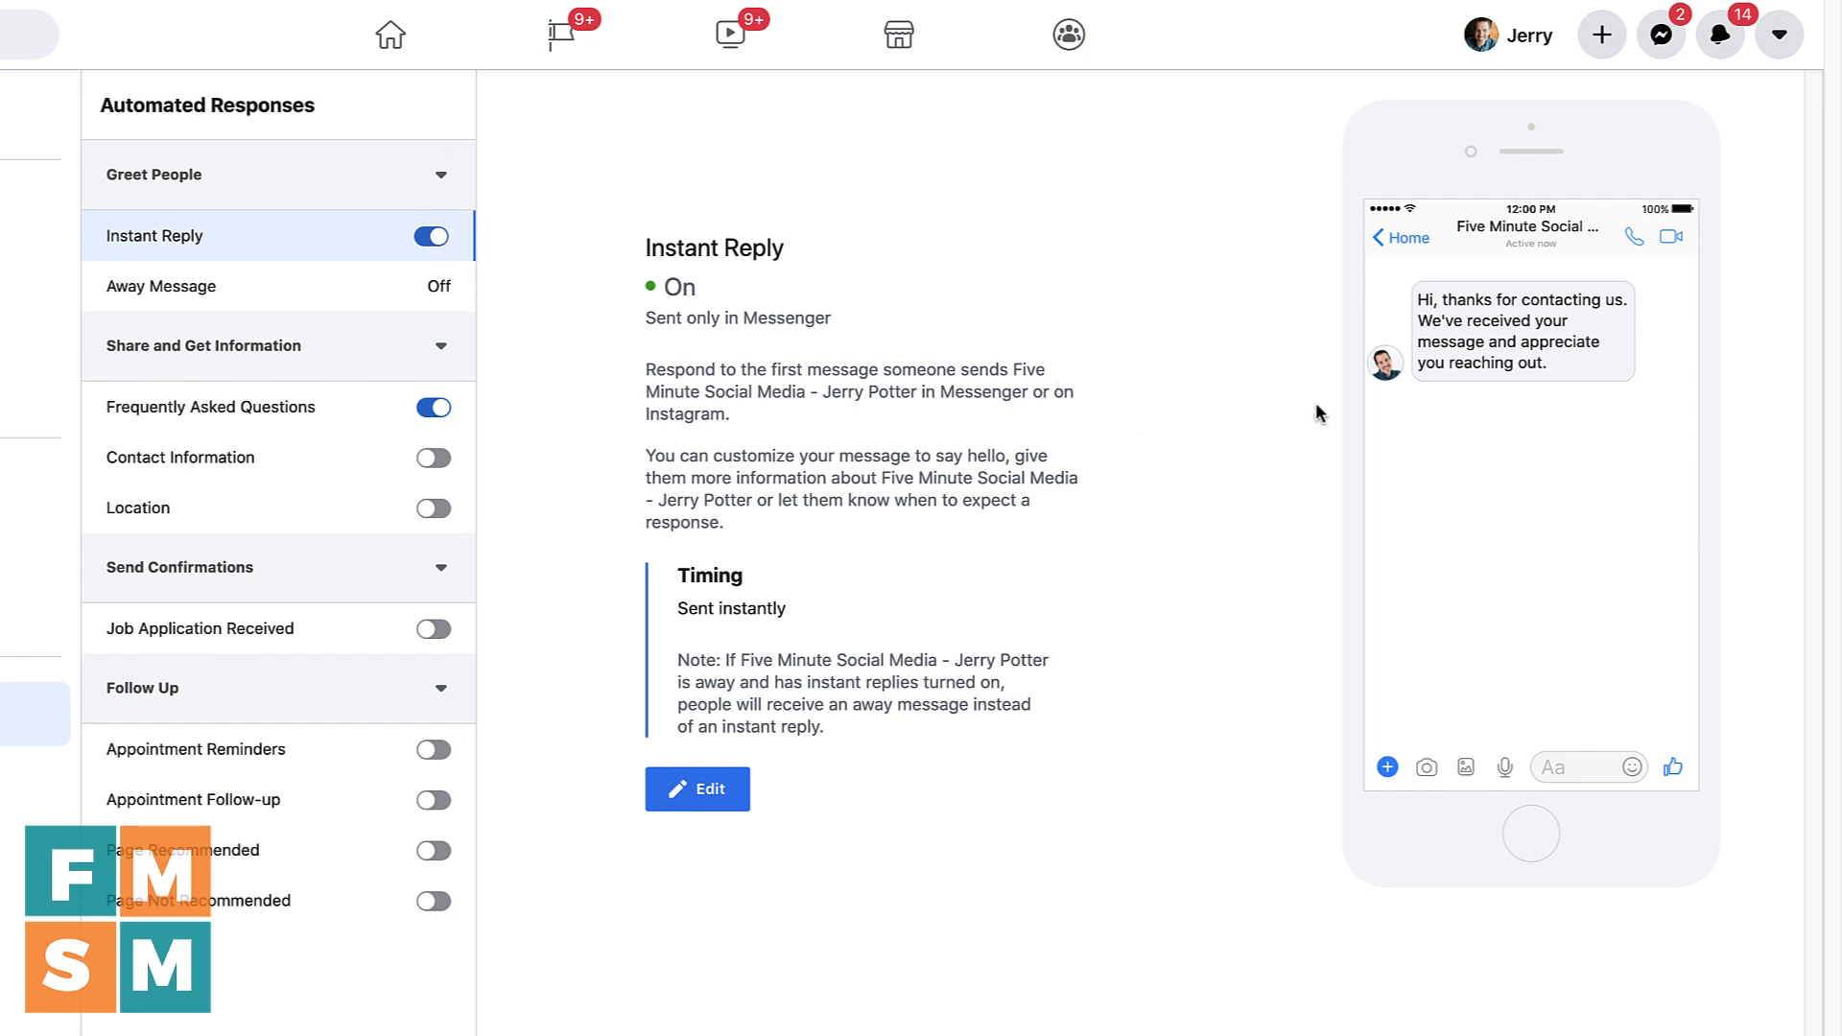
{"action": "mouse_move", "coordinate": [1614, 368]}
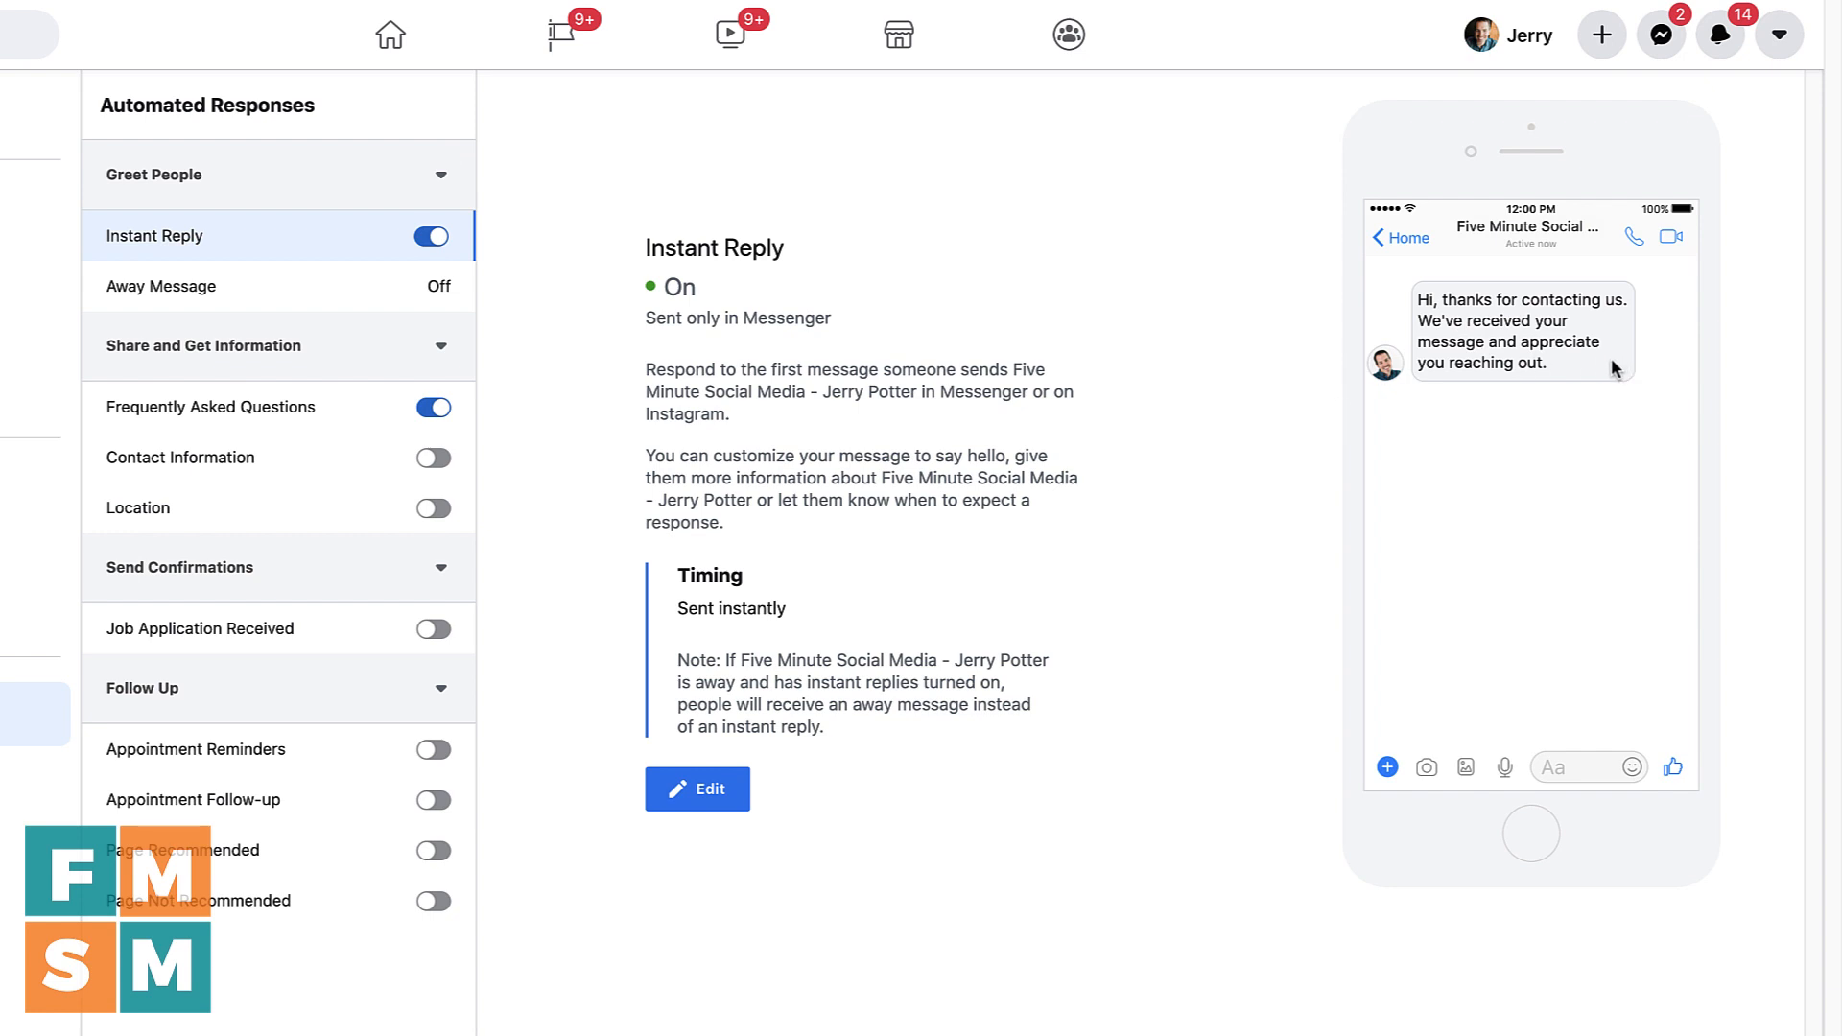
{"action": "mouse_move", "coordinate": [952, 362]}
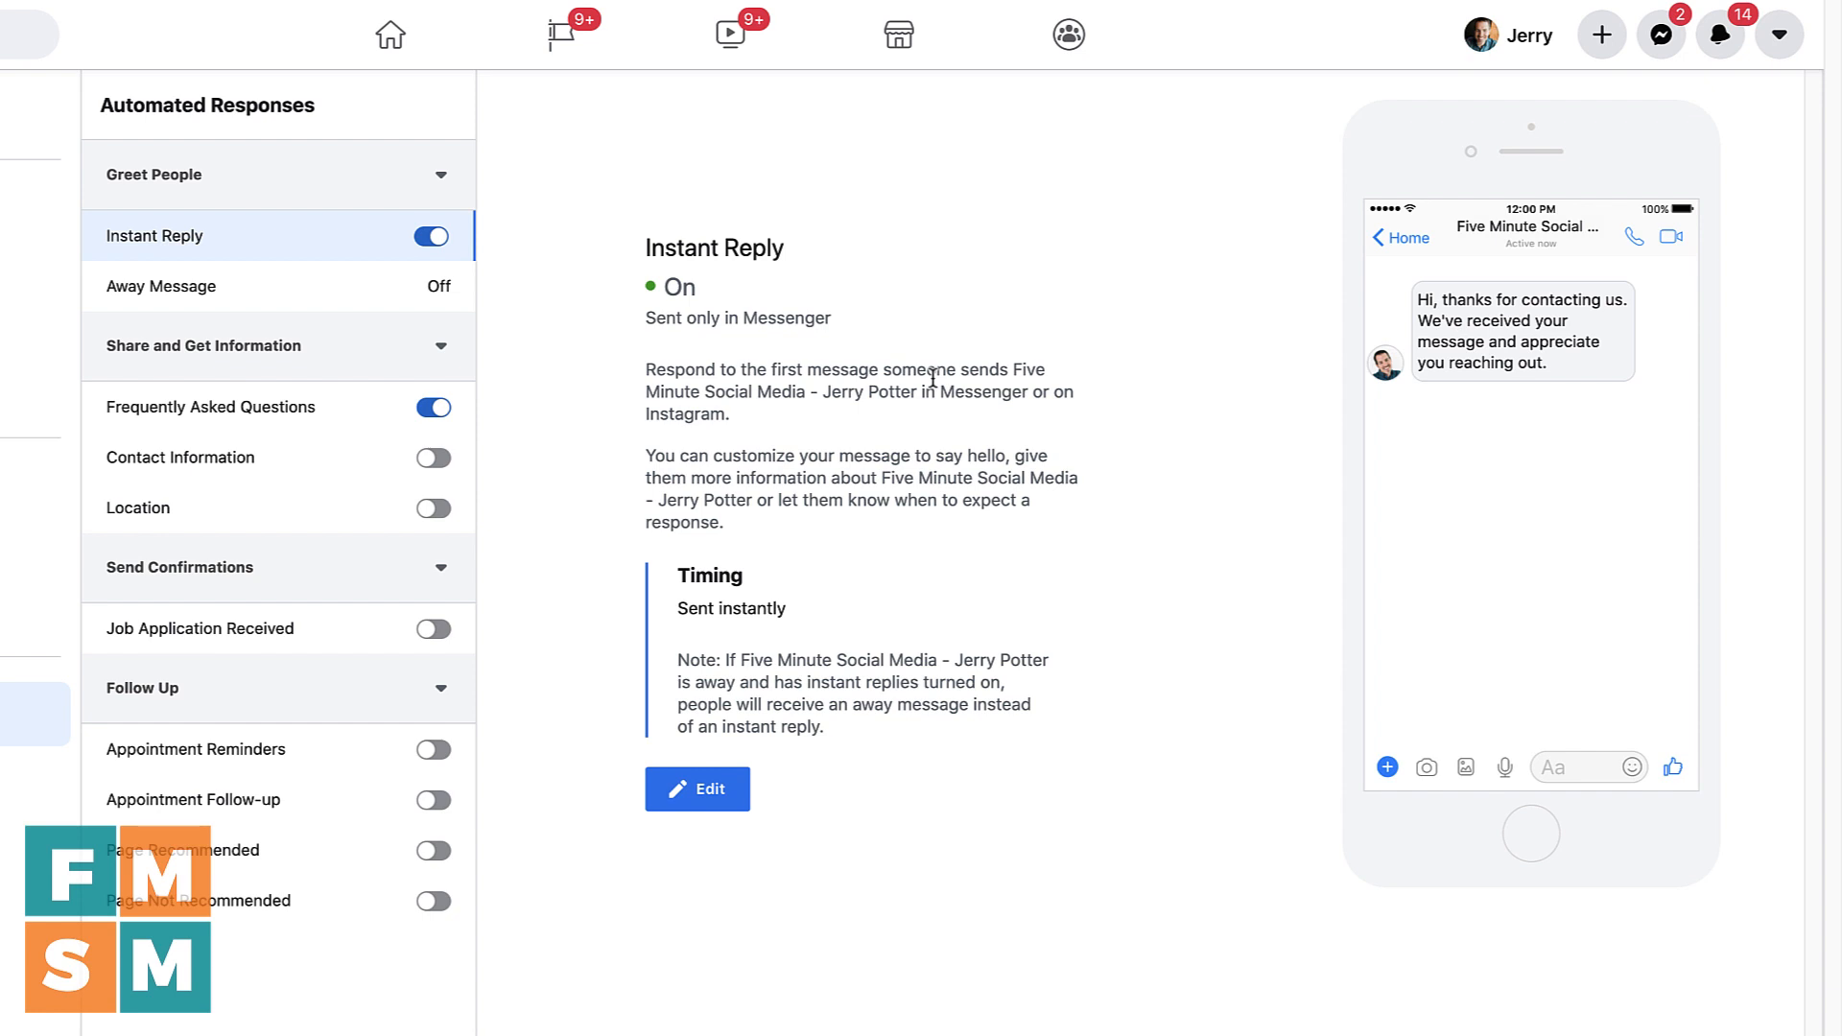
{"action": "mouse_move", "coordinate": [903, 462]}
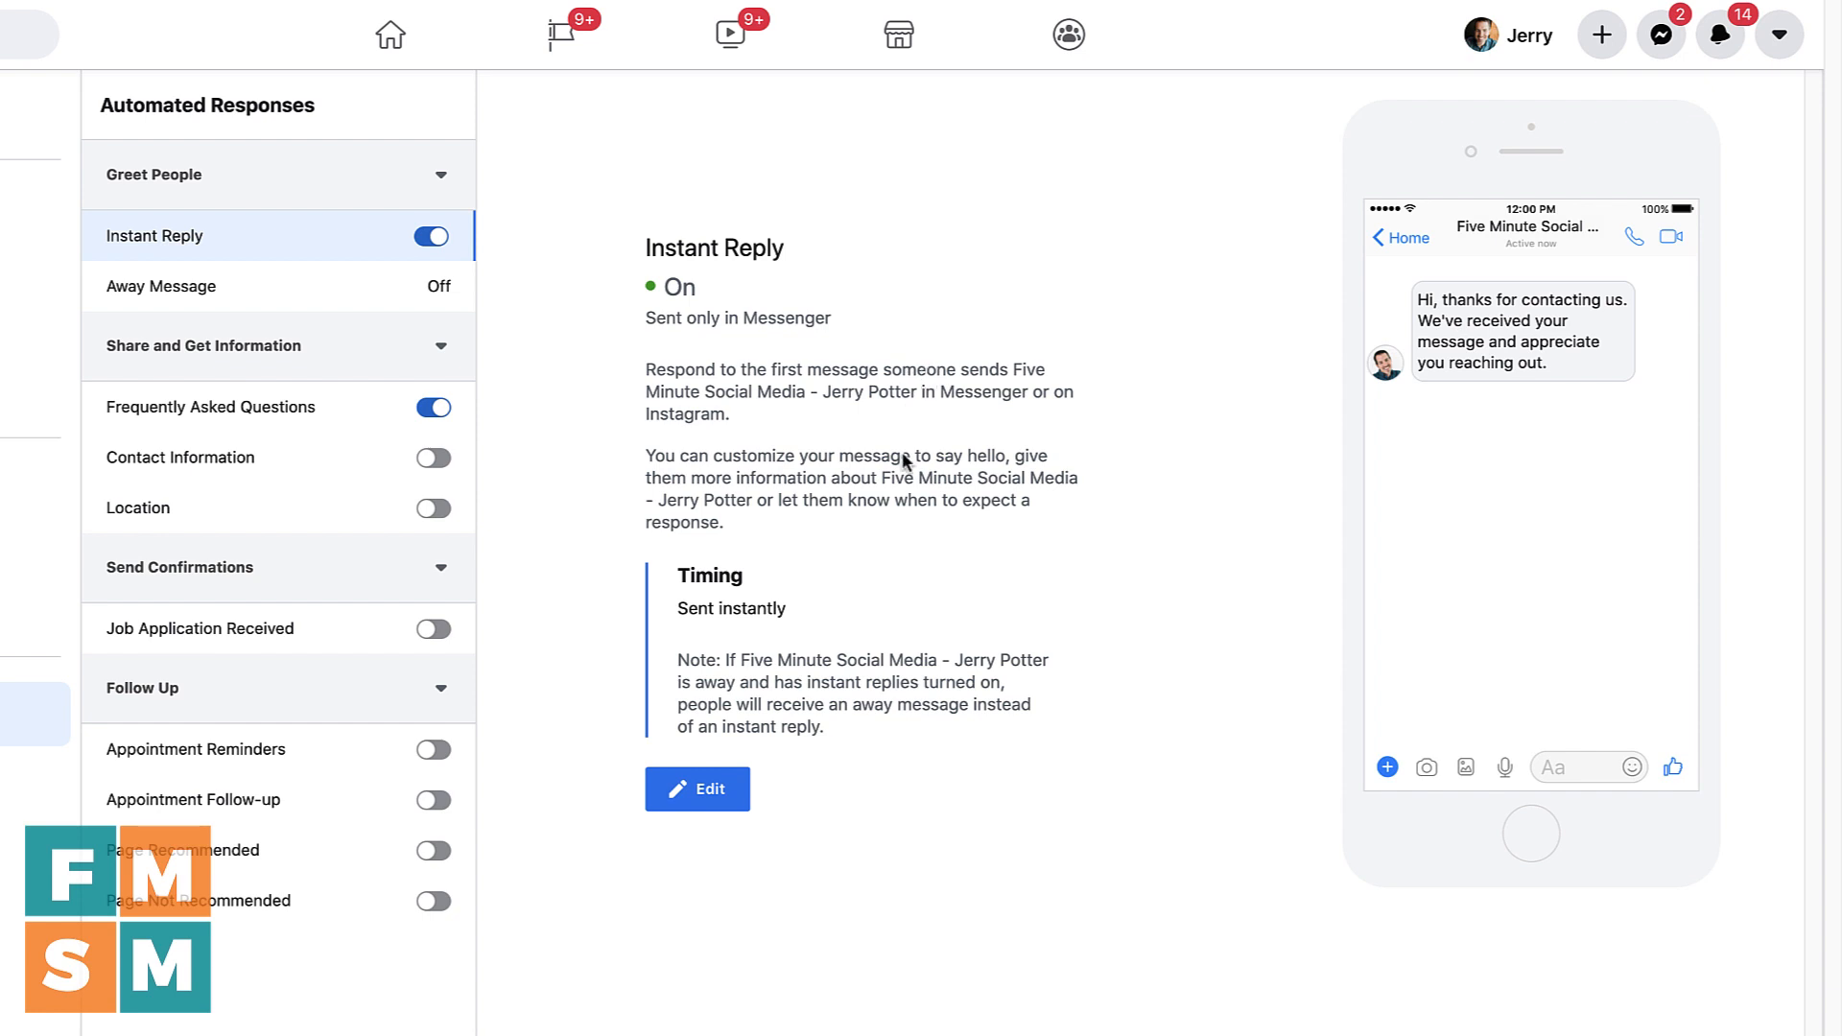
Begin editing the Instant Reply message to rewrite its greeting text
{"action": "left_click", "coordinate": [694, 789]}
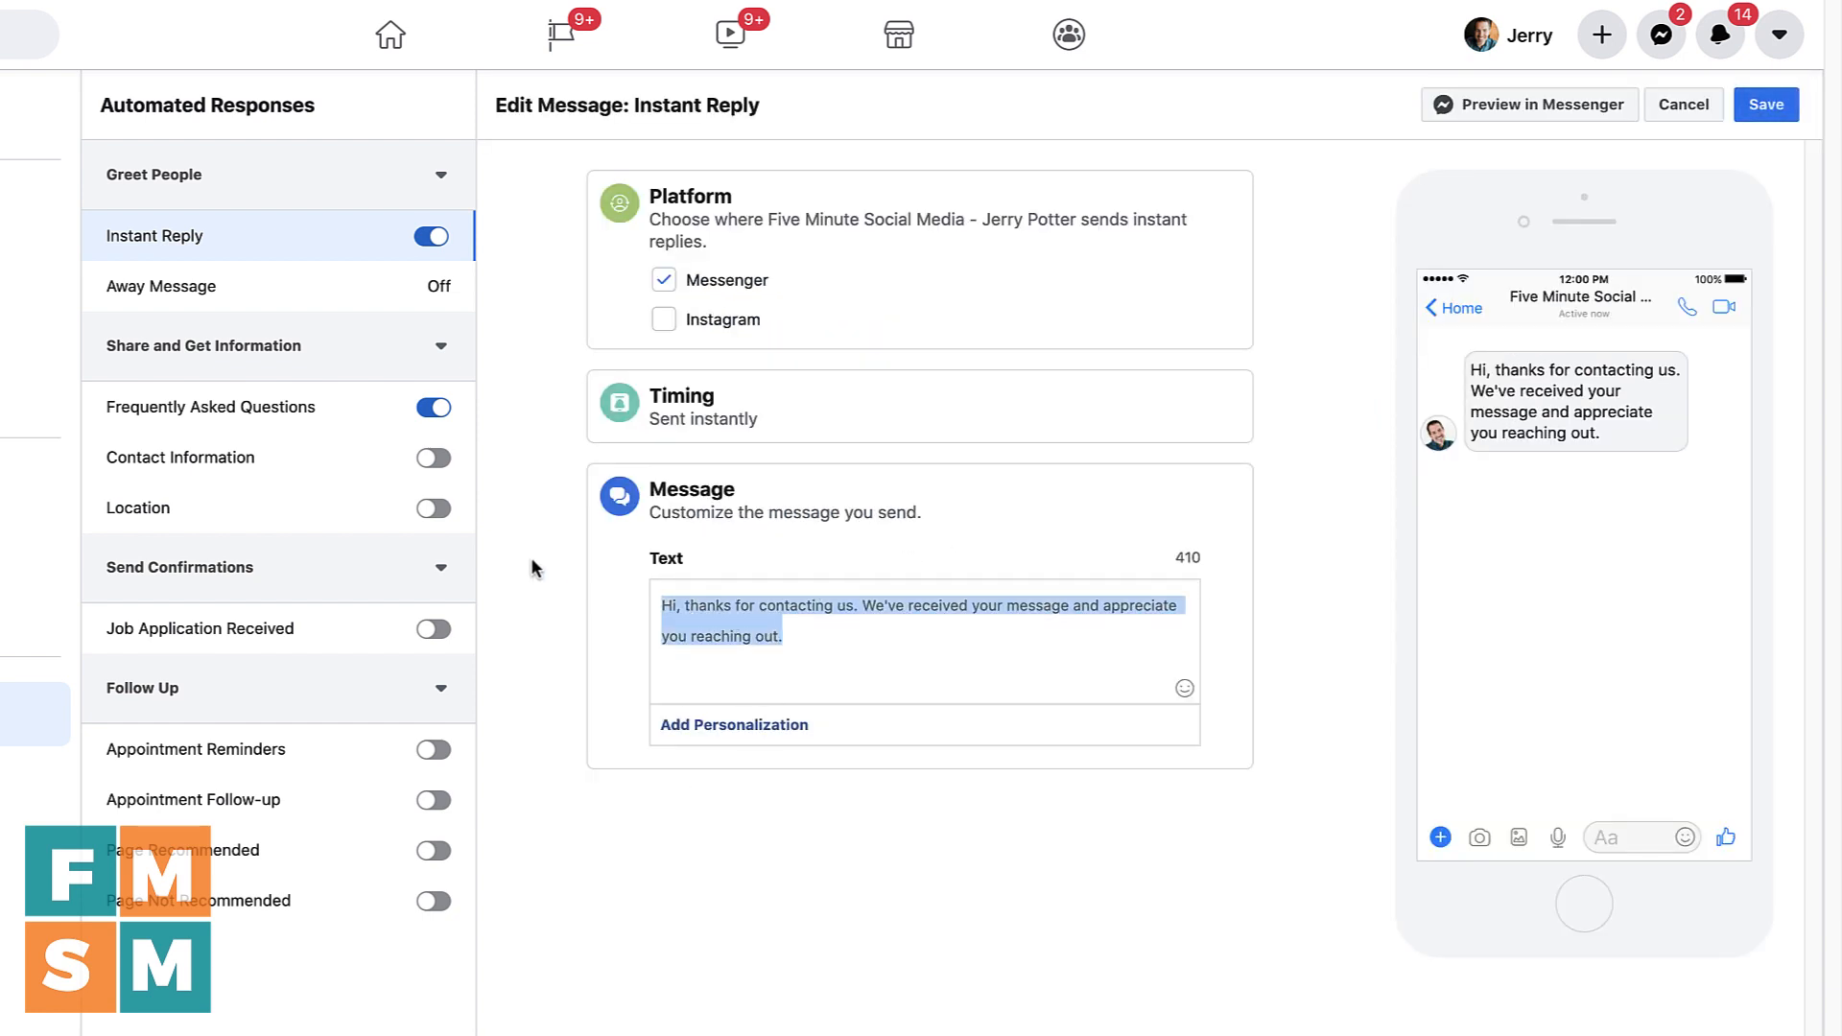
{"action": "mouse_move", "coordinate": [524, 555]}
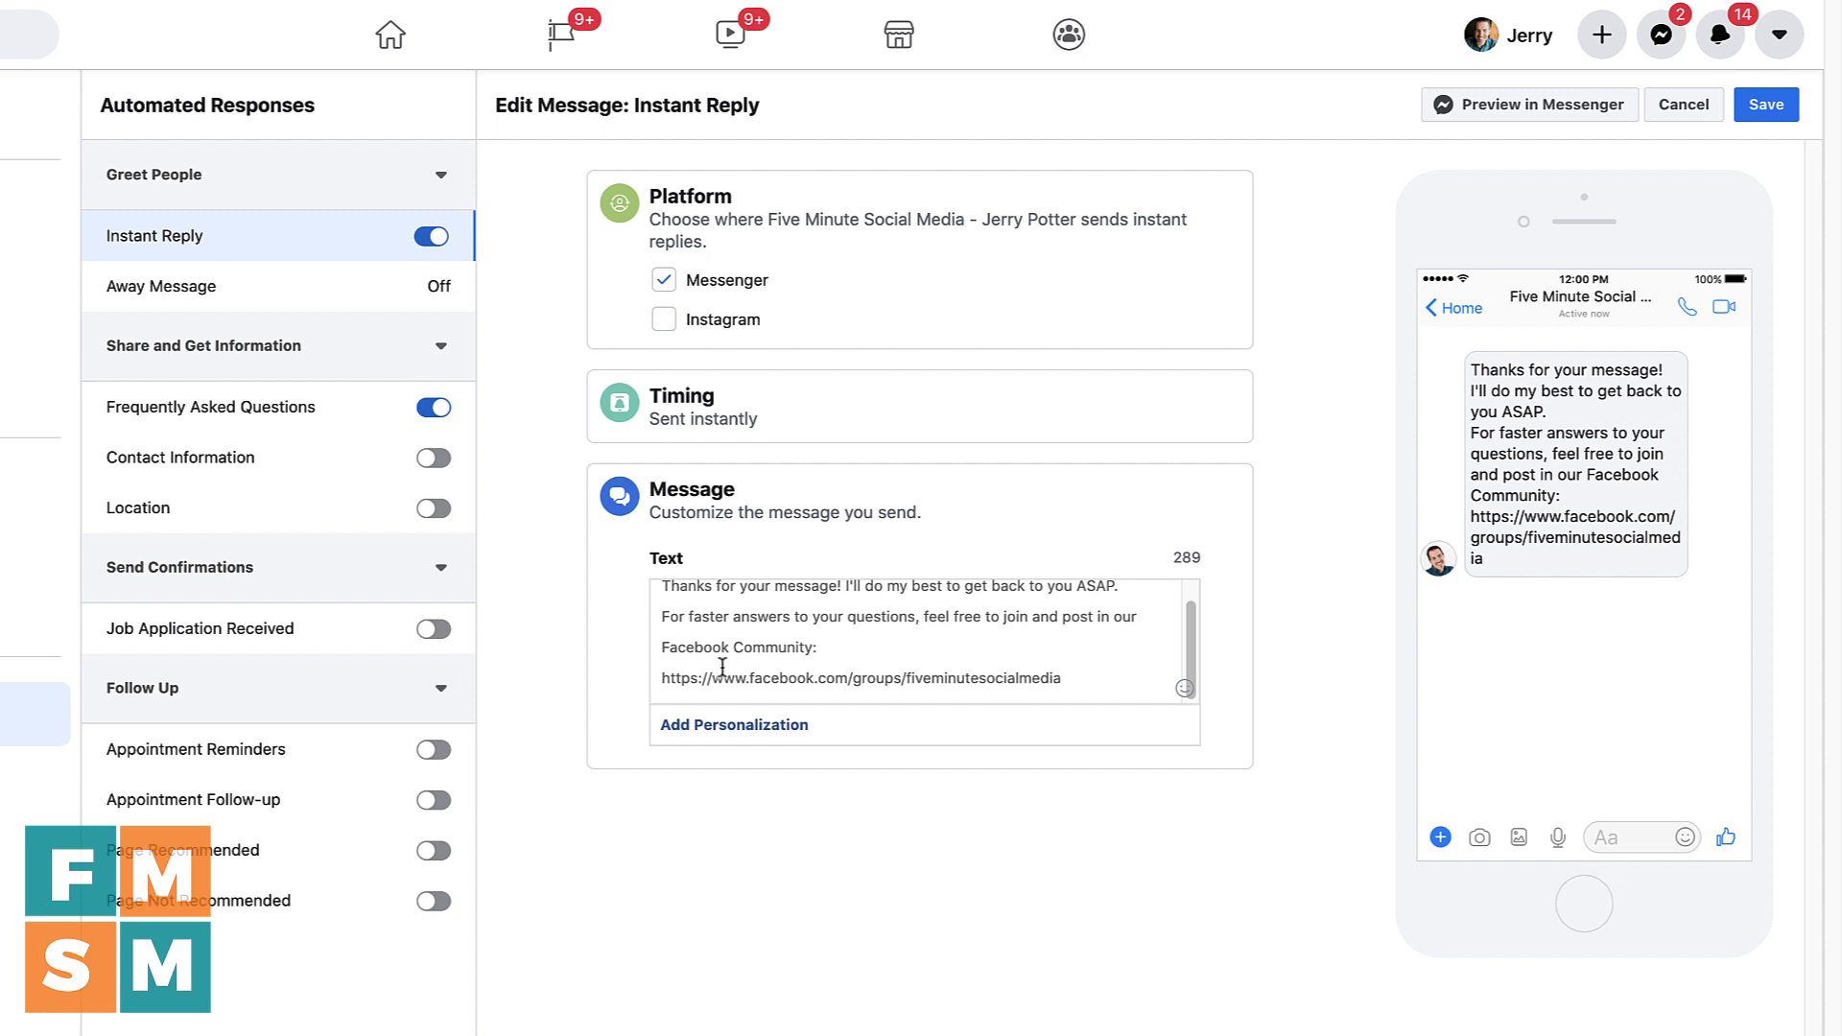
{"action": "mouse_move", "coordinate": [1585, 530]}
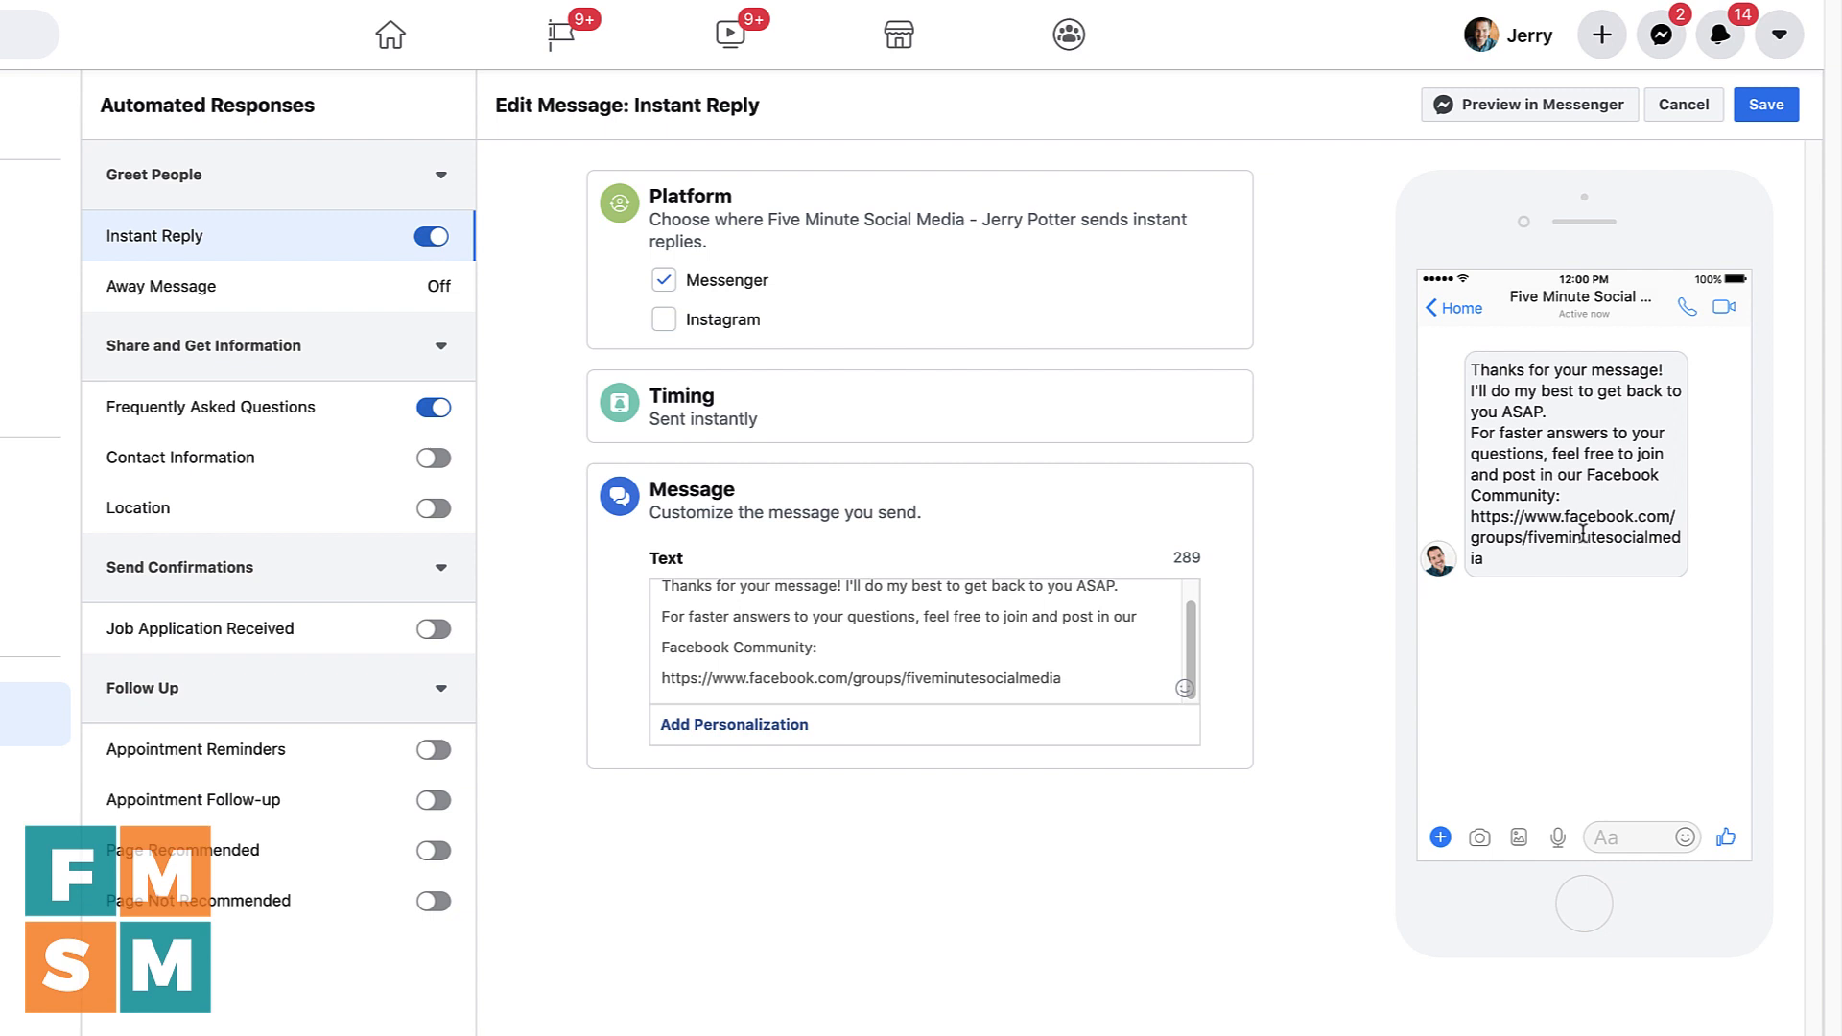
{"action": "mouse_move", "coordinate": [1428, 495]}
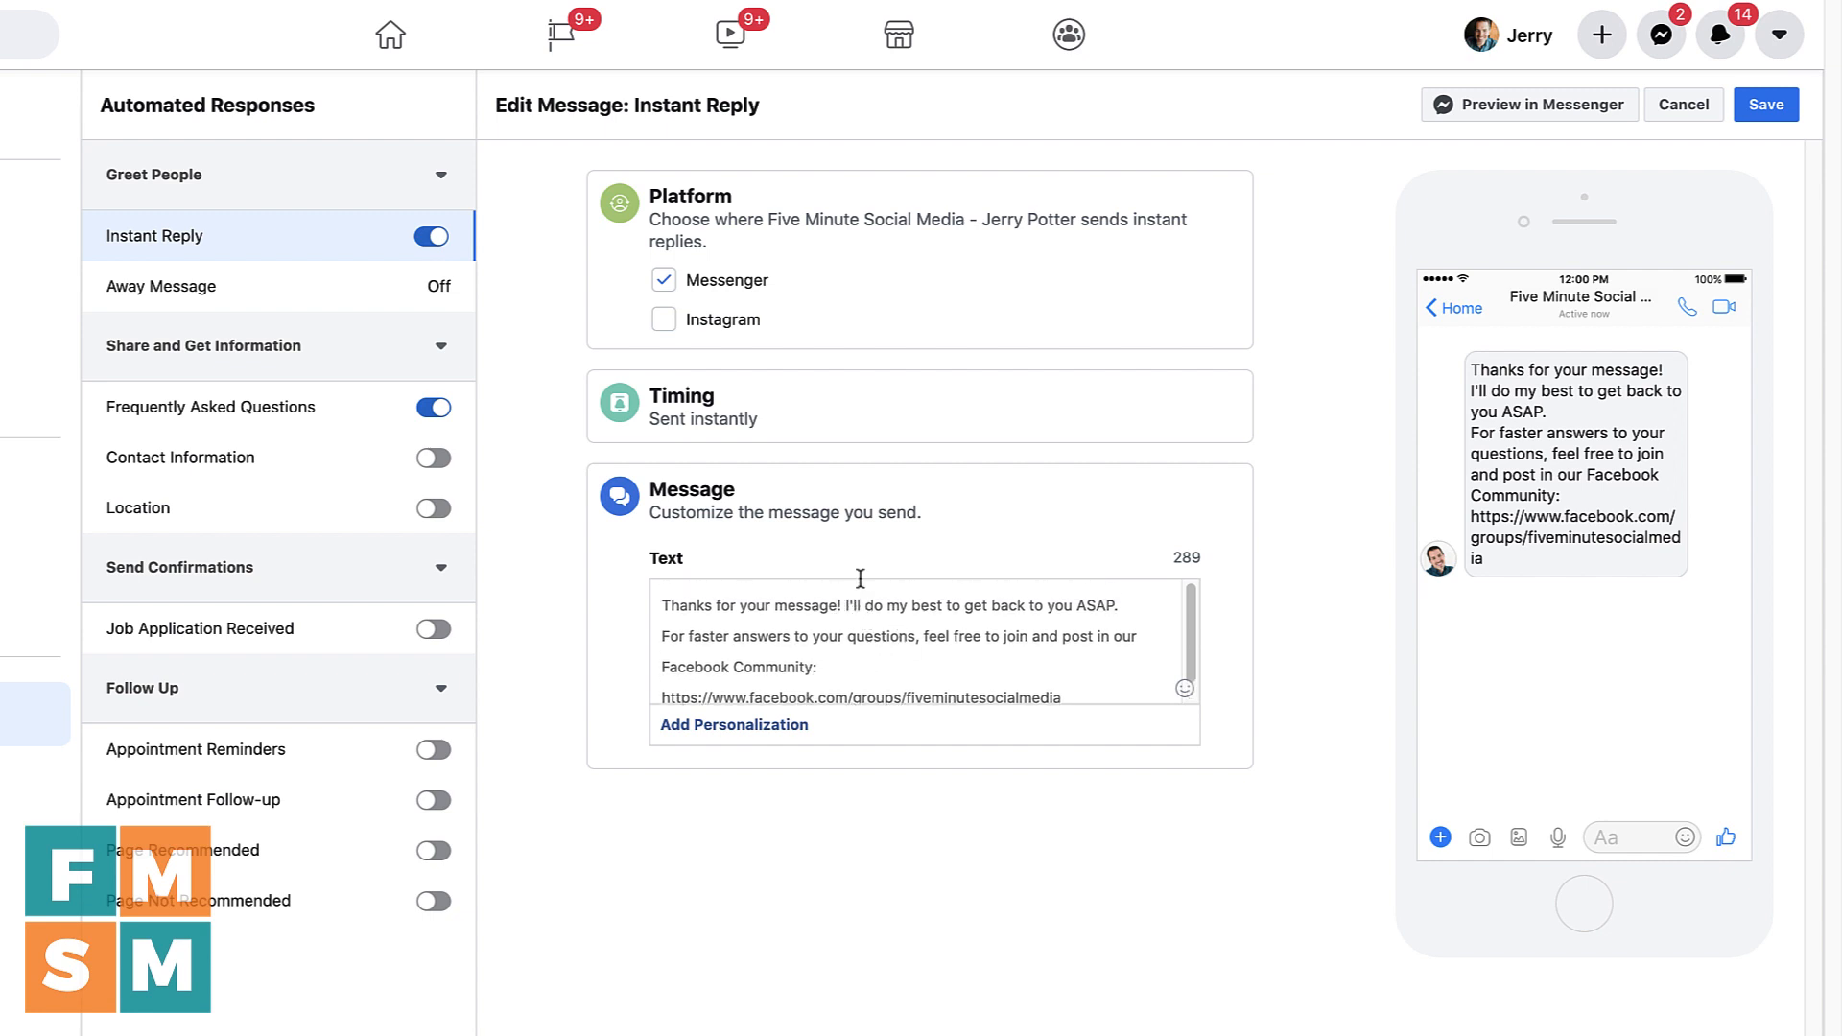
Insert the recipient's first name into the greeting and tick Instagram as a platform
{"action": "left_click", "coordinate": [731, 723]}
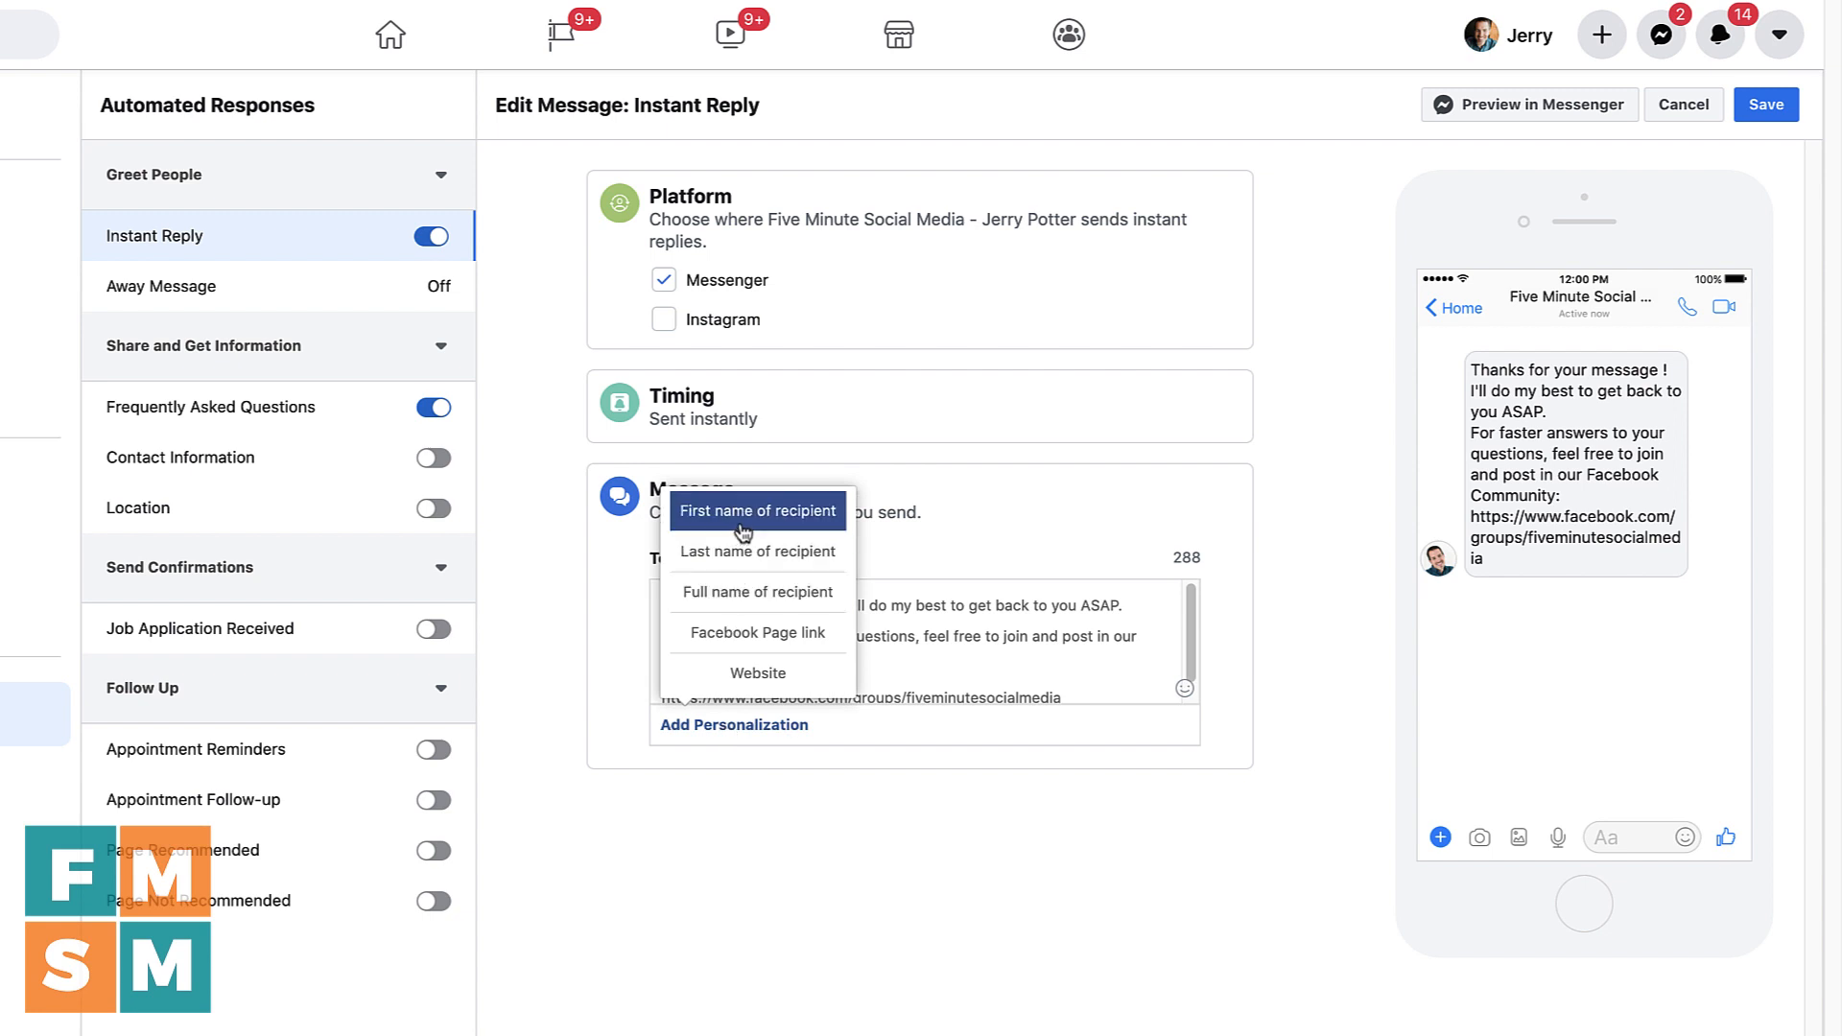
{"action": "mouse_move", "coordinate": [756, 591]}
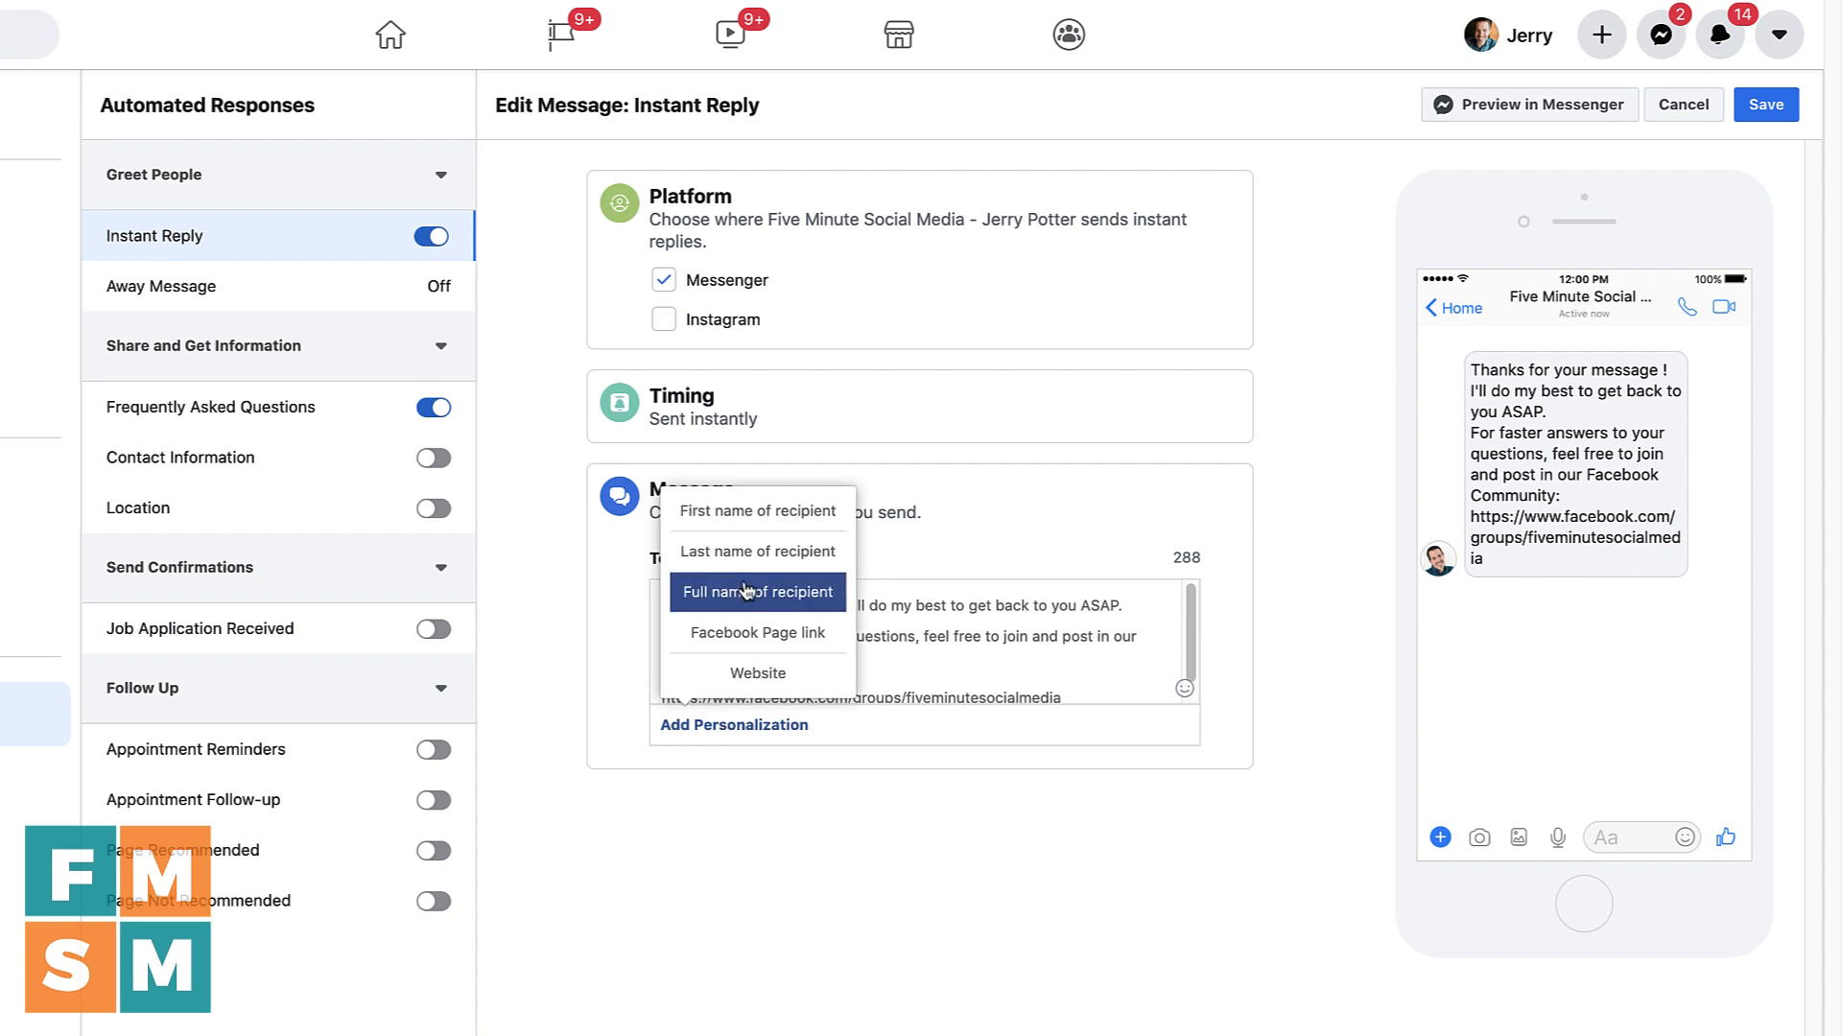
{"action": "mouse_move", "coordinate": [758, 672]}
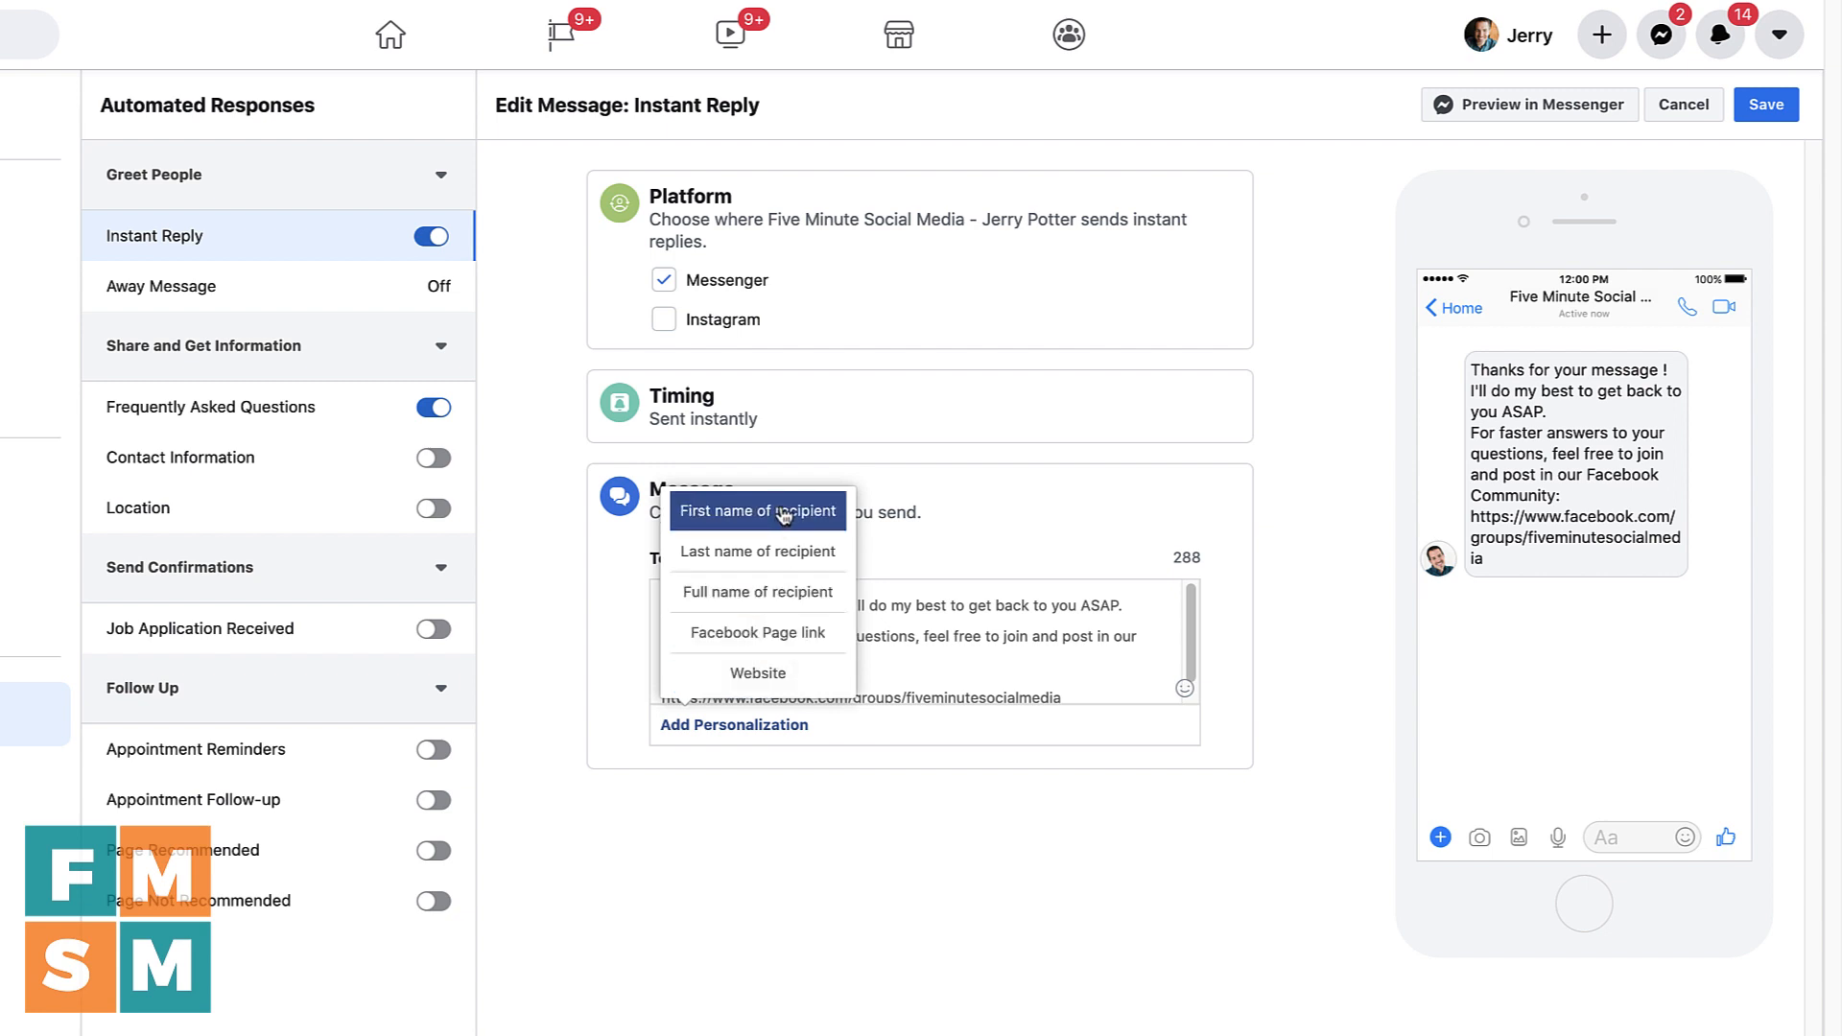
{"action": "left_click", "coordinate": [756, 510]}
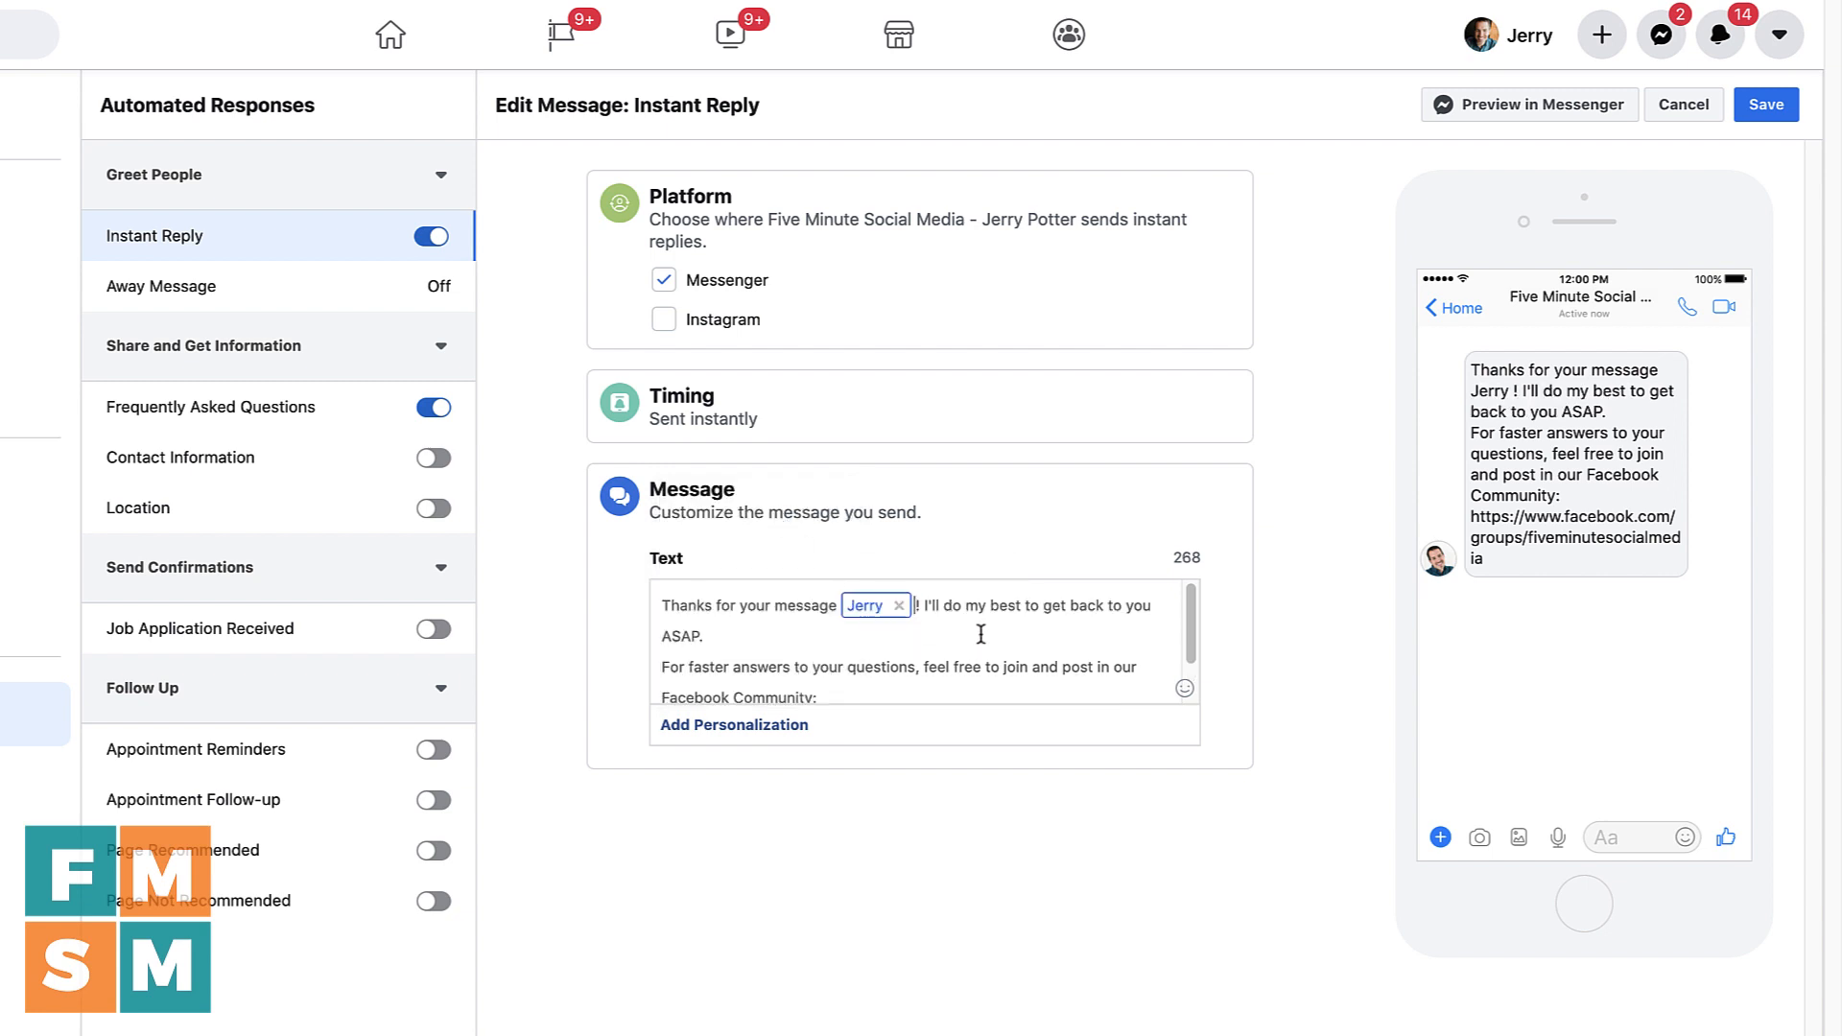
{"action": "mouse_move", "coordinate": [1677, 426]}
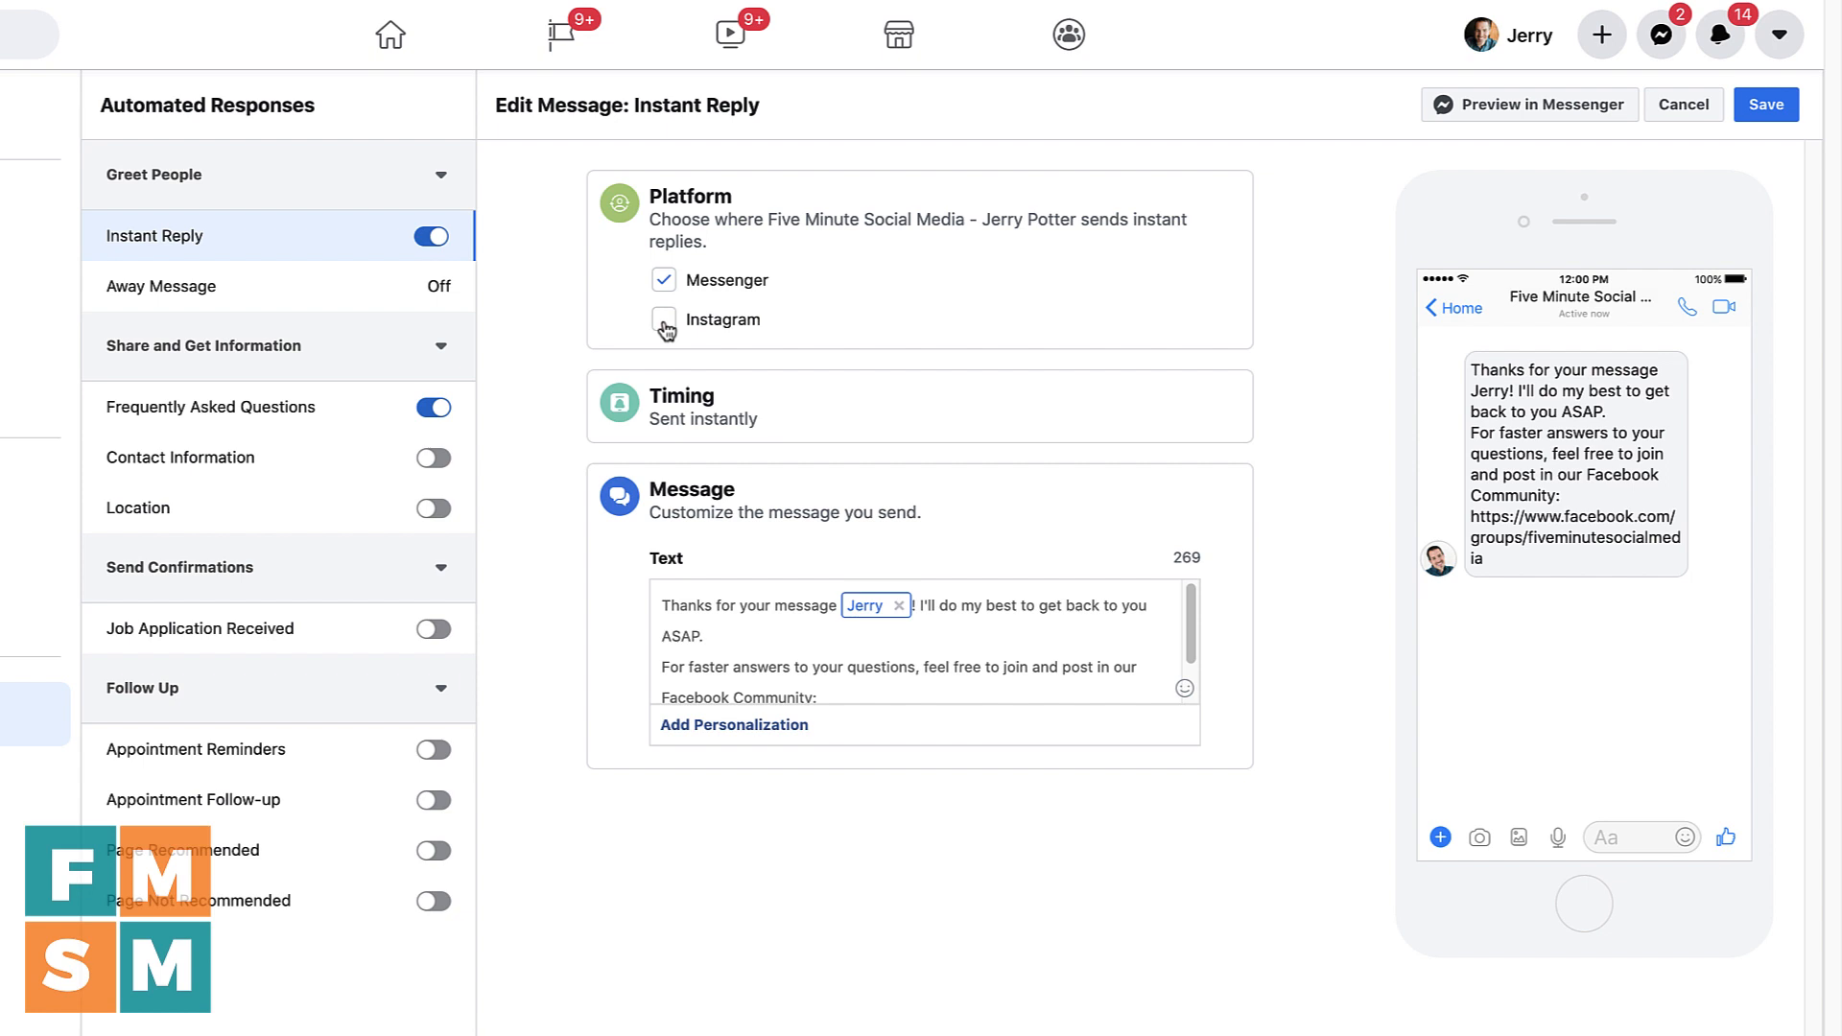
{"action": "left_click", "coordinate": [664, 320]}
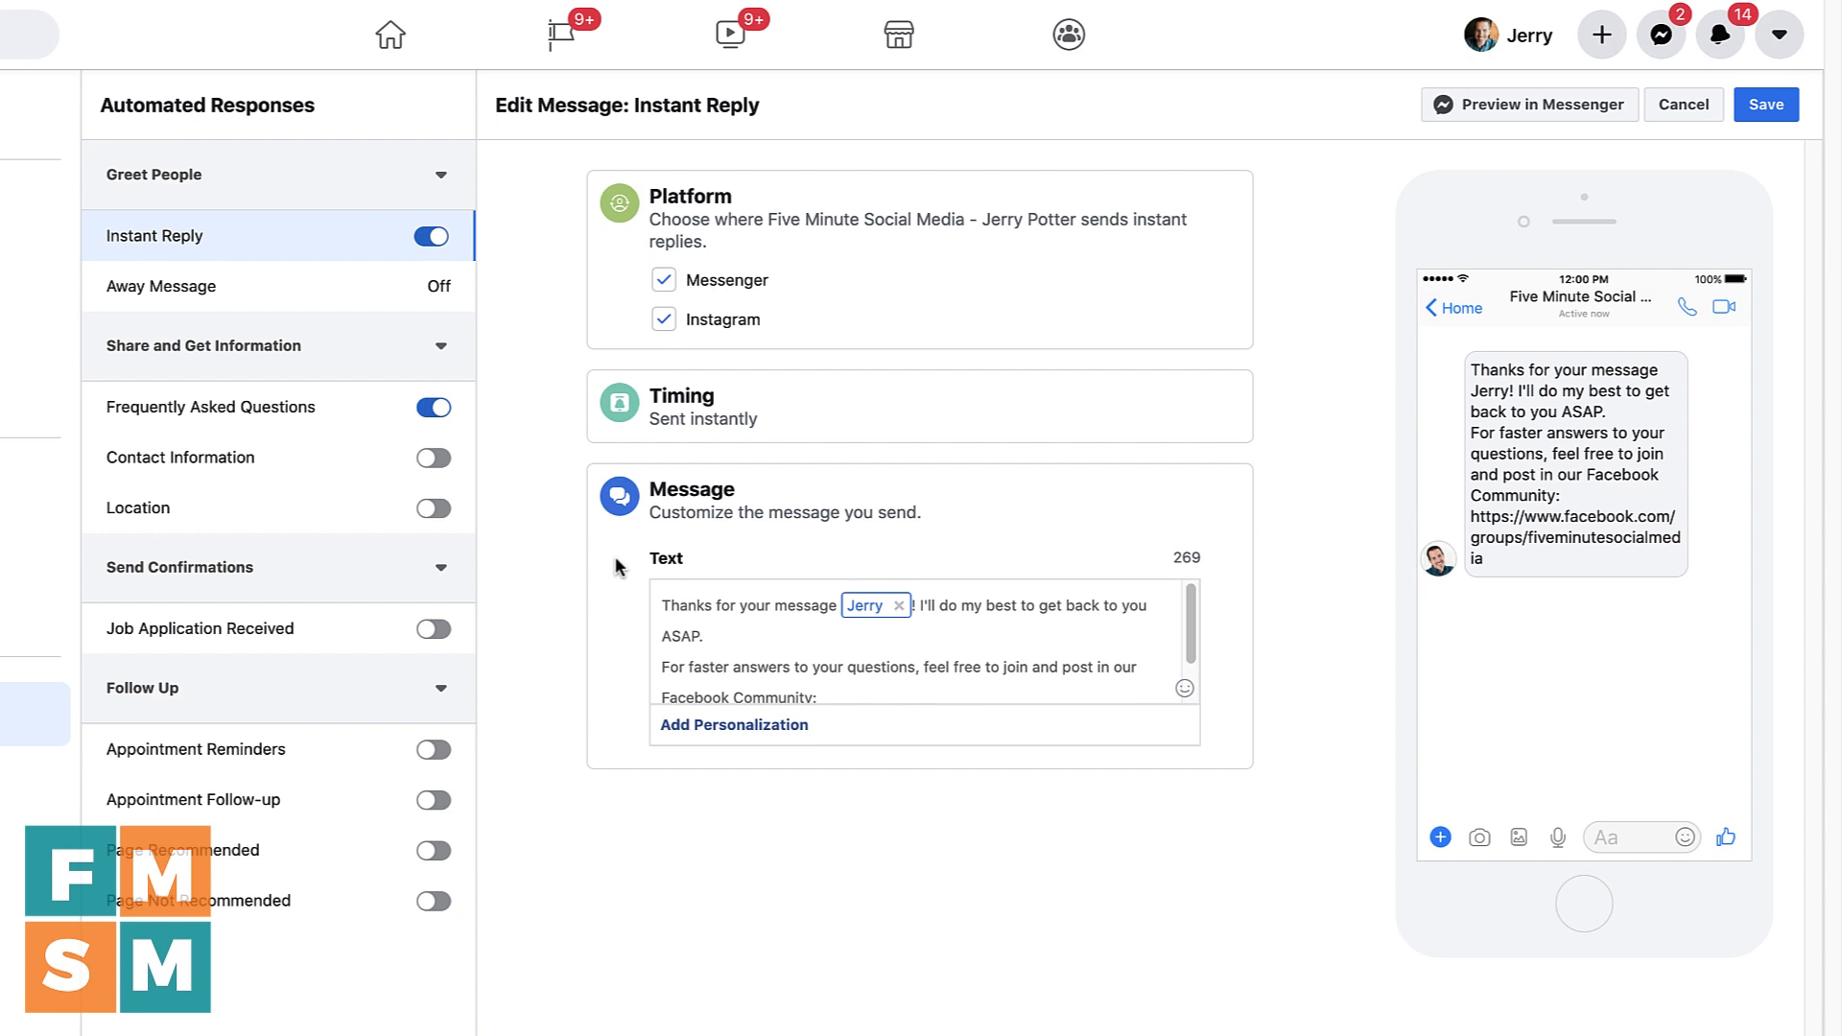
{"action": "mouse_move", "coordinate": [833, 338]}
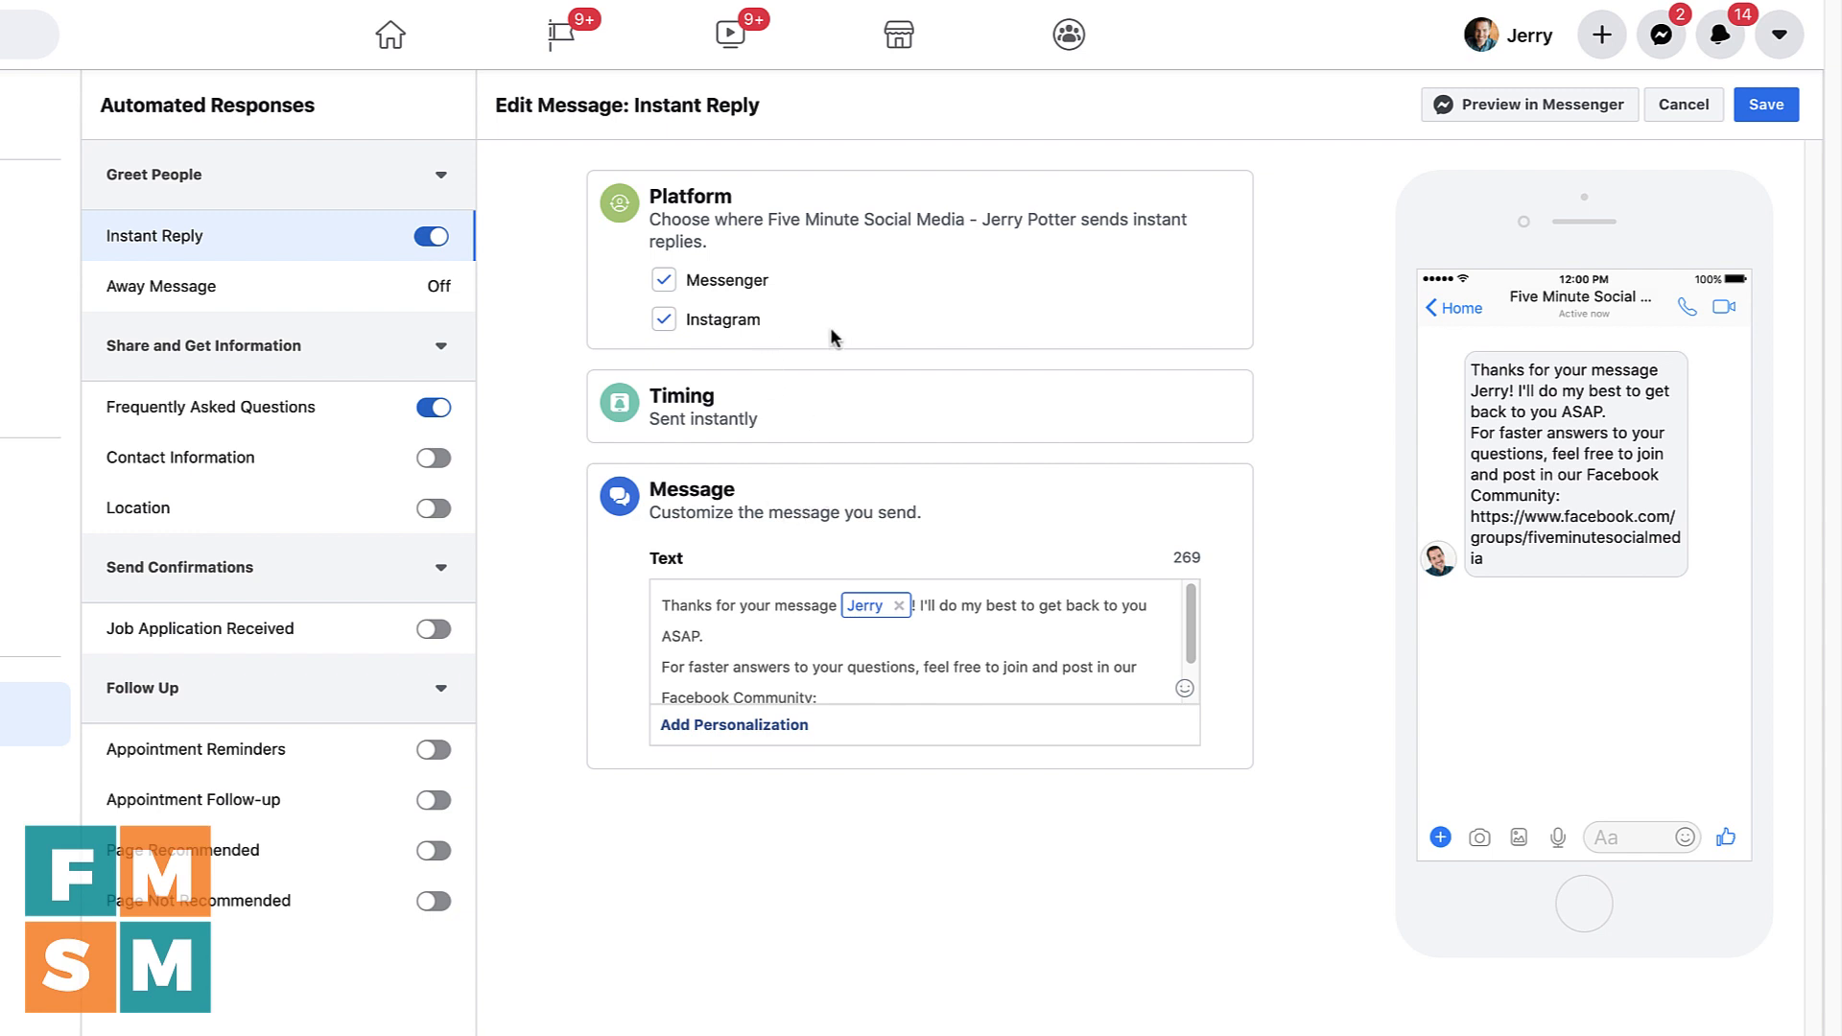
{"action": "mouse_move", "coordinate": [301, 305]}
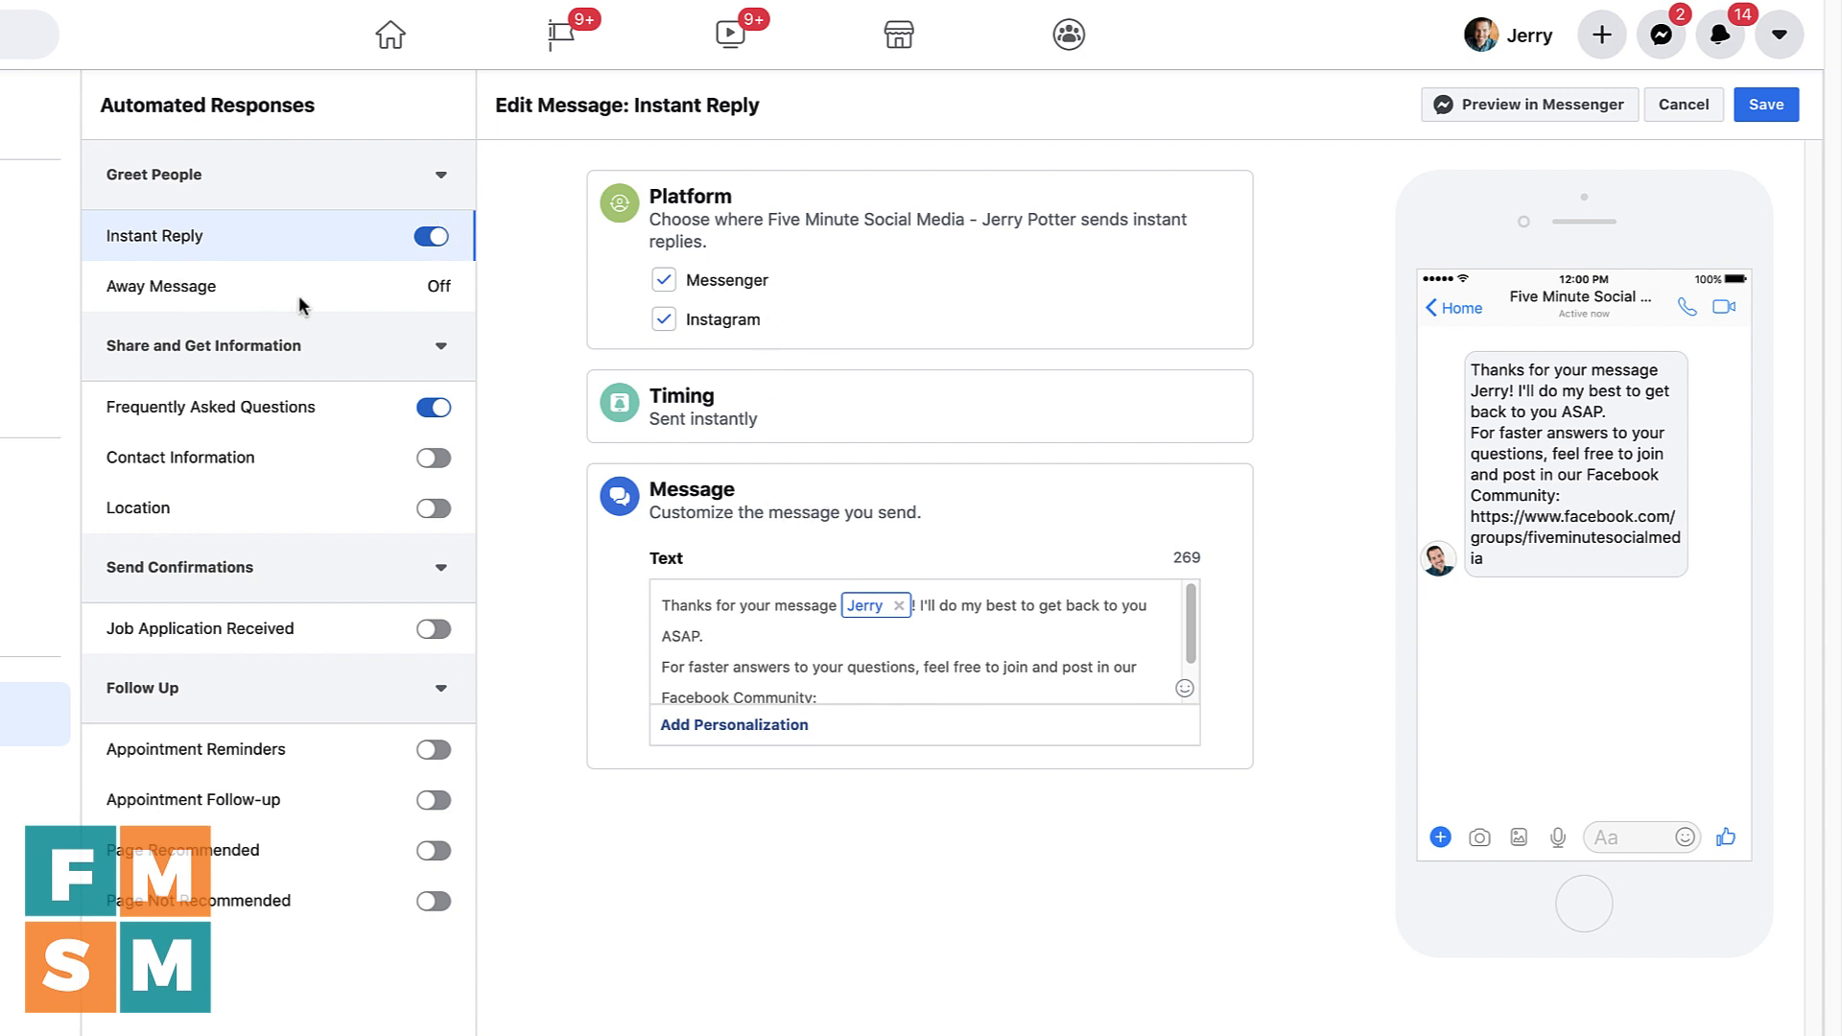
Go to the Away Message and bring up its editor with schedule, time zone and text
{"action": "left_click", "coordinate": [161, 286]}
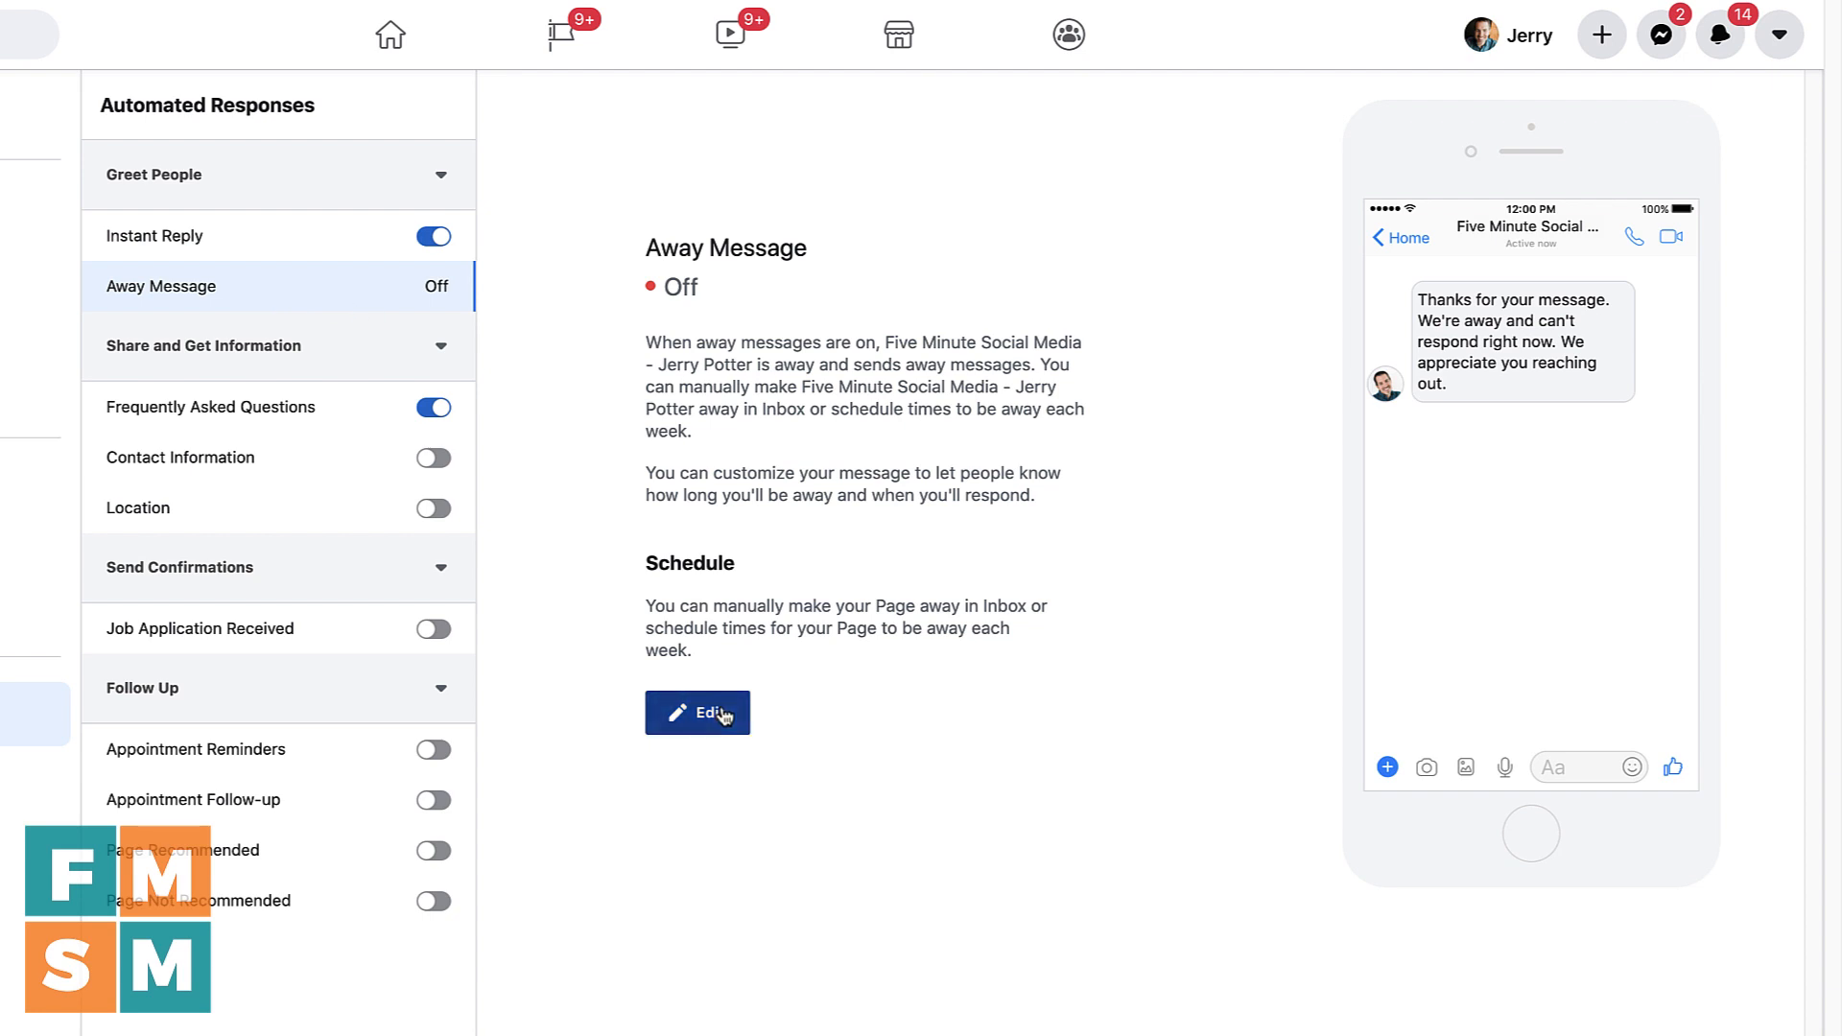
{"action": "left_click", "coordinate": [696, 712]}
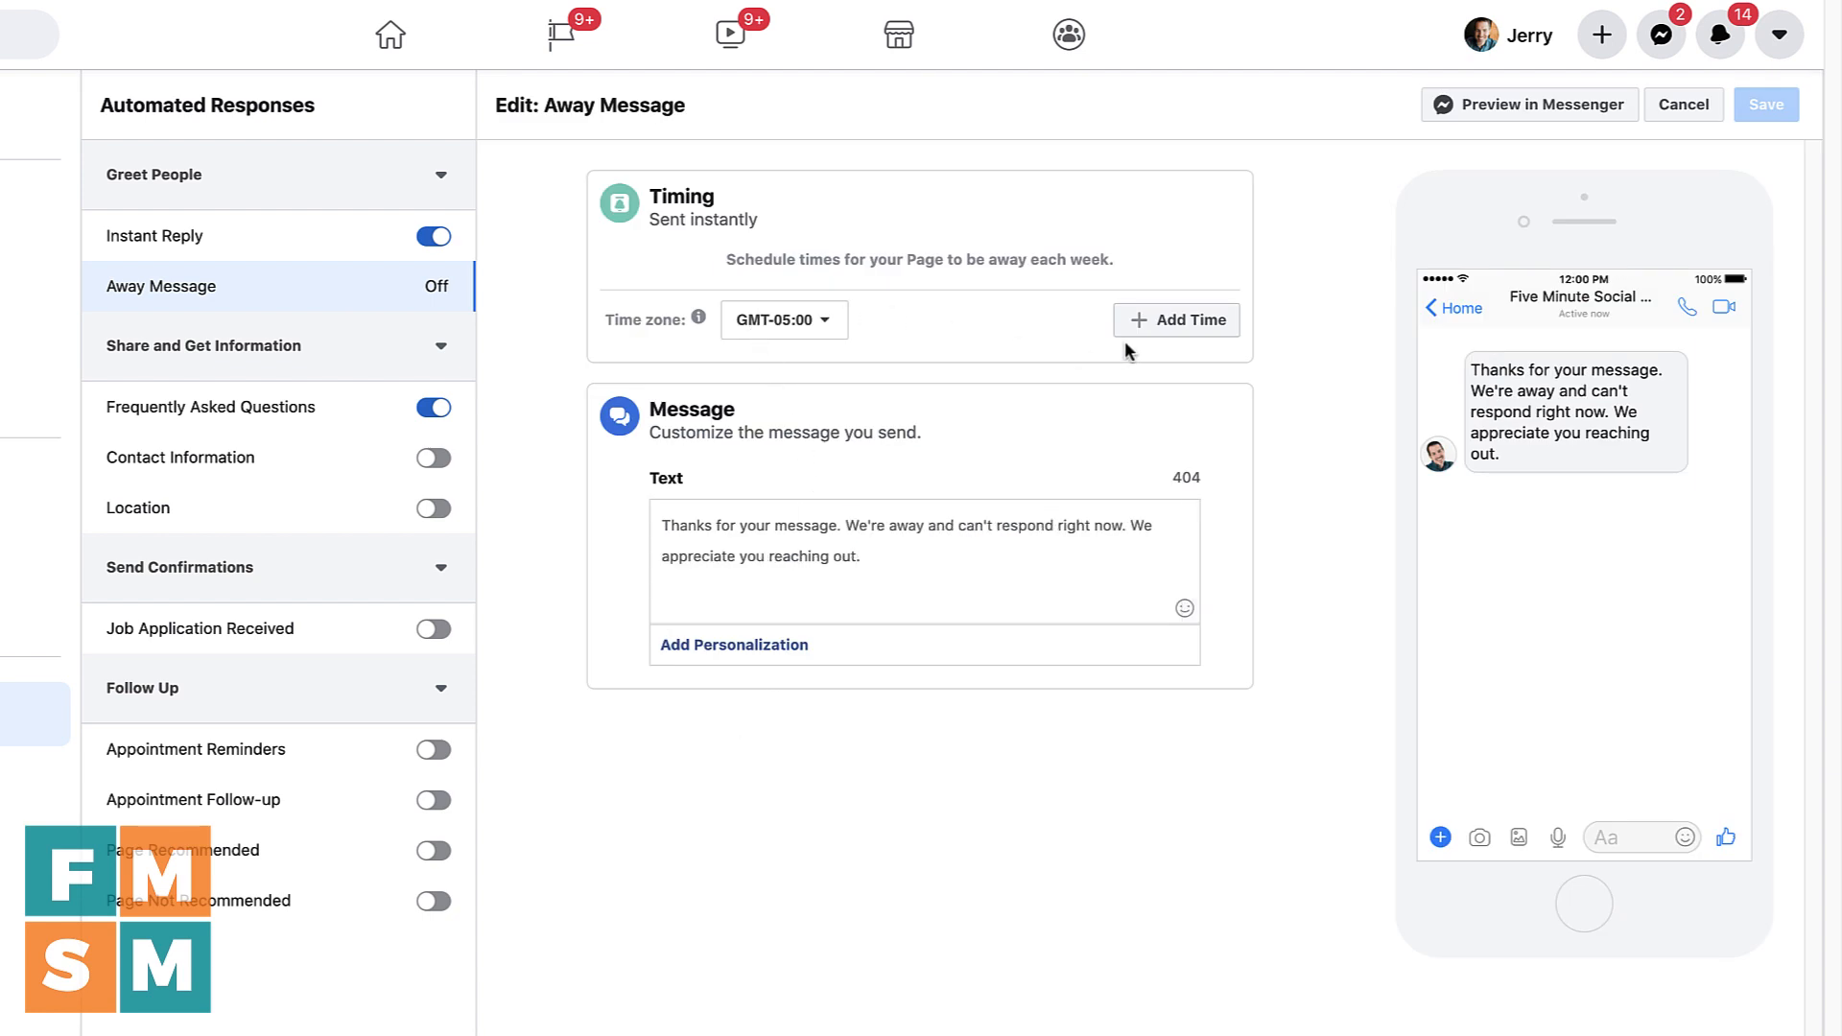
{"action": "mouse_move", "coordinate": [810, 321]}
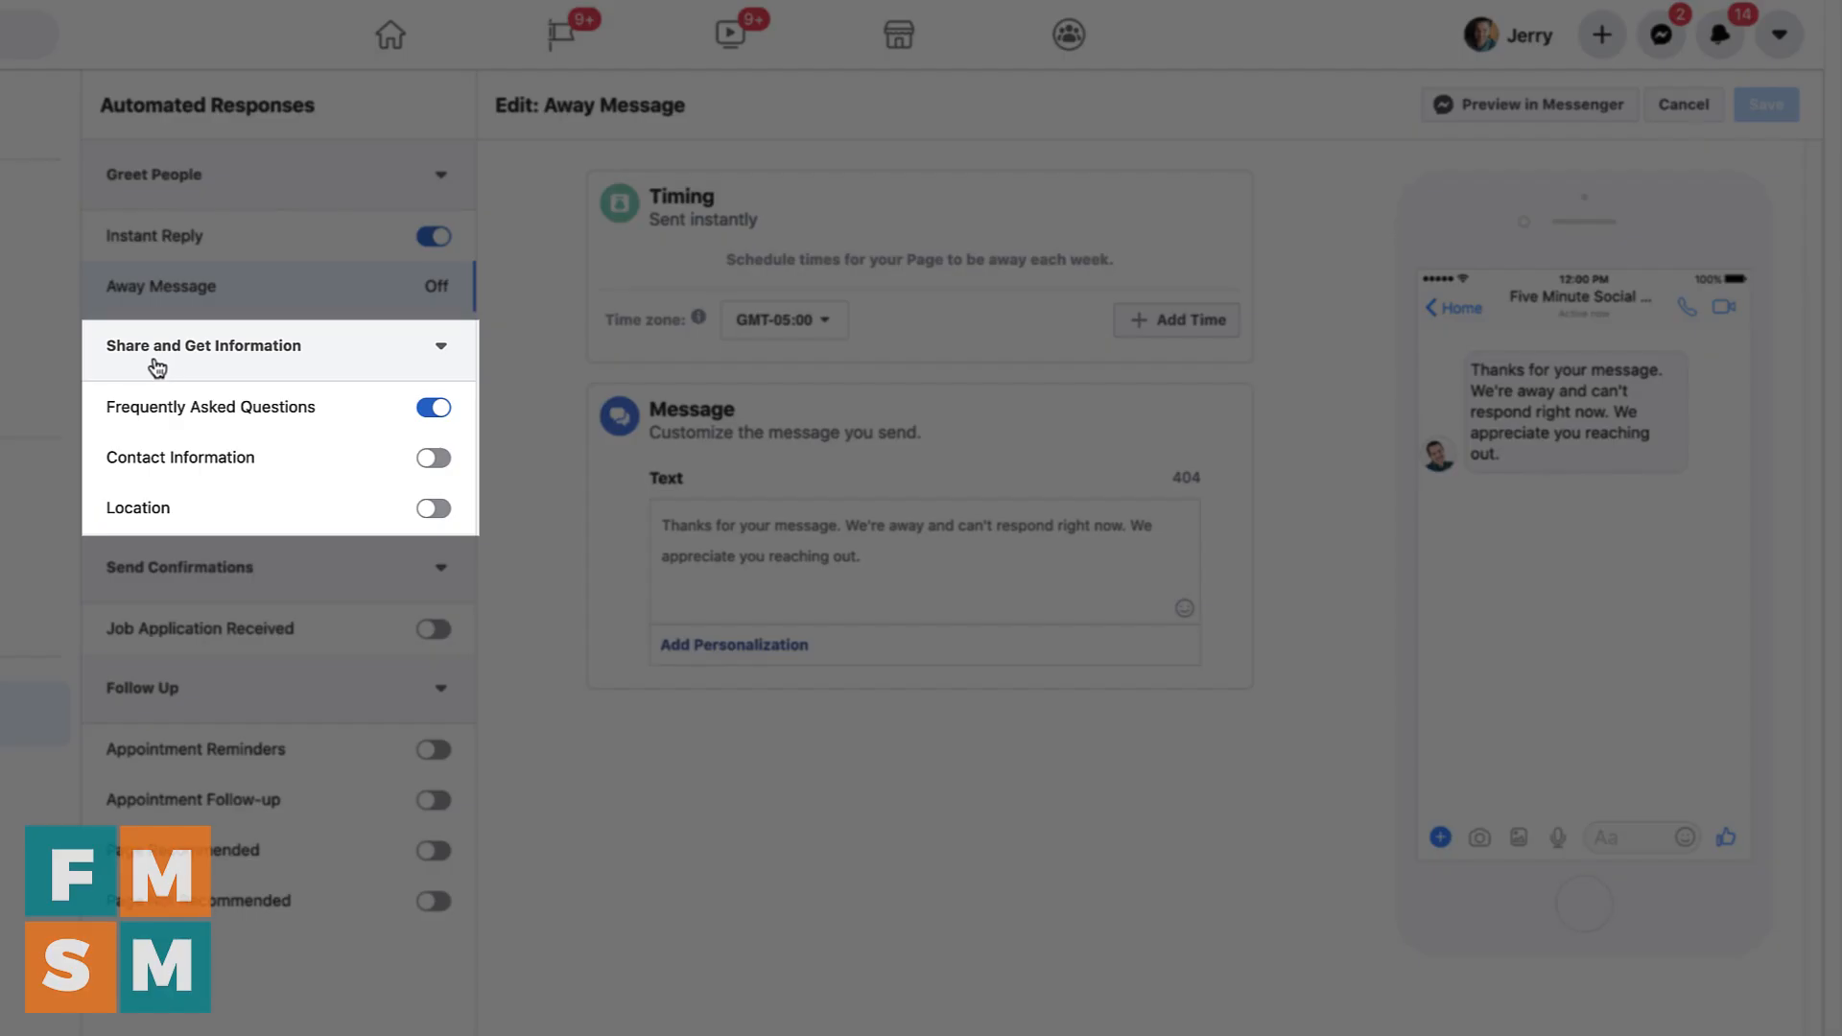
{"action": "mouse_move", "coordinate": [336, 417]}
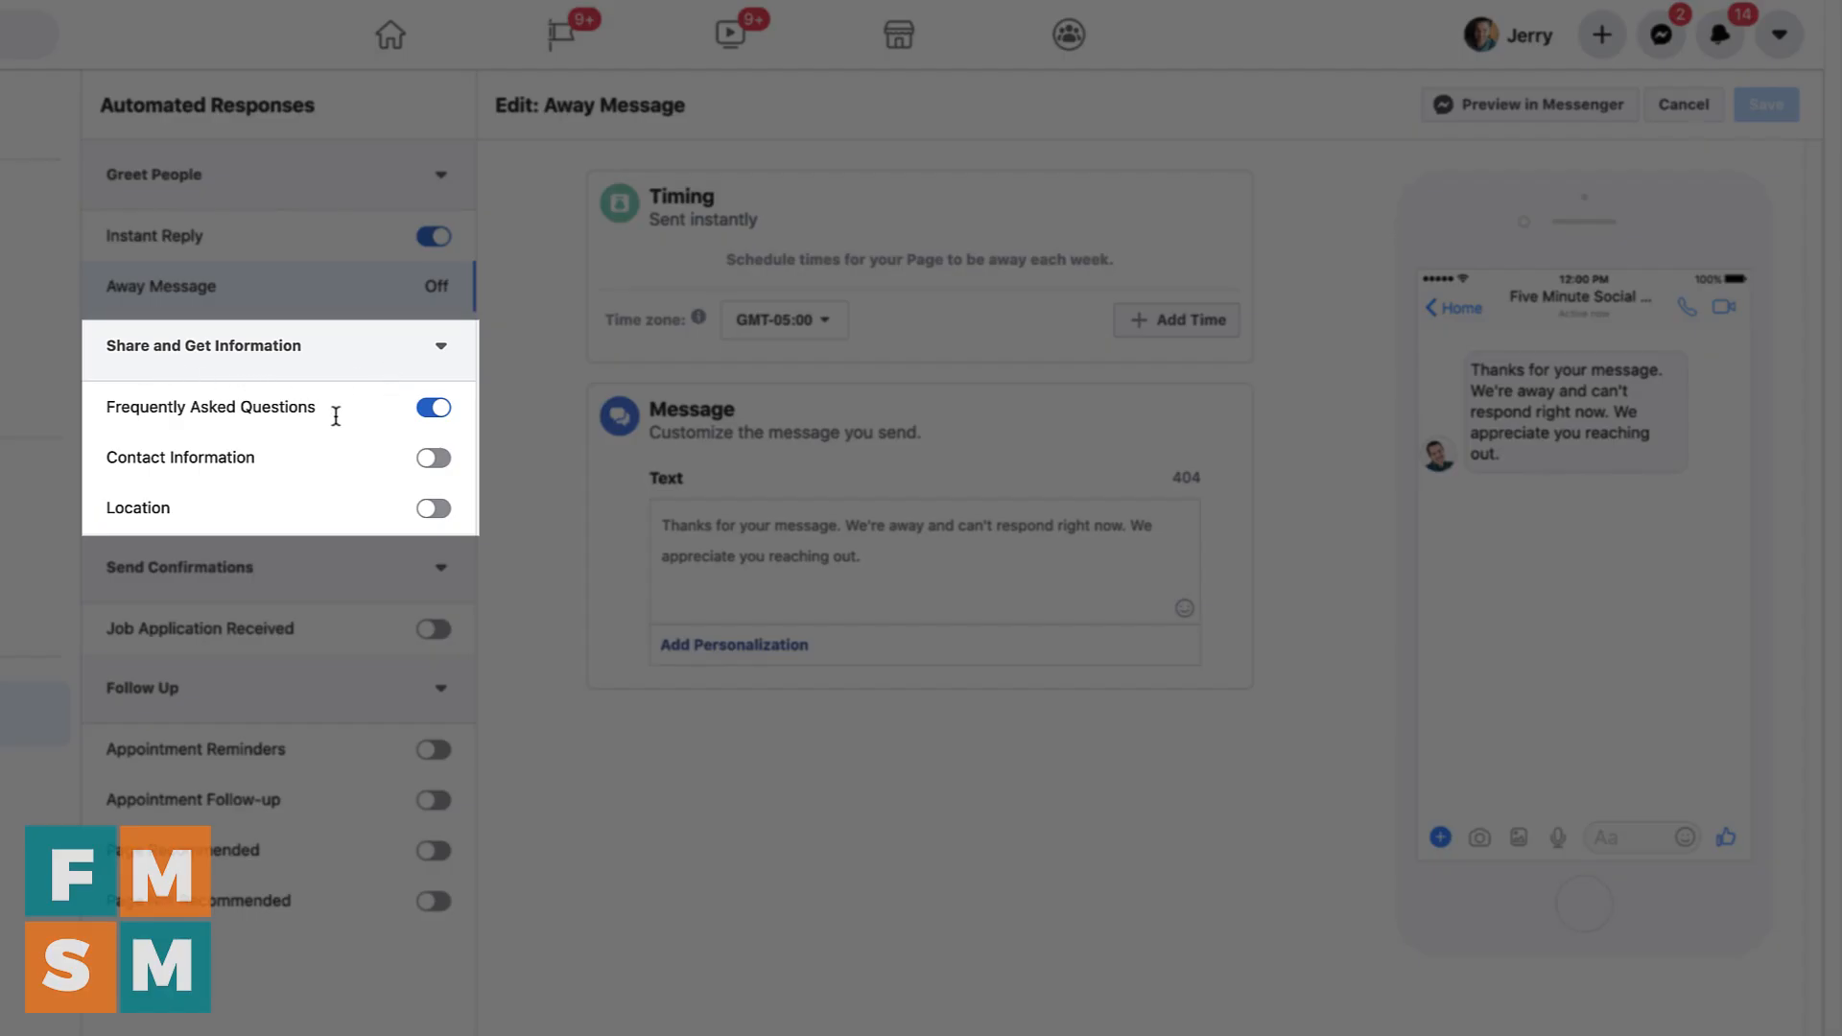
{"action": "mouse_move", "coordinate": [270, 406]}
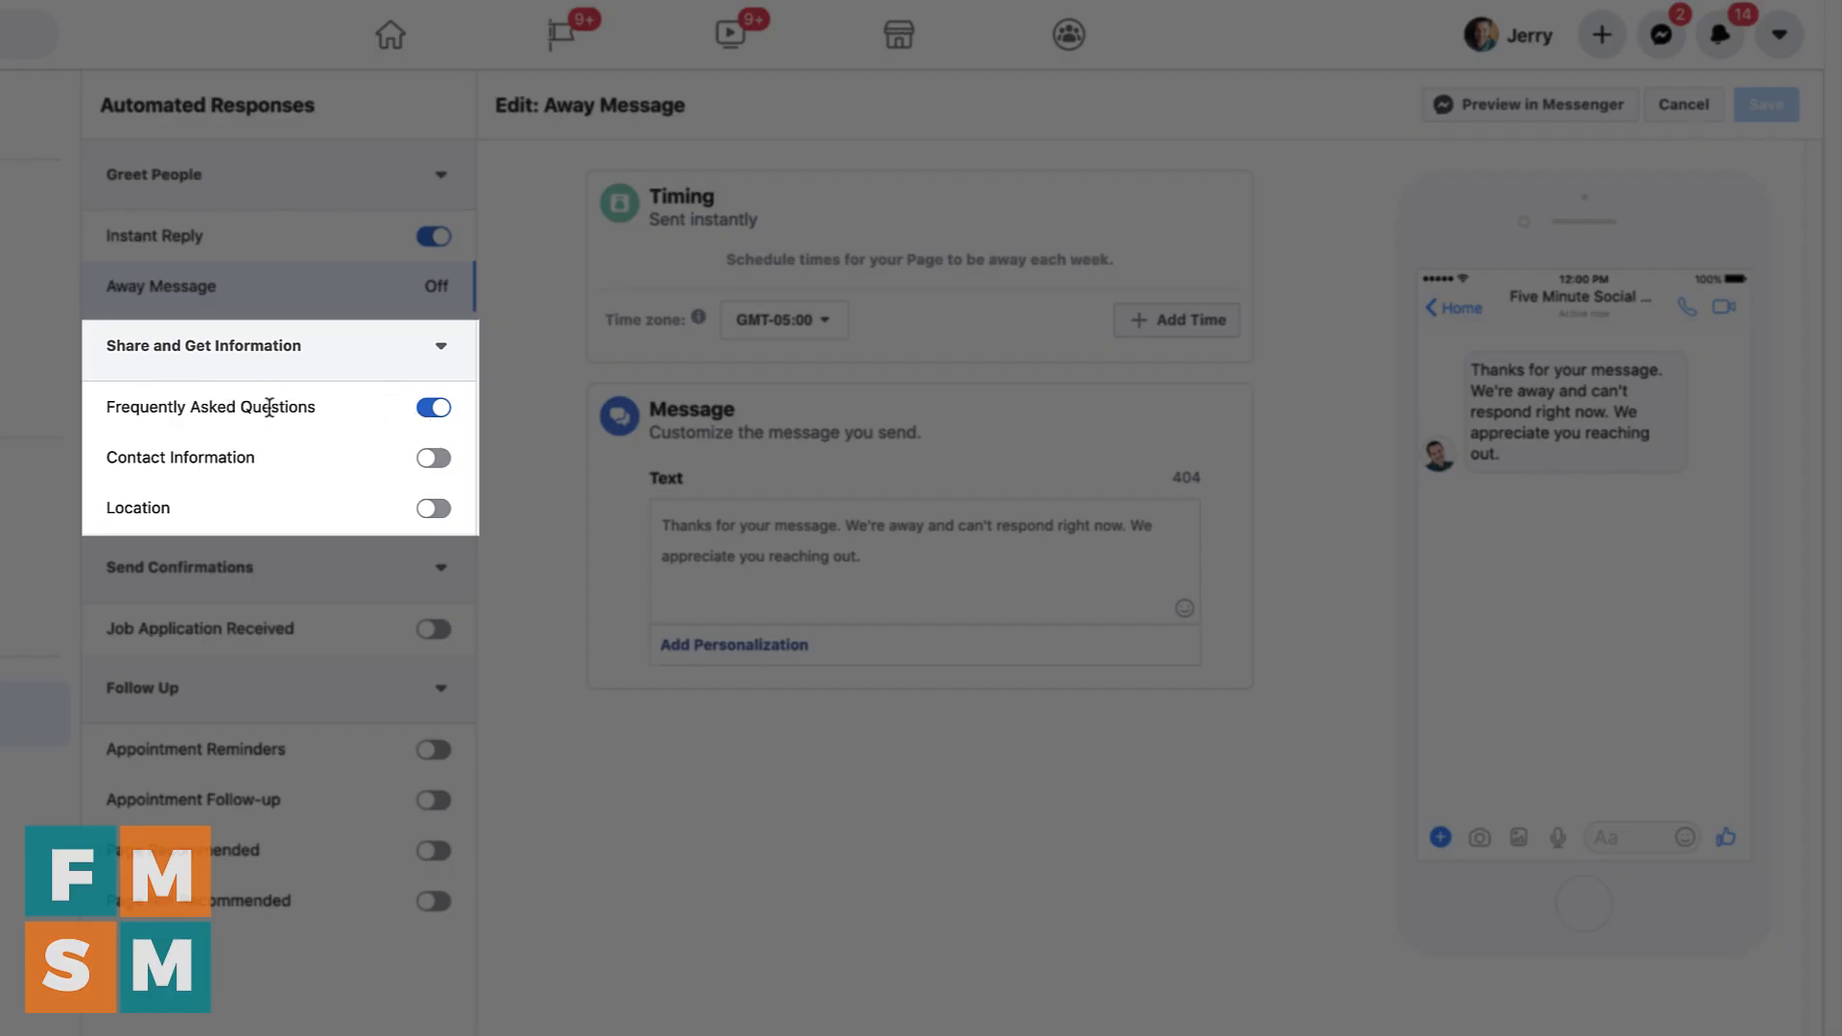
Show the Frequently Asked Questions automation with its three suggested questions
{"action": "left_click", "coordinate": [211, 407]}
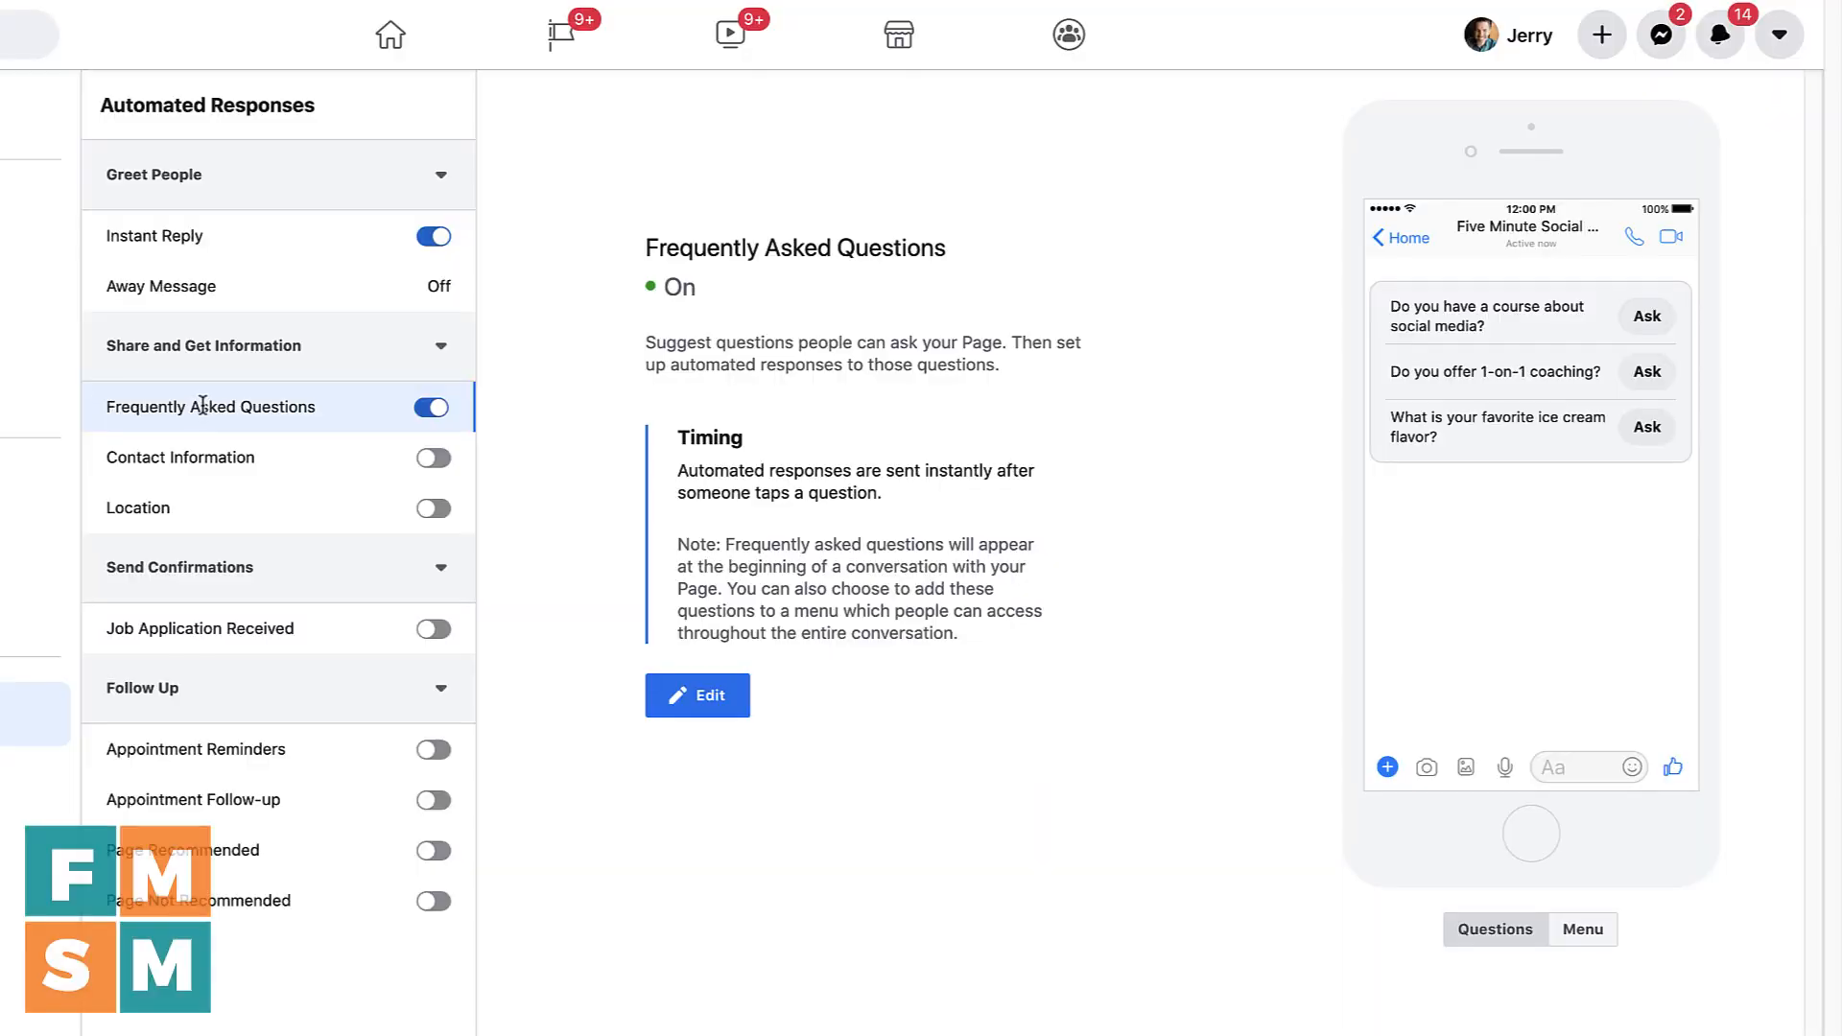
{"action": "mouse_move", "coordinate": [1514, 464]}
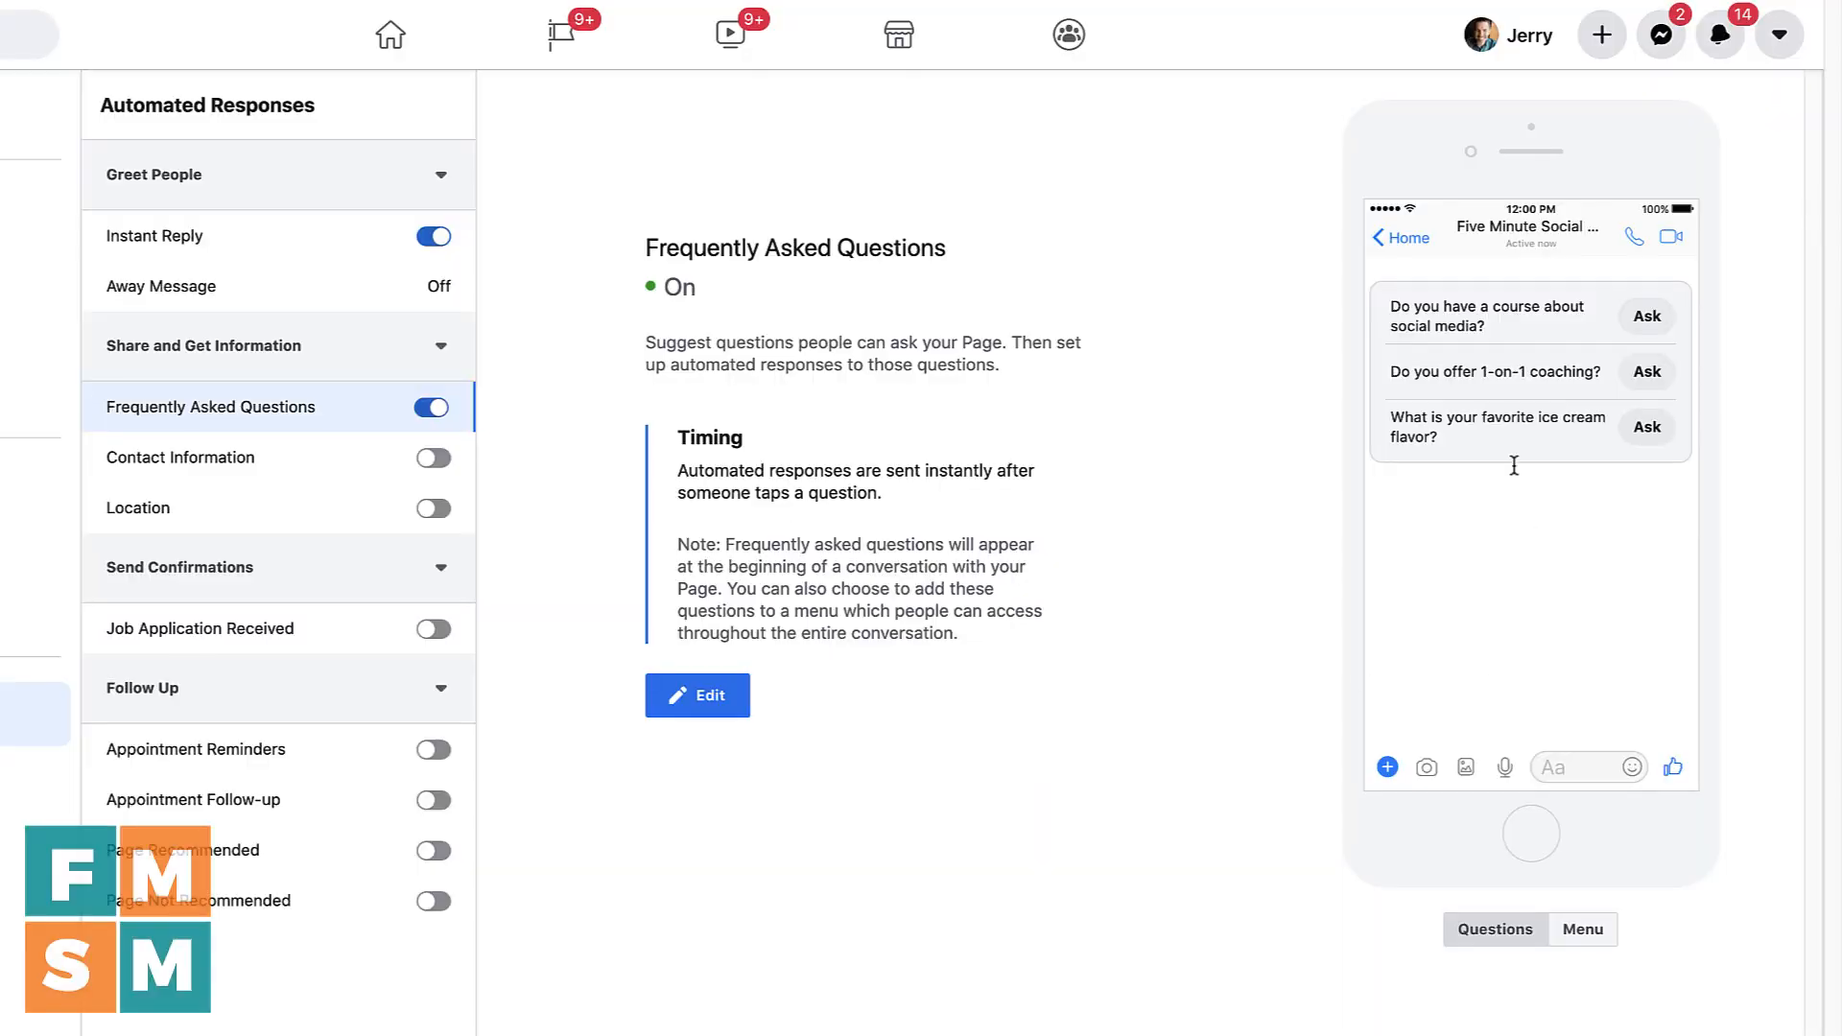
{"action": "mouse_move", "coordinate": [1380, 535]}
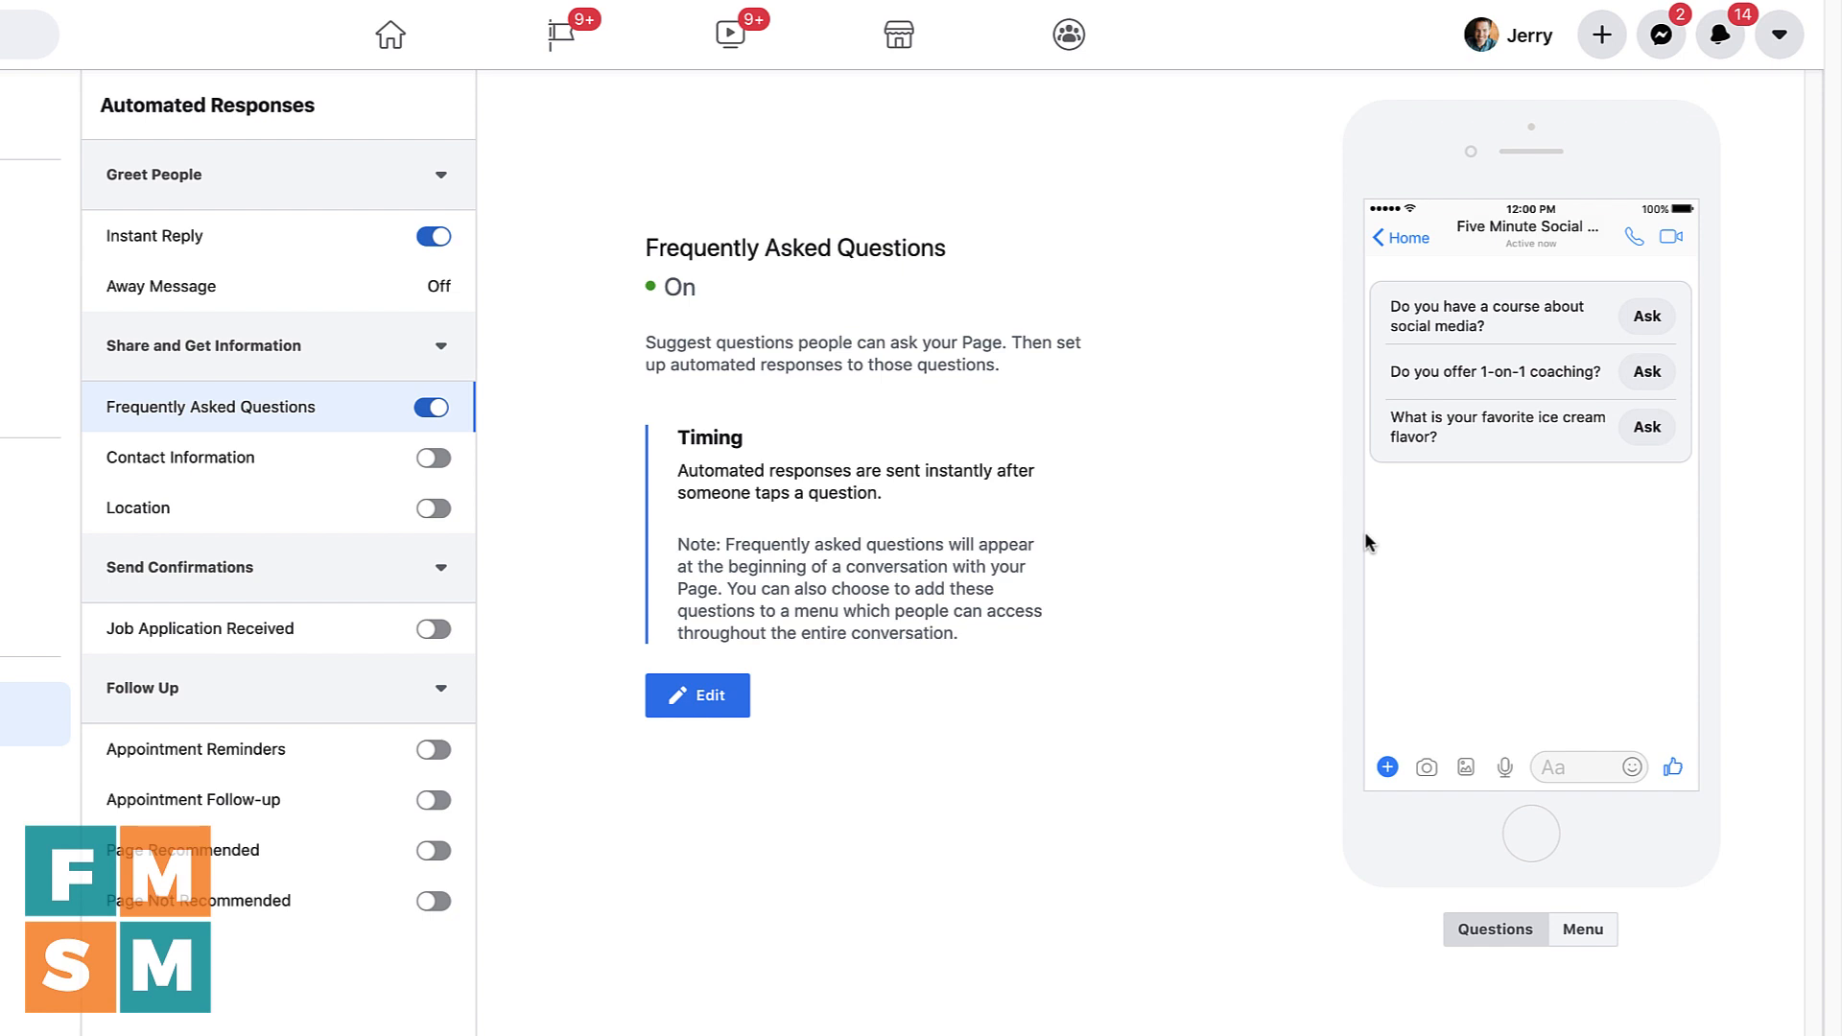
{"action": "mouse_move", "coordinate": [1368, 537]}
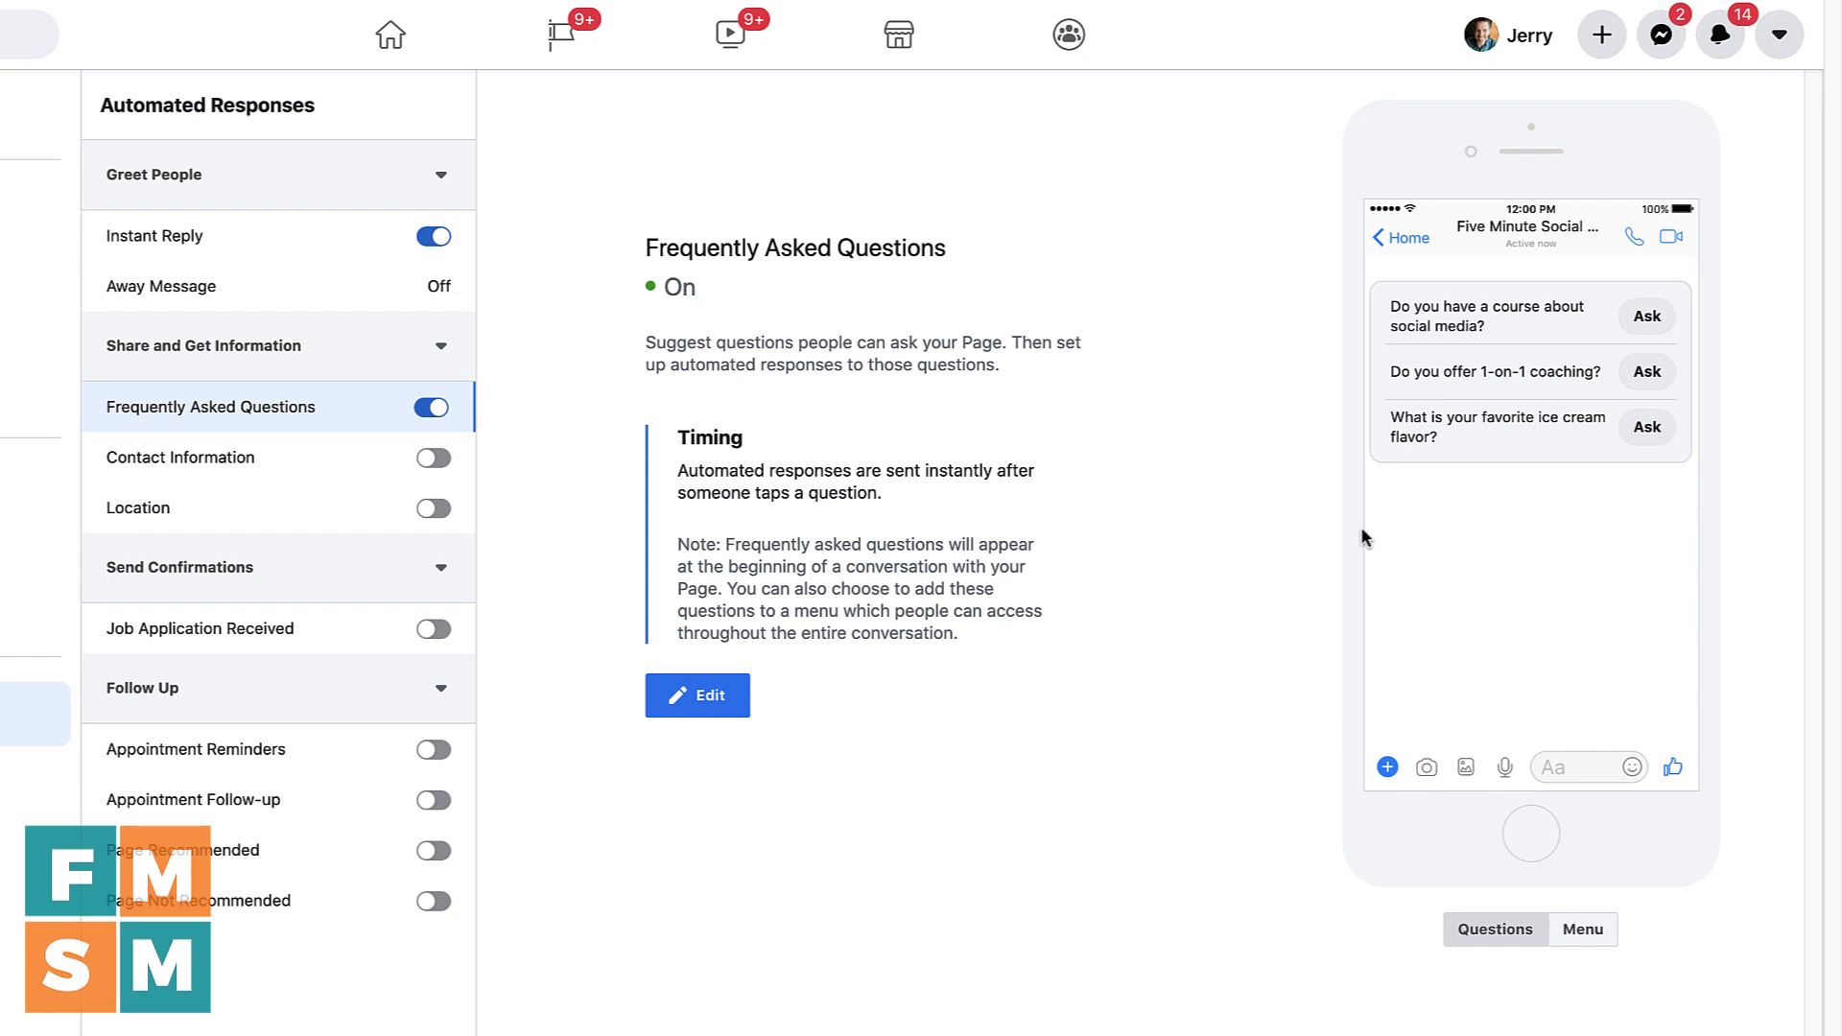
{"action": "mouse_move", "coordinate": [1347, 518]}
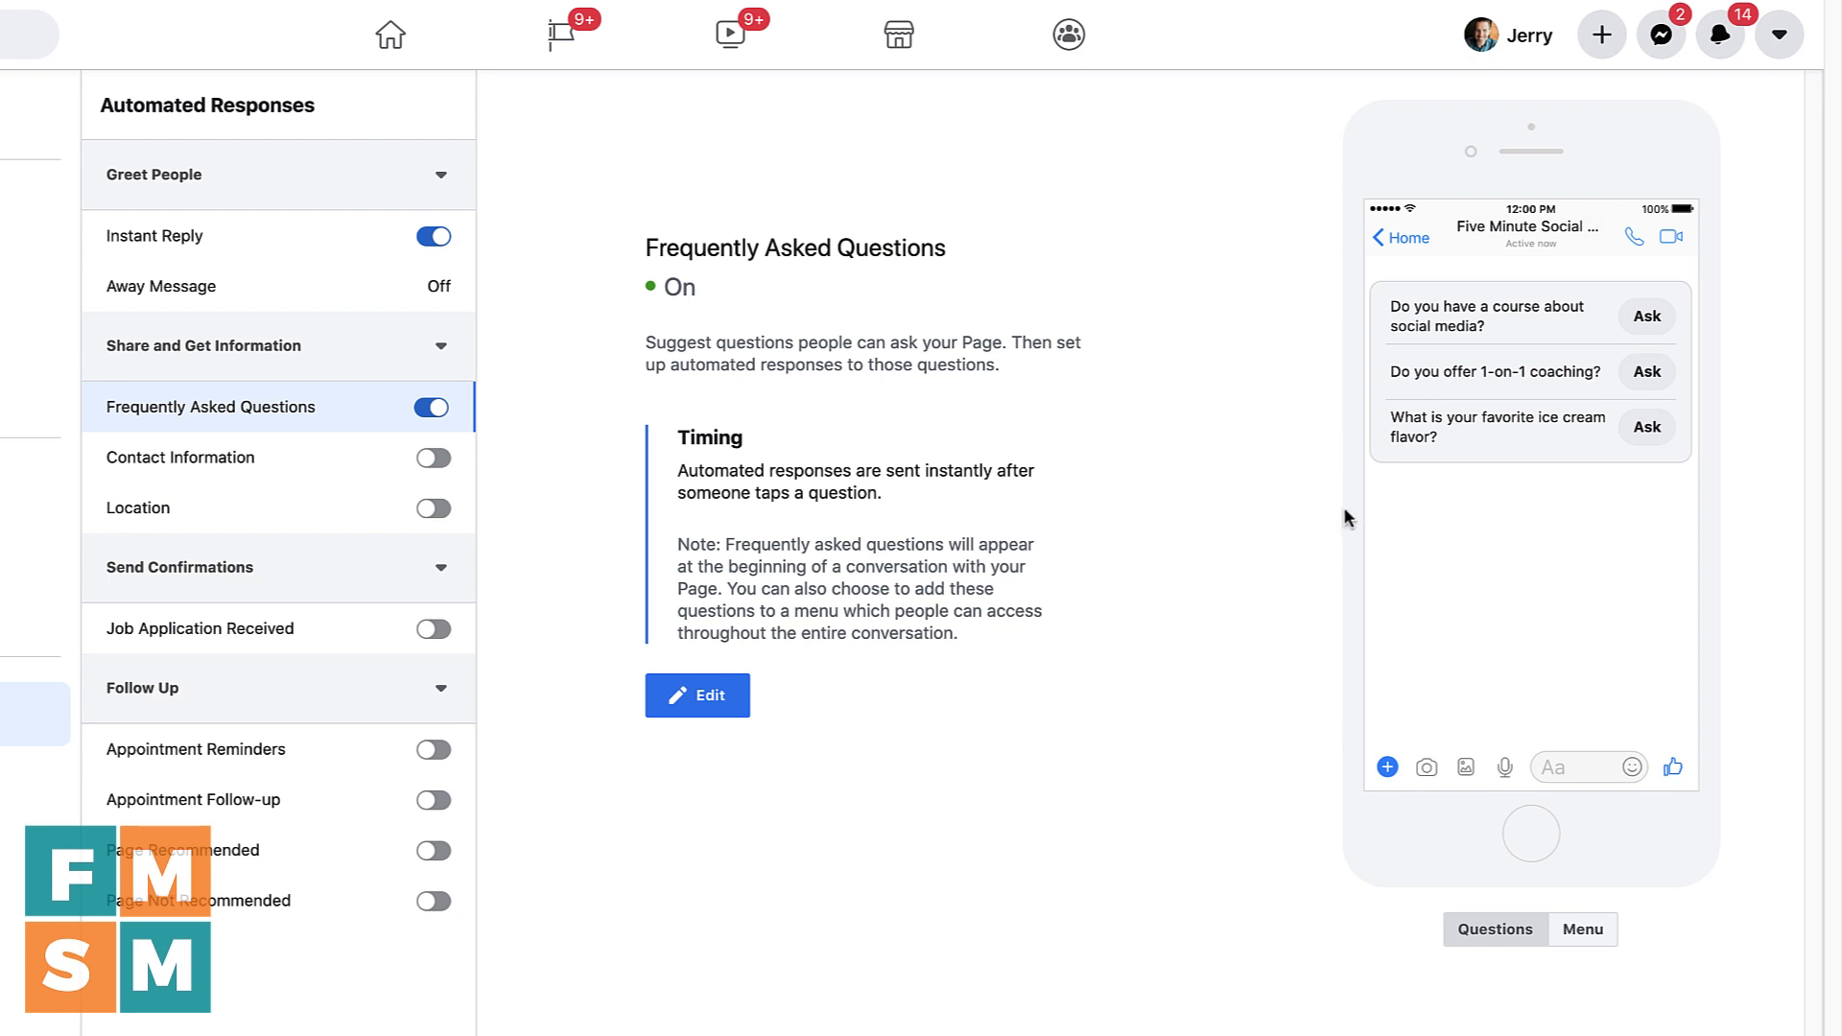
{"action": "mouse_move", "coordinate": [1343, 508]}
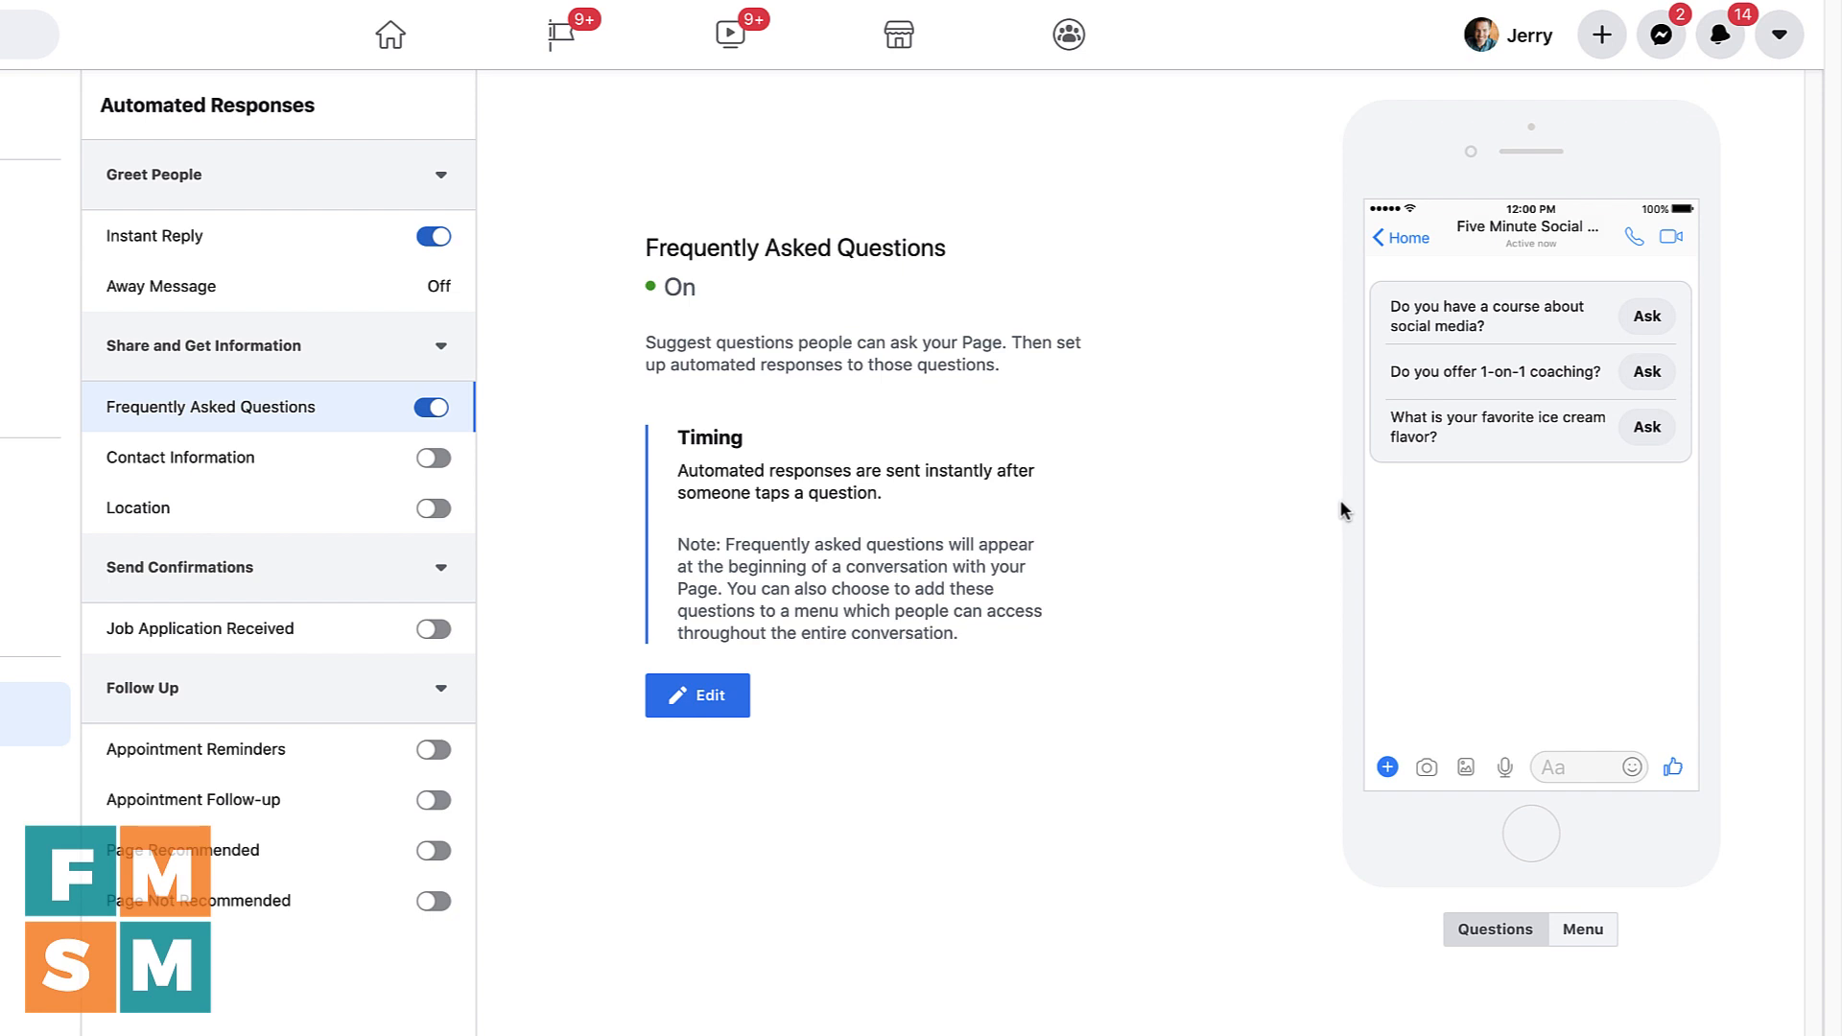
{"action": "mouse_move", "coordinate": [1312, 487]}
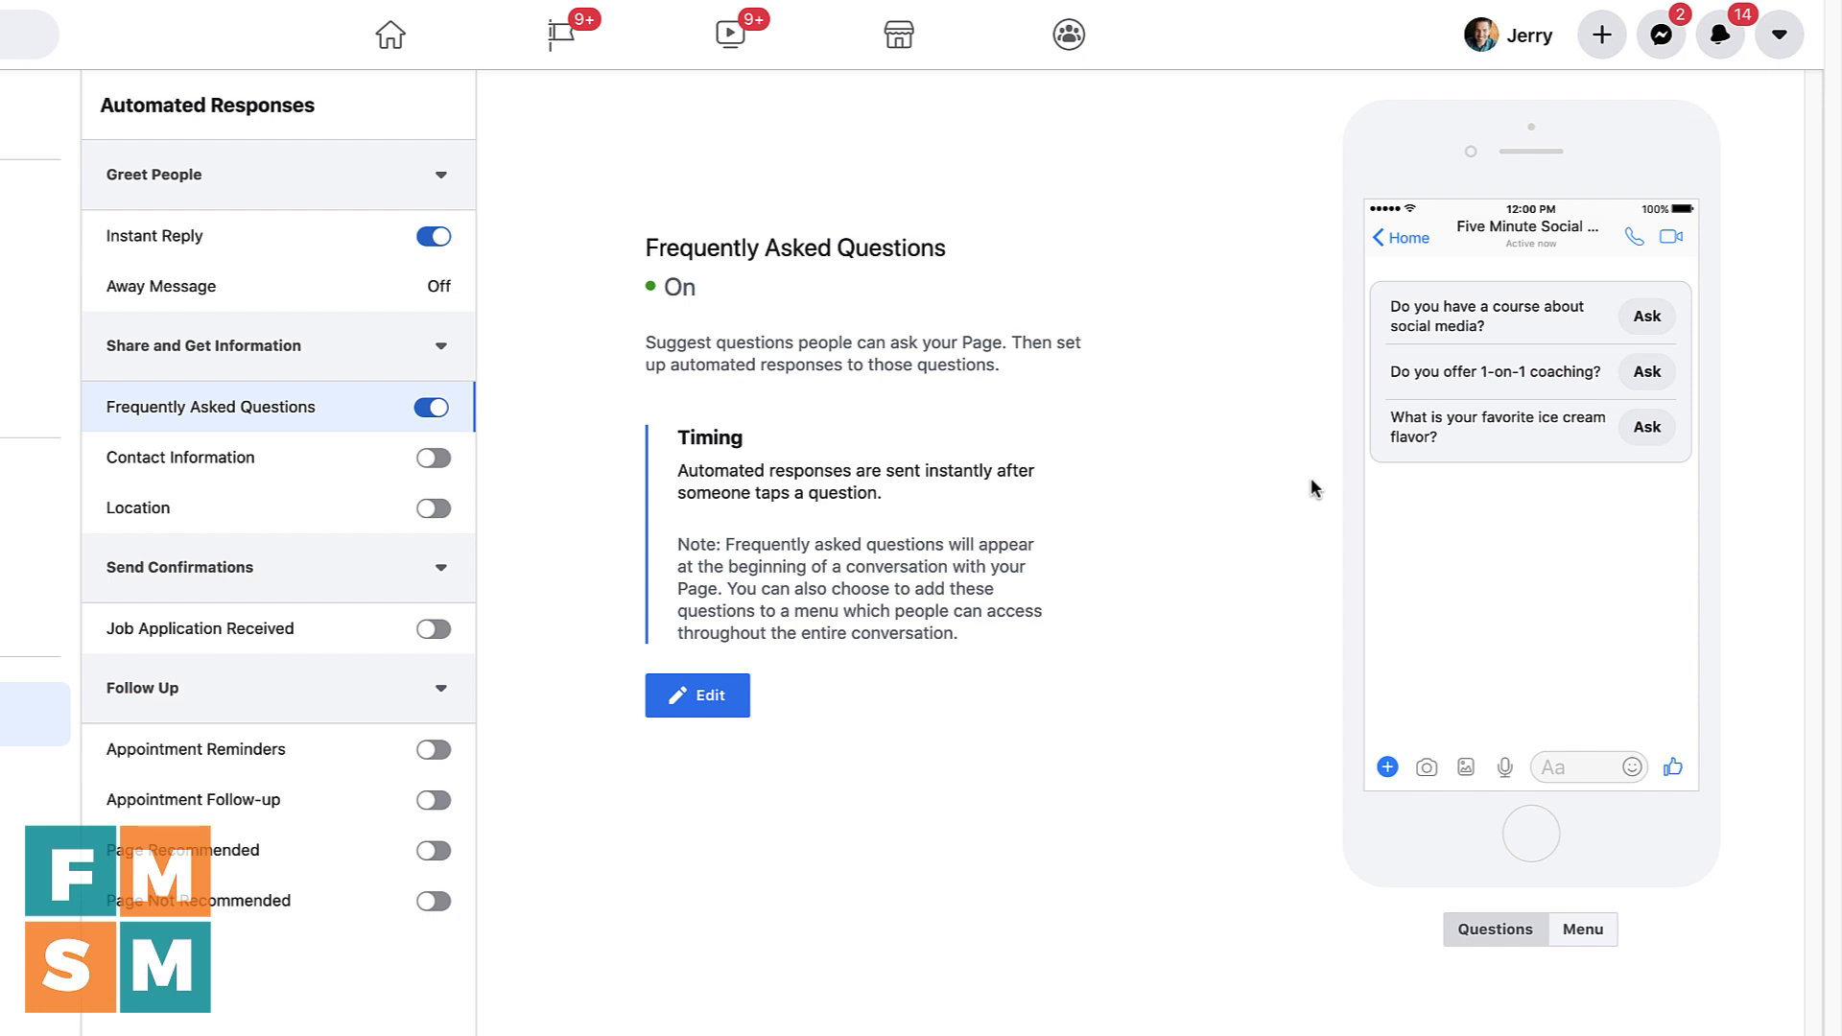
{"action": "mouse_move", "coordinate": [1309, 485]}
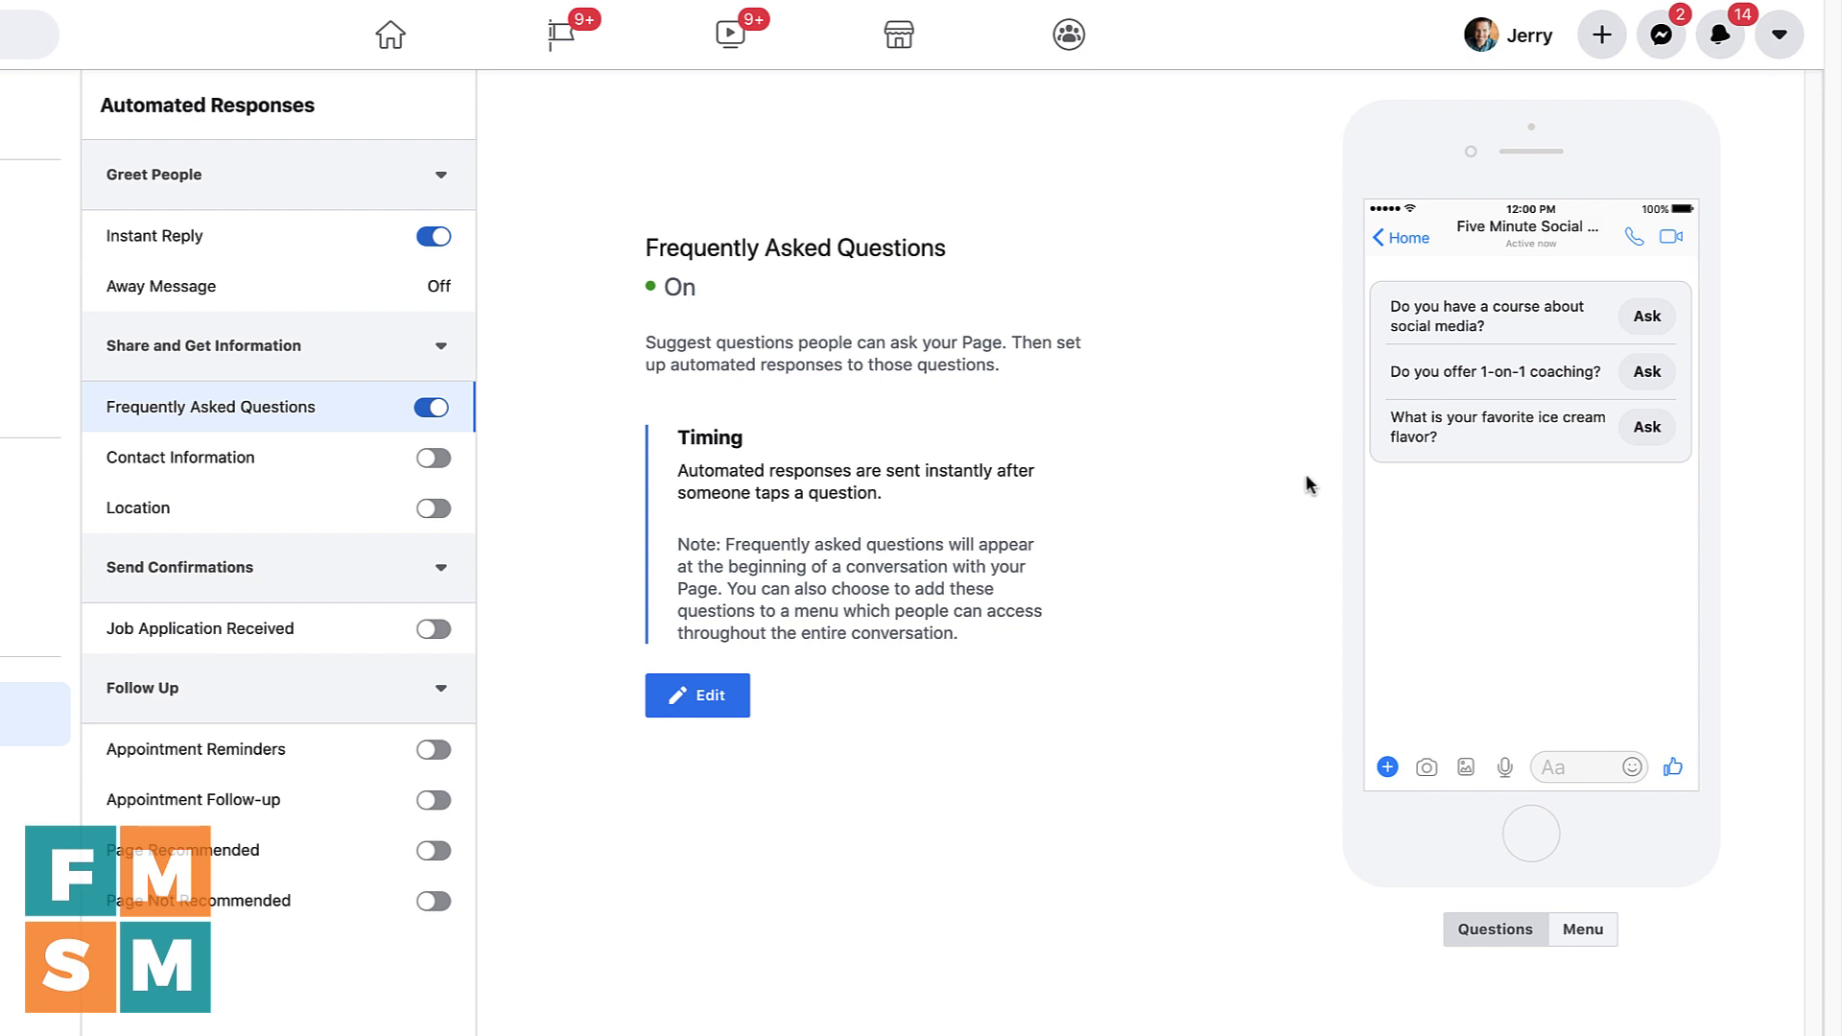
{"action": "mouse_move", "coordinate": [1443, 397]}
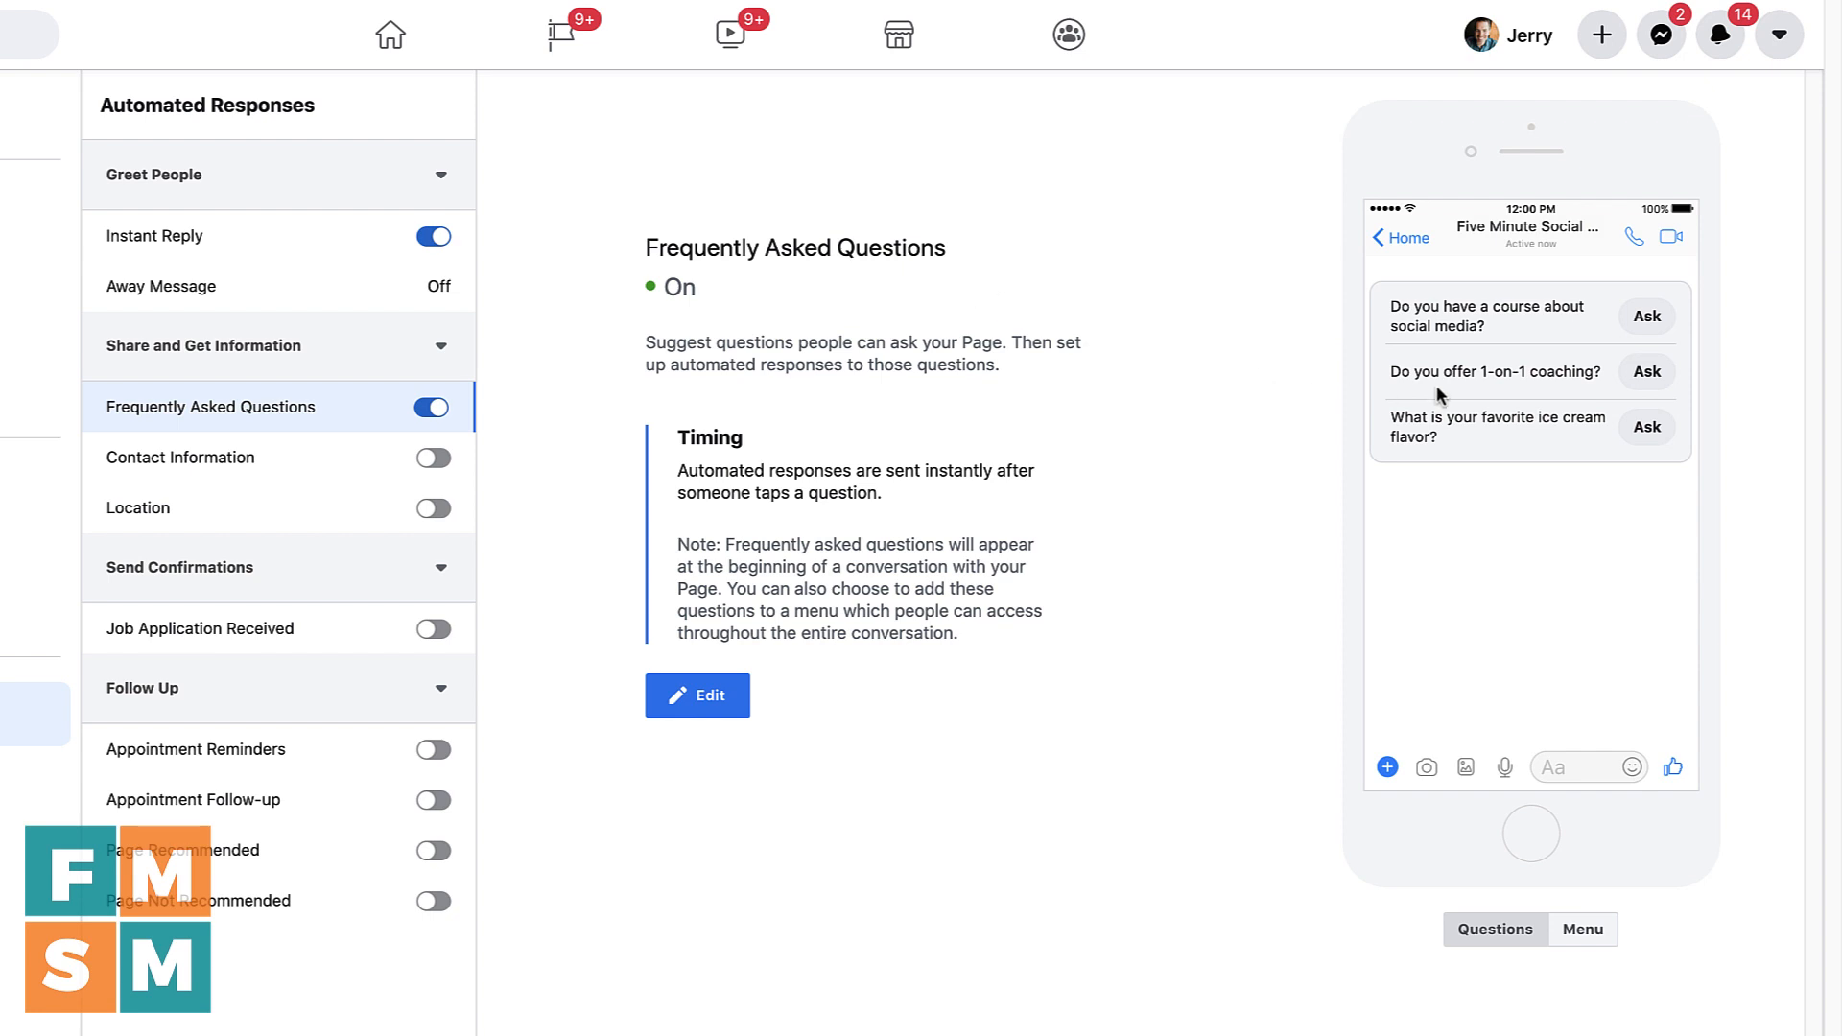
{"action": "mouse_move", "coordinate": [1543, 334]}
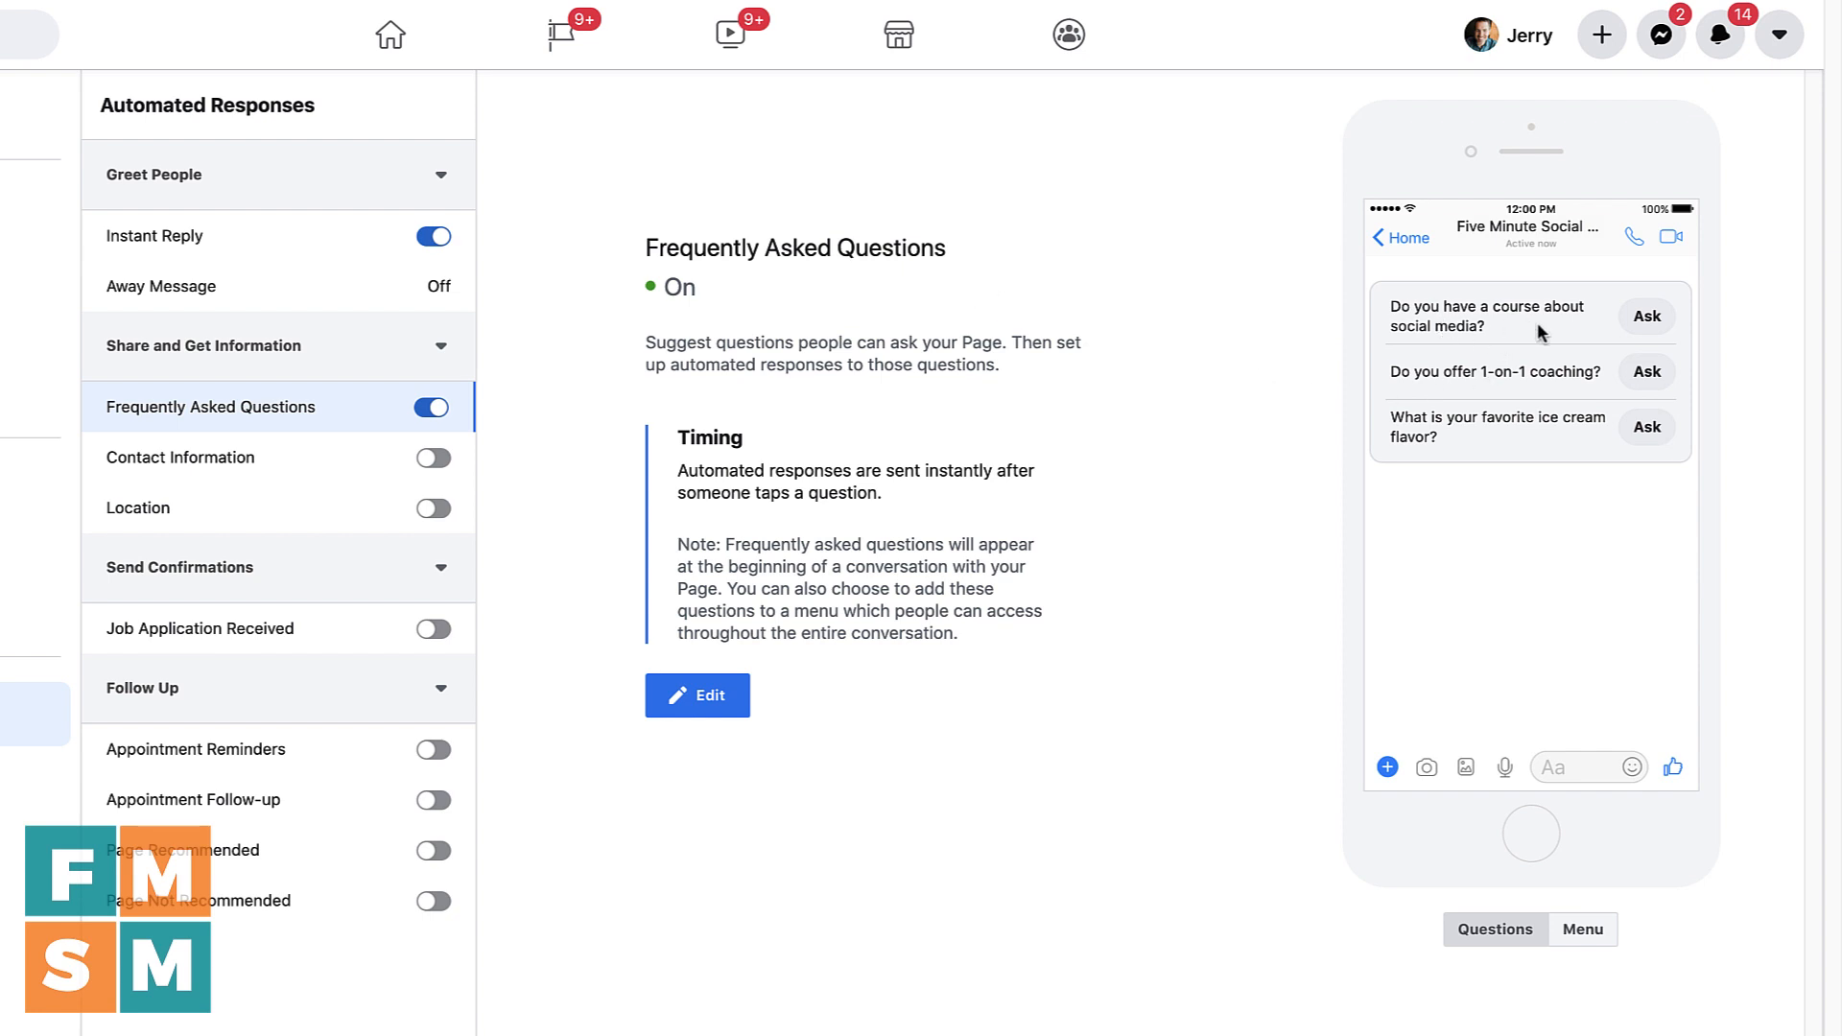
{"action": "mouse_move", "coordinate": [1428, 376]}
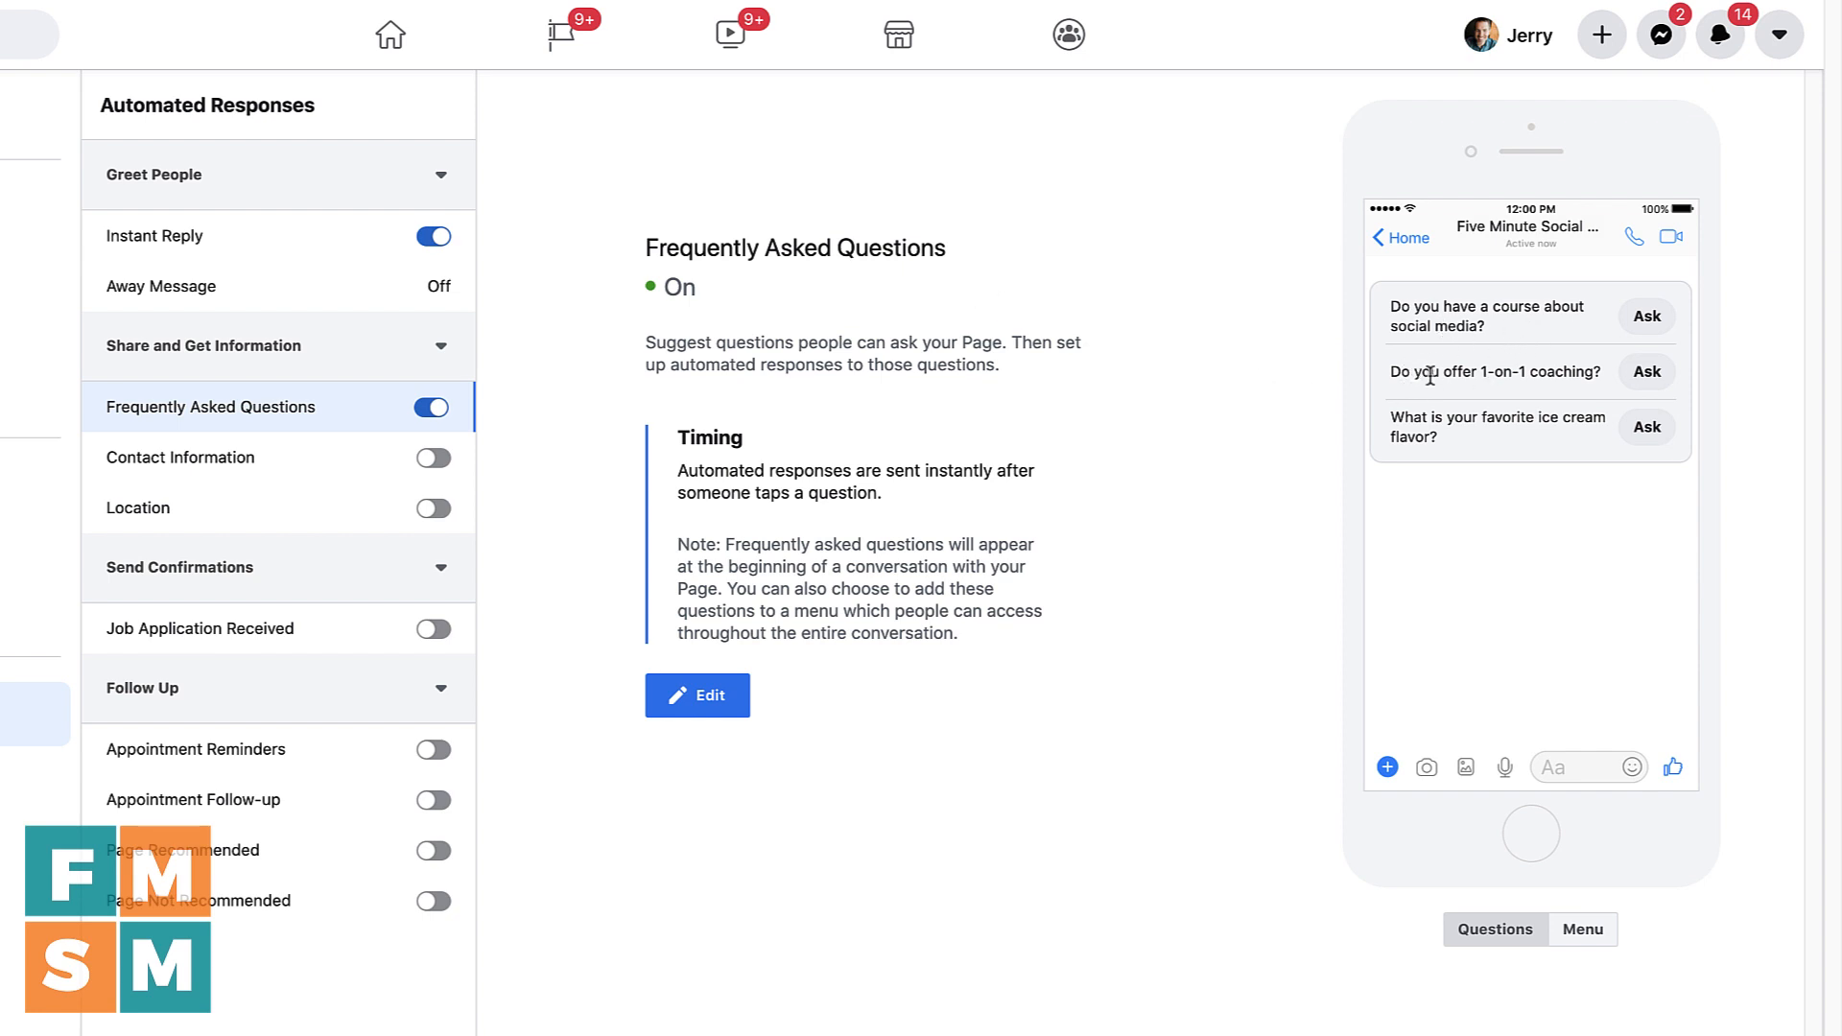
{"action": "mouse_move", "coordinate": [1452, 377]}
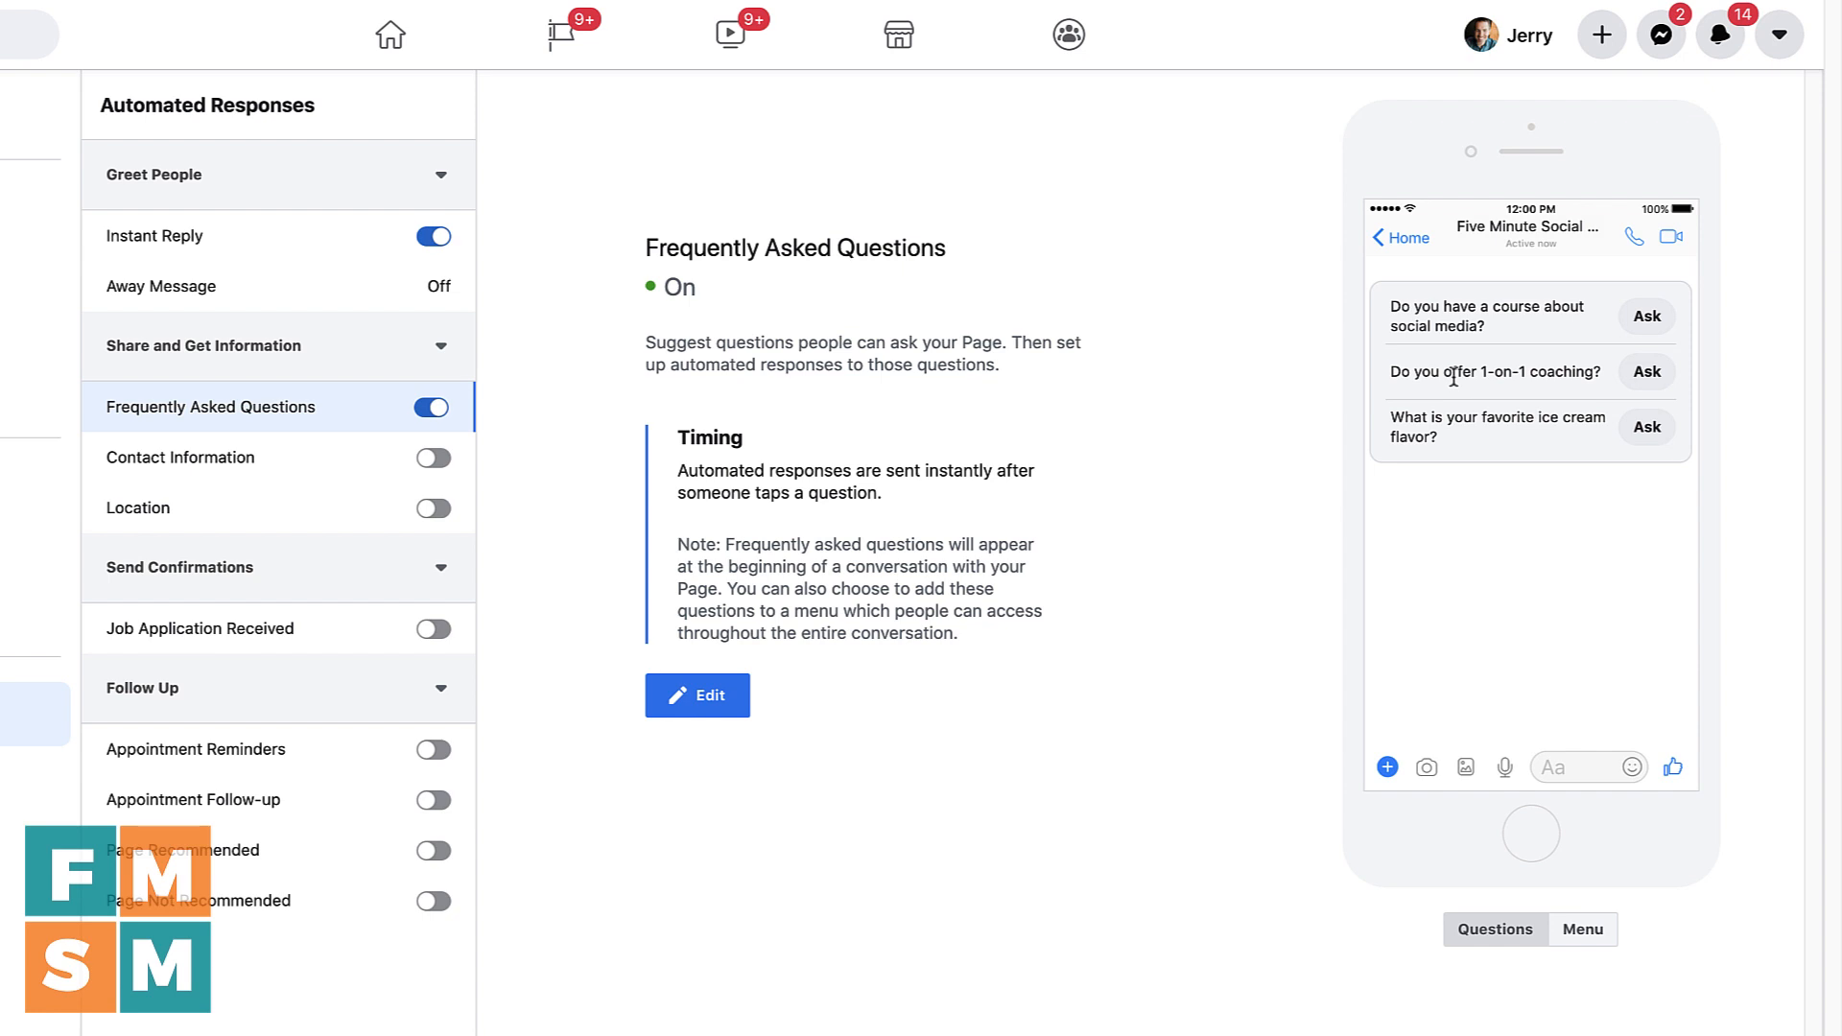
{"action": "mouse_move", "coordinate": [1489, 449]}
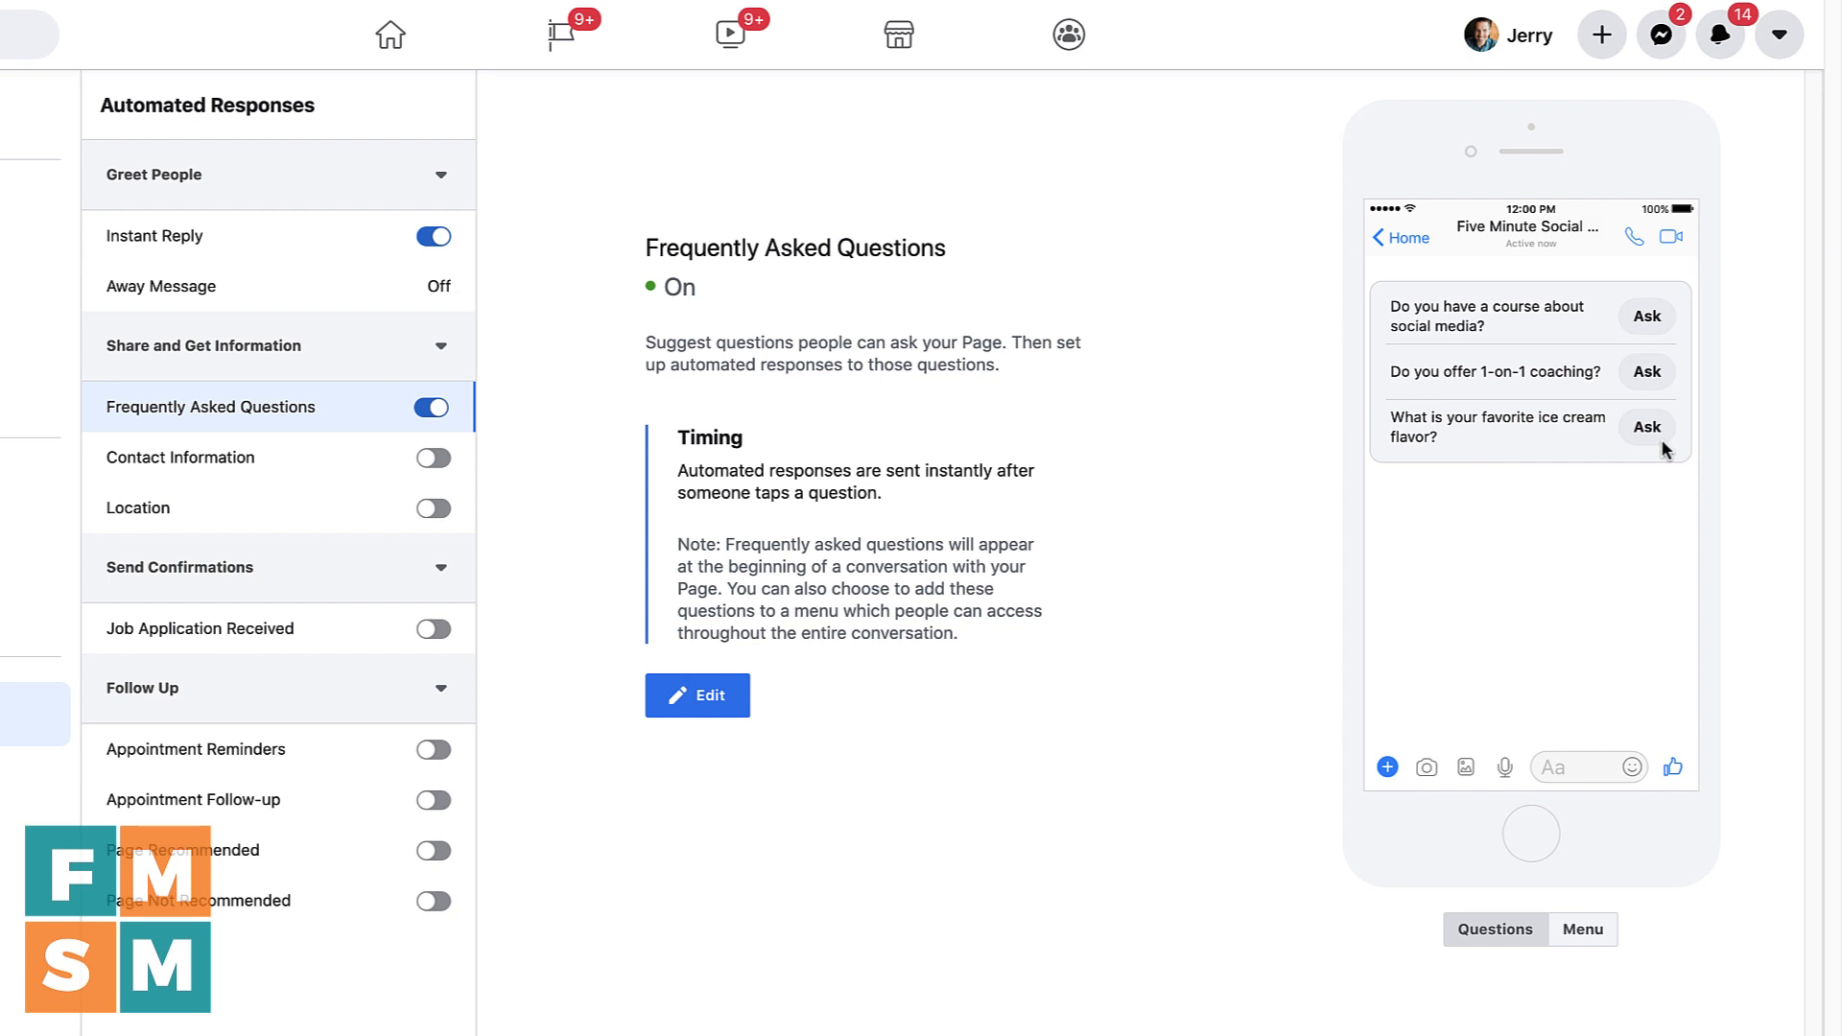
{"action": "mouse_move", "coordinate": [1641, 457]}
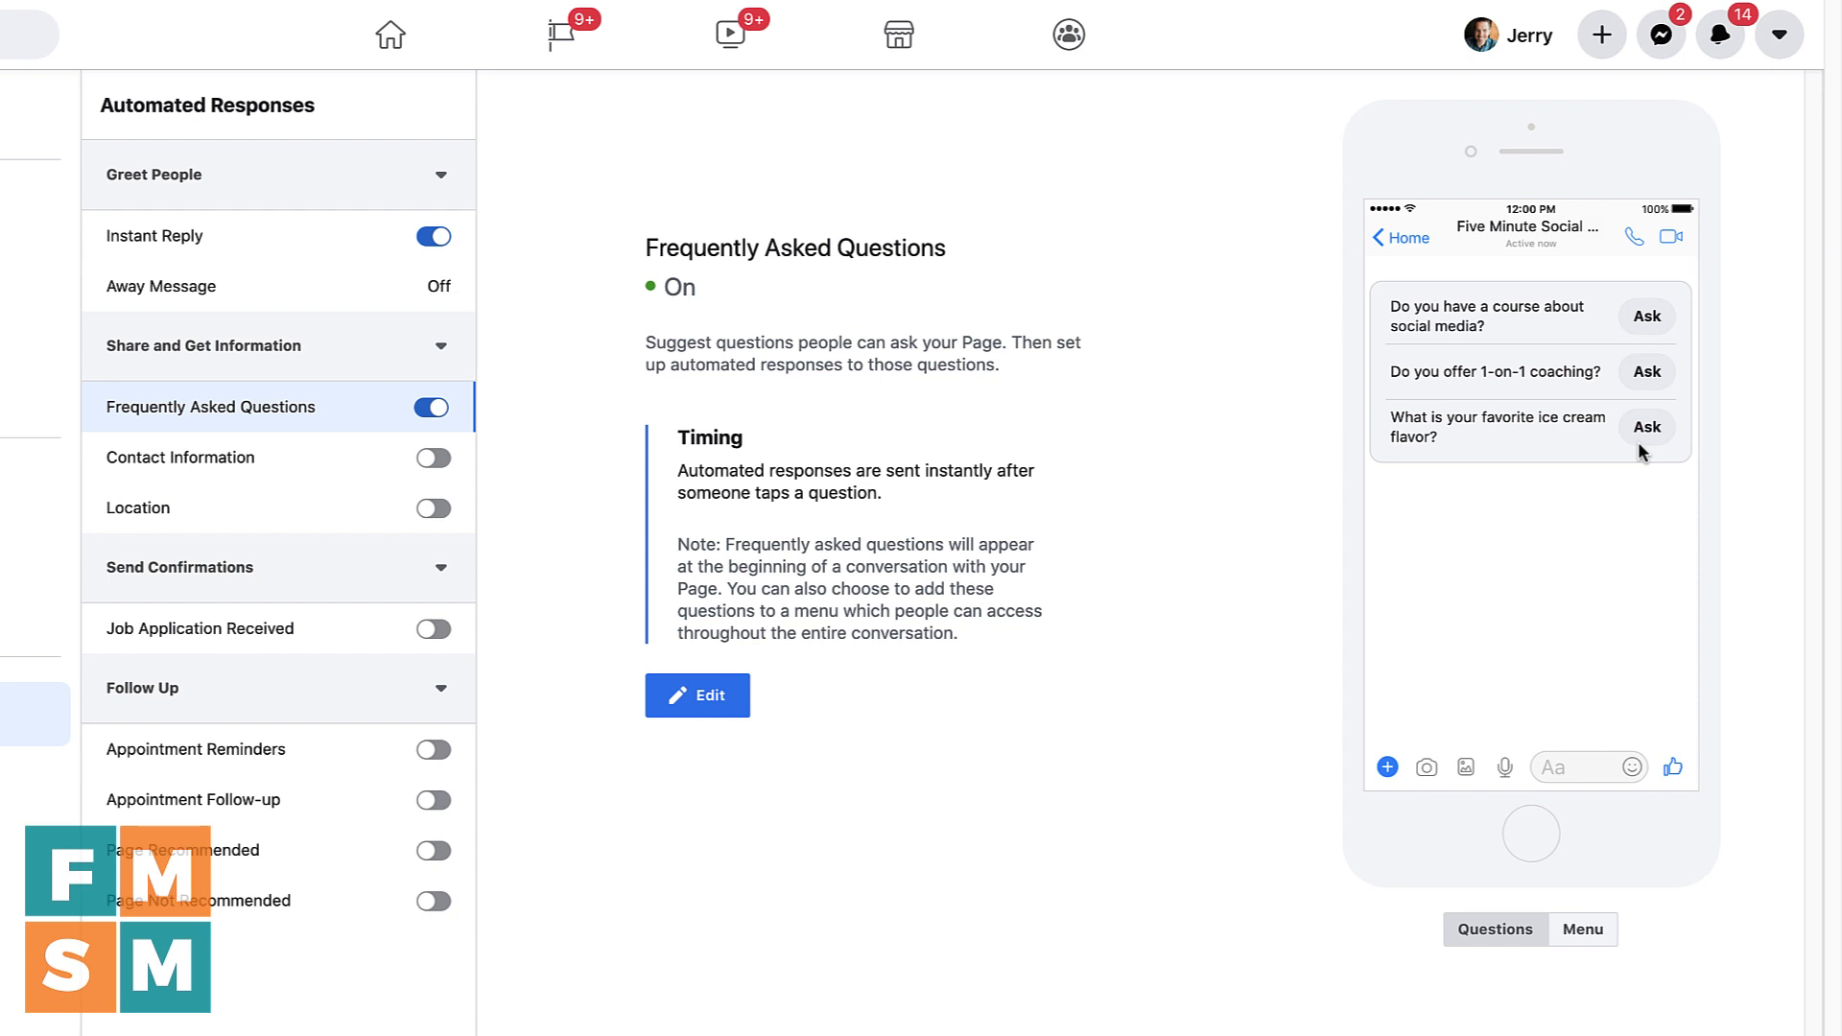
{"action": "mouse_move", "coordinate": [1641, 432]}
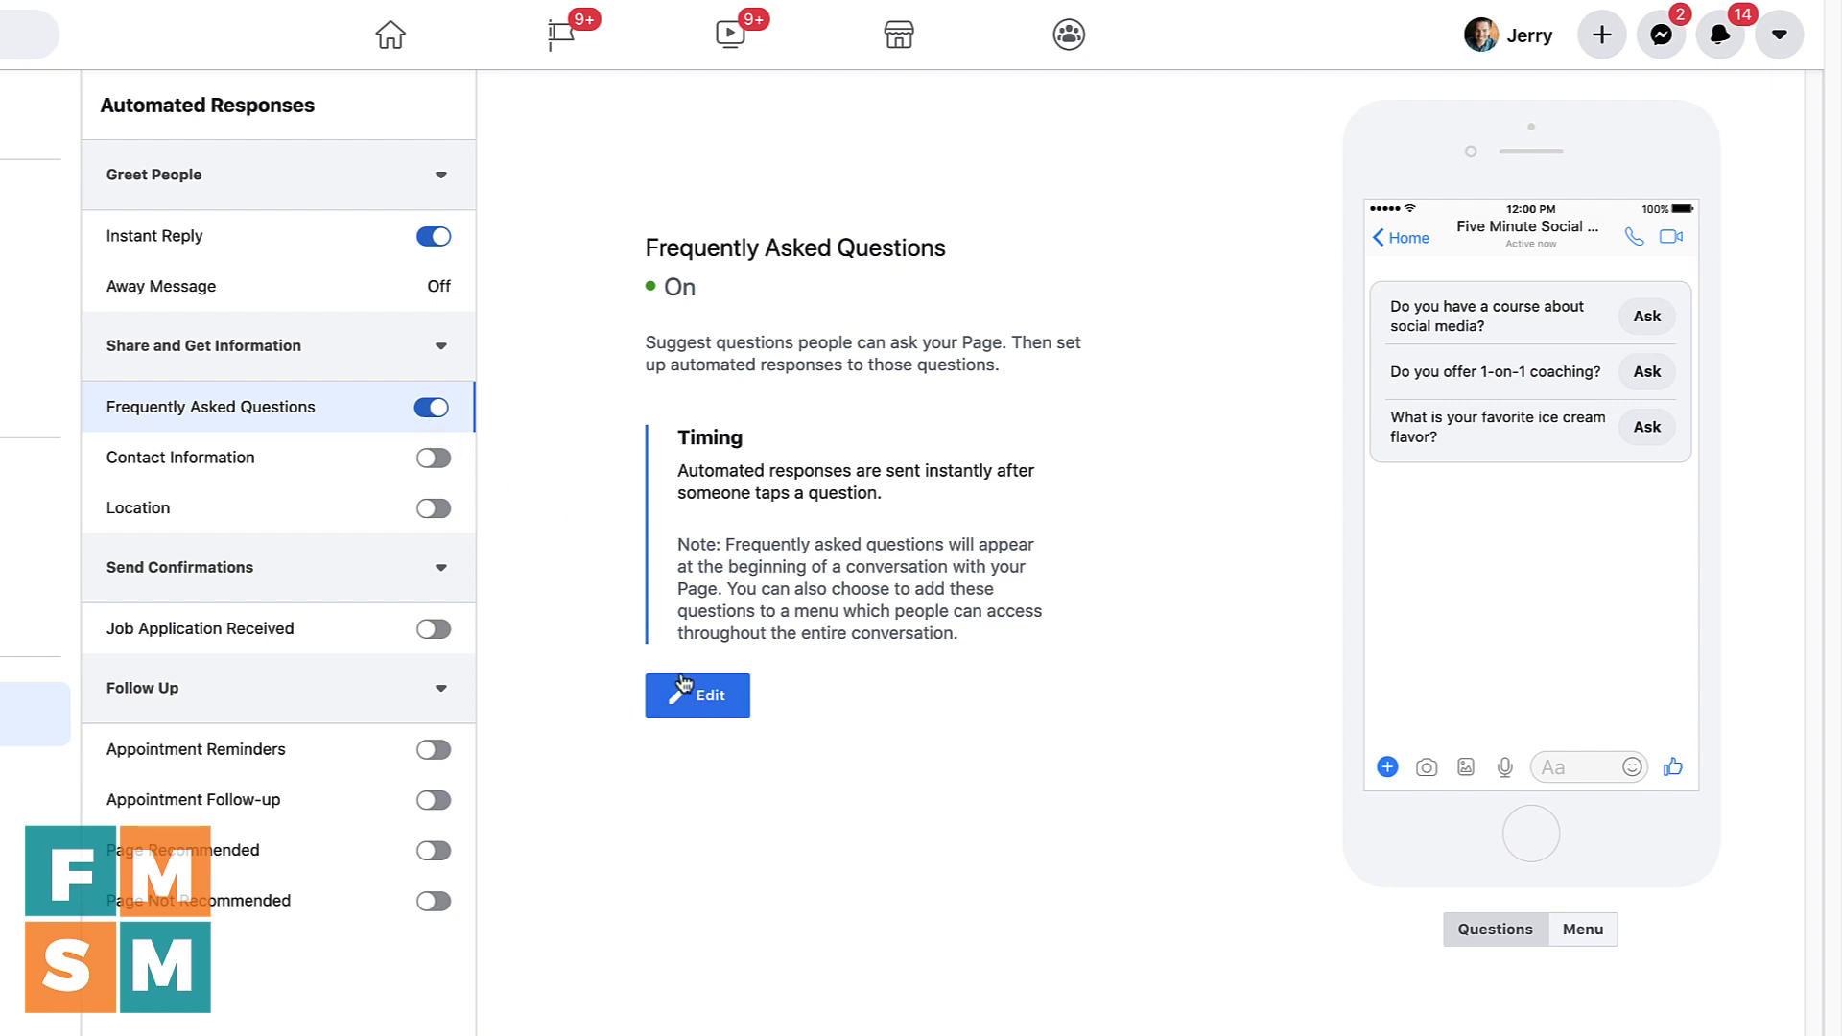
Edit the FAQs and review Questions #1–#3 with their responses and Learn More links
{"action": "left_click", "coordinate": [697, 695]}
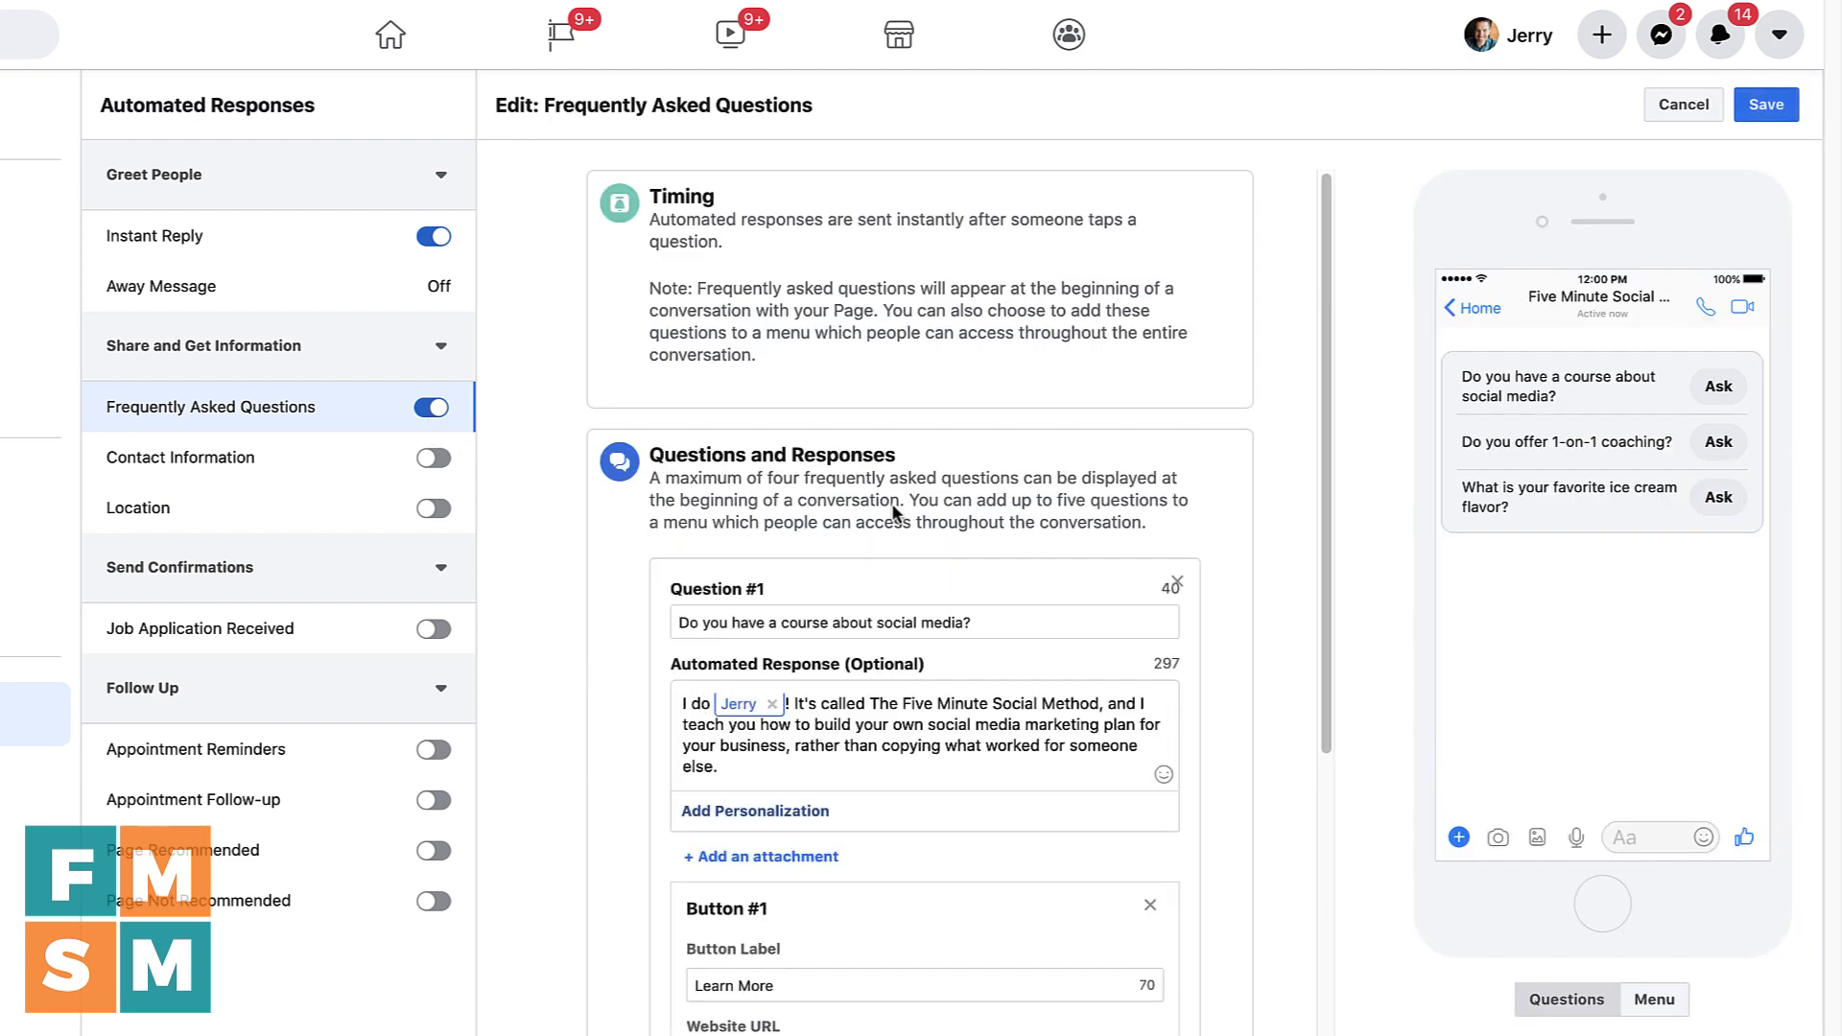
{"action": "scroll", "scroll_direction": "down", "scroll_amount": 3}
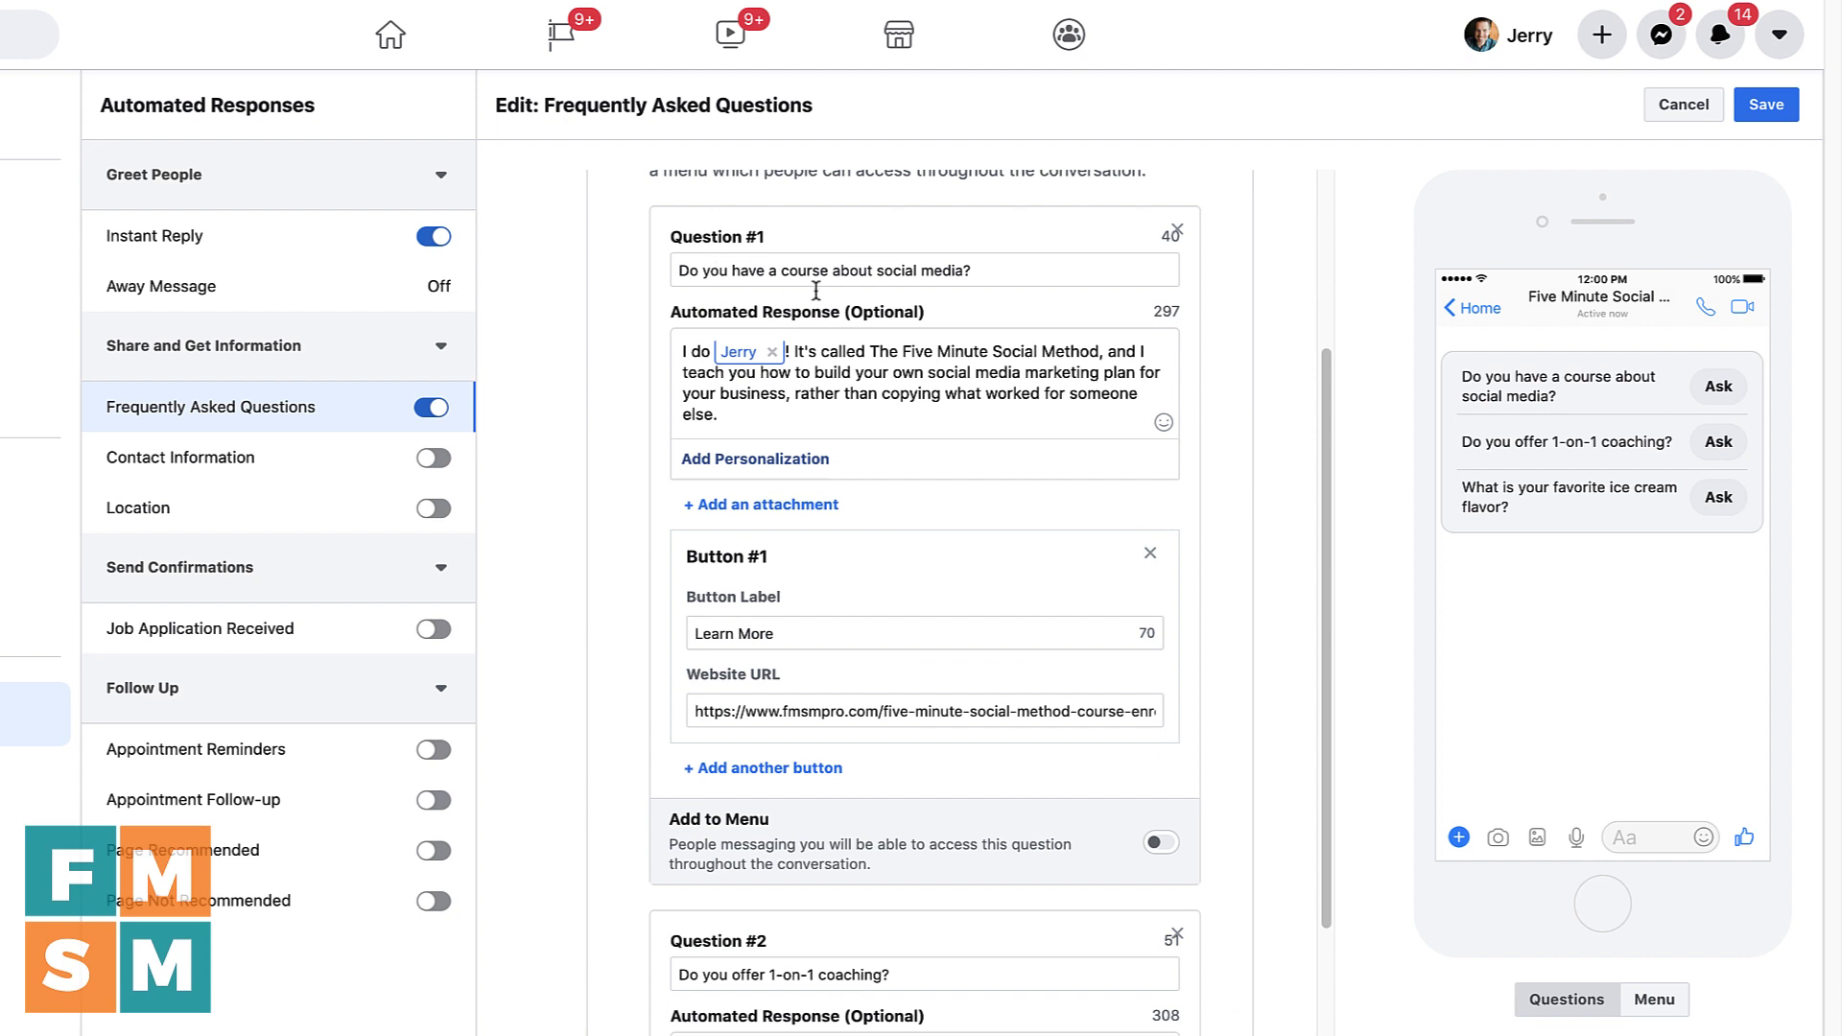
{"action": "mouse_move", "coordinate": [886, 396]}
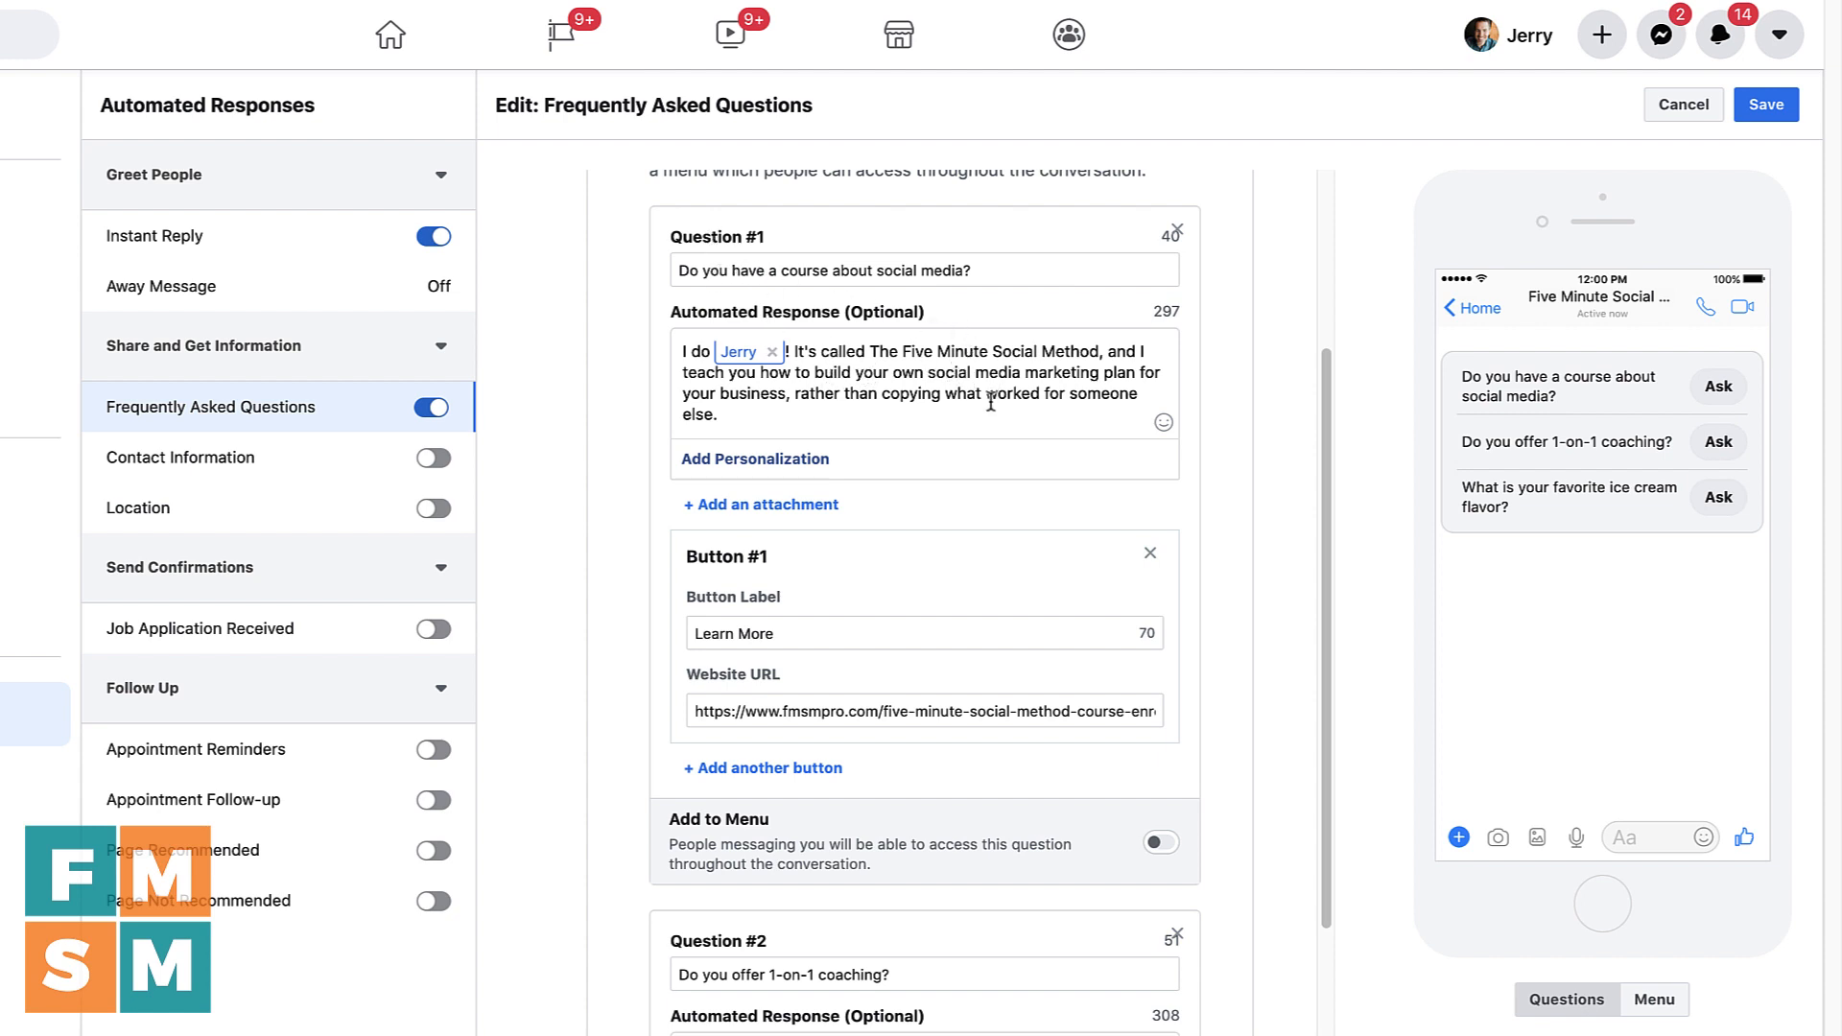
{"action": "scroll", "scroll_direction": "down", "scroll_amount": 3}
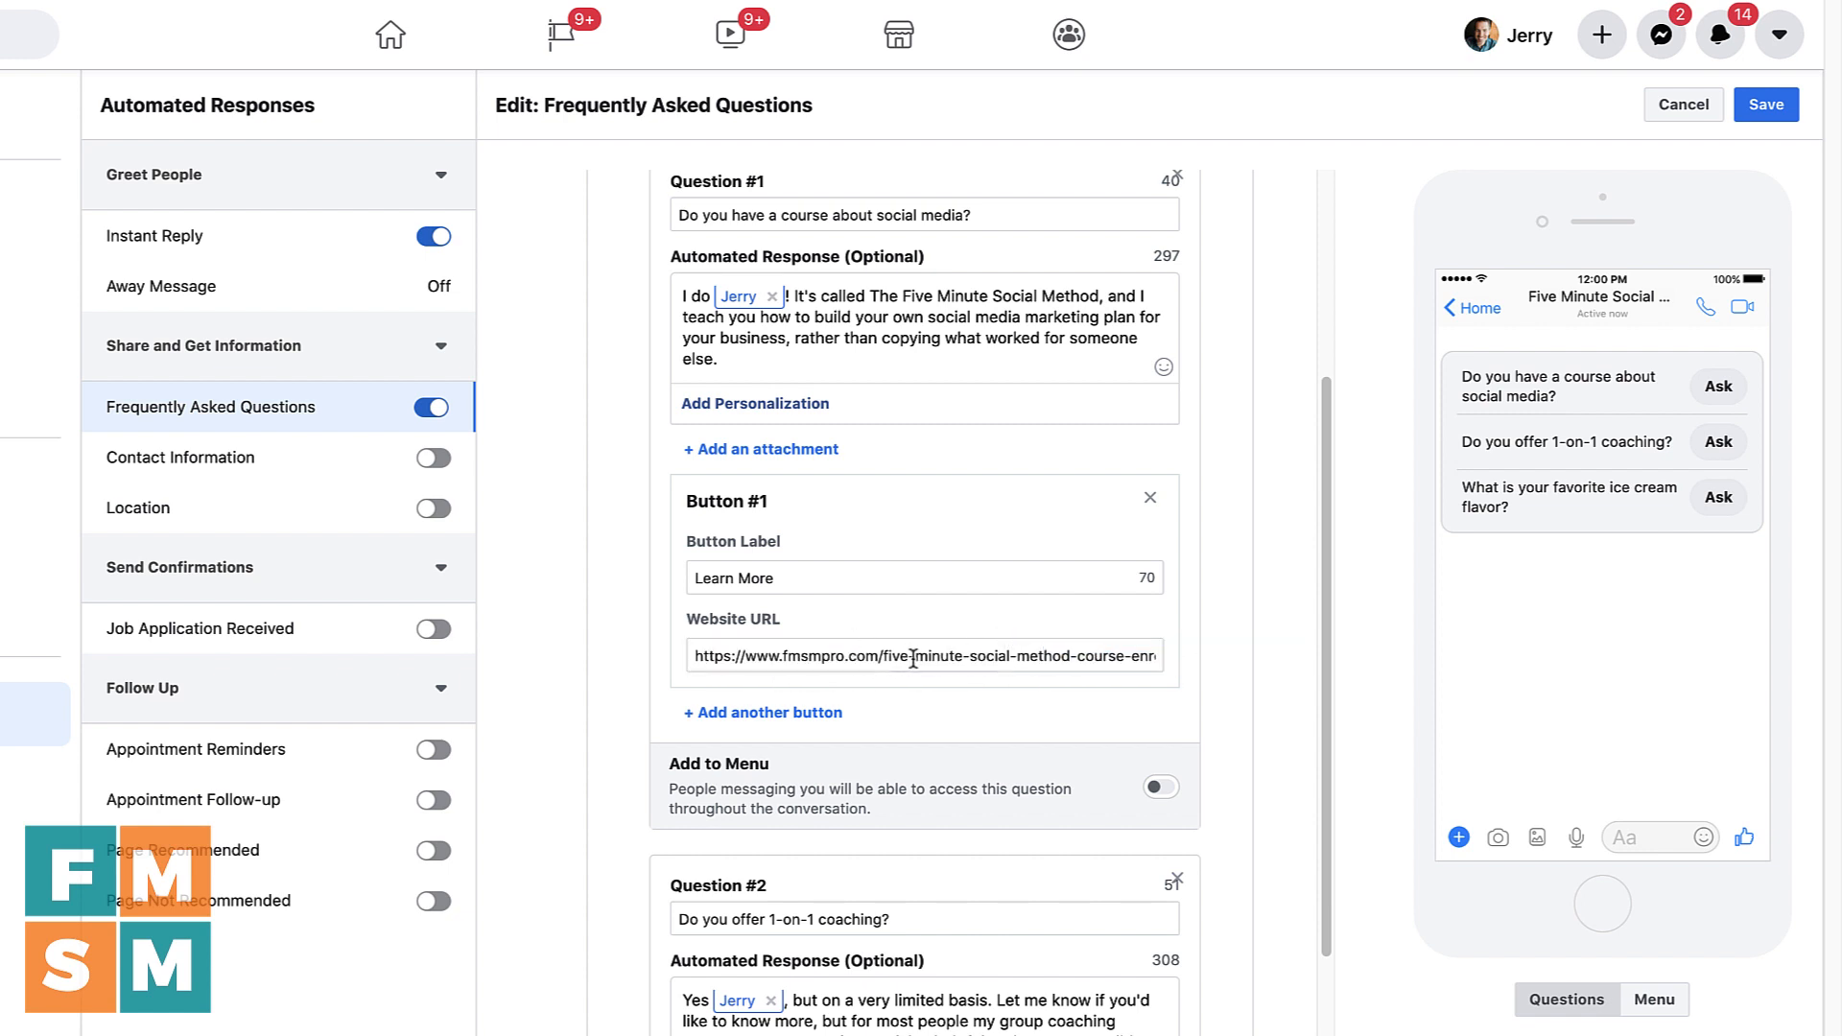
{"action": "scroll", "scroll_direction": "down", "scroll_amount": 3}
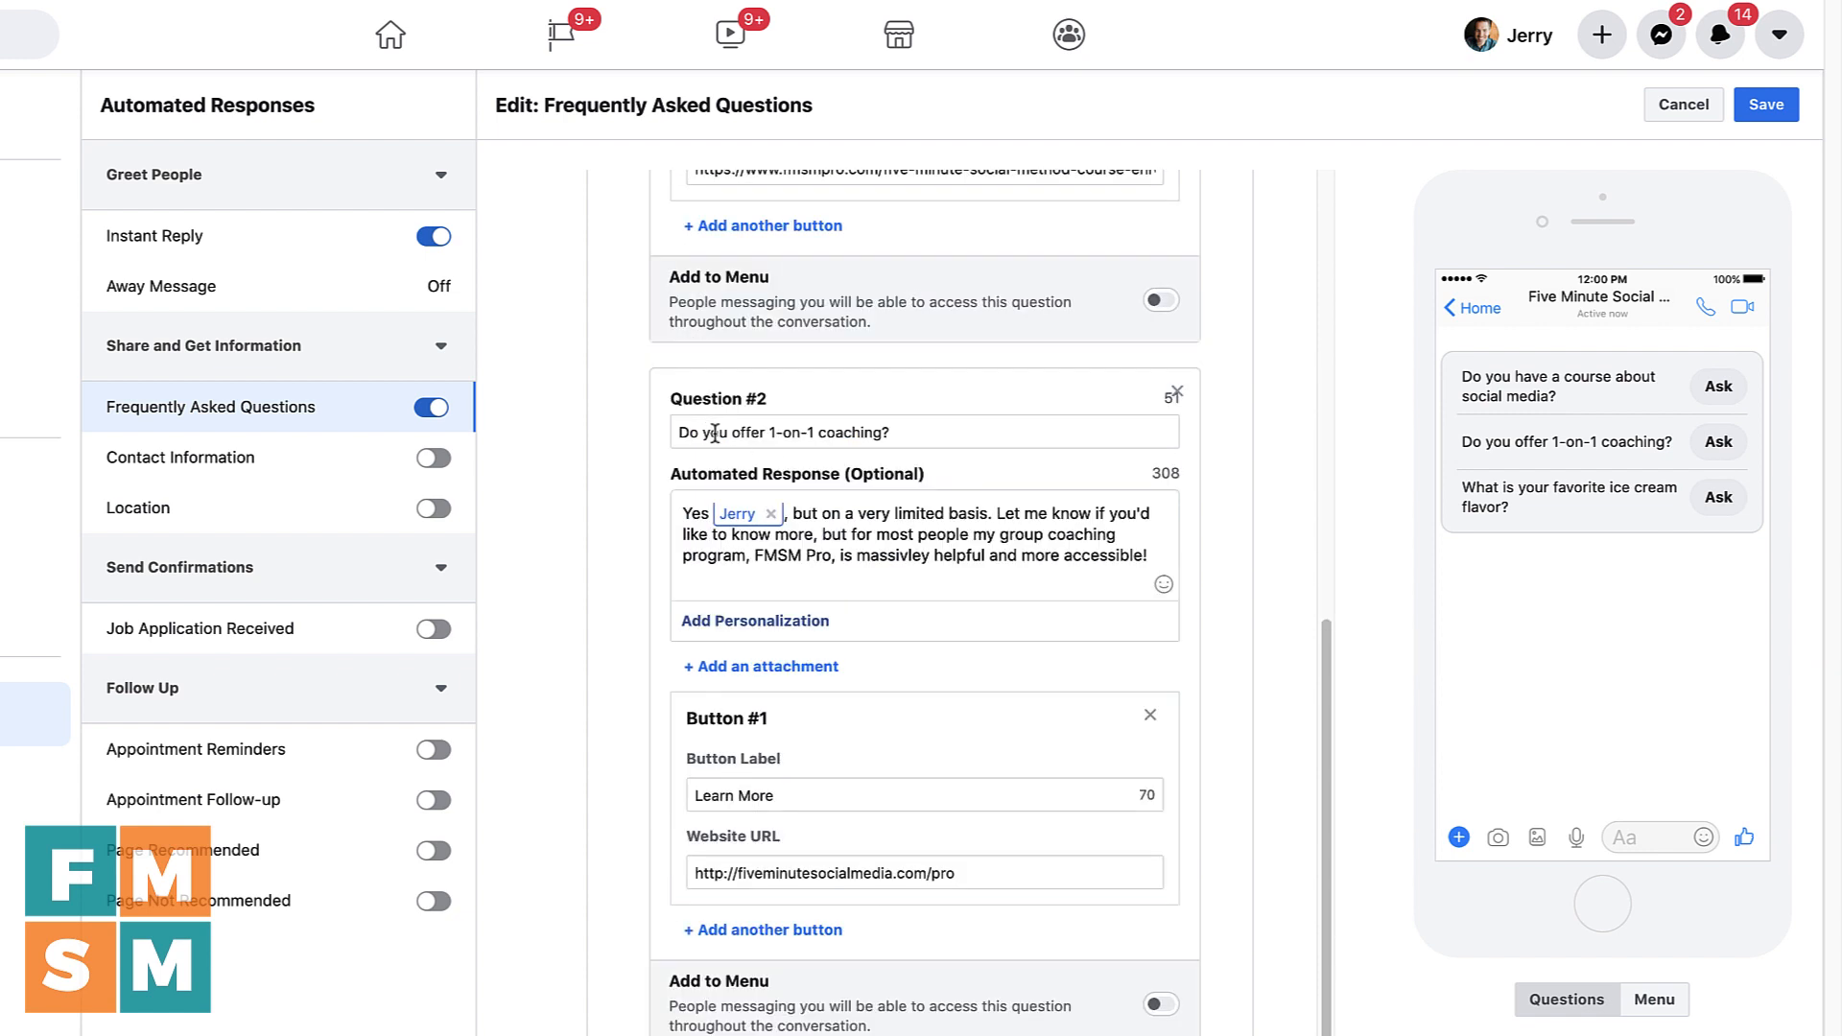
{"action": "scroll", "scroll_direction": "down", "scroll_amount": 3}
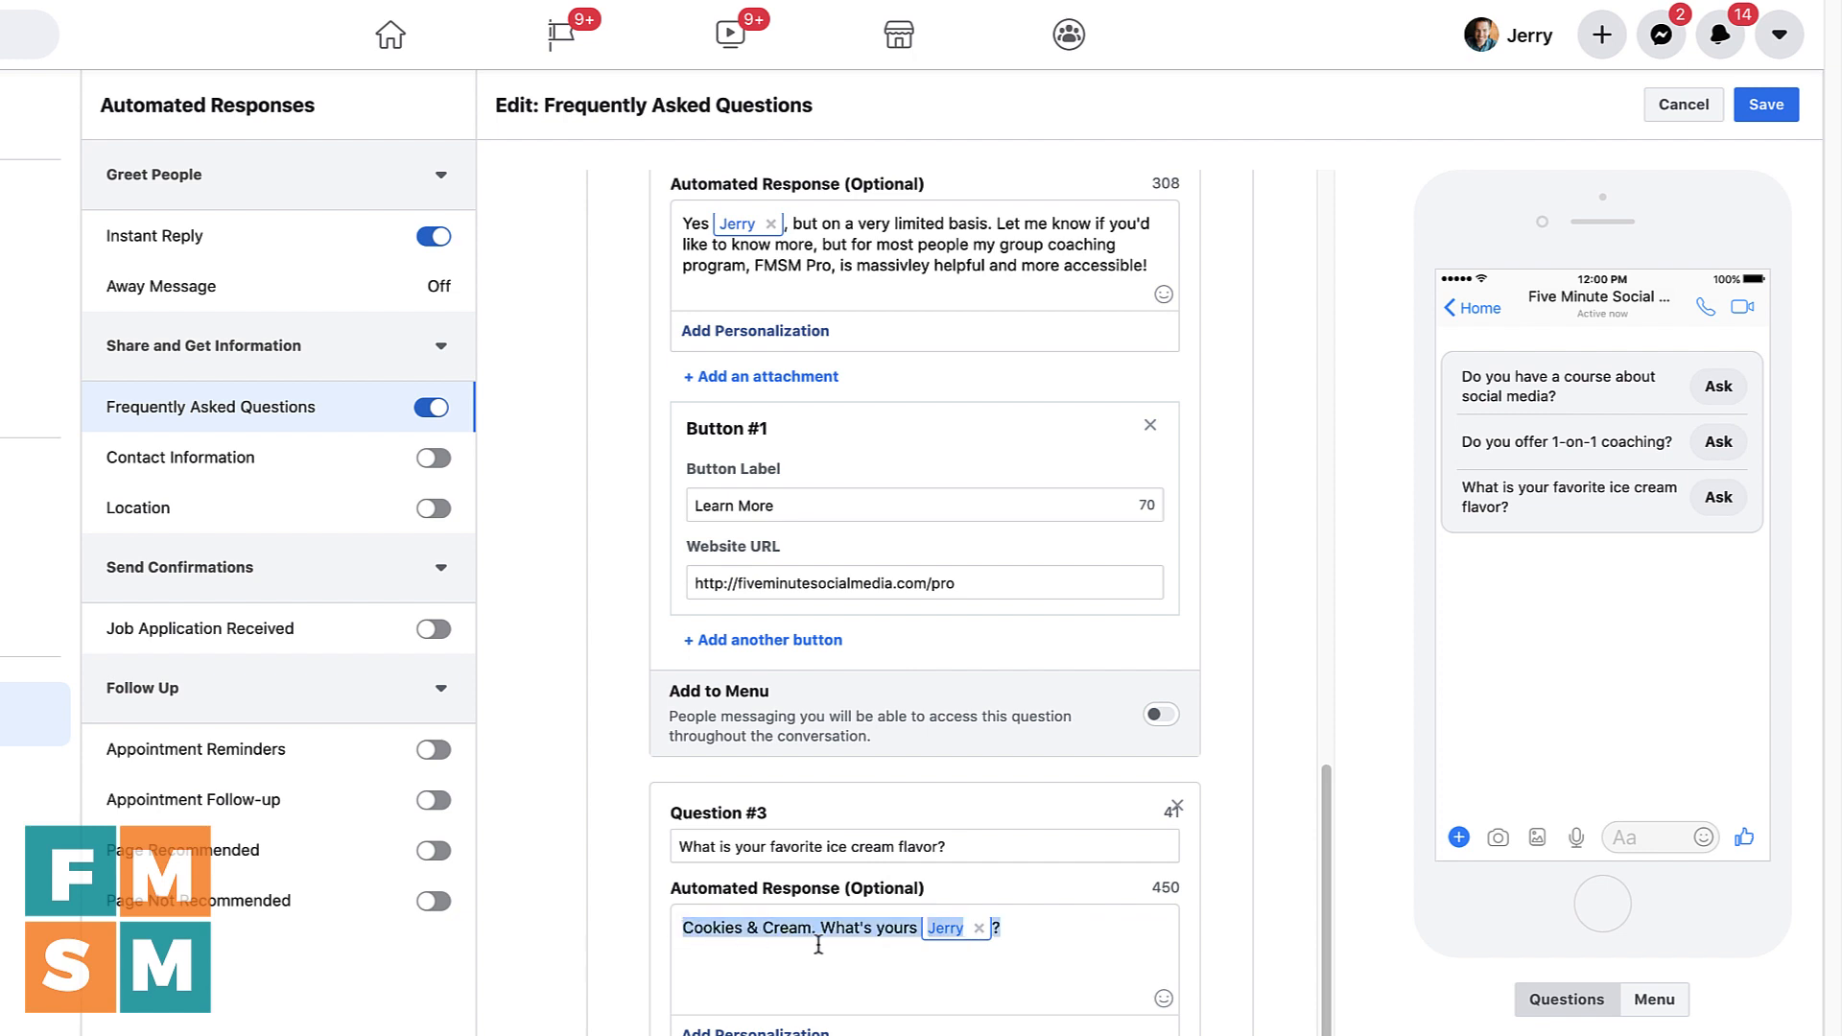
{"action": "mouse_move", "coordinate": [946, 929]}
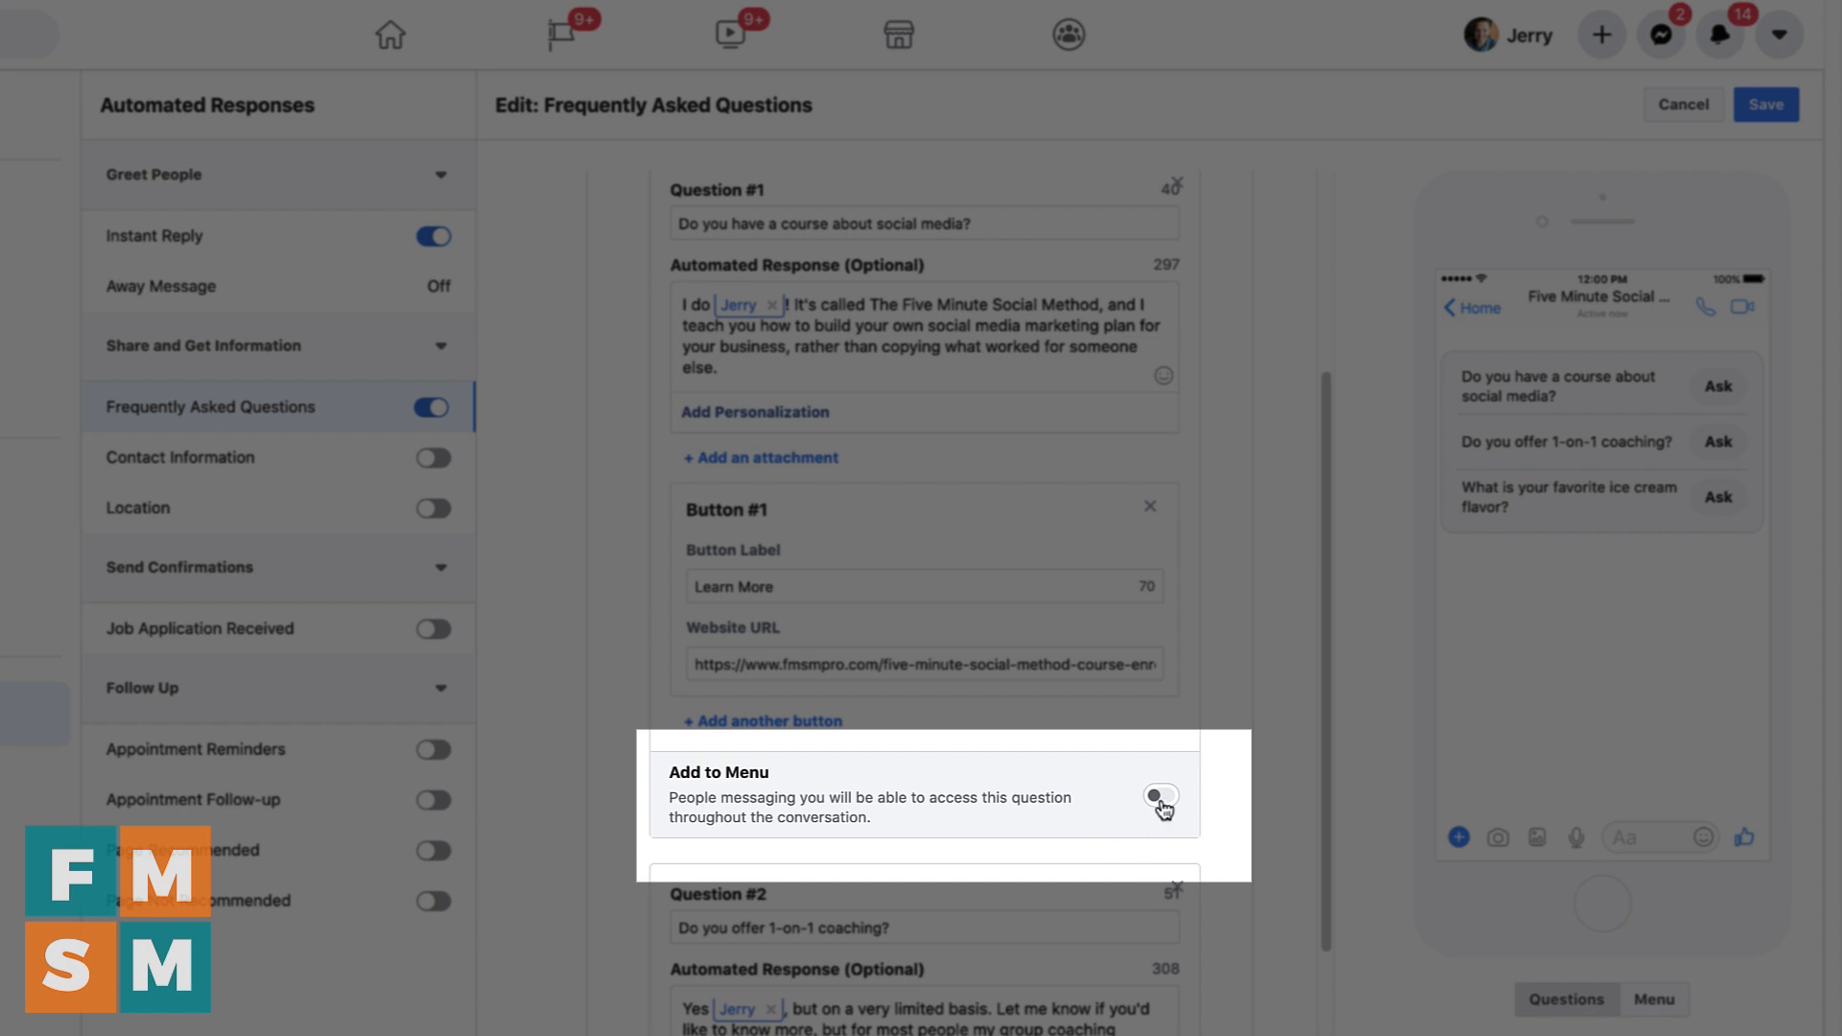
Toggle Question #1's Add to Menu on, then back off, leaving it off
{"action": "left_click", "coordinate": [1159, 798]}
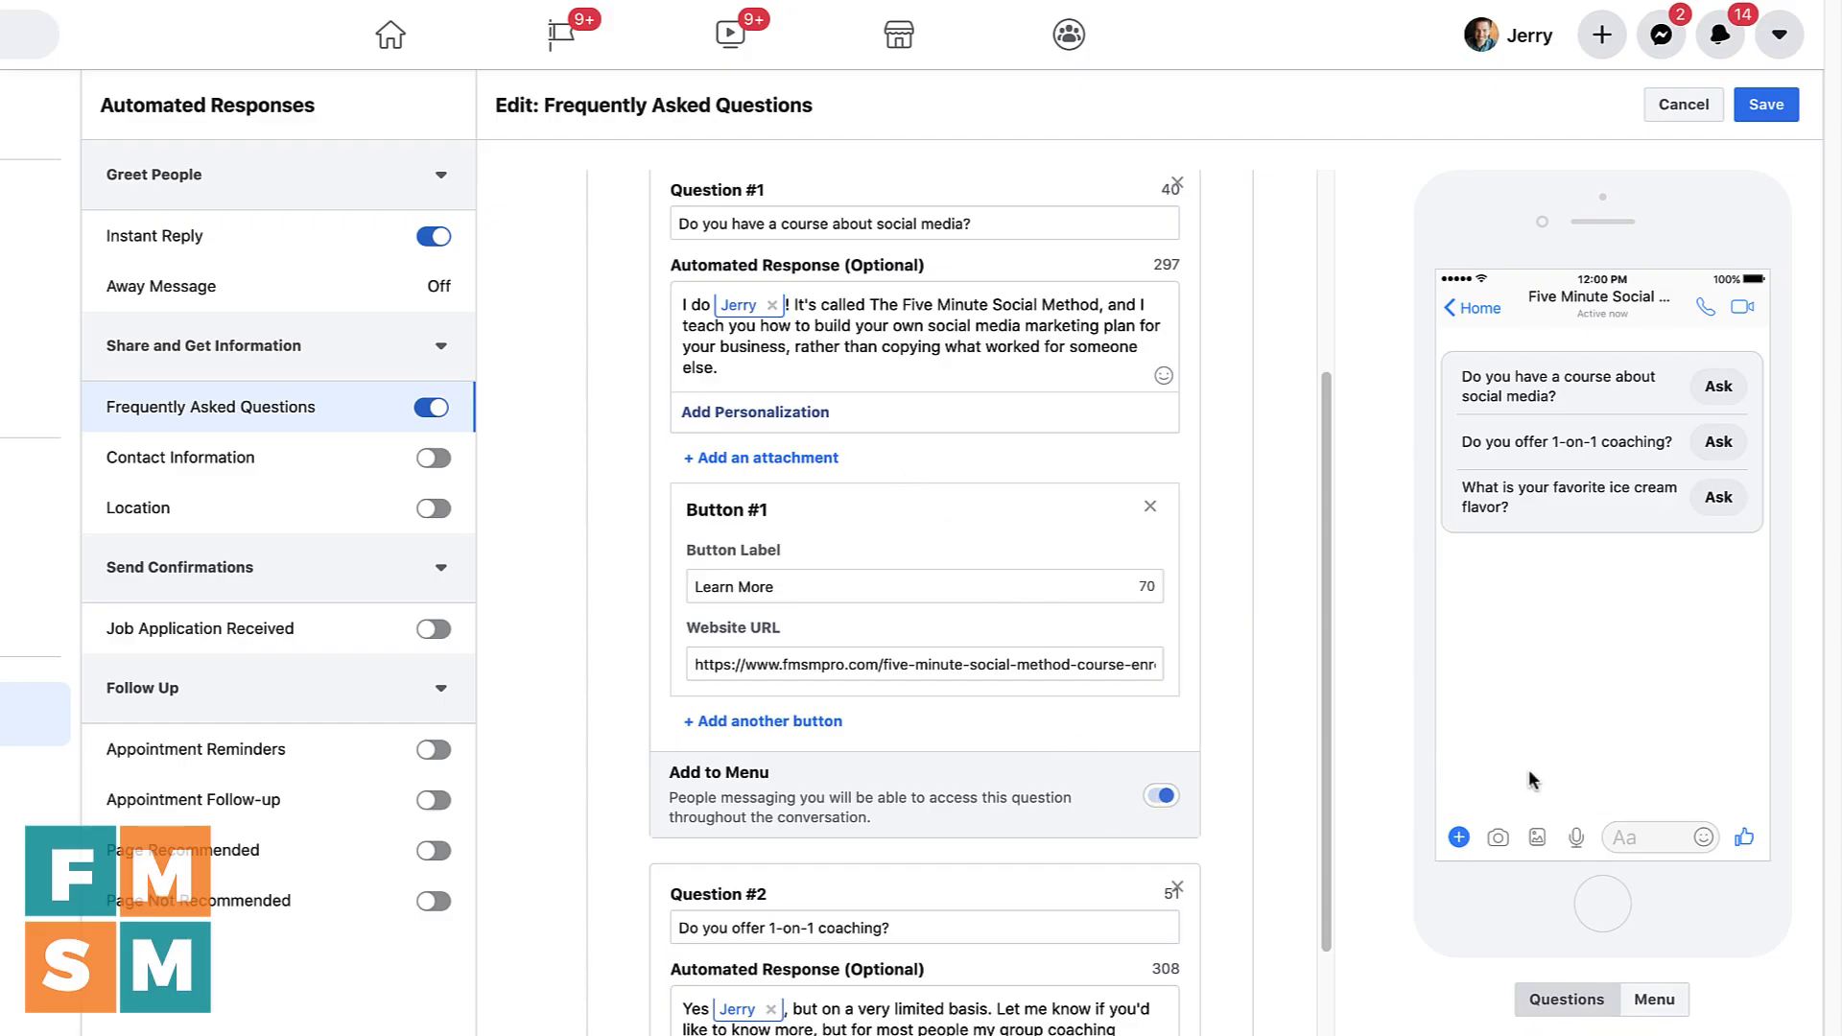
{"action": "mouse_move", "coordinate": [1595, 788]}
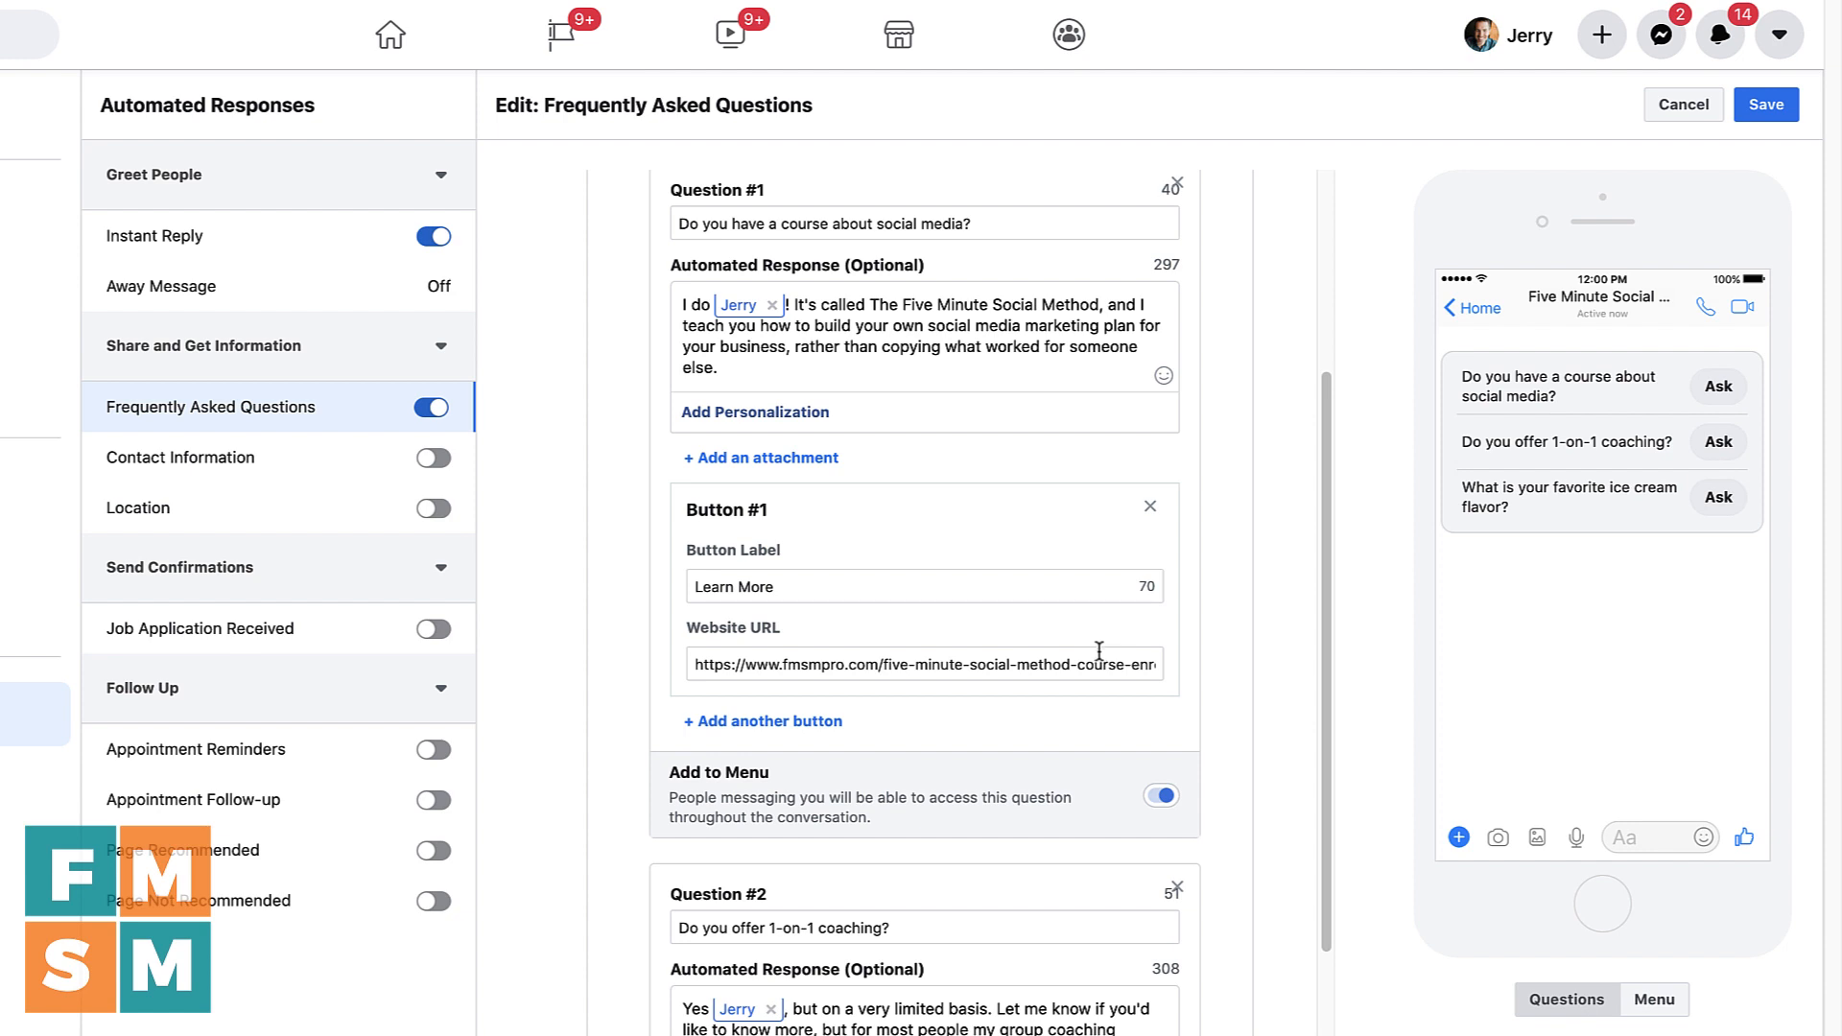
{"action": "mouse_move", "coordinate": [1568, 831]}
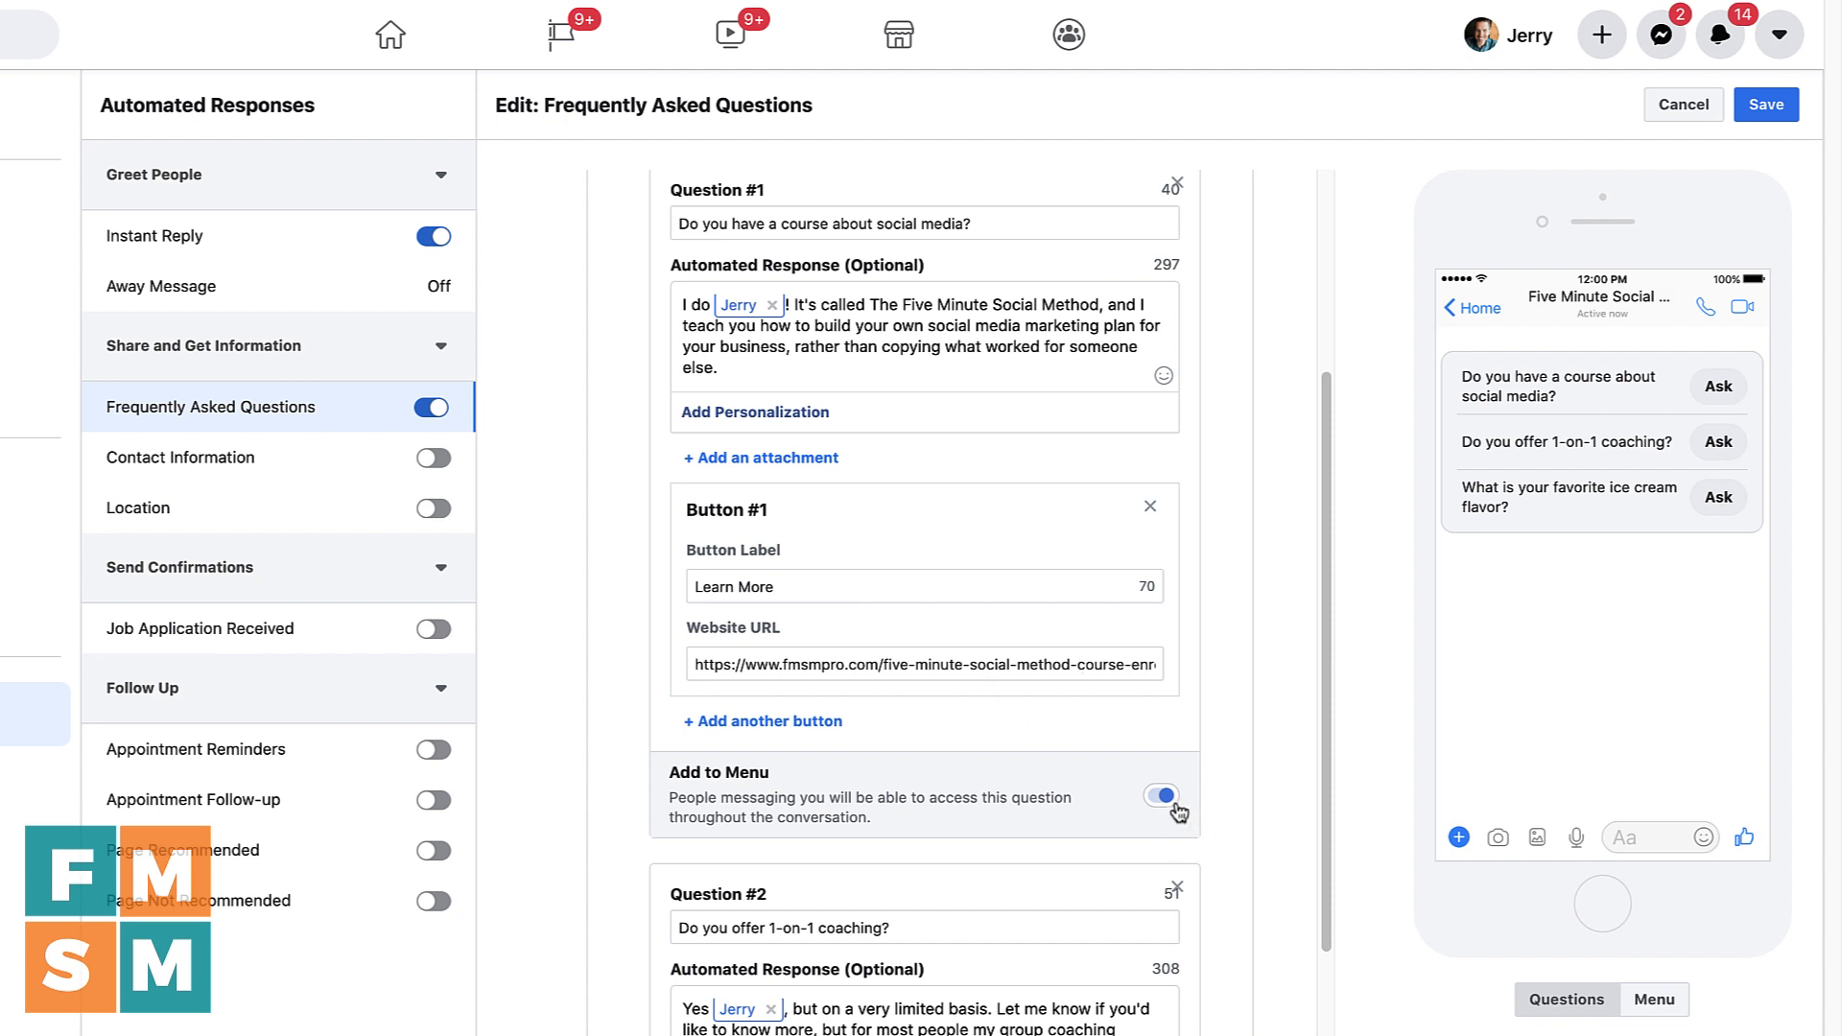
{"action": "left_click", "coordinate": [1159, 794]}
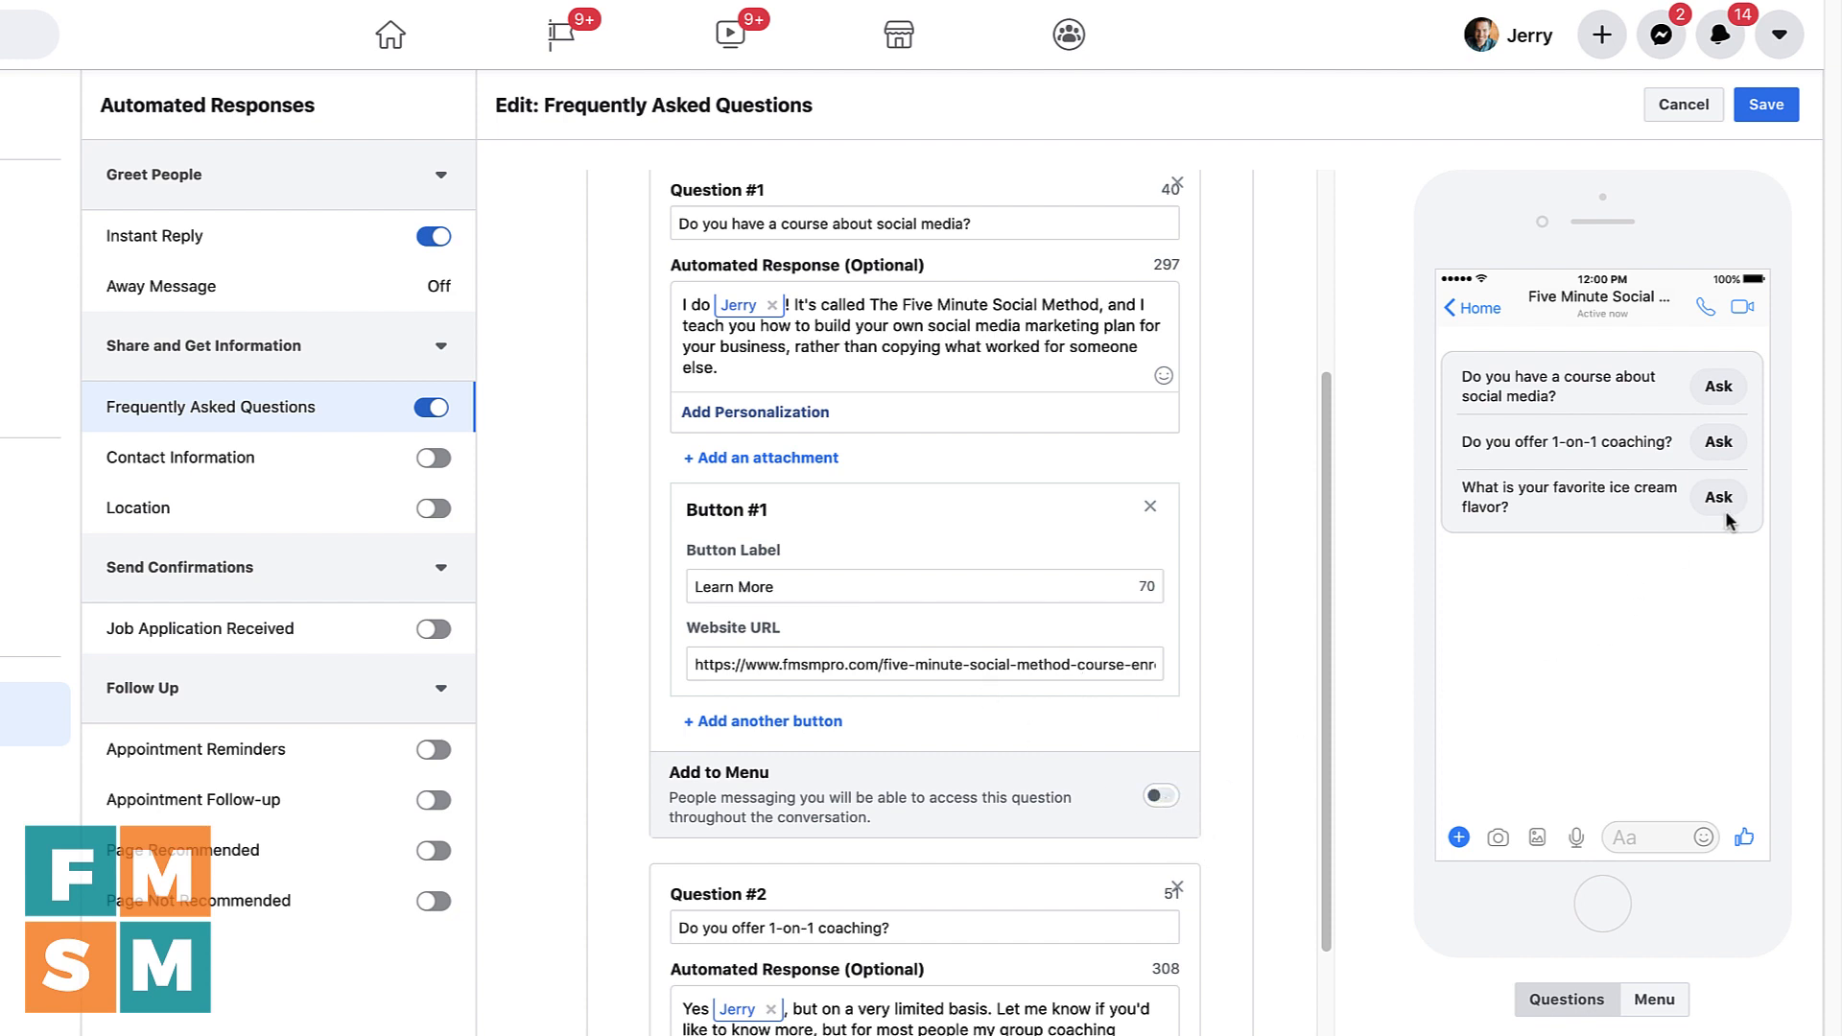
{"action": "mouse_move", "coordinate": [1039, 887]}
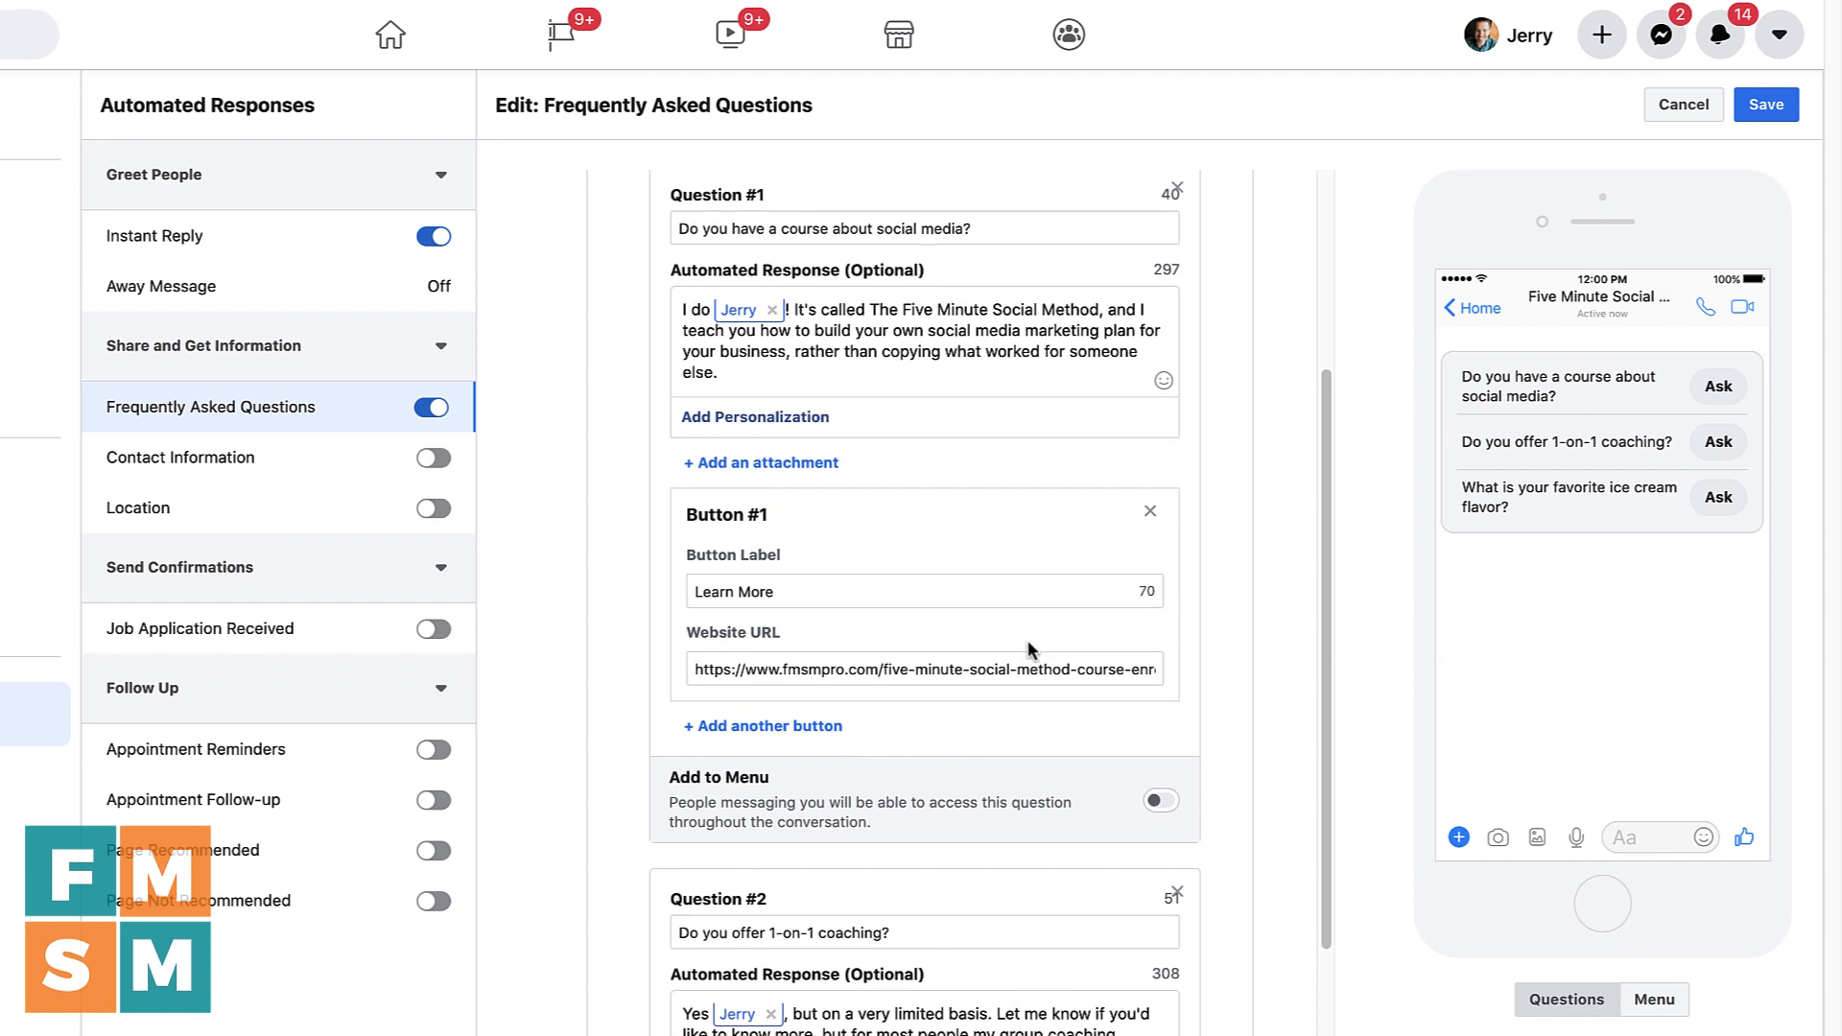
Review the Contact Information automated message and switch that automation off
{"action": "left_click", "coordinate": [180, 457]}
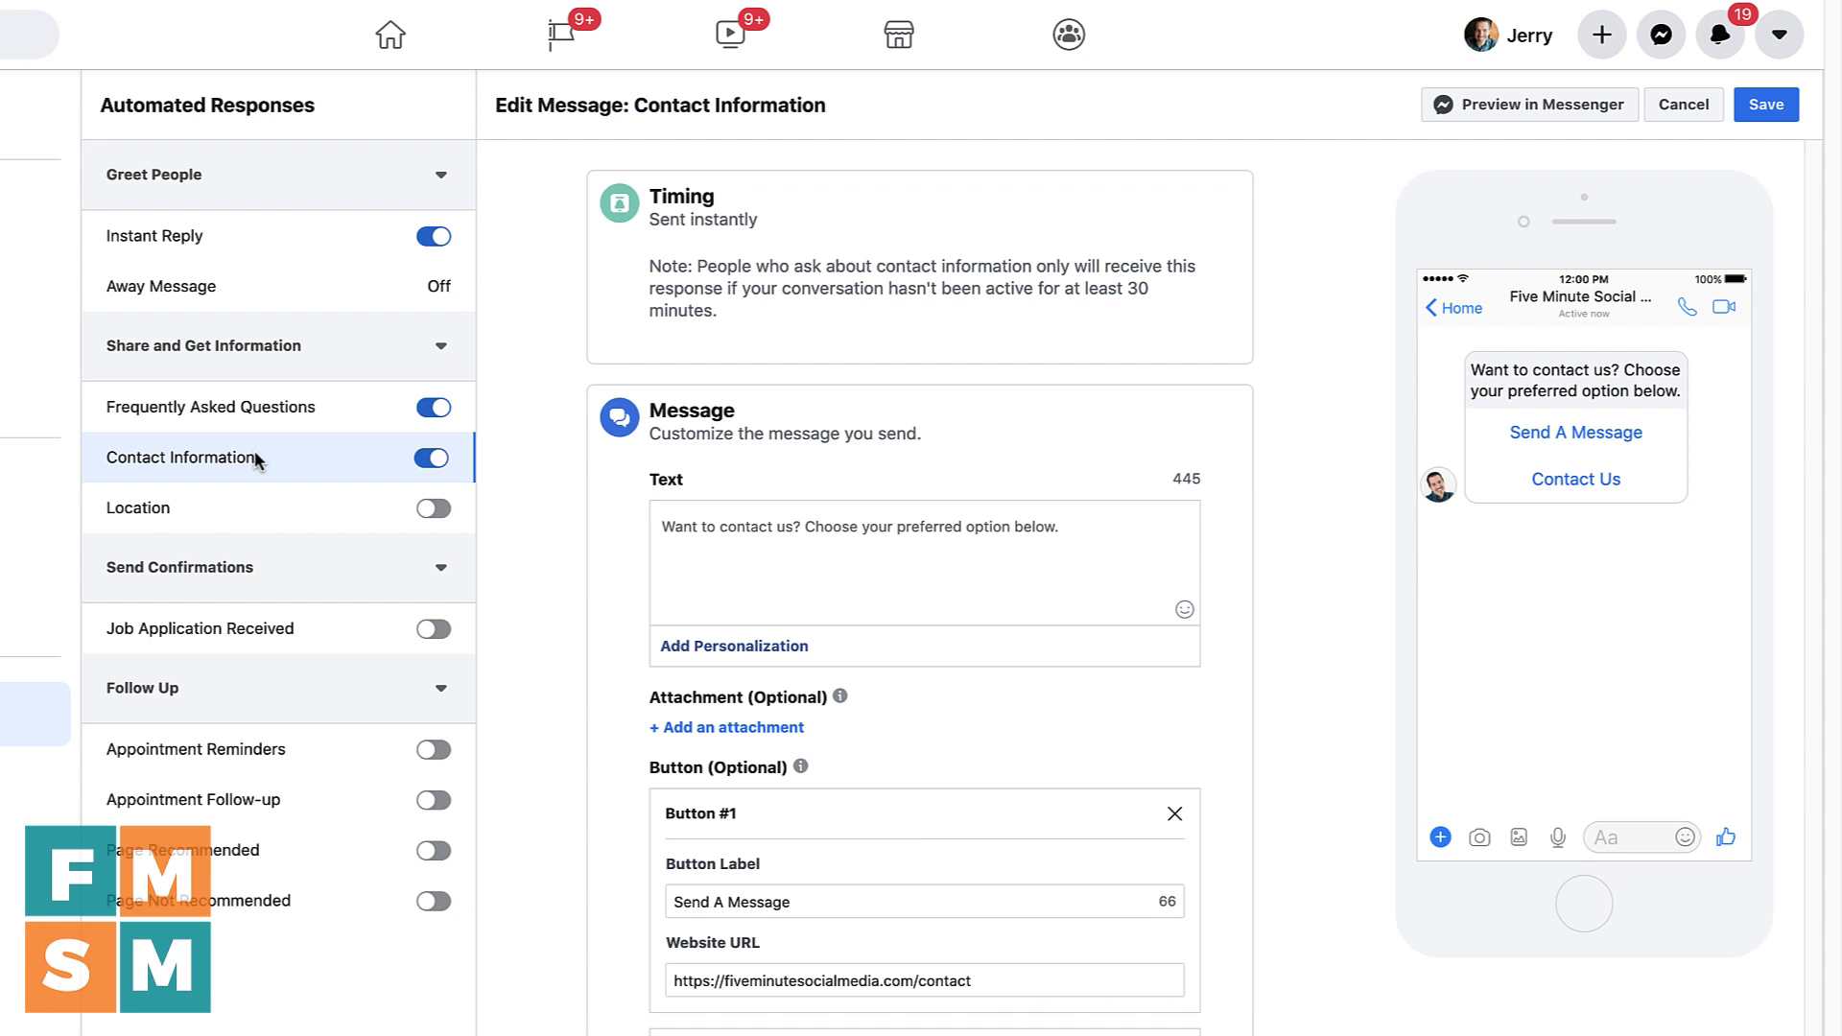
{"action": "mouse_move", "coordinate": [875, 499]}
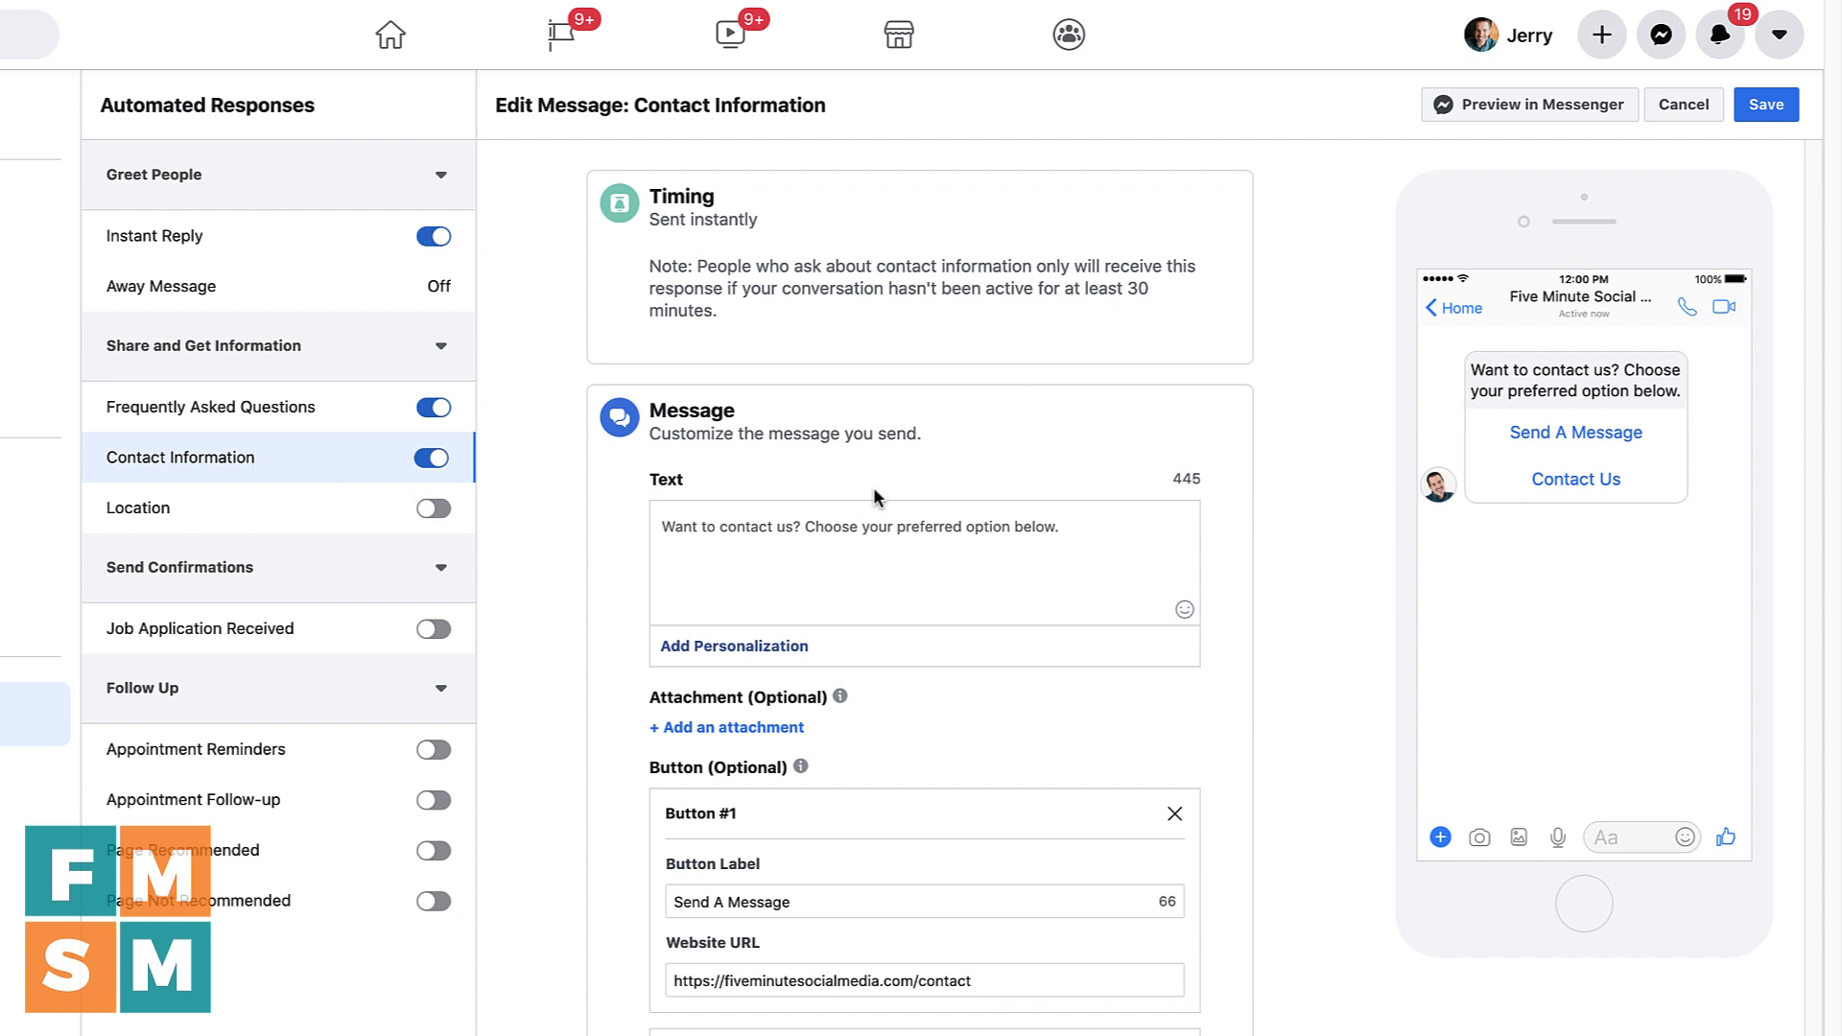
{"action": "mouse_move", "coordinate": [789, 487]}
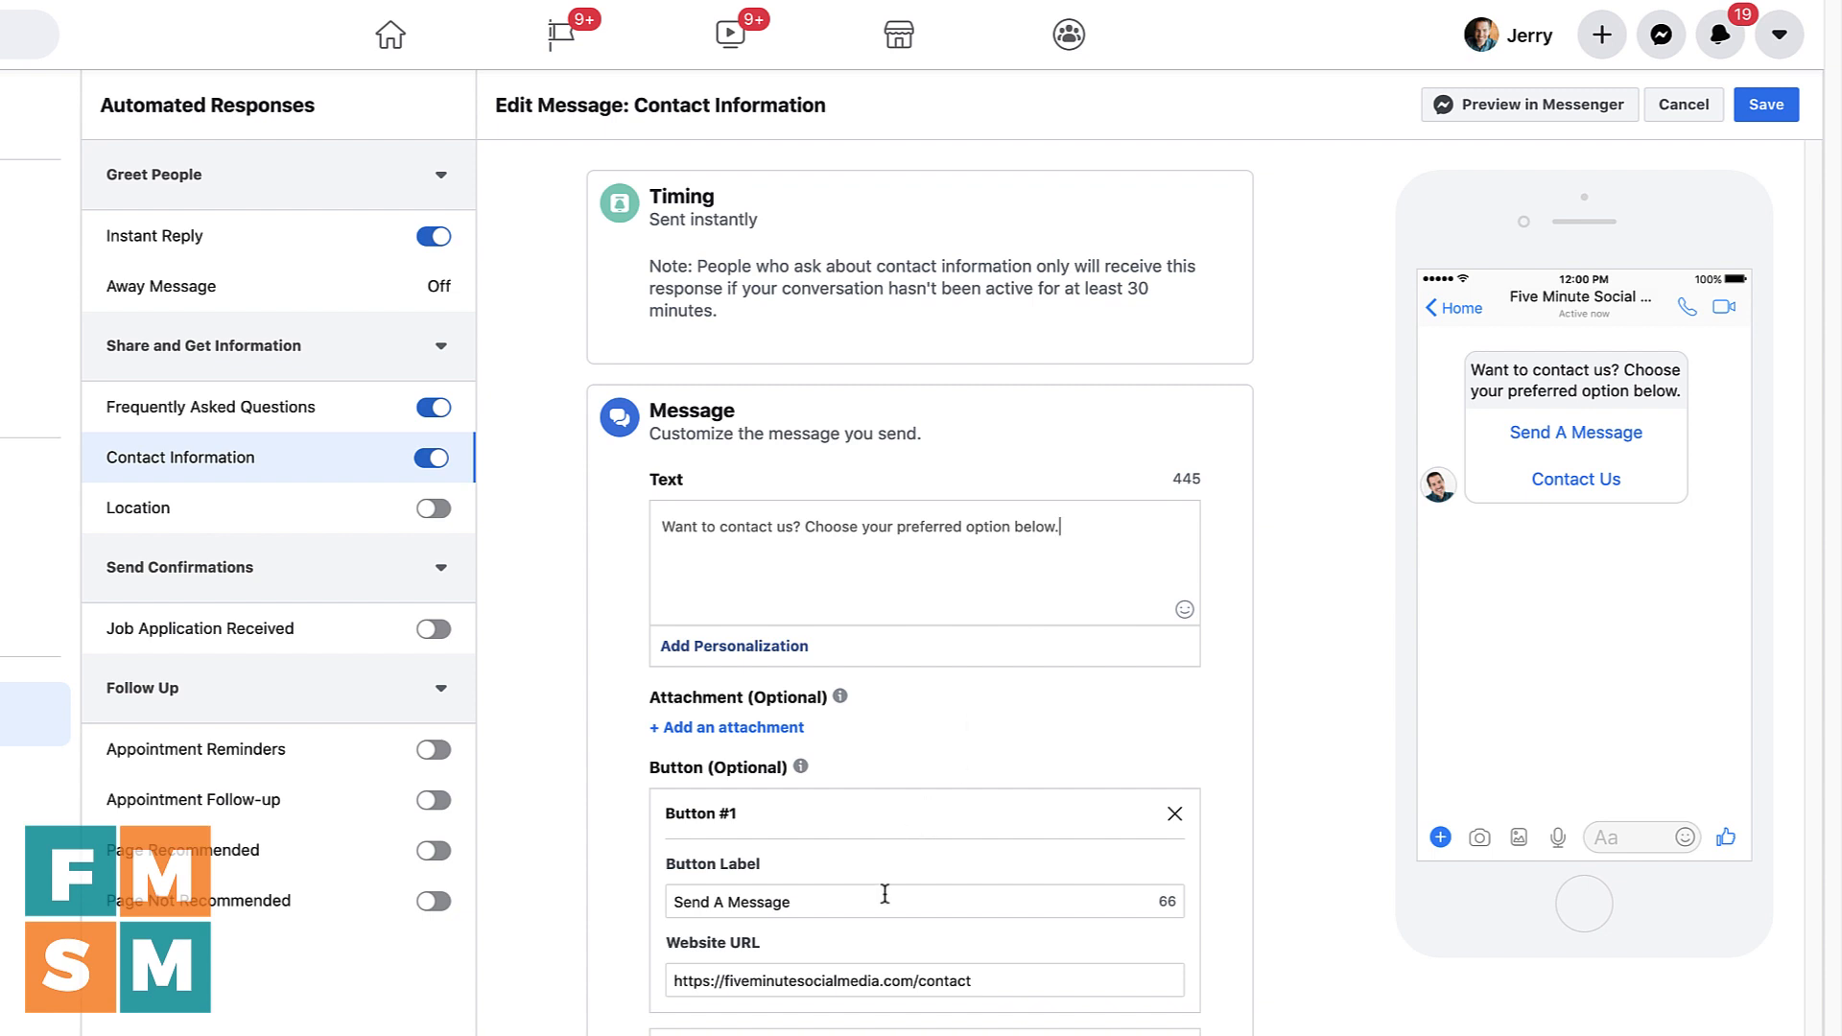
{"action": "mouse_move", "coordinate": [954, 981]}
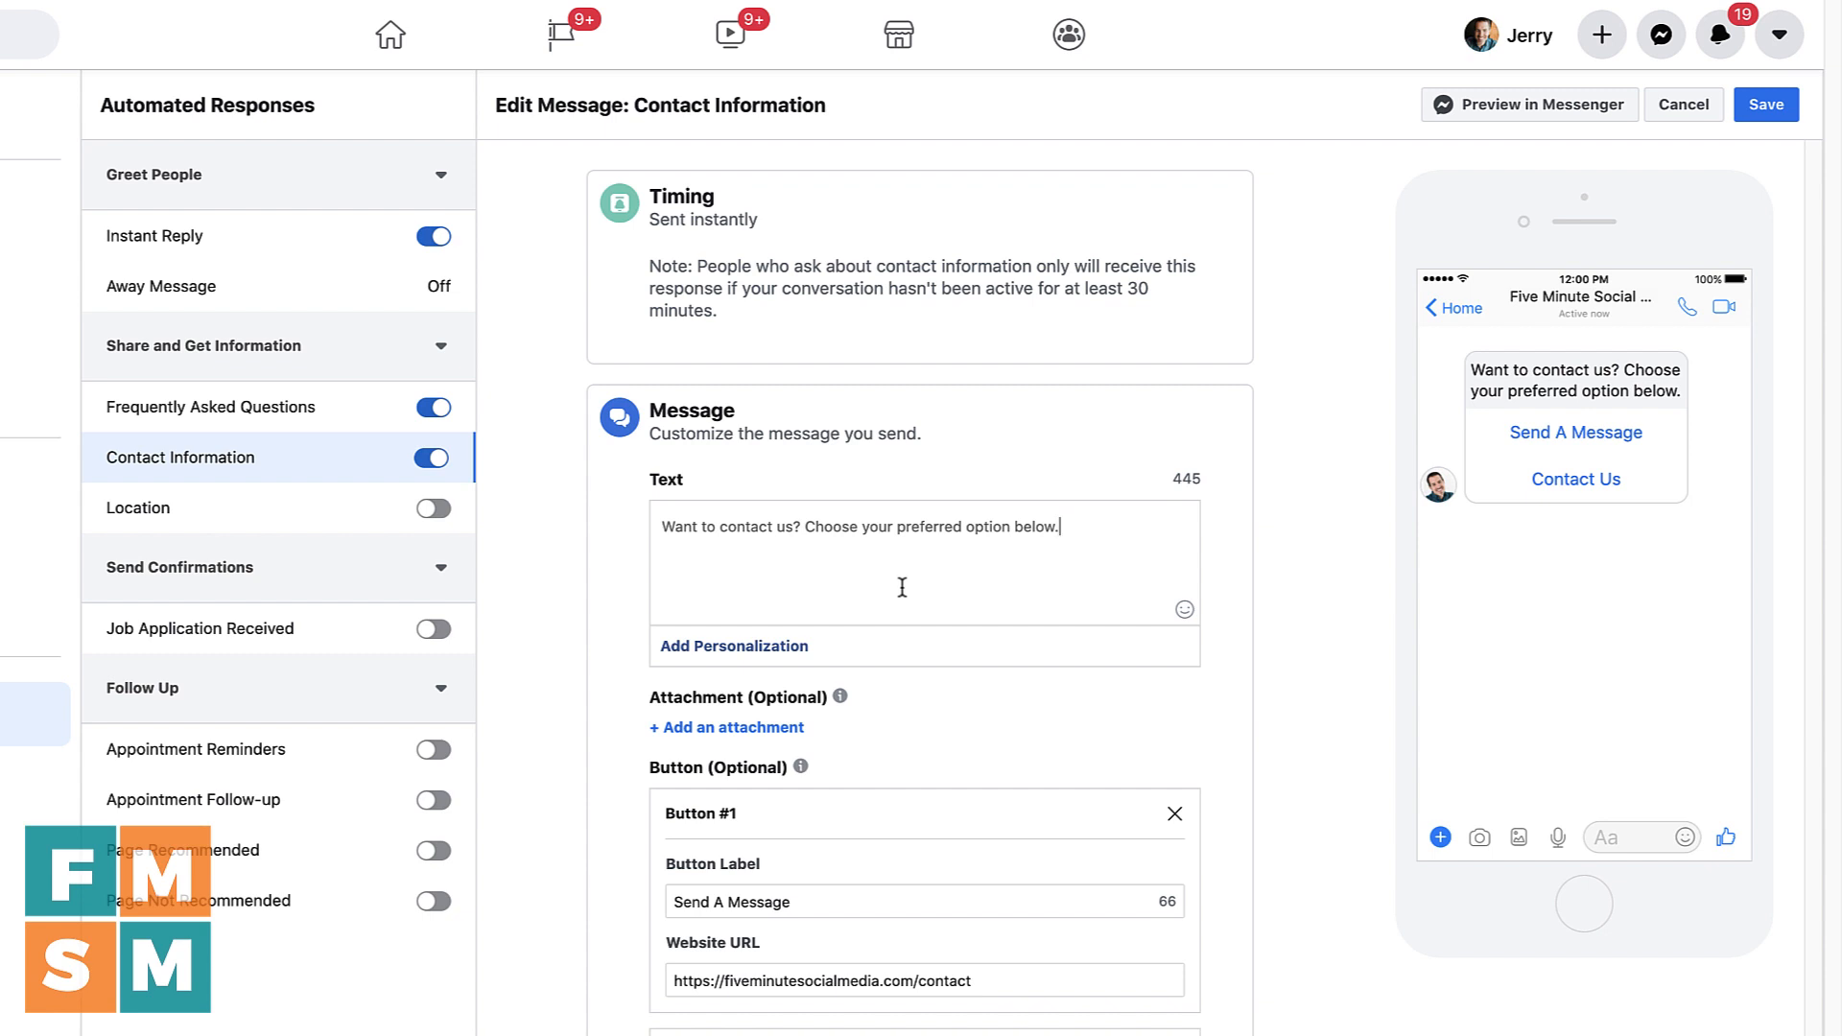
{"action": "mouse_move", "coordinate": [890, 683]}
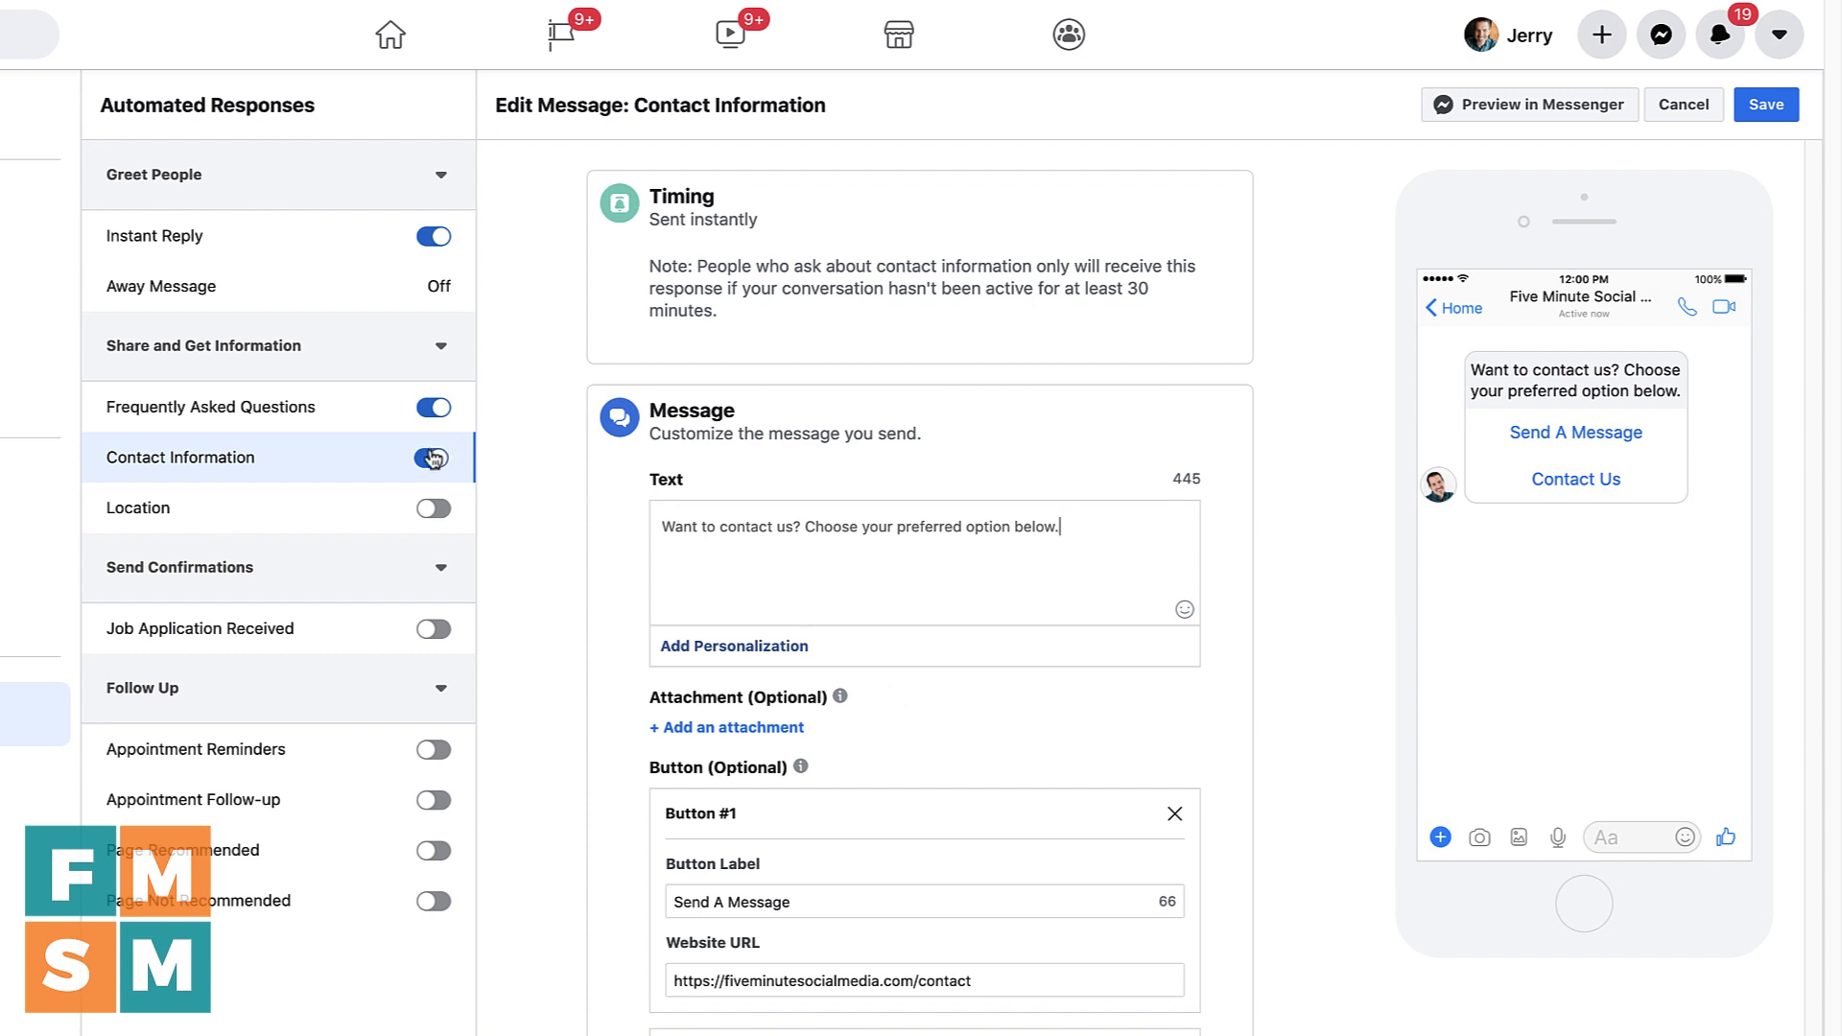
{"action": "left_click", "coordinate": [431, 457]}
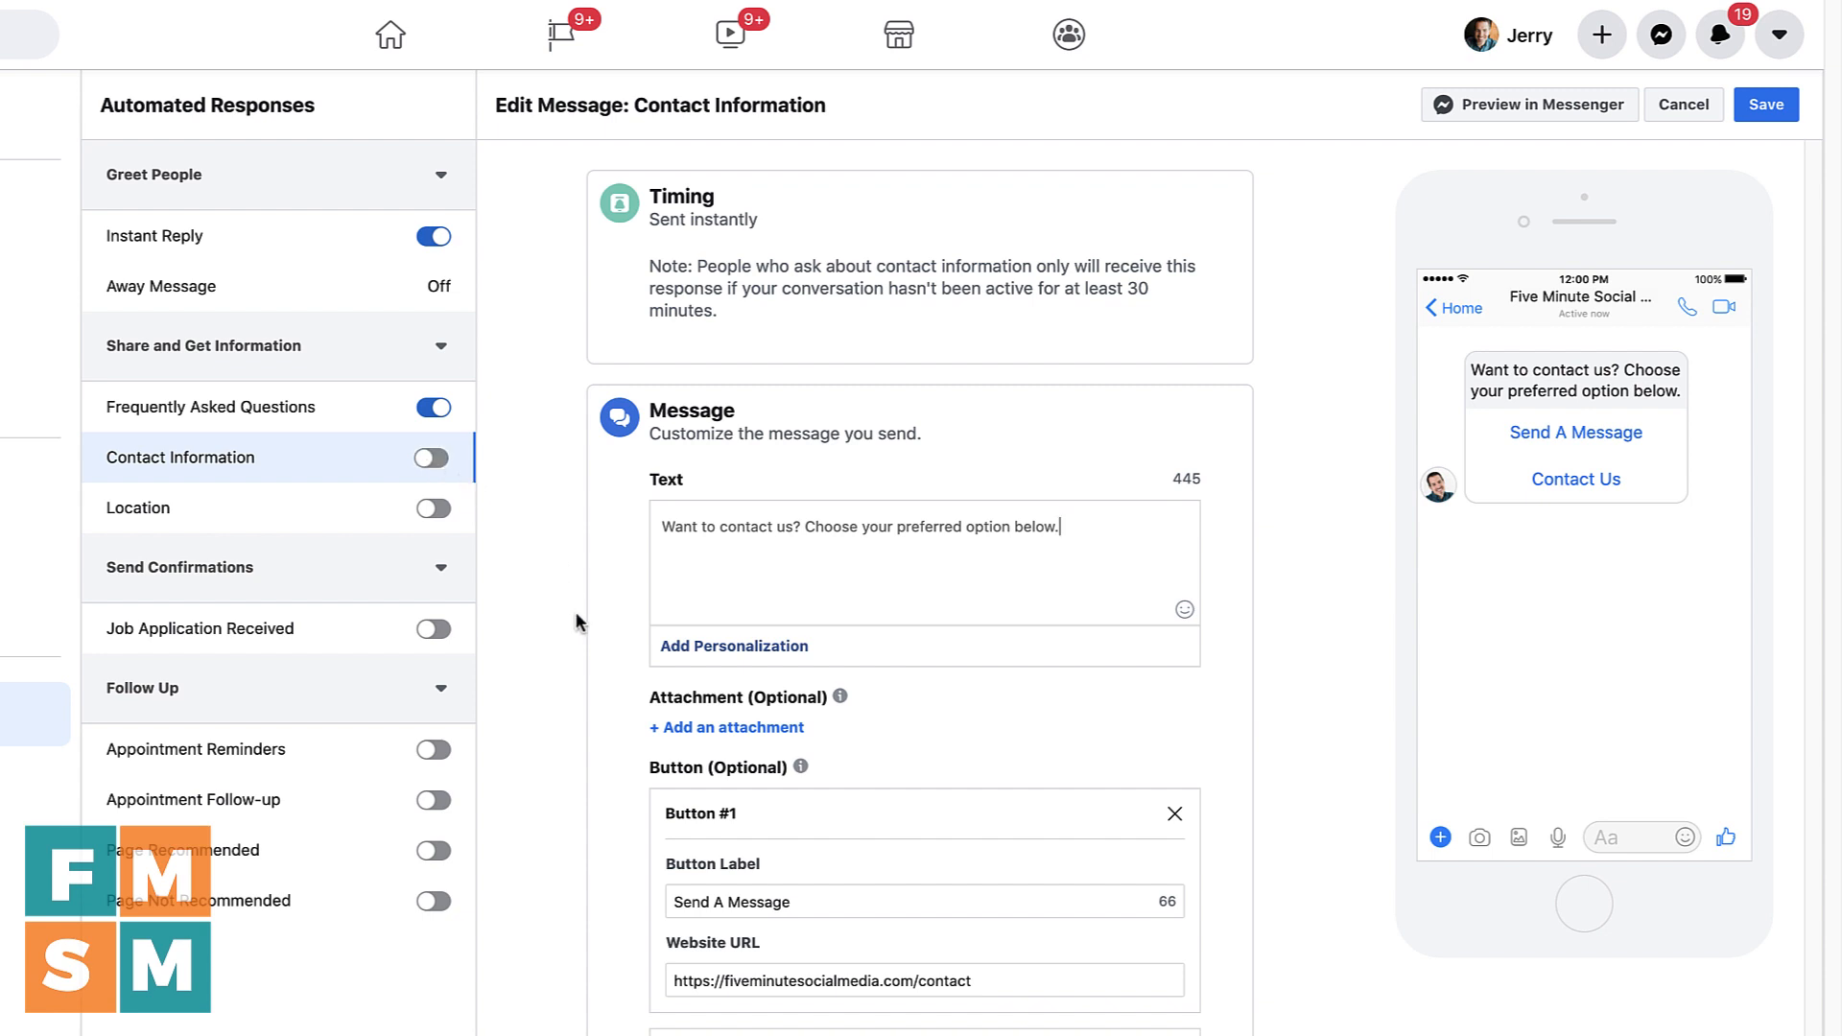
Show the Location response, turned off due to the Page having no address
{"action": "left_click", "coordinate": [138, 506]}
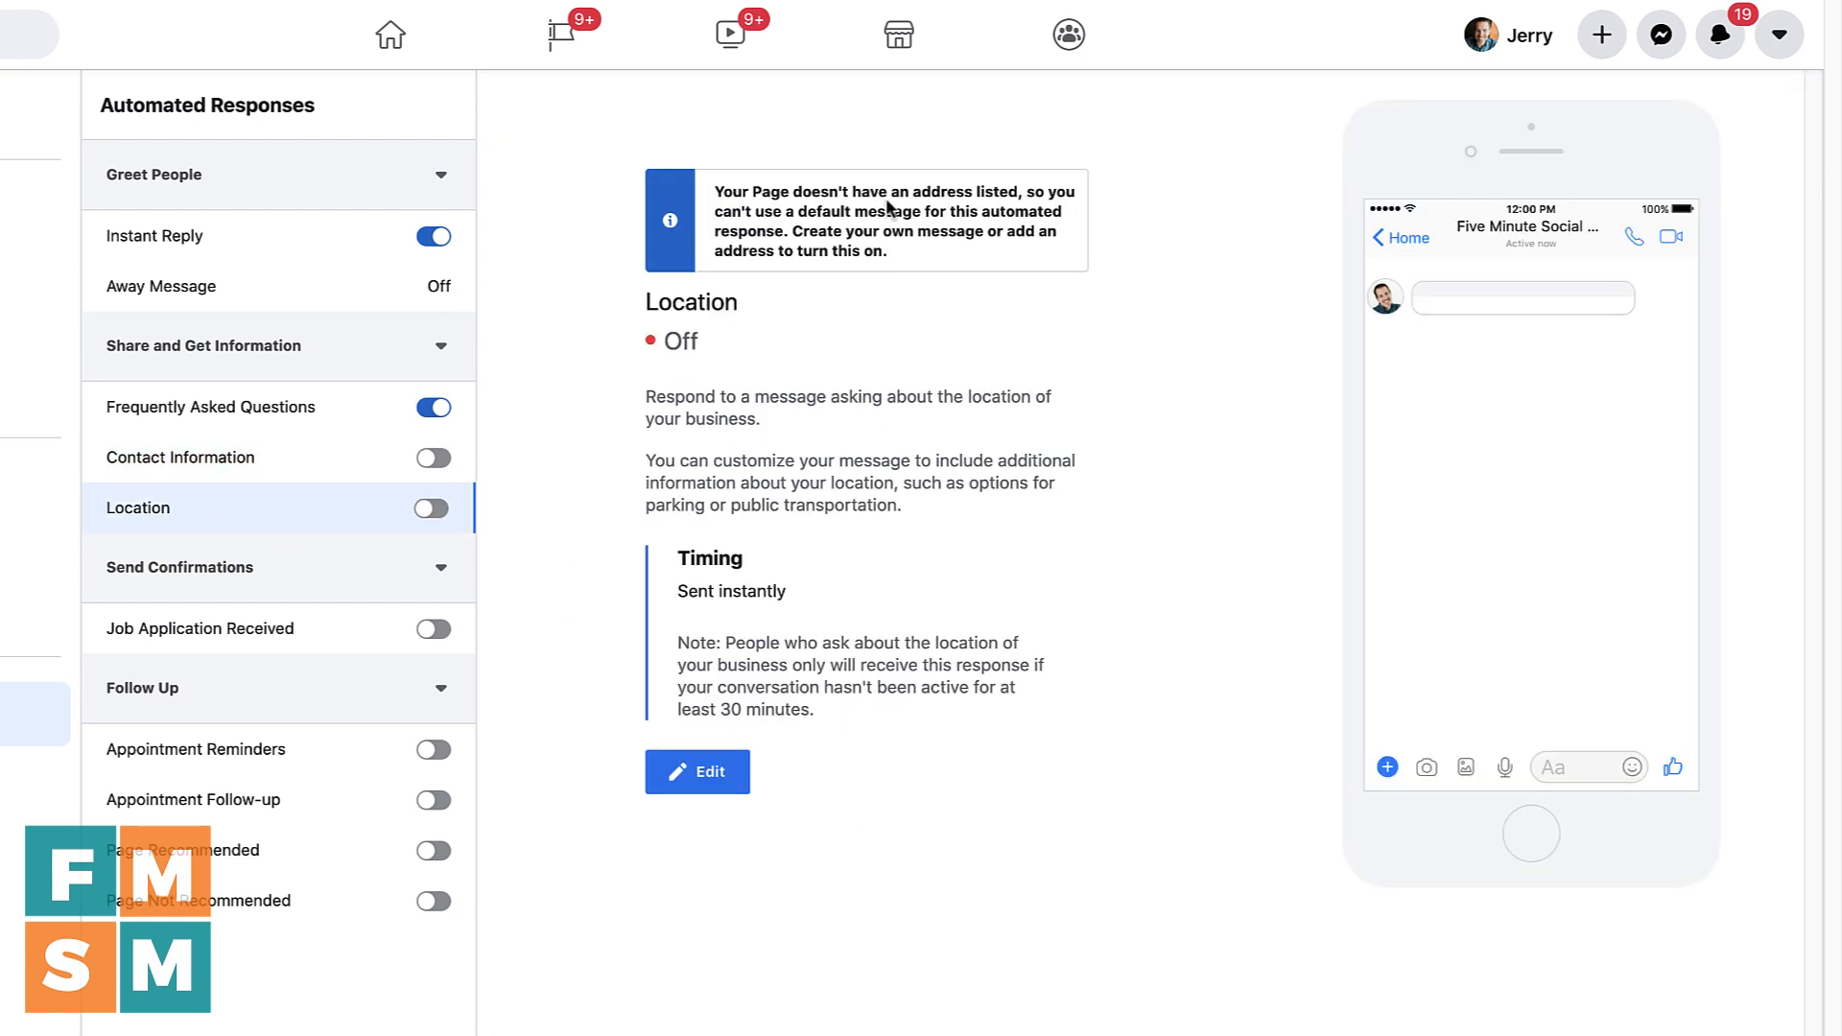
{"action": "left_click_drag", "start_coordinate": [854, 192], "coordinate": [1007, 211]}
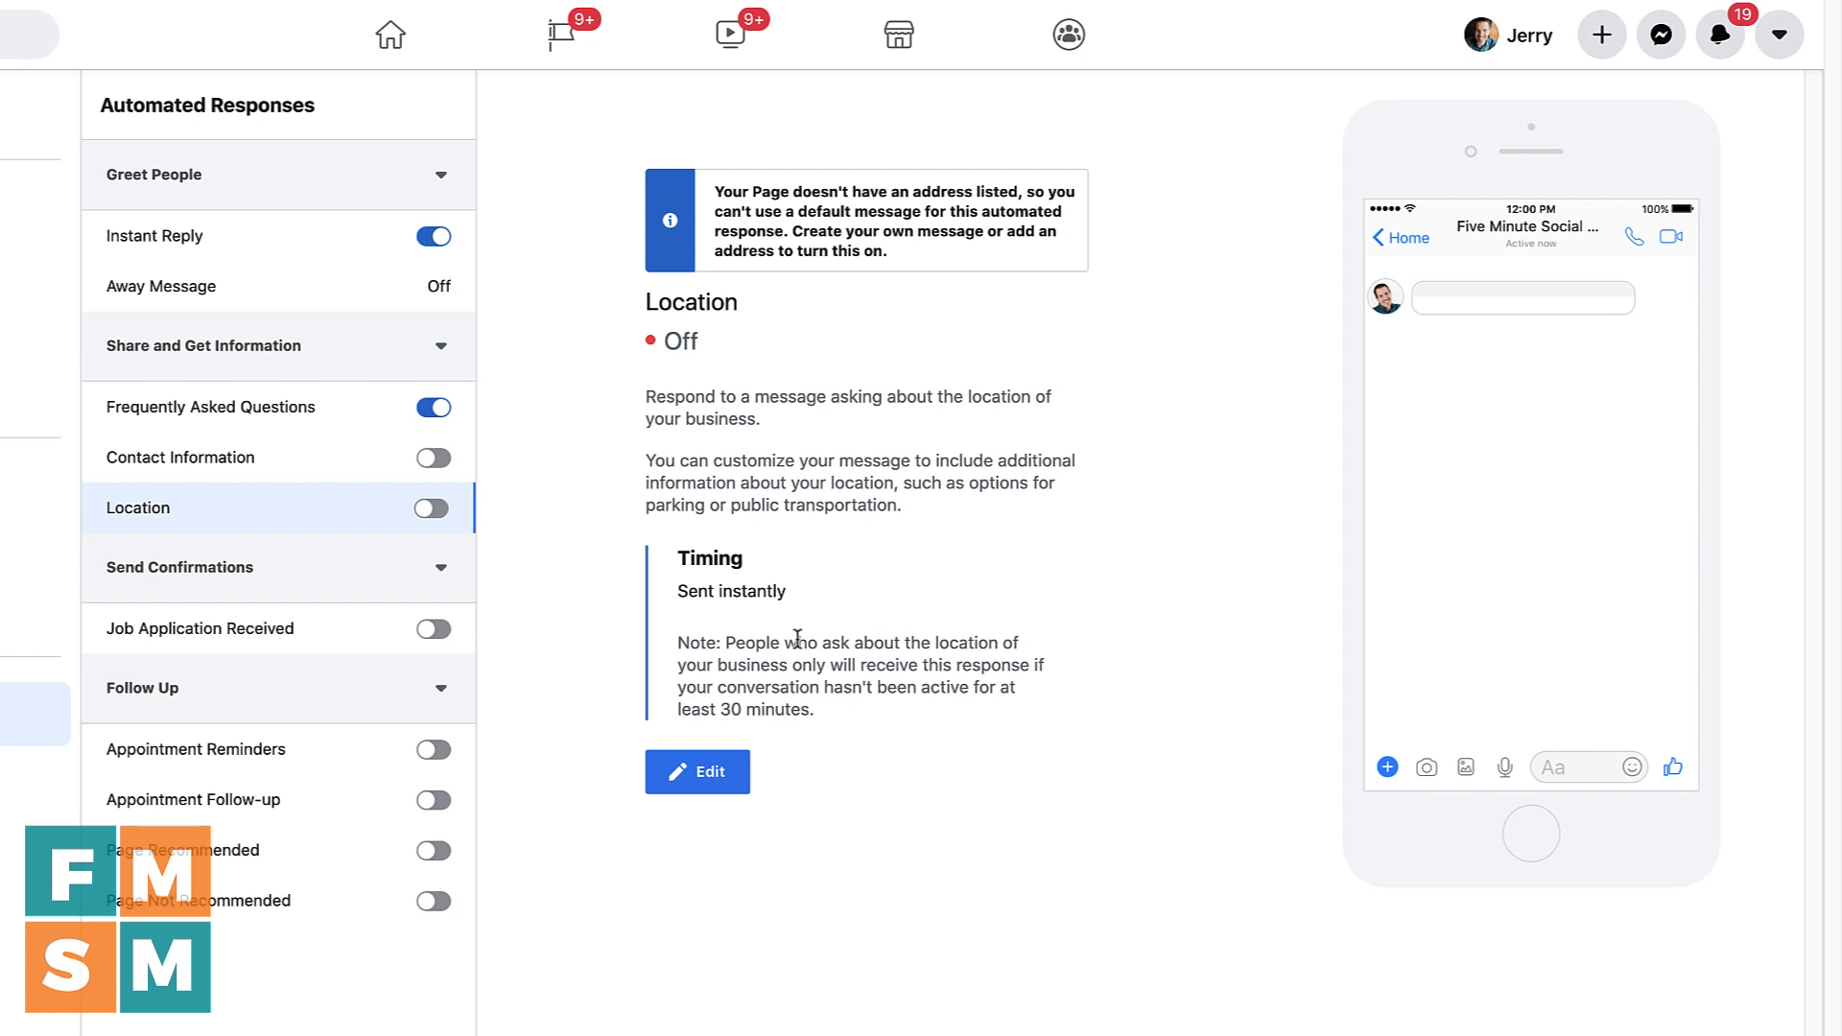
{"action": "mouse_move", "coordinate": [800, 629]}
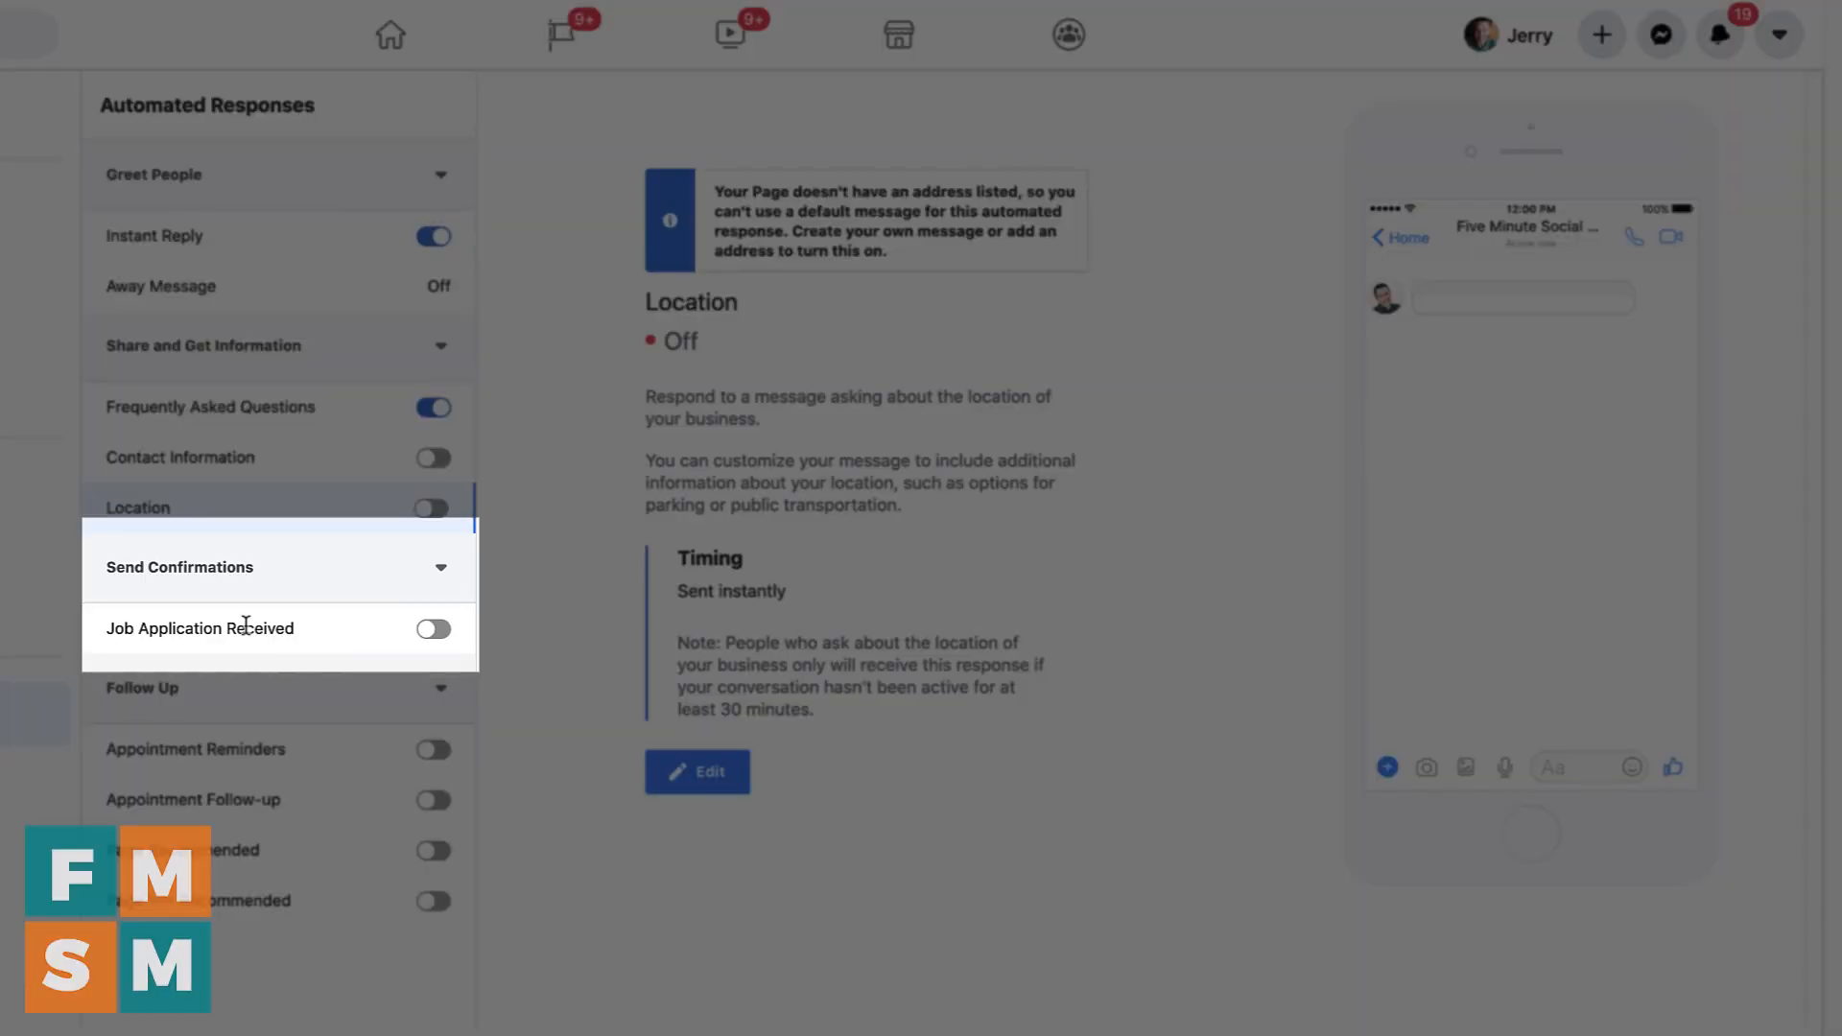
Bring up the Job Application Received confirmation's default thank-you message in the editor
{"action": "left_click", "coordinate": [199, 628]}
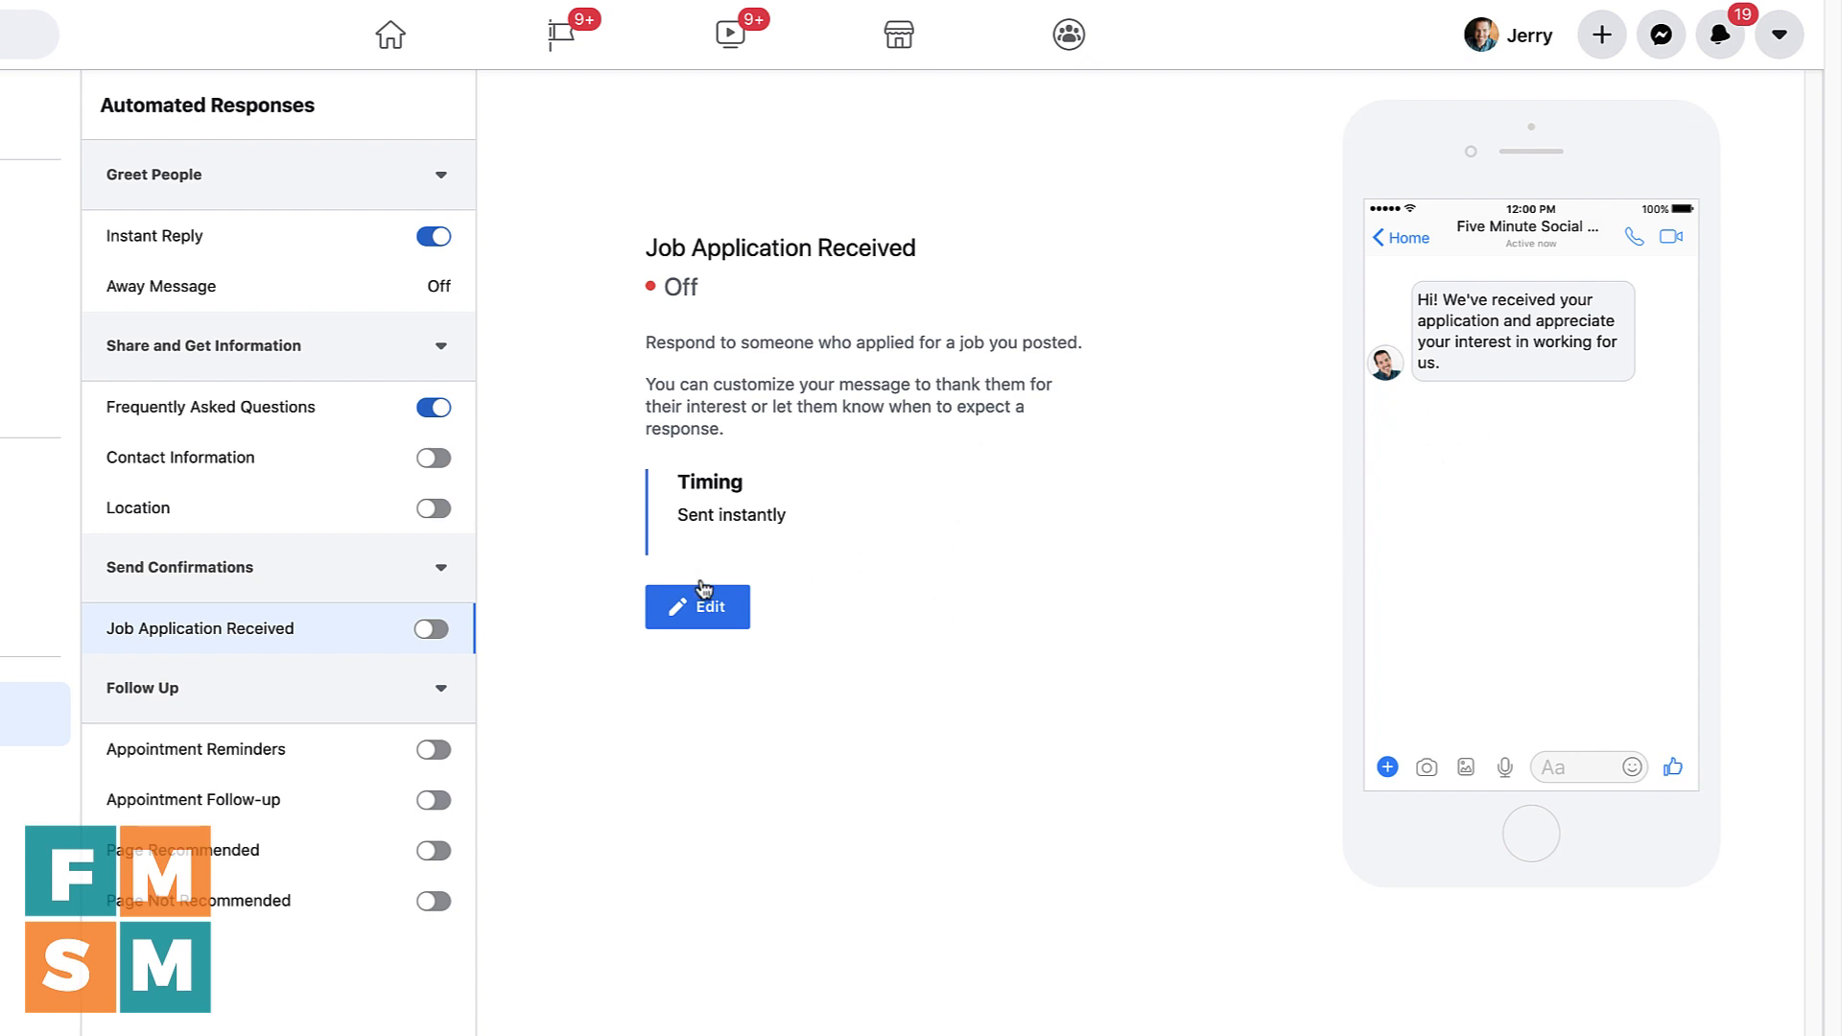
{"action": "left_click", "coordinate": [695, 608]}
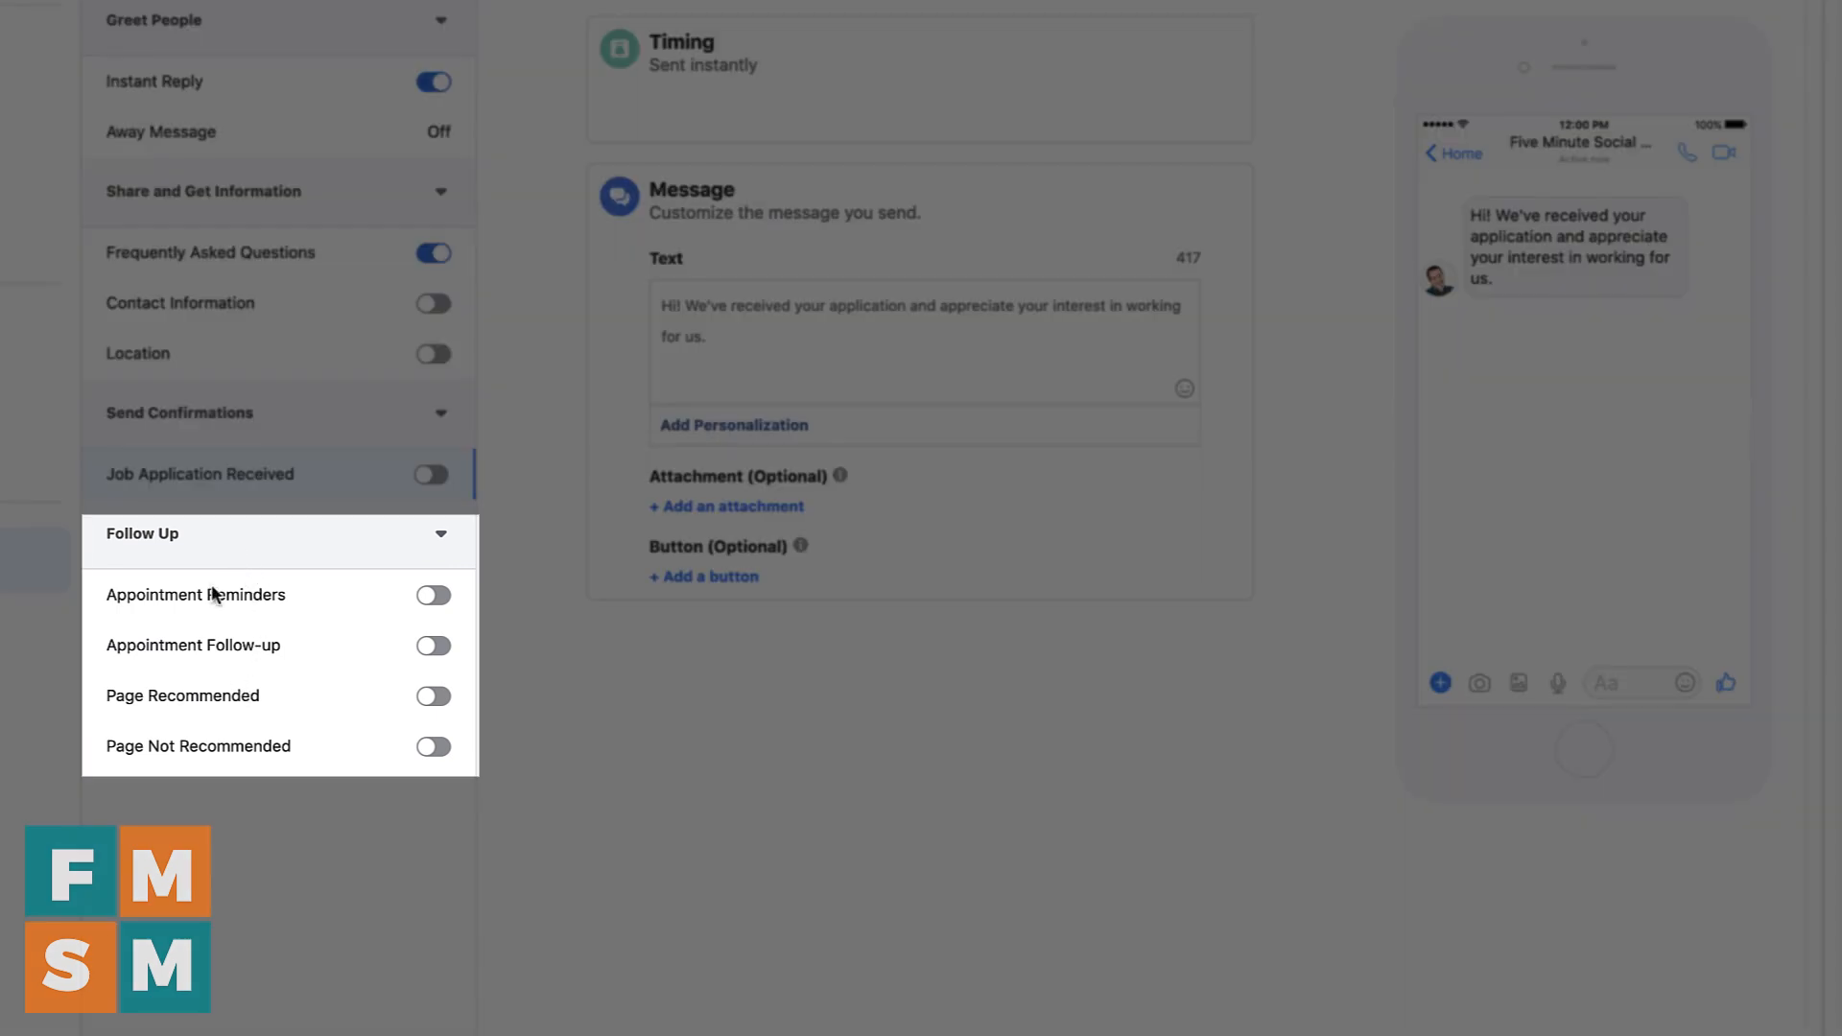
{"action": "mouse_move", "coordinate": [361, 623]}
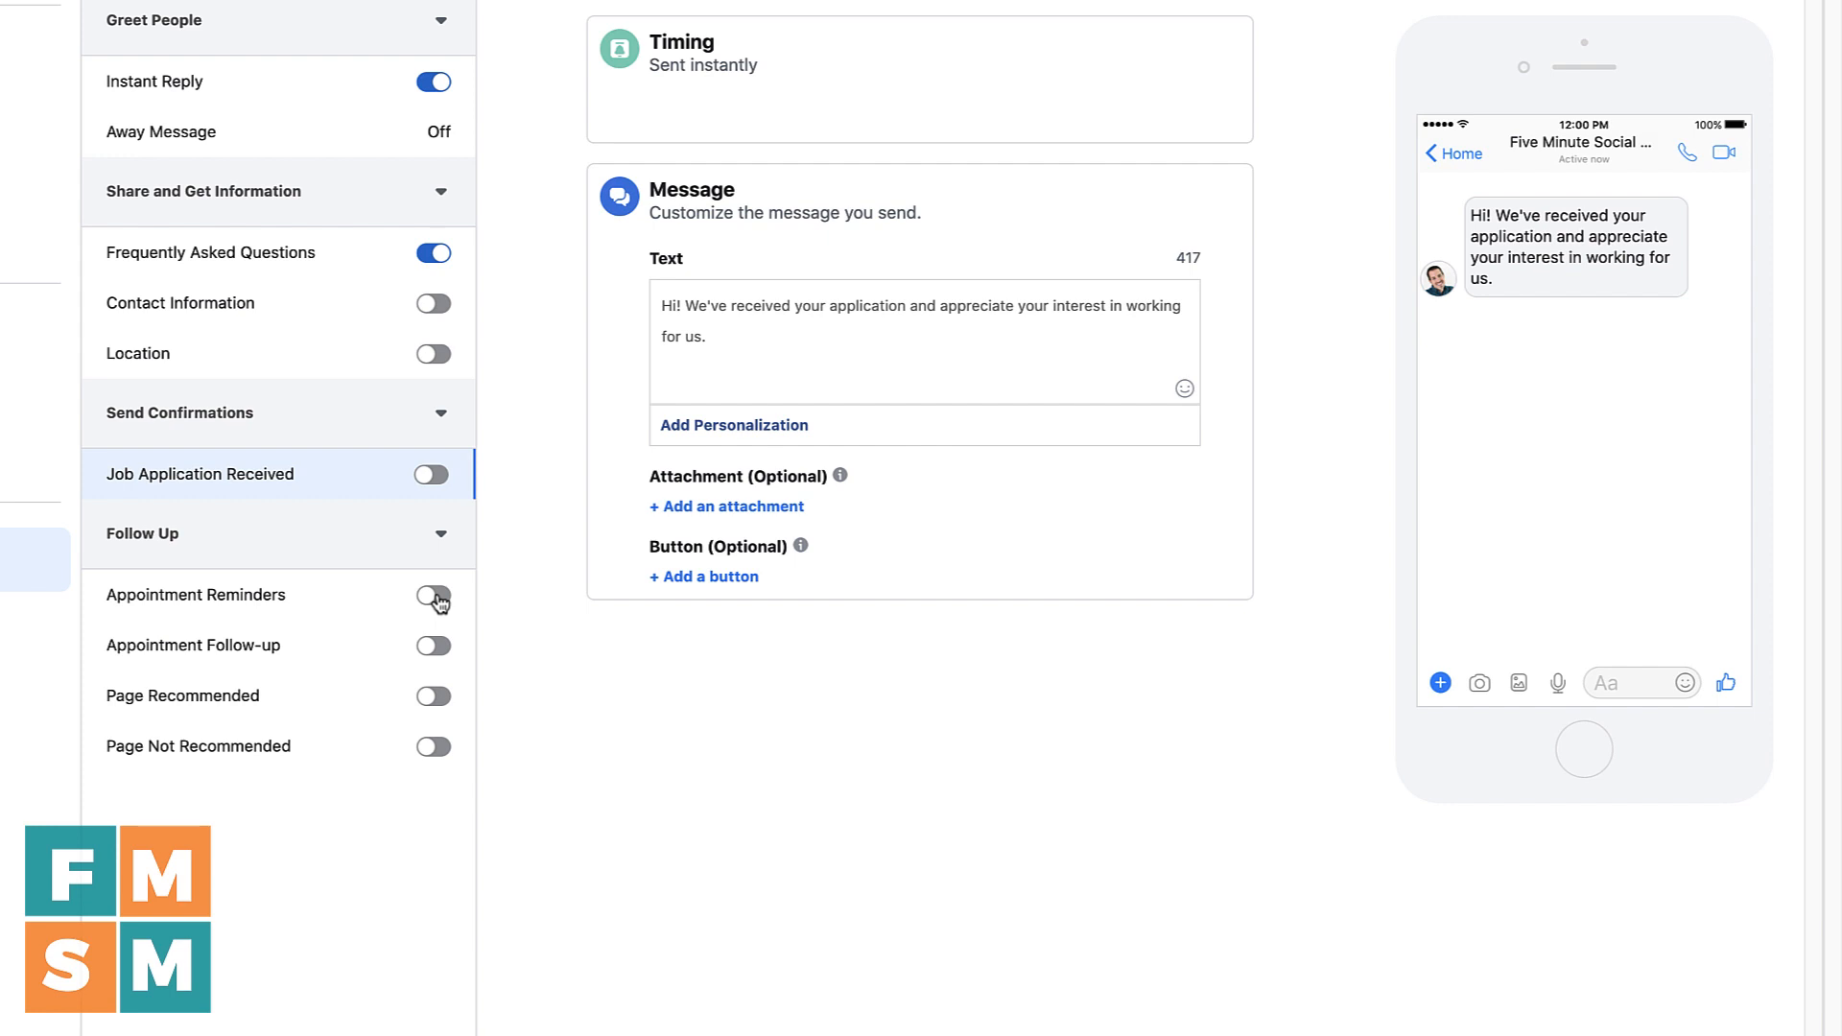
Switch on Appointment Reminders to message customers the day before a confirmed appointment
{"action": "left_click", "coordinate": [432, 595]}
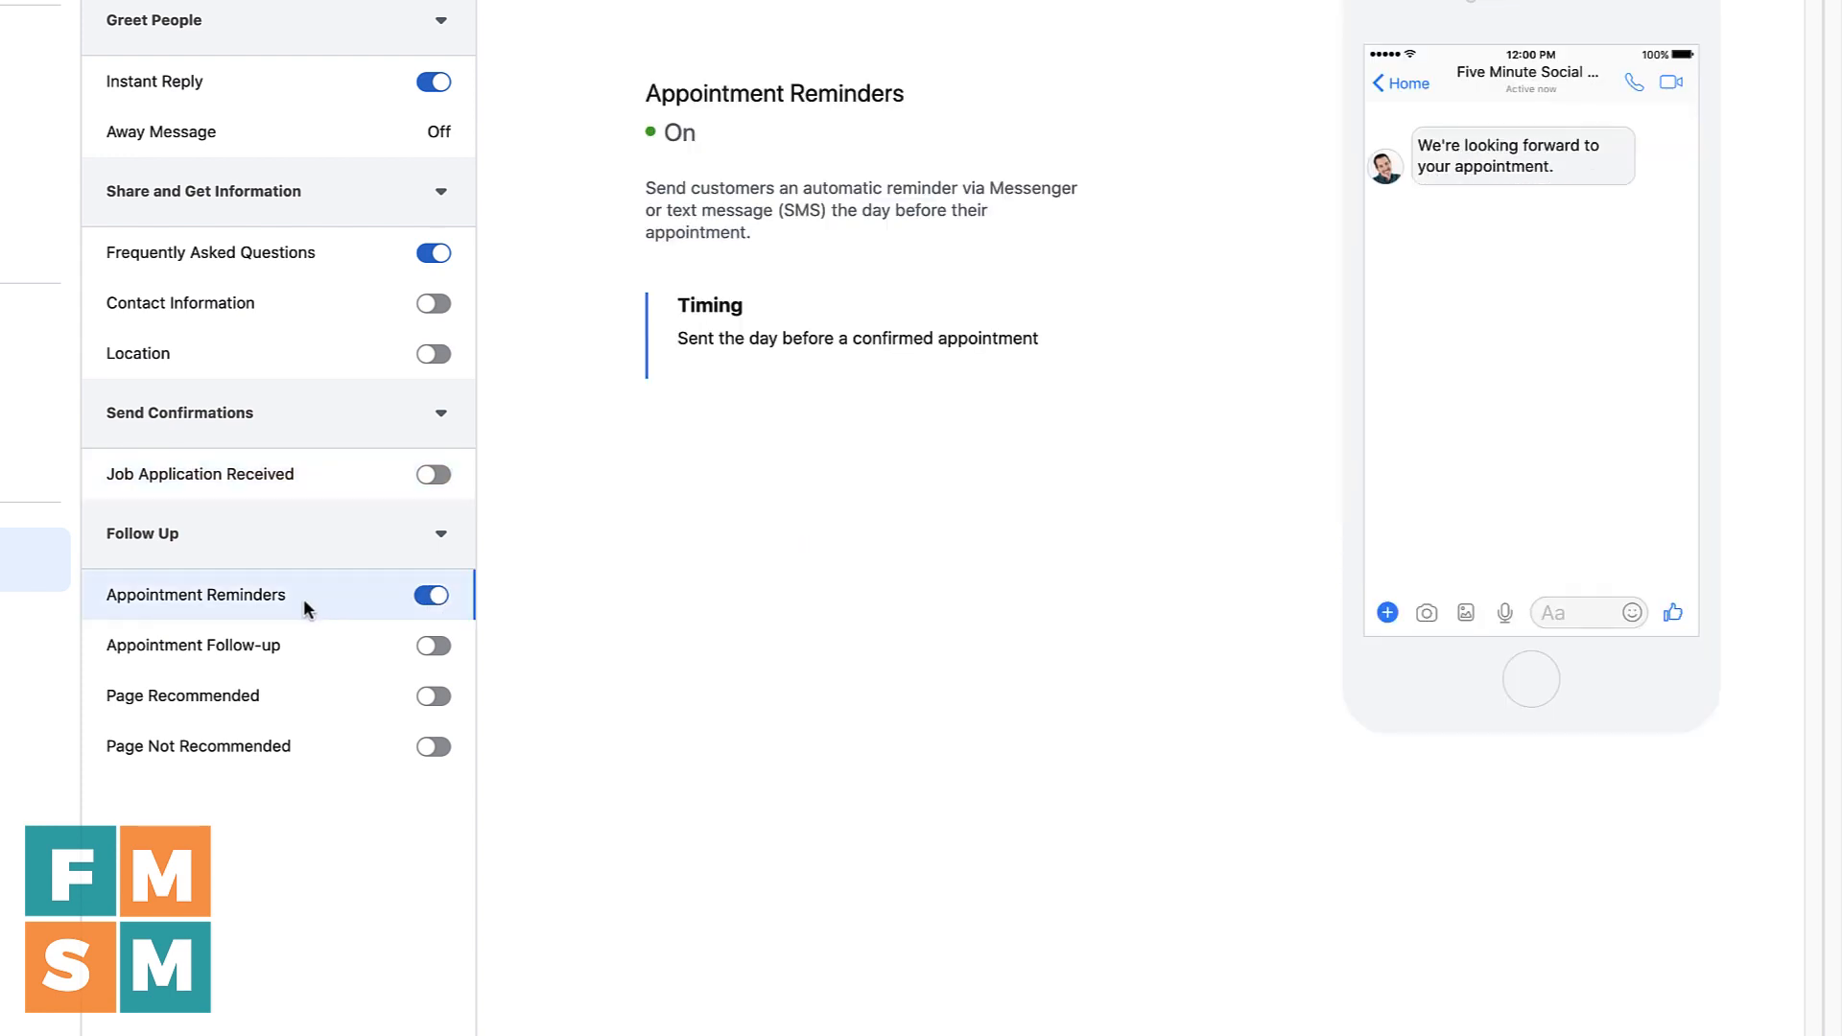
{"action": "mouse_move", "coordinate": [910, 404]}
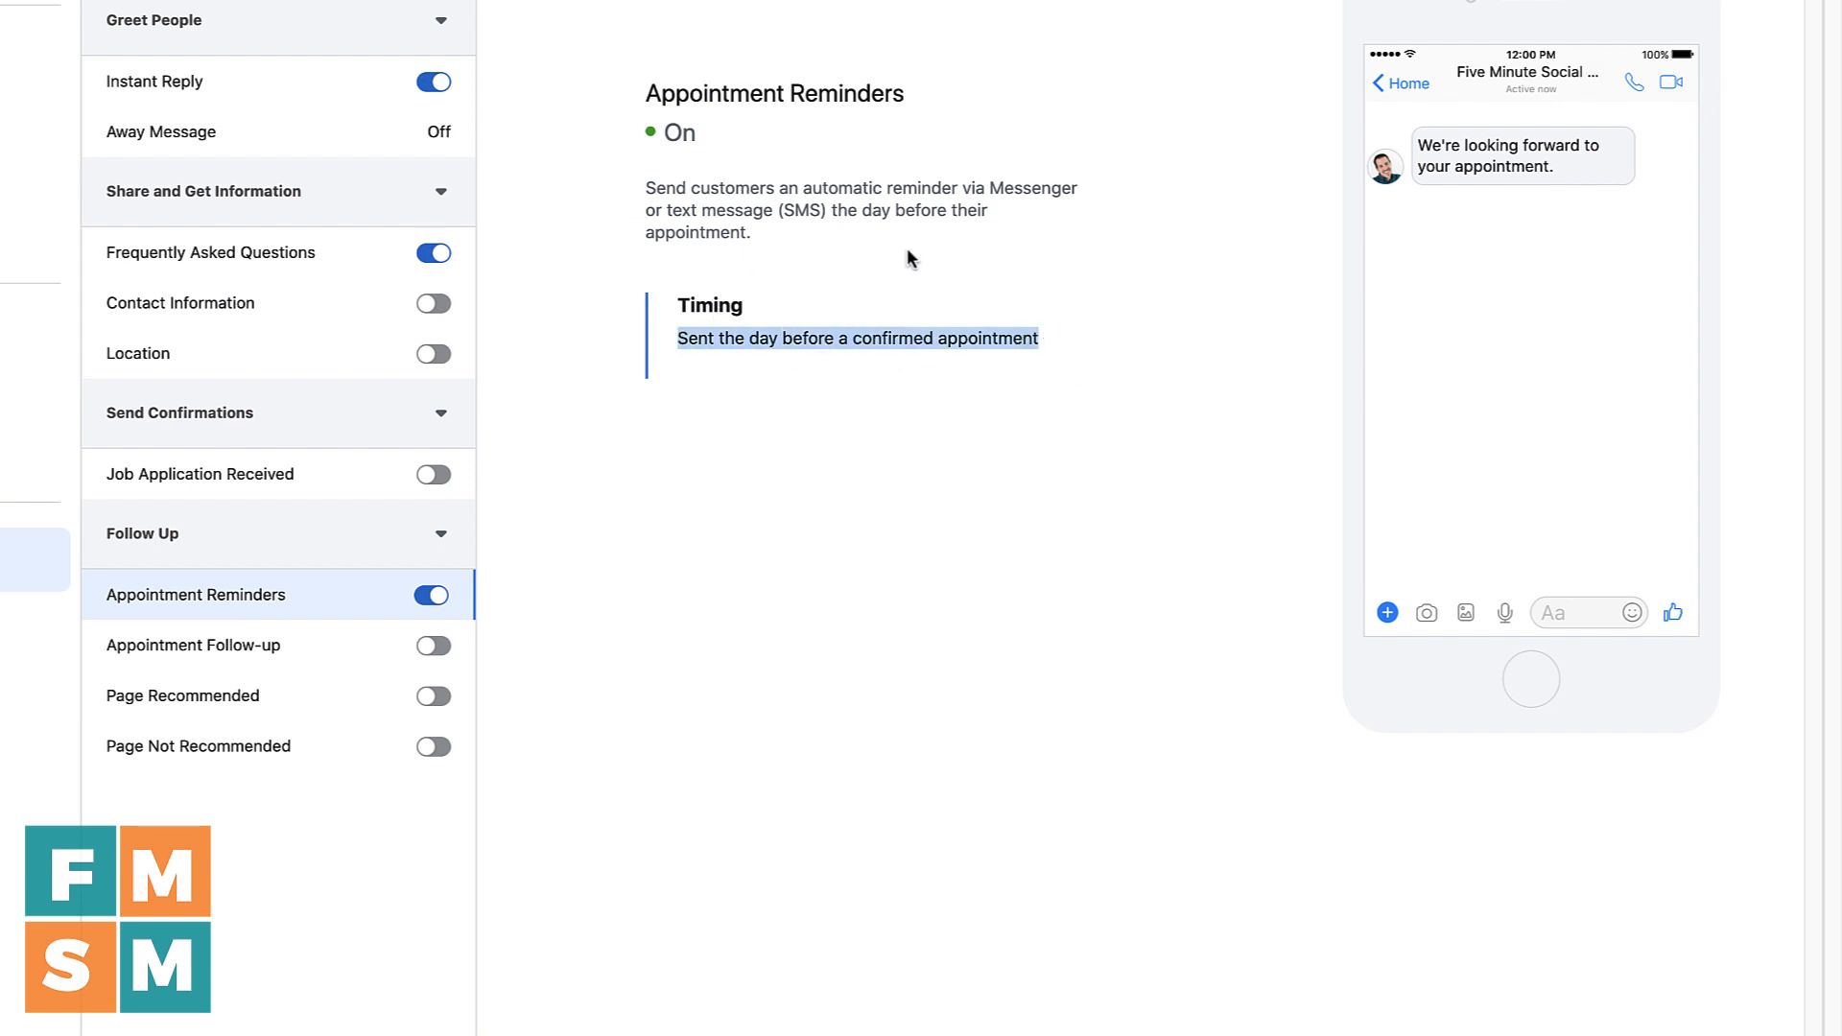
{"action": "left_click", "coordinate": [1409, 282]}
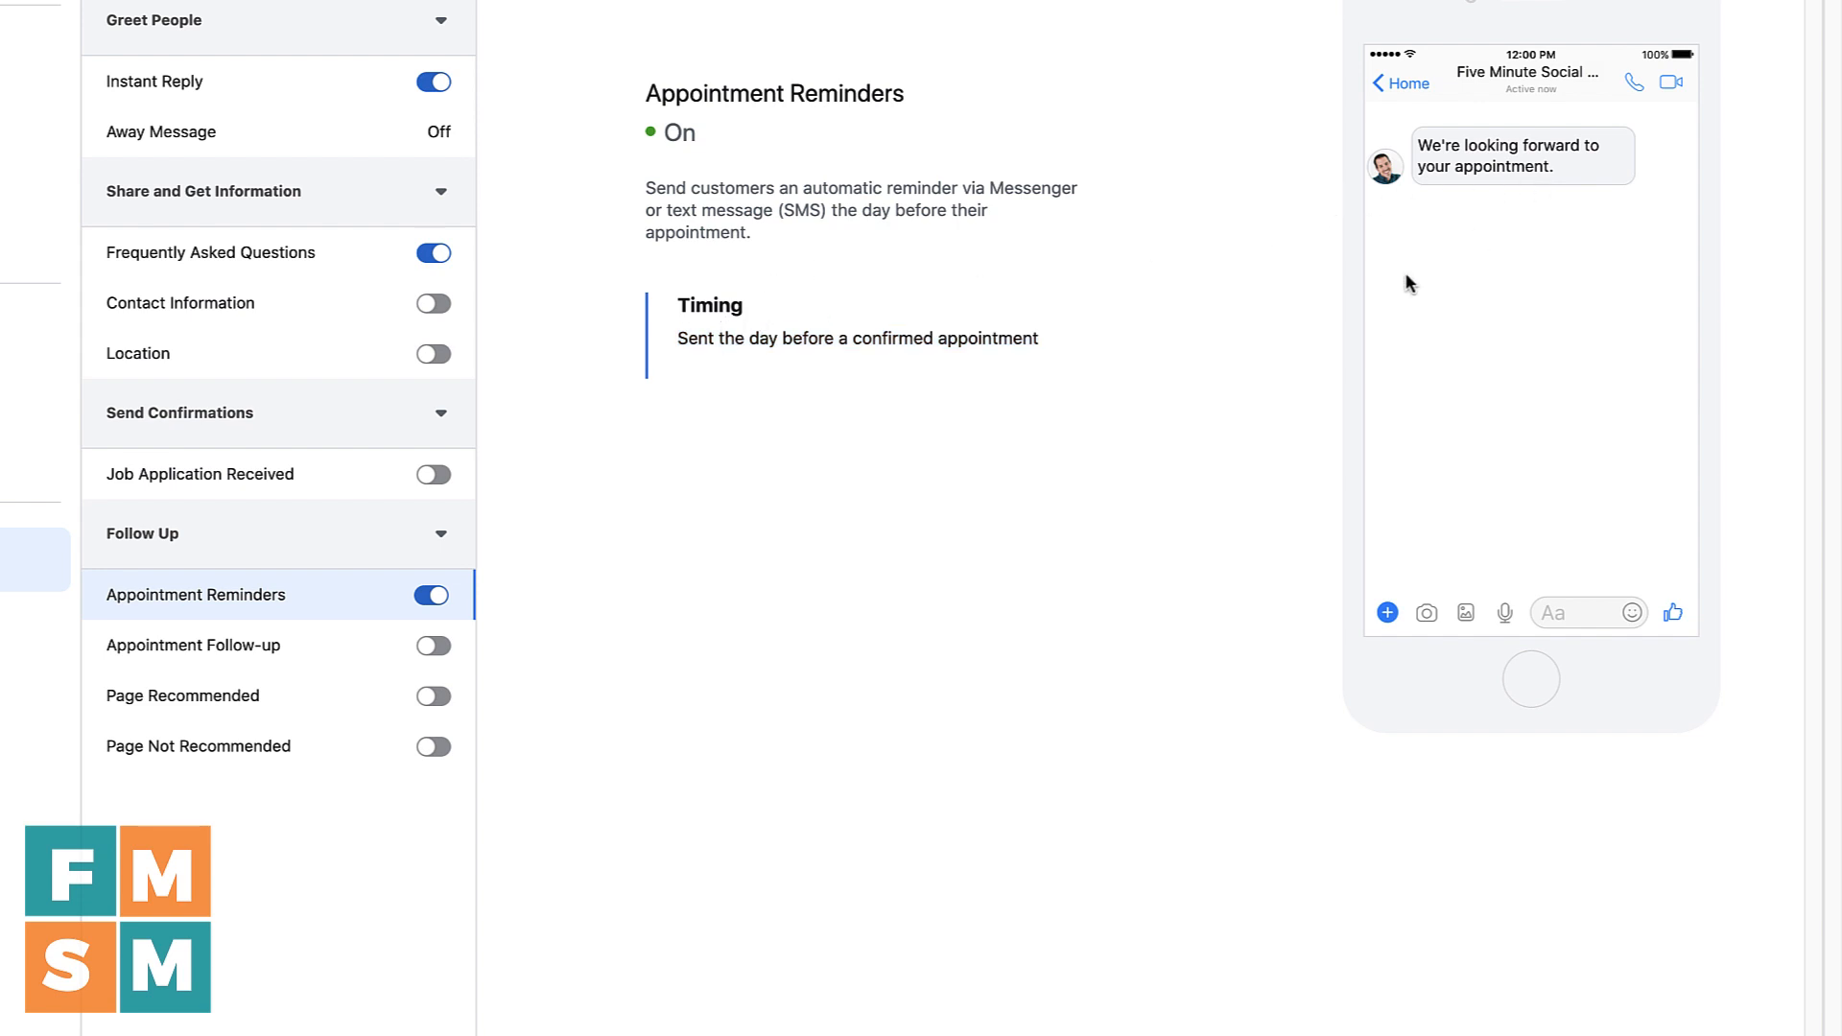
{"action": "mouse_move", "coordinate": [885, 85]}
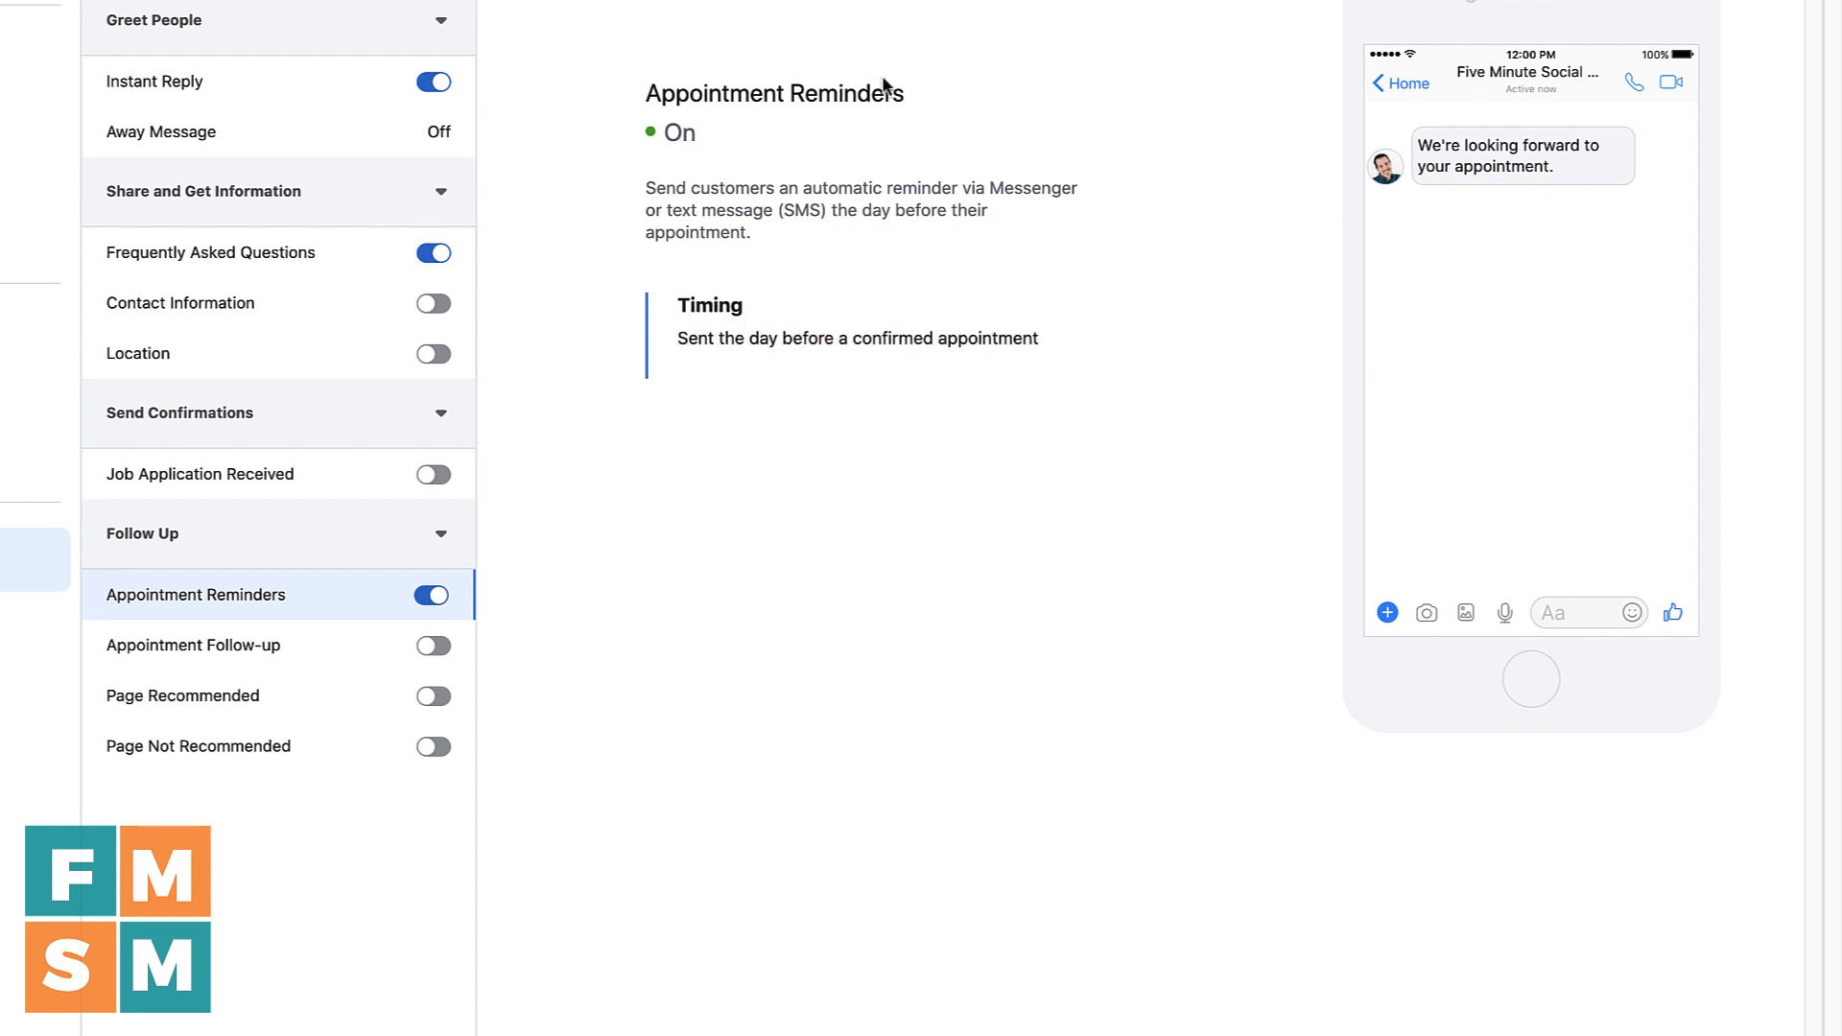
{"action": "mouse_move", "coordinate": [823, 257]}
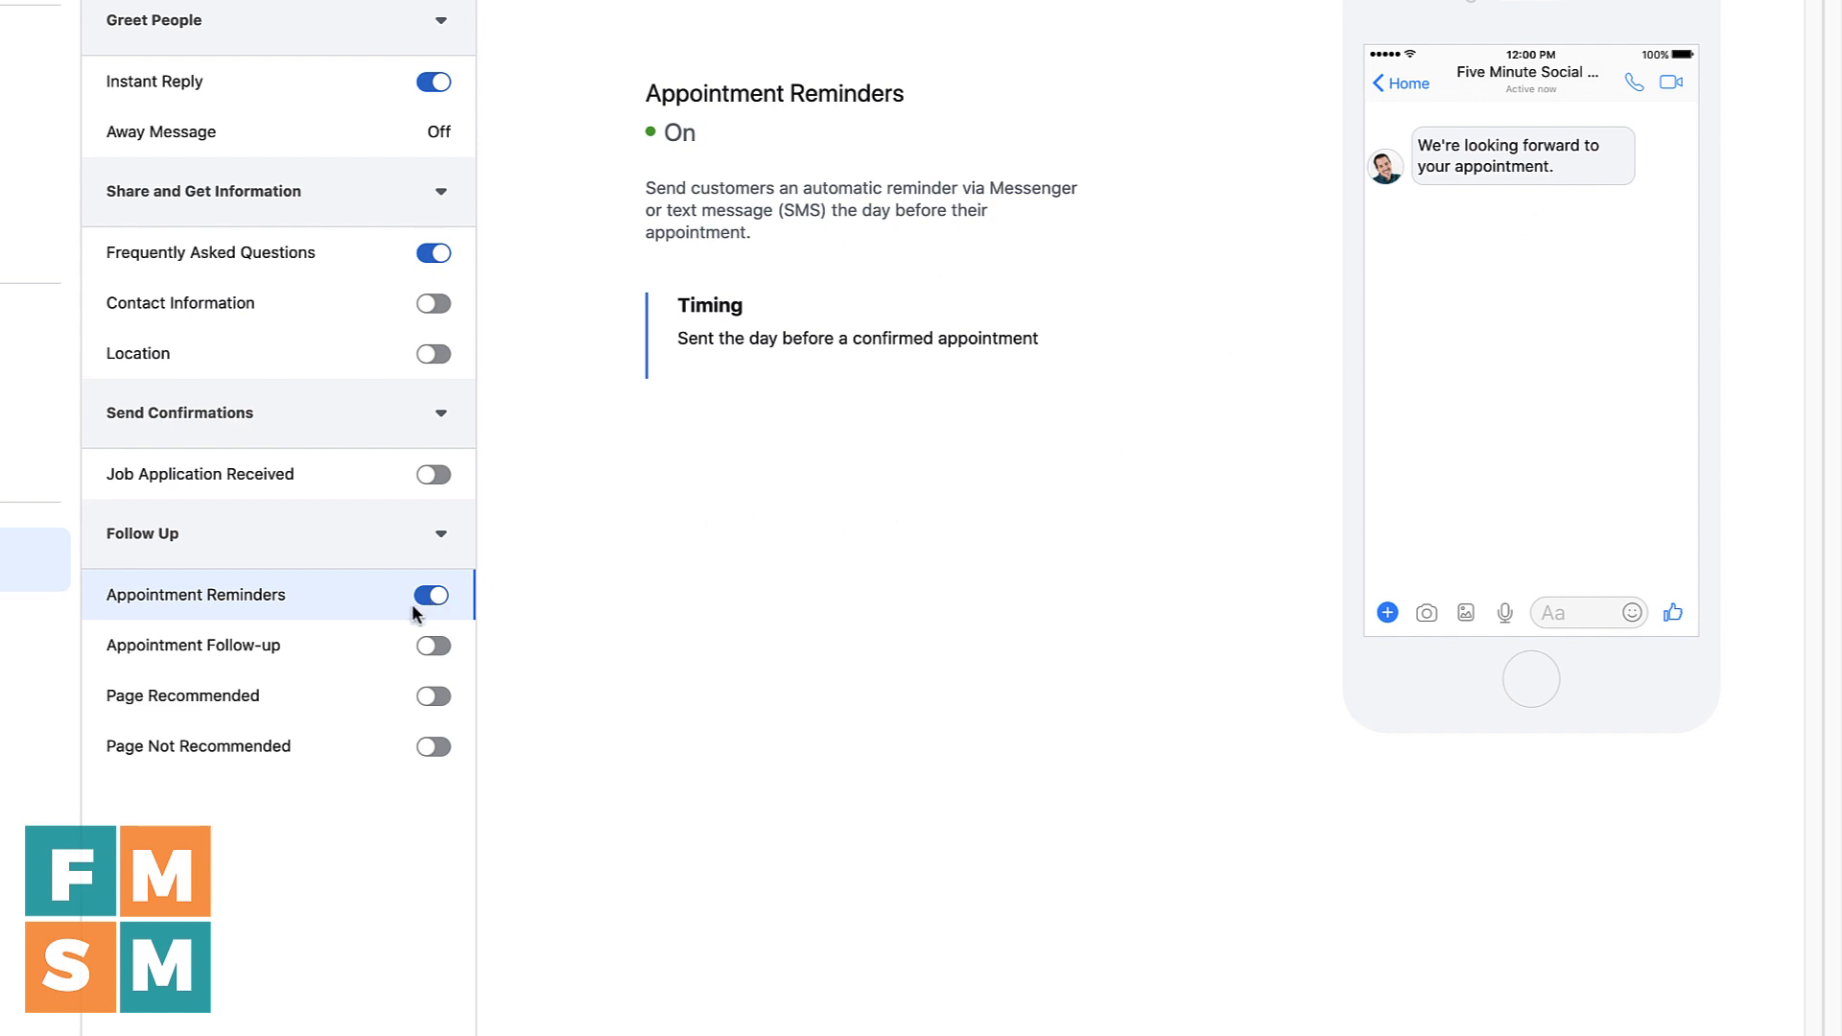
{"action": "left_click", "coordinate": [193, 645]}
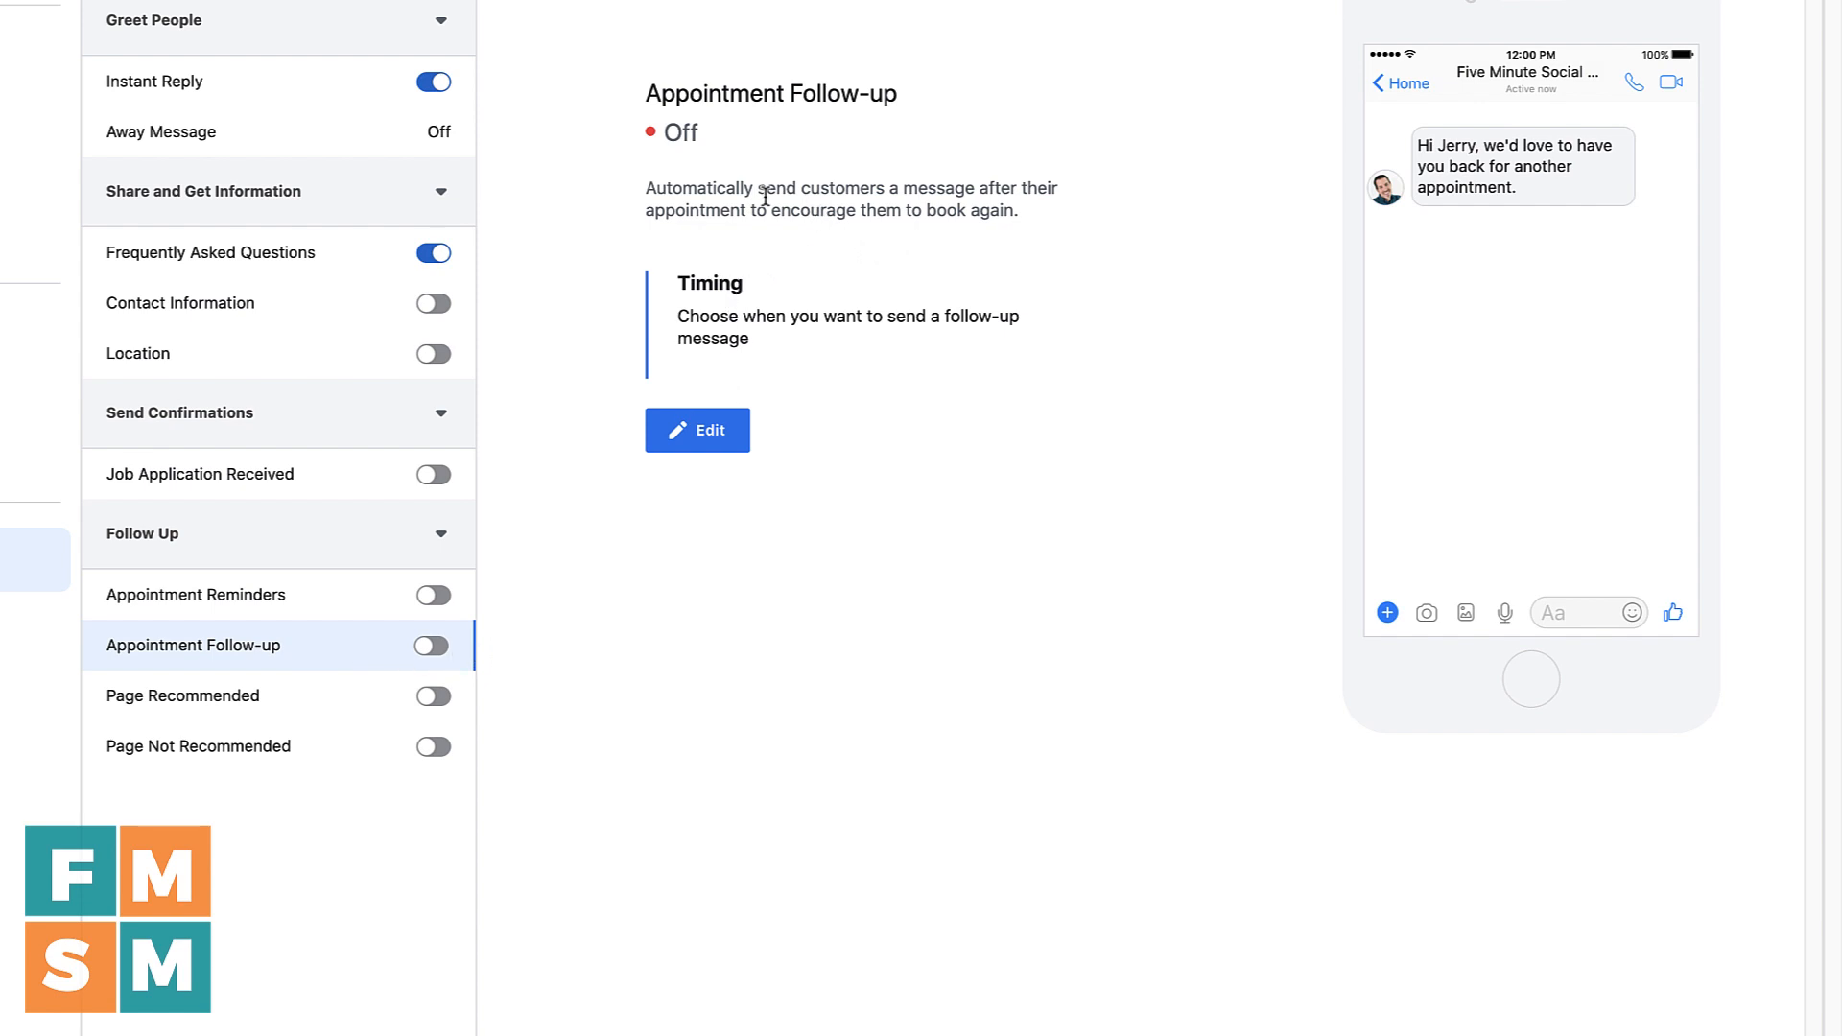
{"action": "mouse_move", "coordinate": [903, 247]}
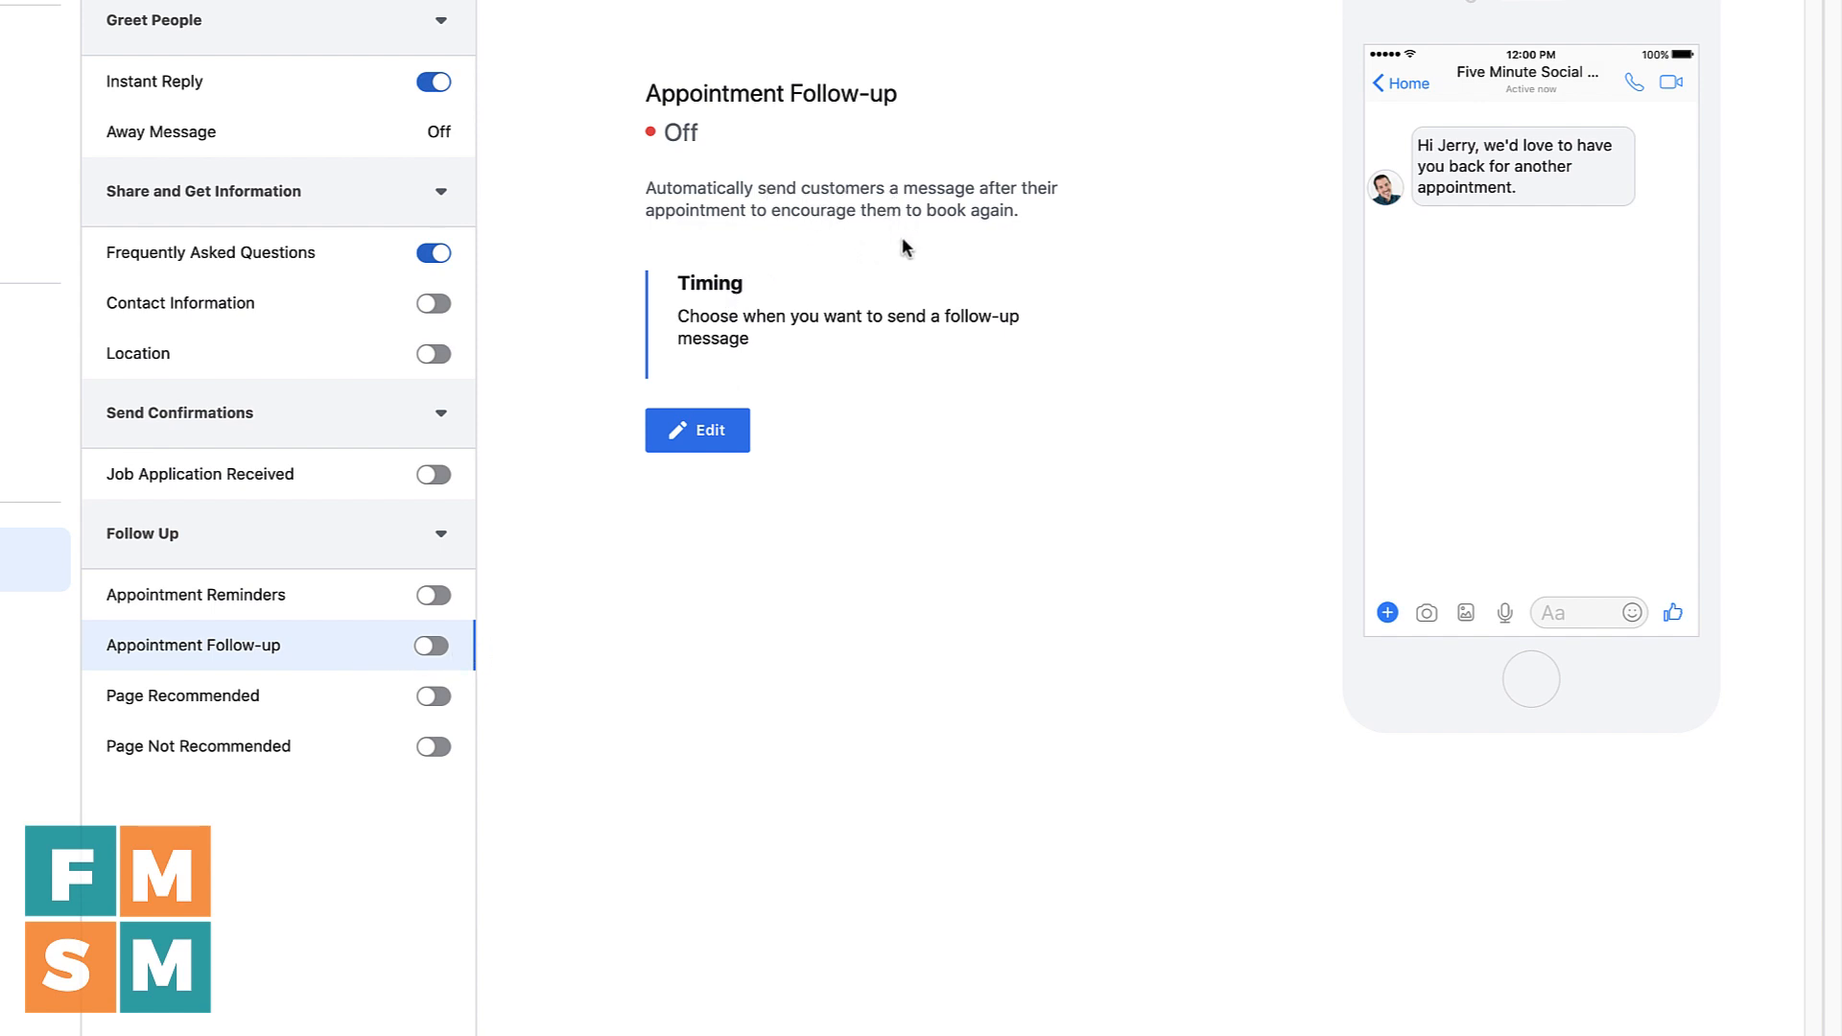
{"action": "mouse_move", "coordinate": [622, 491]}
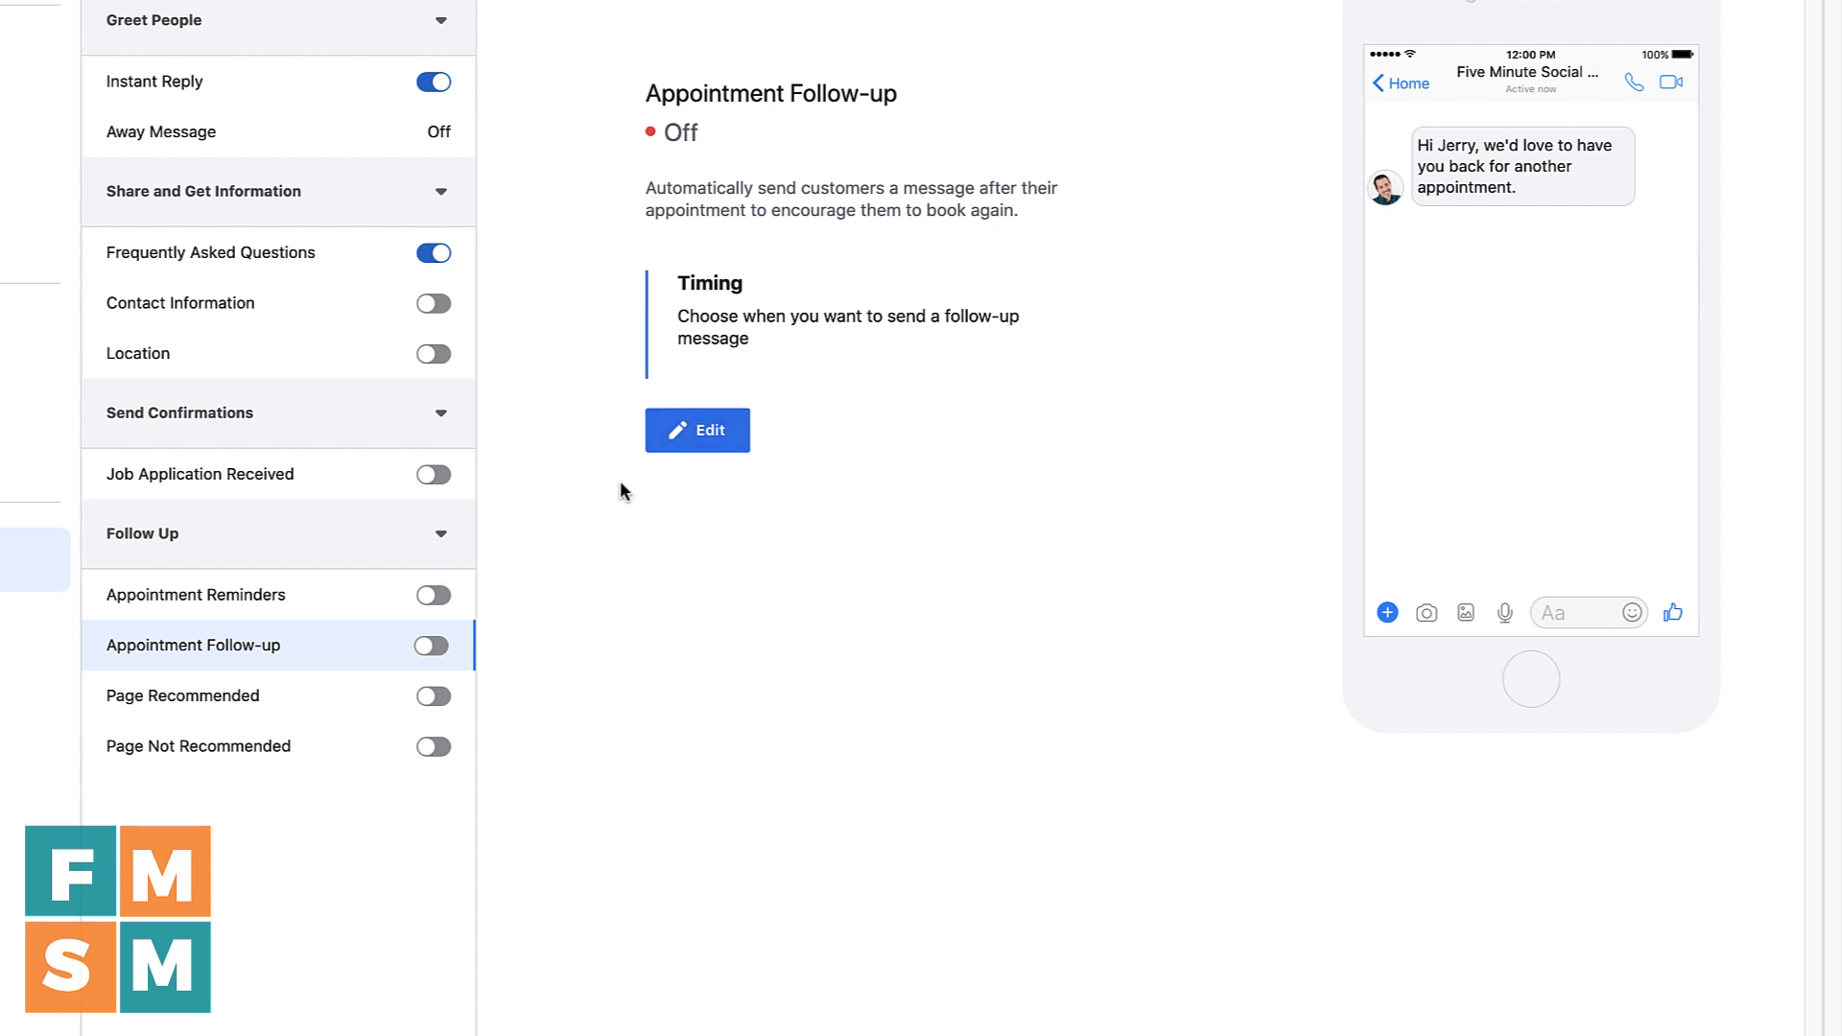
{"action": "left_click", "coordinate": [696, 430]}
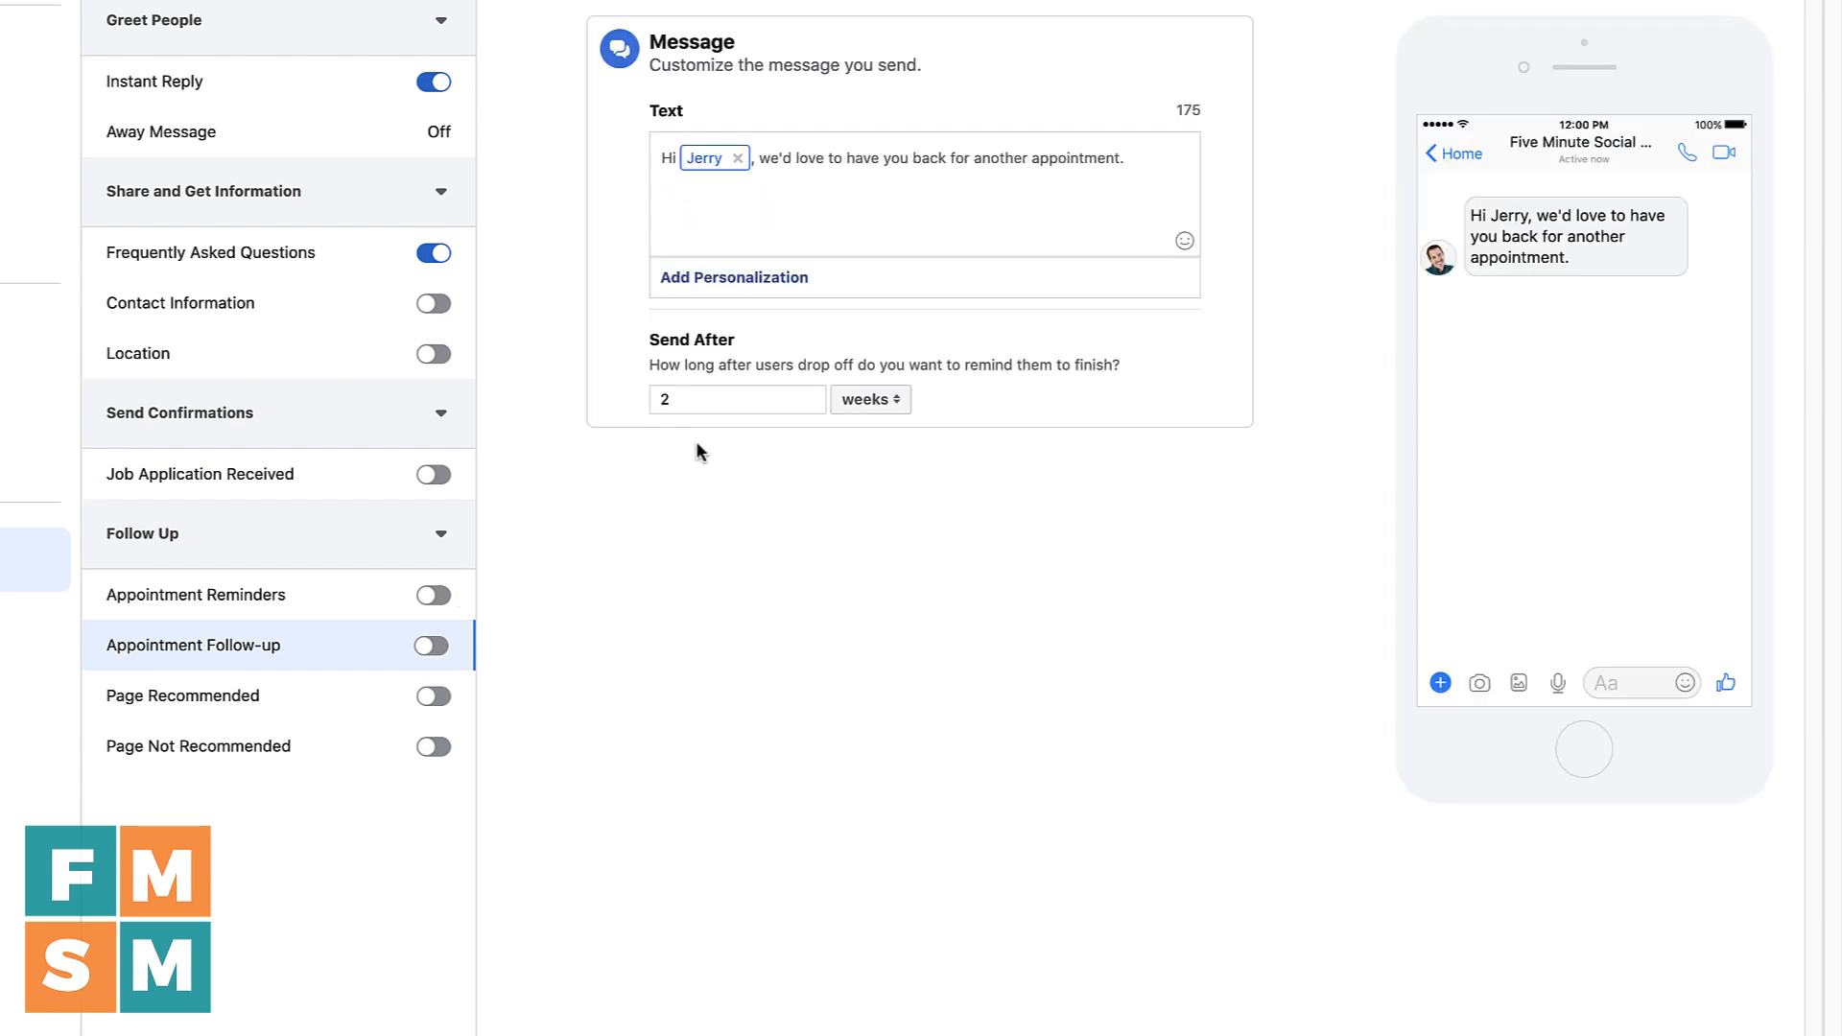
{"action": "mouse_move", "coordinate": [806, 391]}
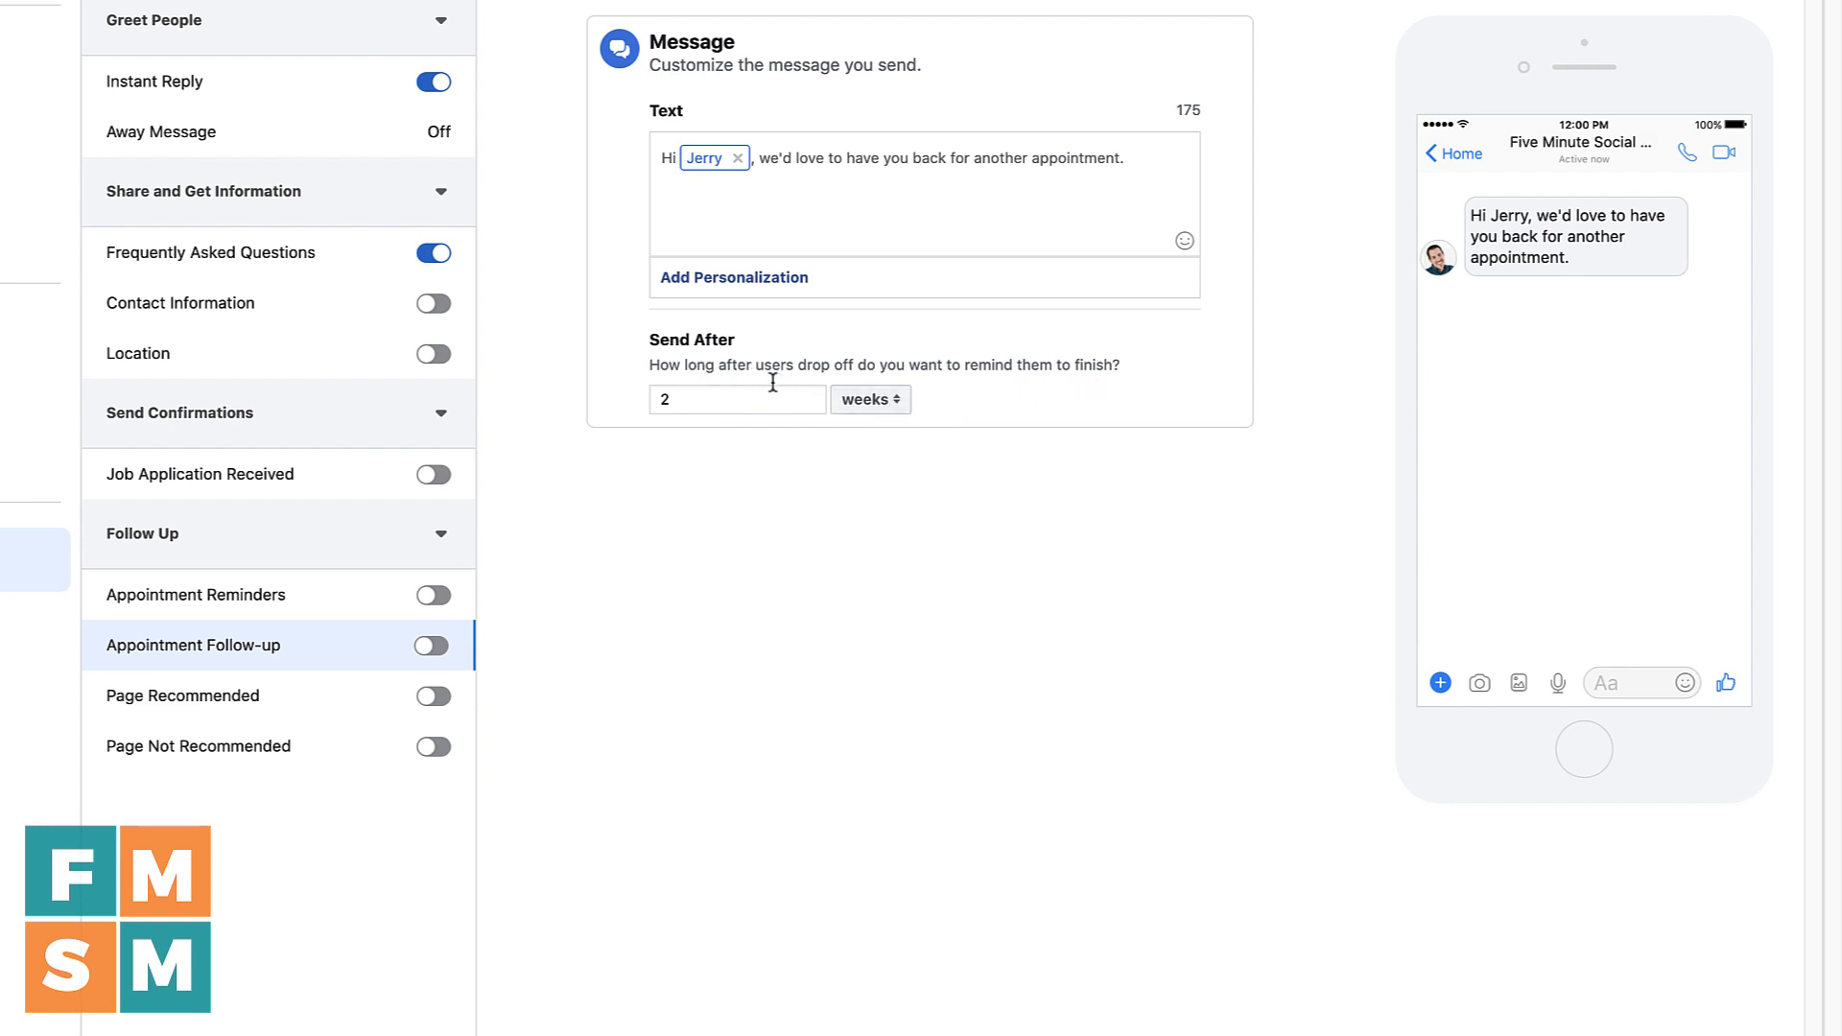
{"action": "mouse_move", "coordinate": [945, 398]}
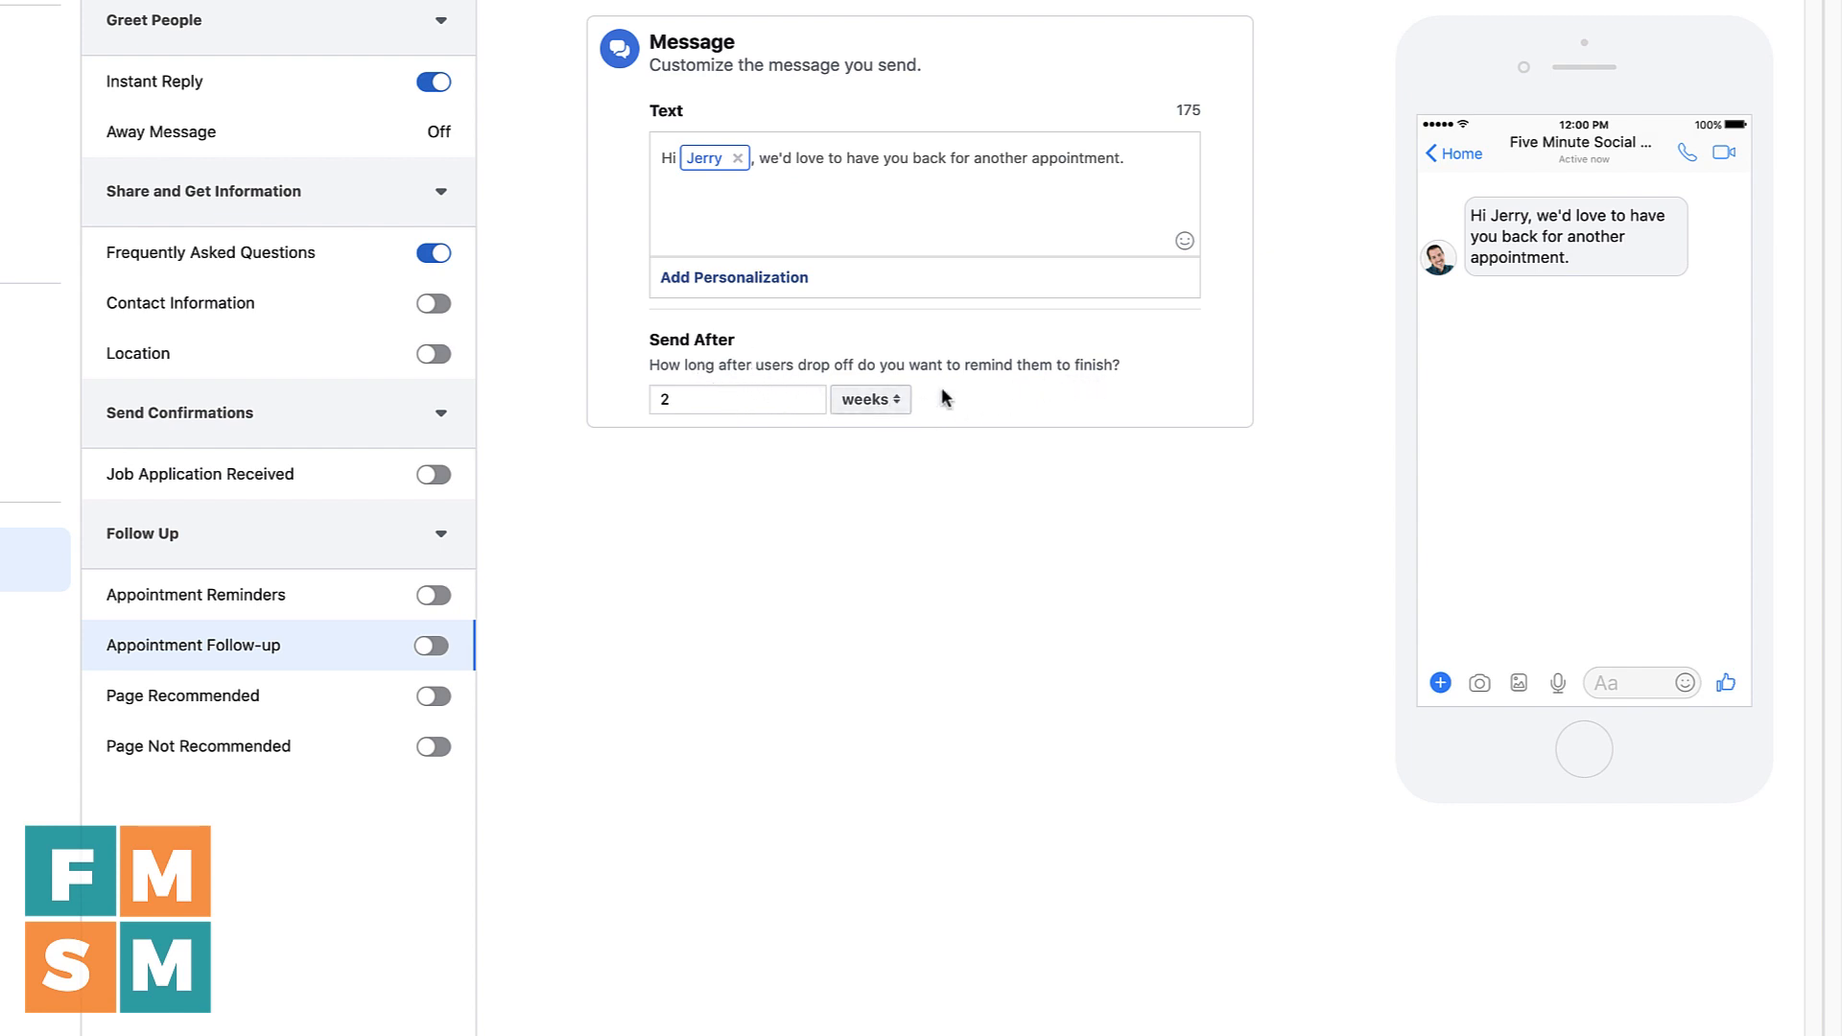
{"action": "mouse_move", "coordinate": [1648, 252]}
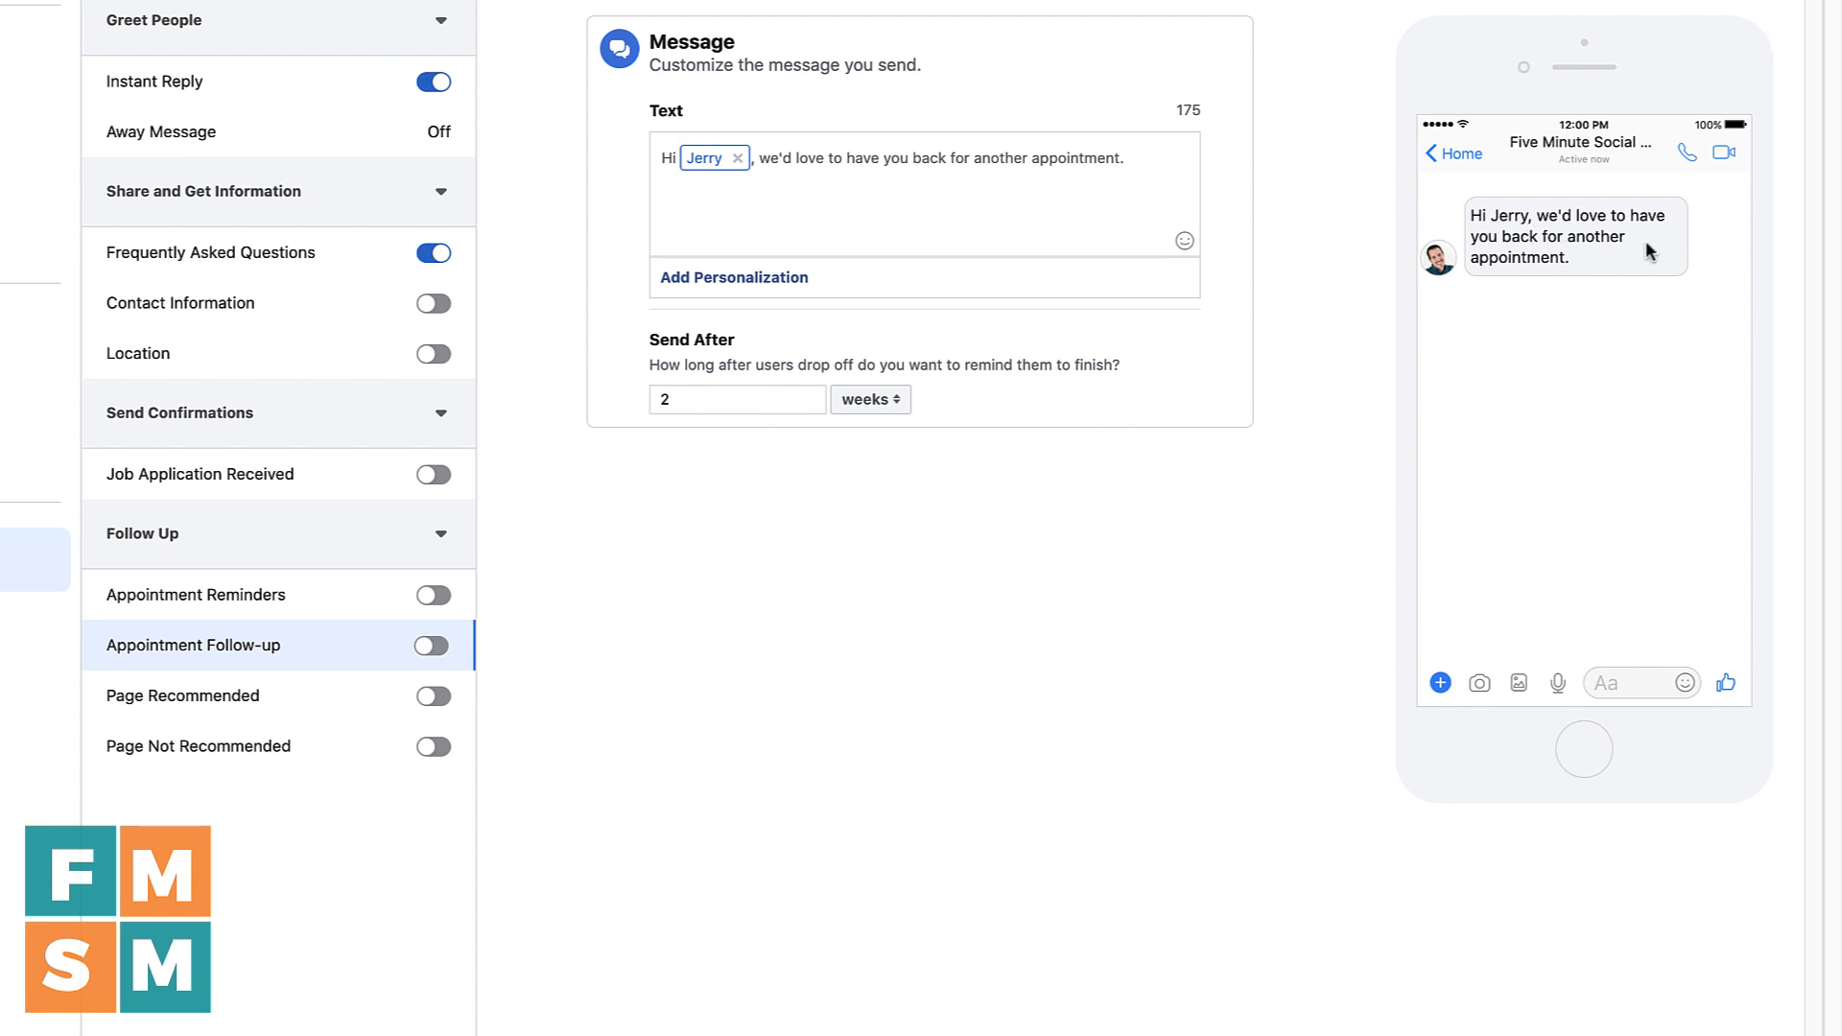
{"action": "mouse_move", "coordinate": [714, 165]}
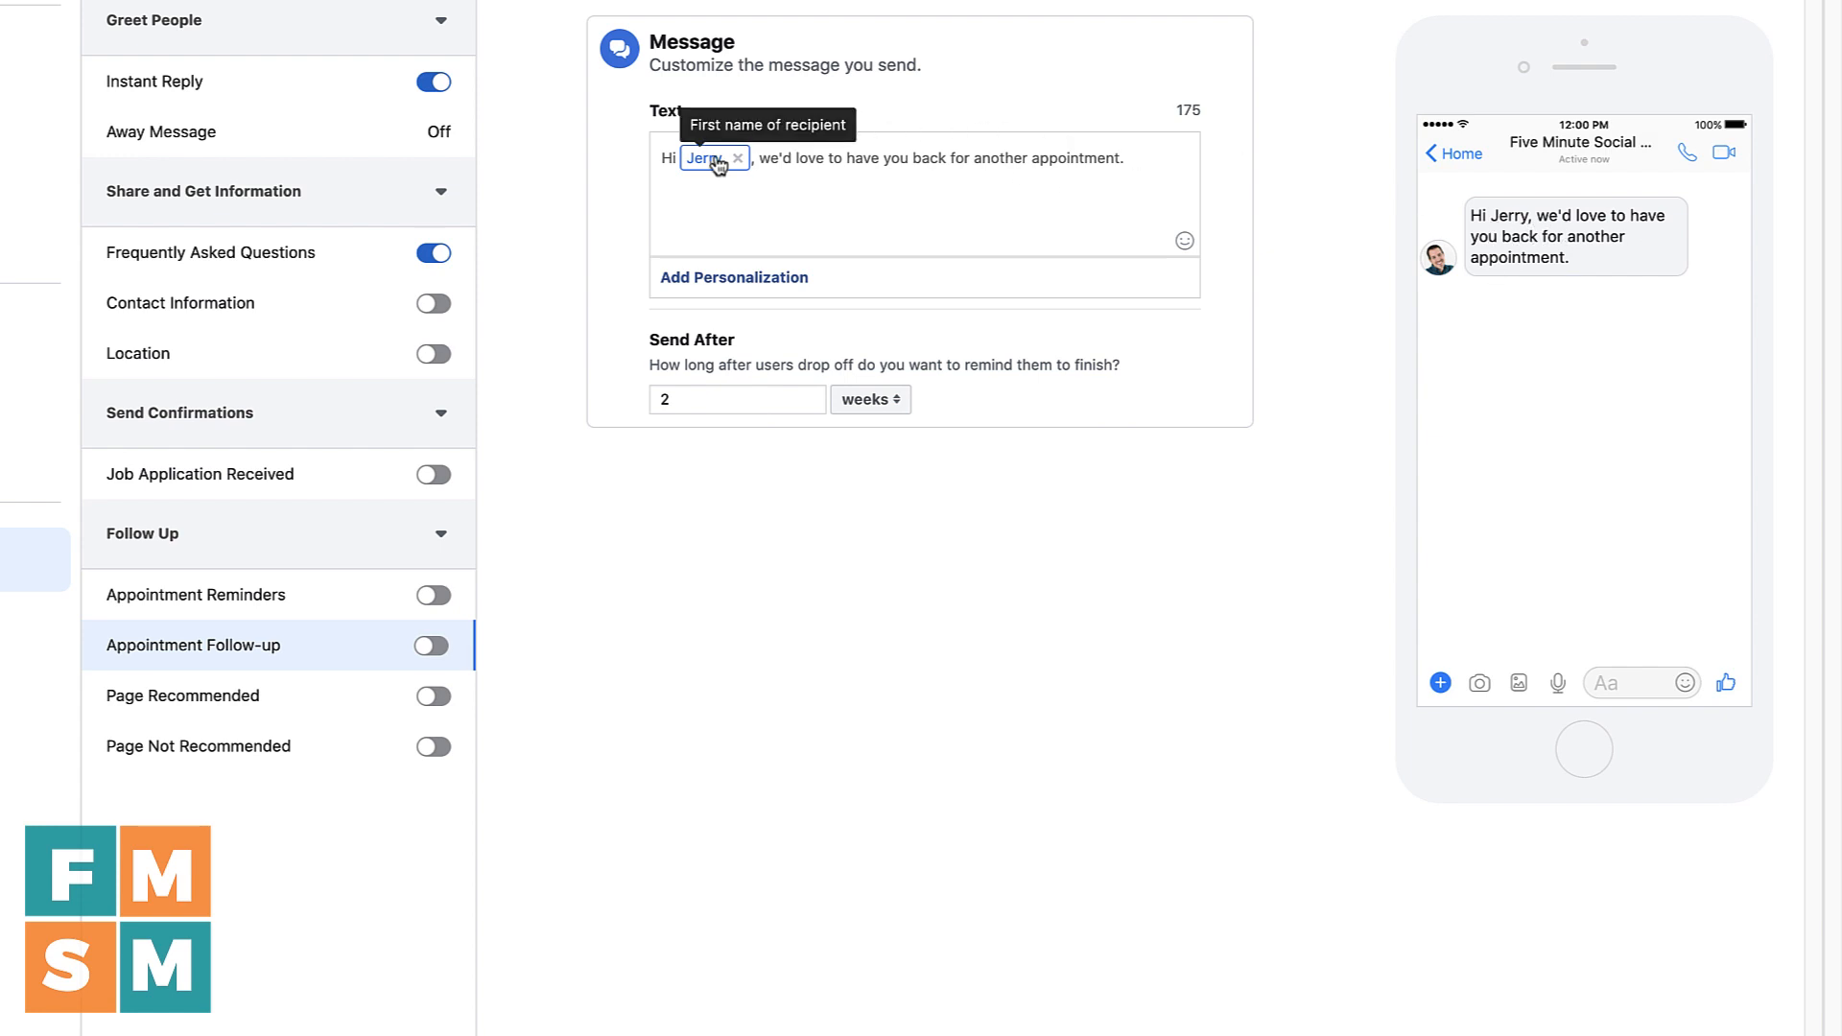
{"action": "mouse_move", "coordinate": [821, 247]}
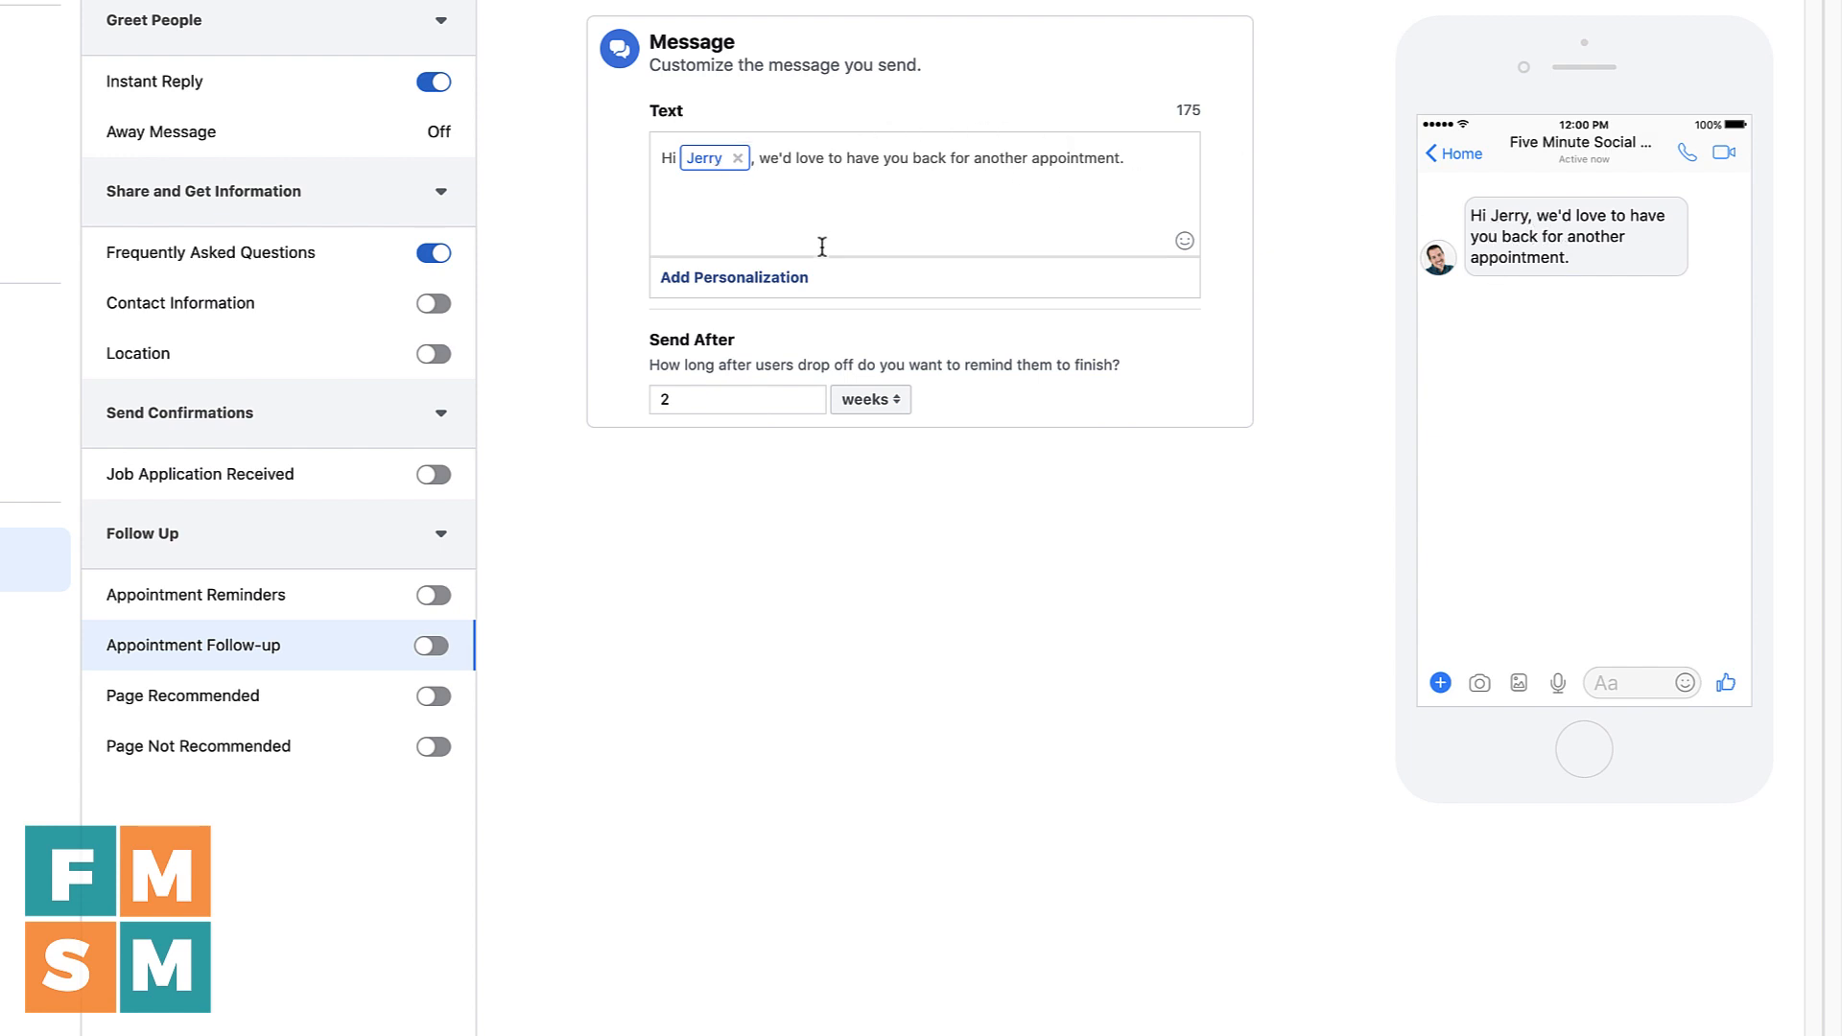
{"action": "mouse_move", "coordinate": [802, 280]}
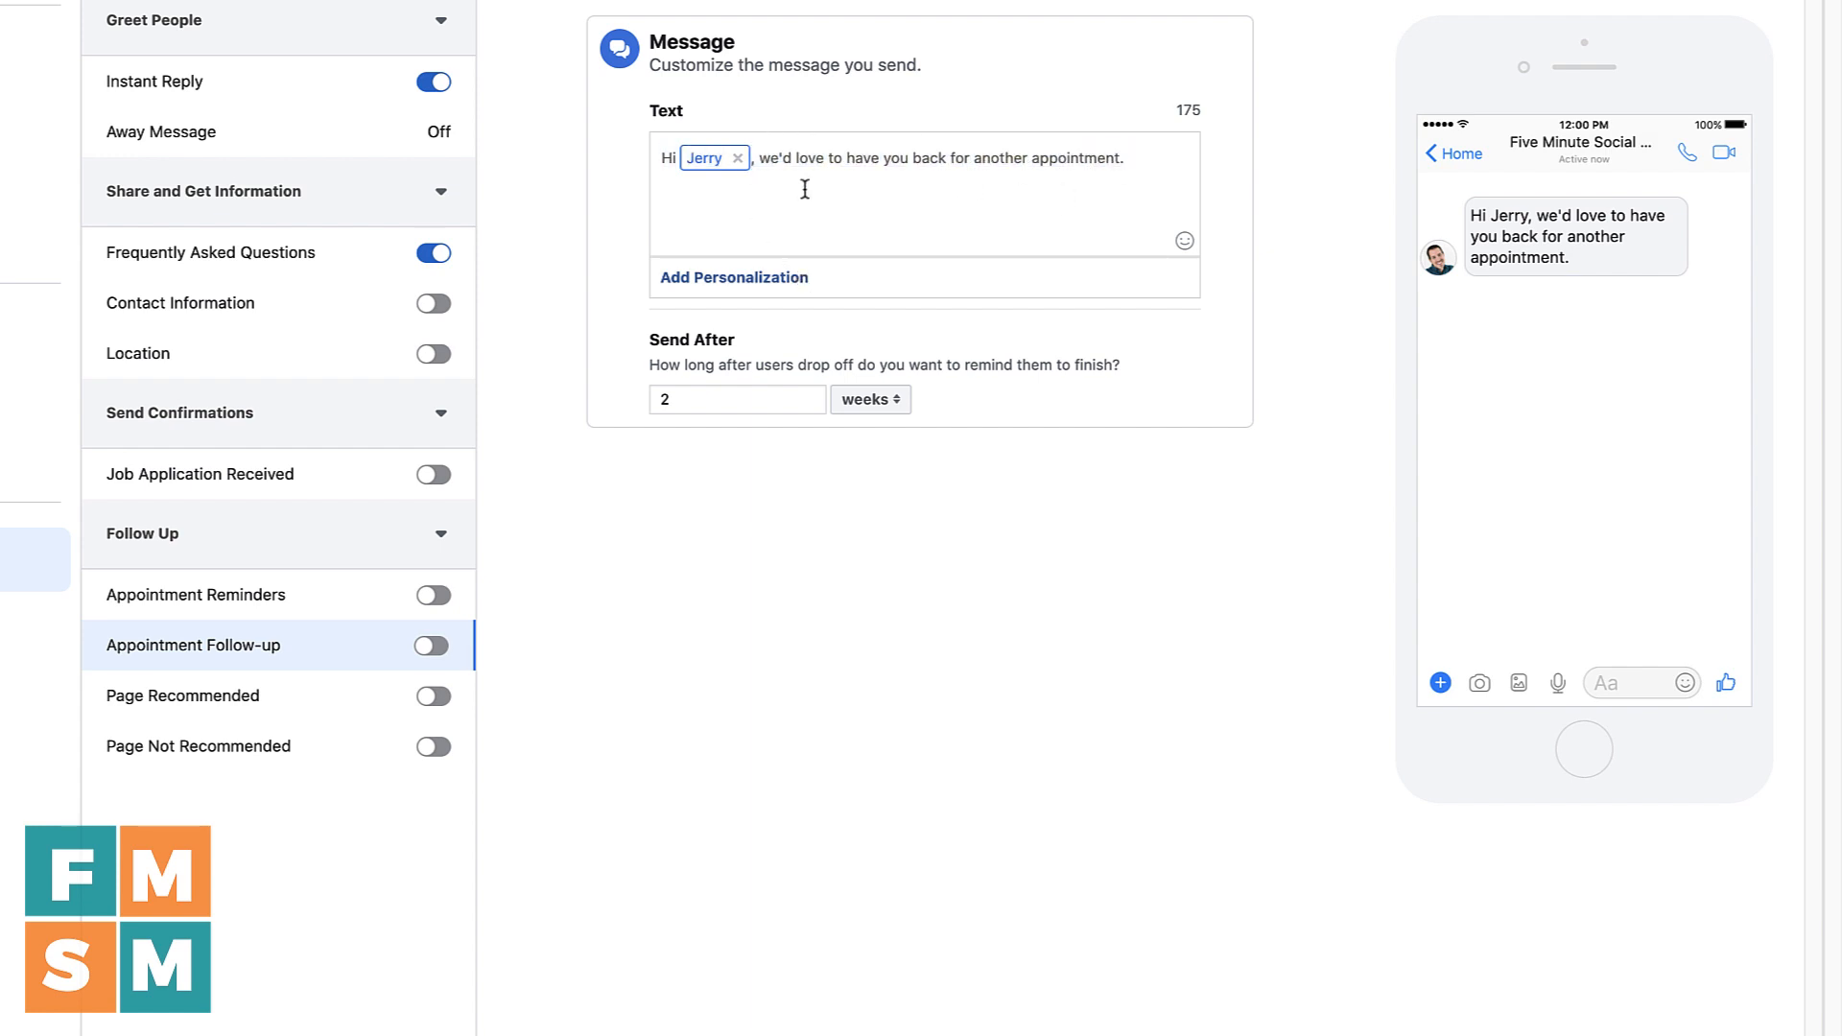
{"action": "mouse_move", "coordinate": [205, 702]}
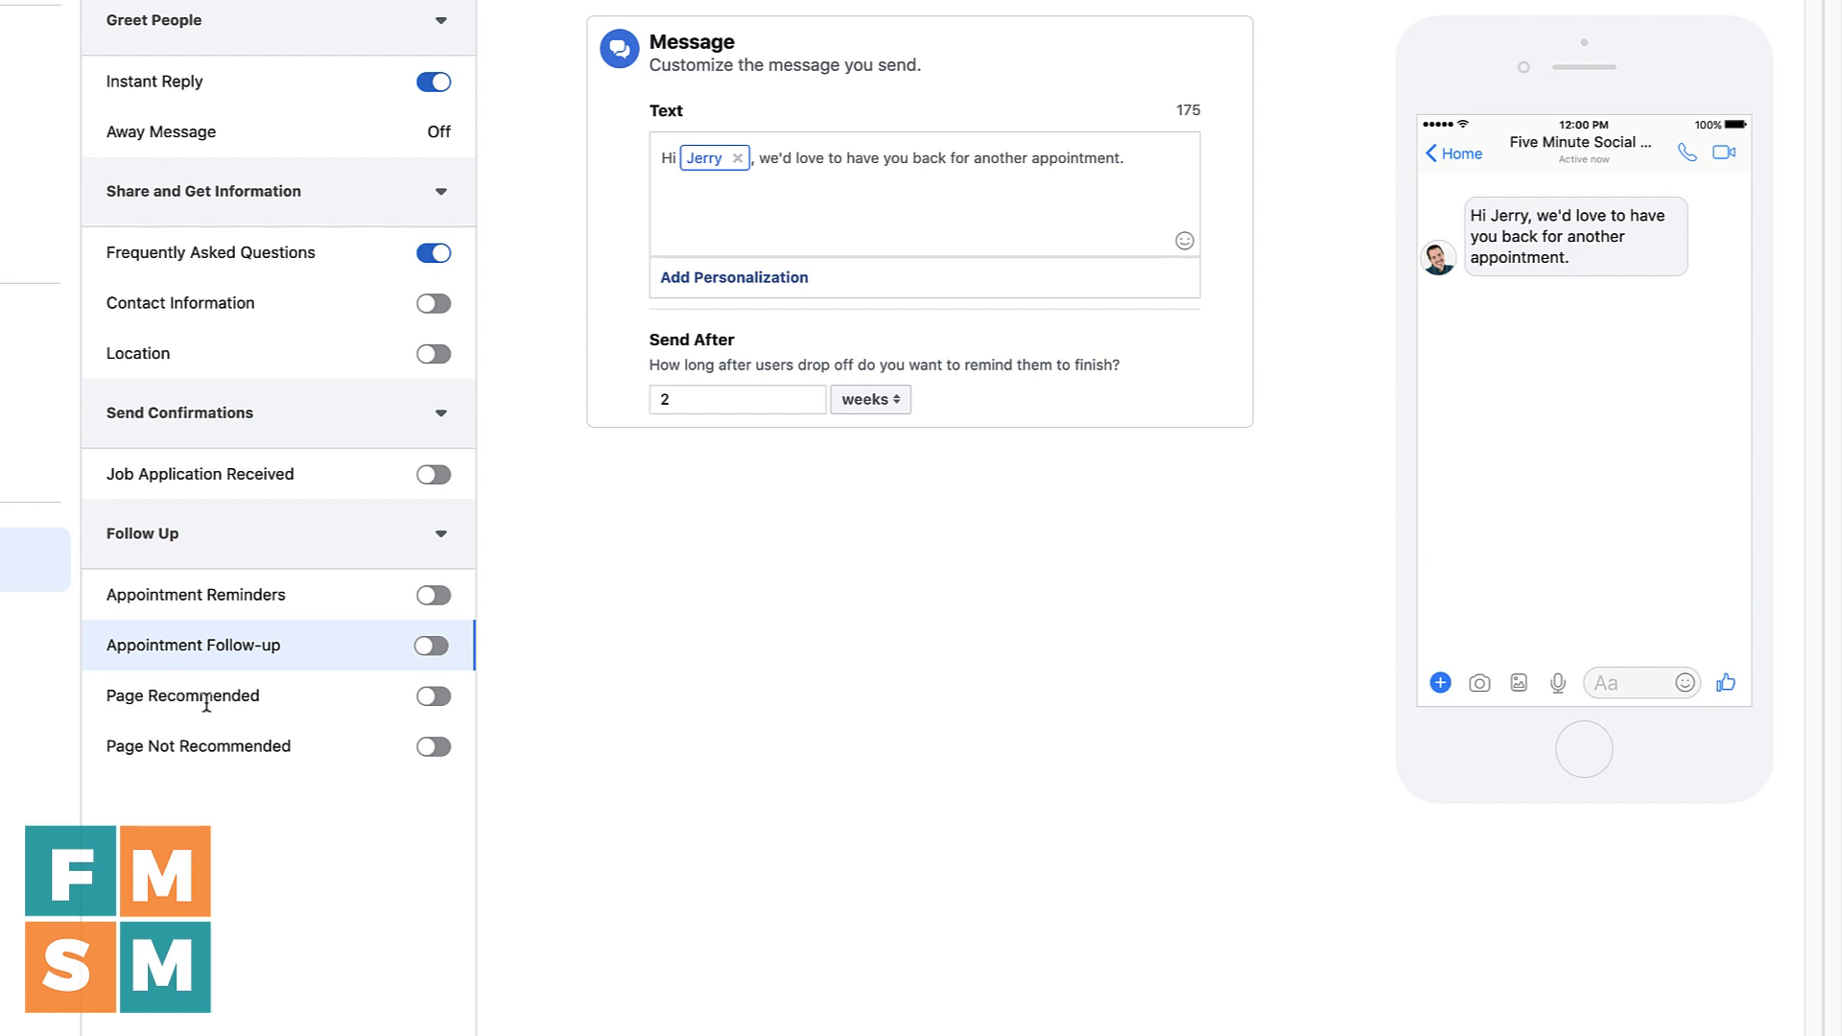
Bring up the Page Recommended thank-you message with its balloon image in the editor
{"action": "left_click", "coordinate": [182, 694]}
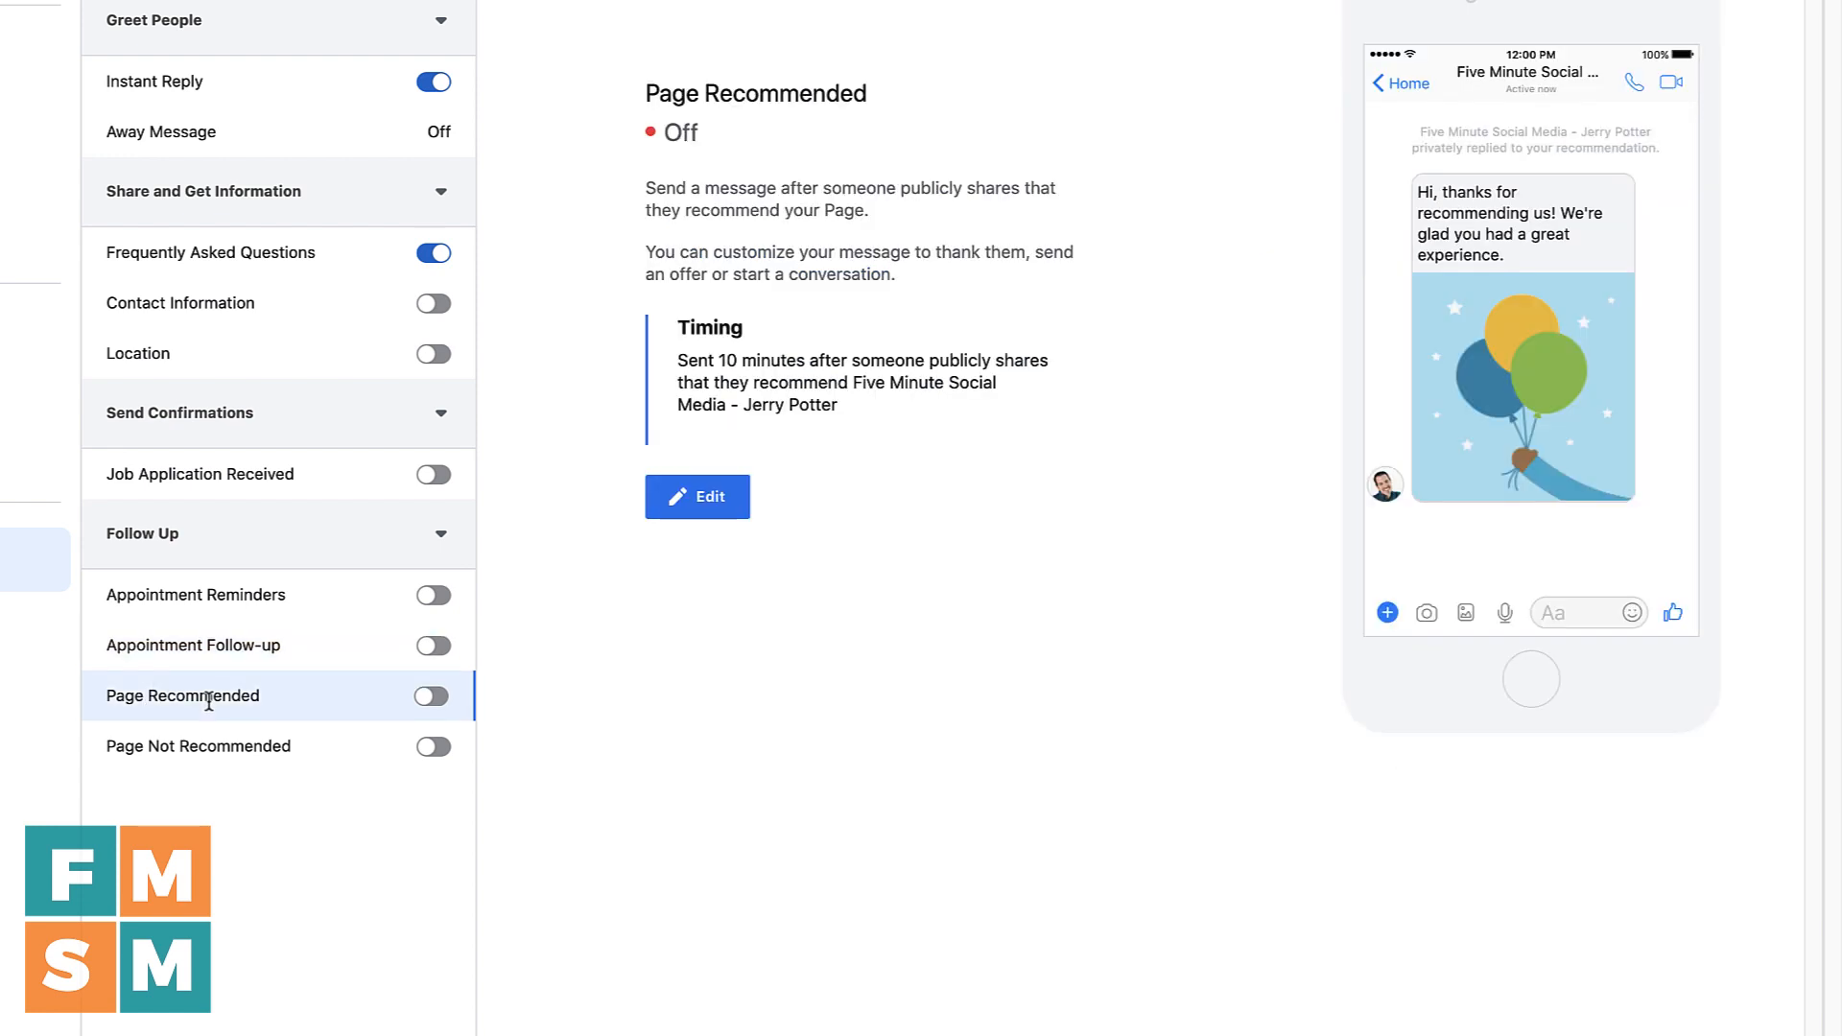
{"action": "mouse_move", "coordinate": [695, 201]}
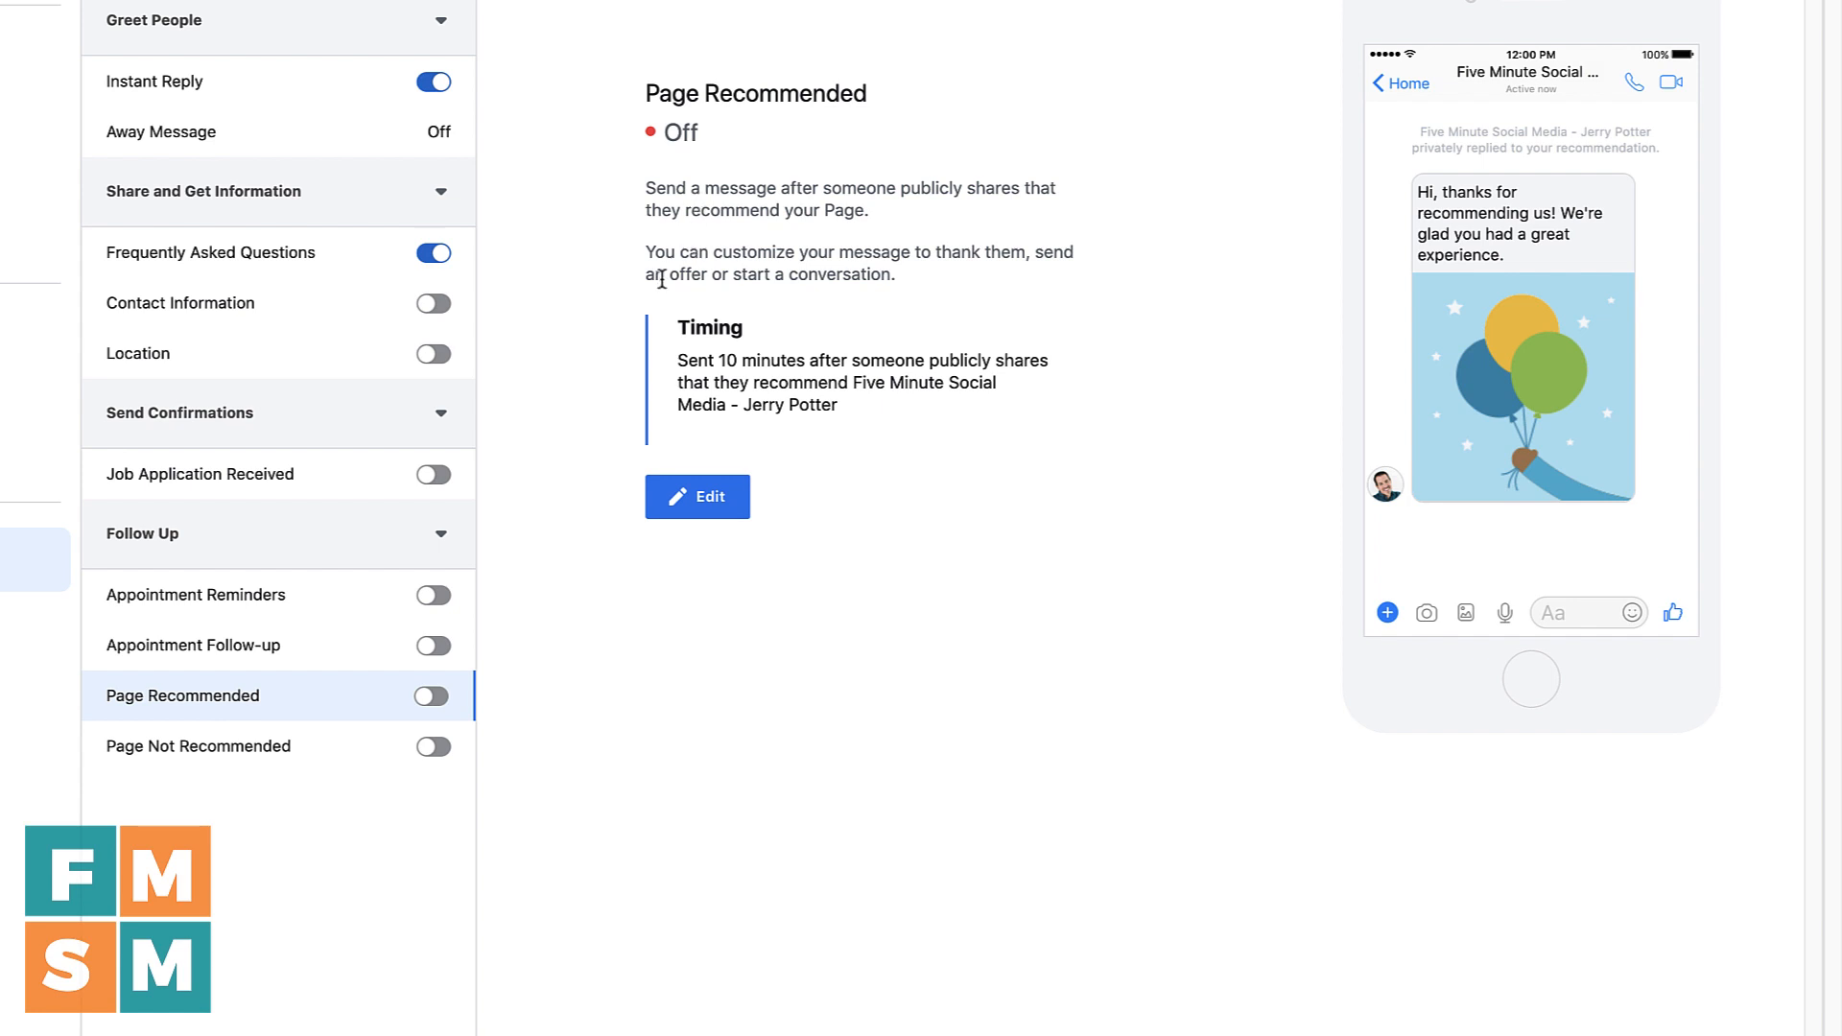
{"action": "mouse_move", "coordinate": [706, 182]}
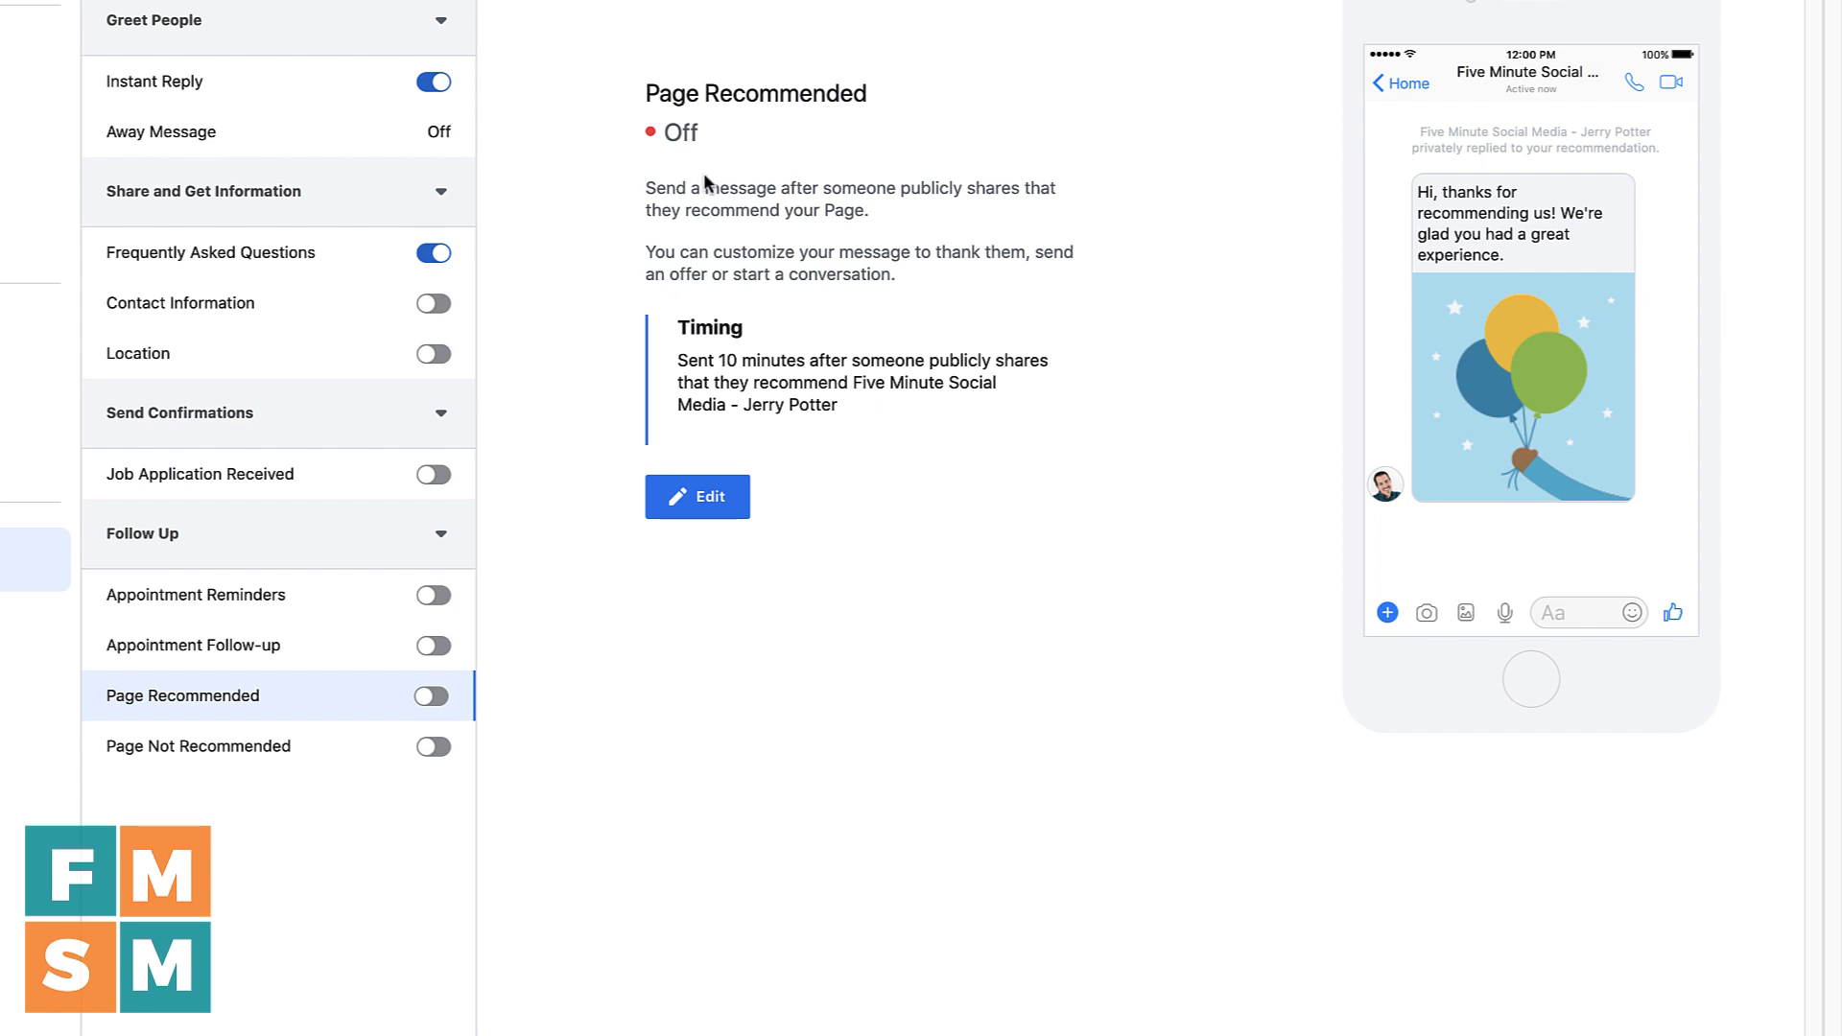
{"action": "mouse_move", "coordinate": [955, 217]}
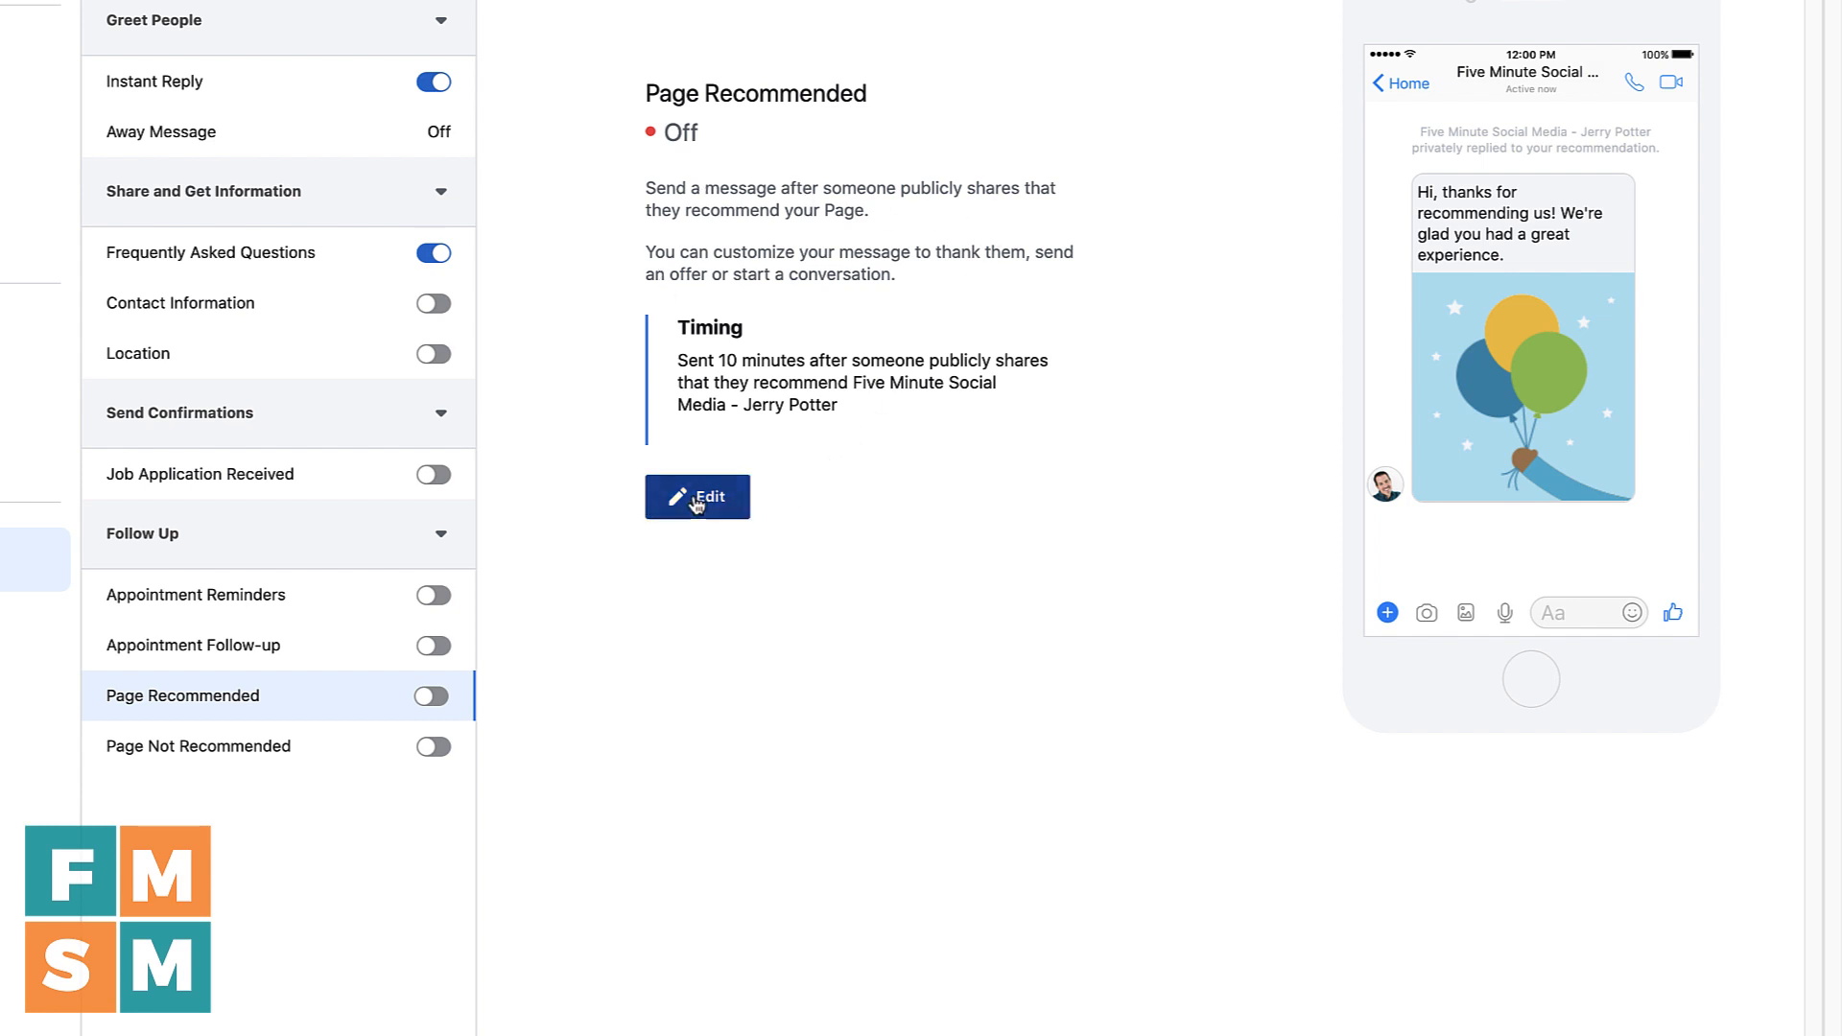
{"action": "left_click", "coordinate": [696, 495]}
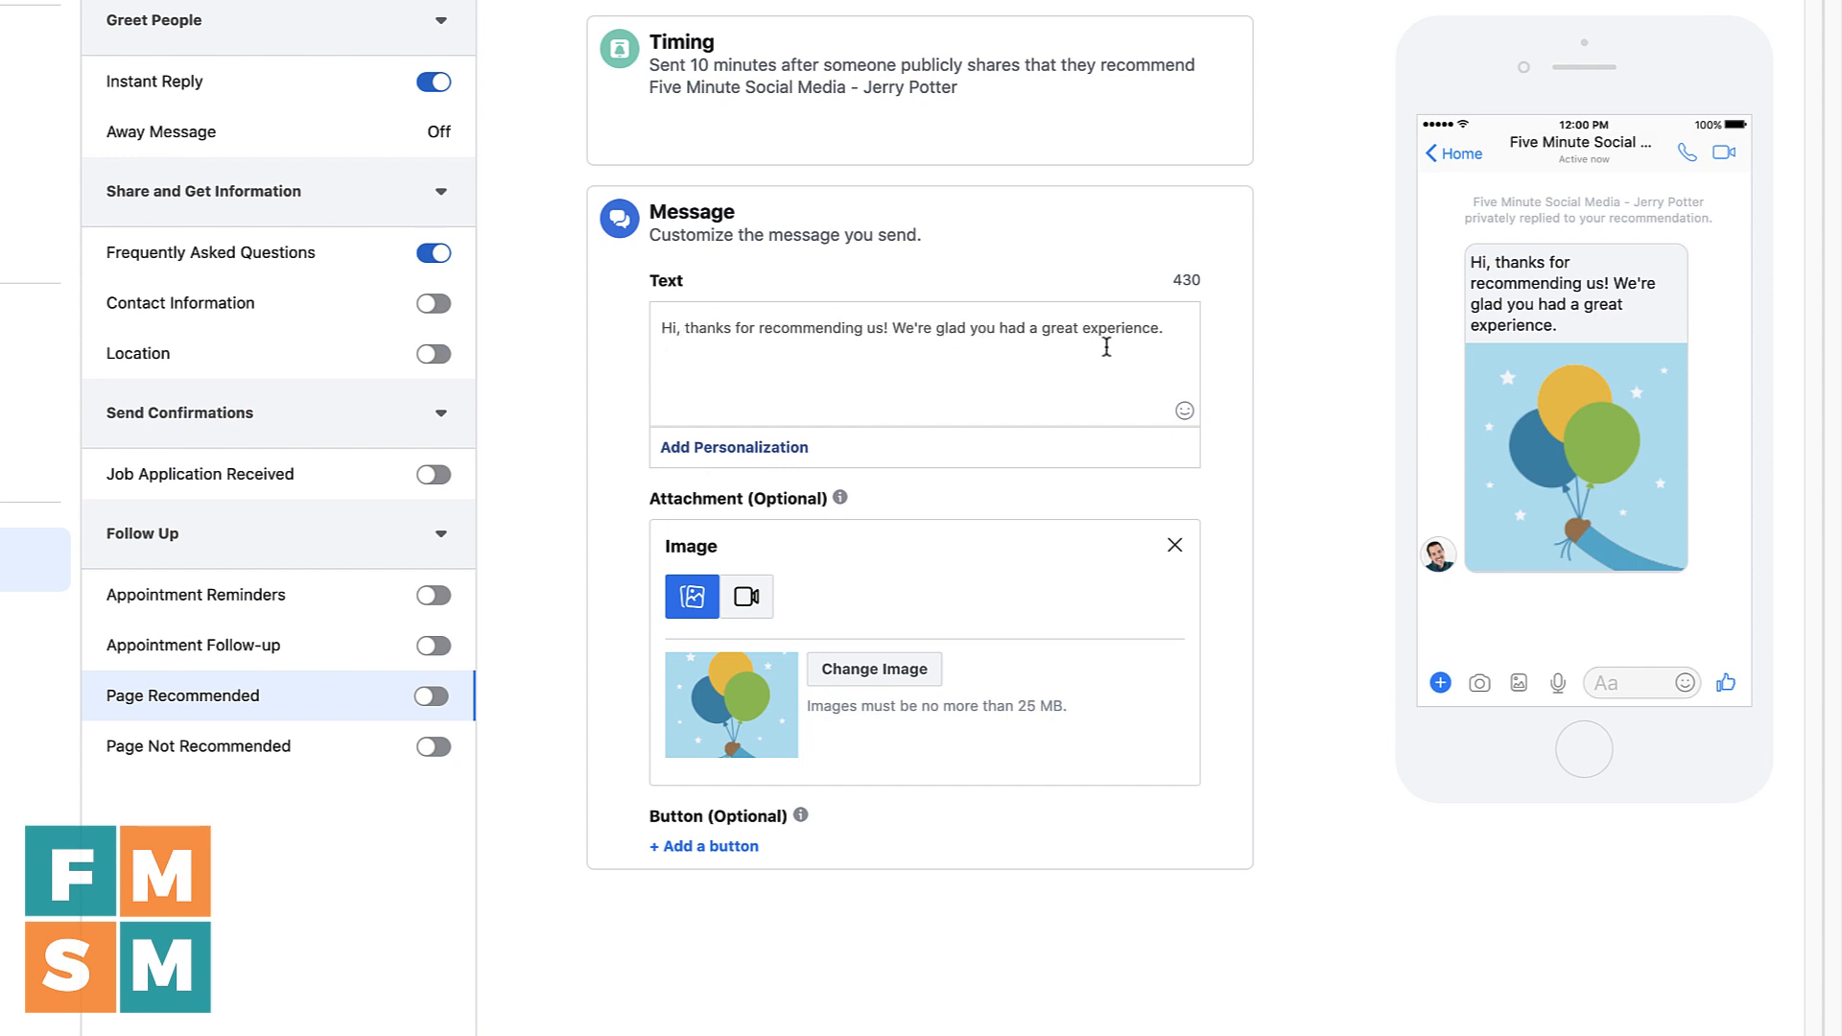
{"action": "mouse_move", "coordinate": [745, 596]}
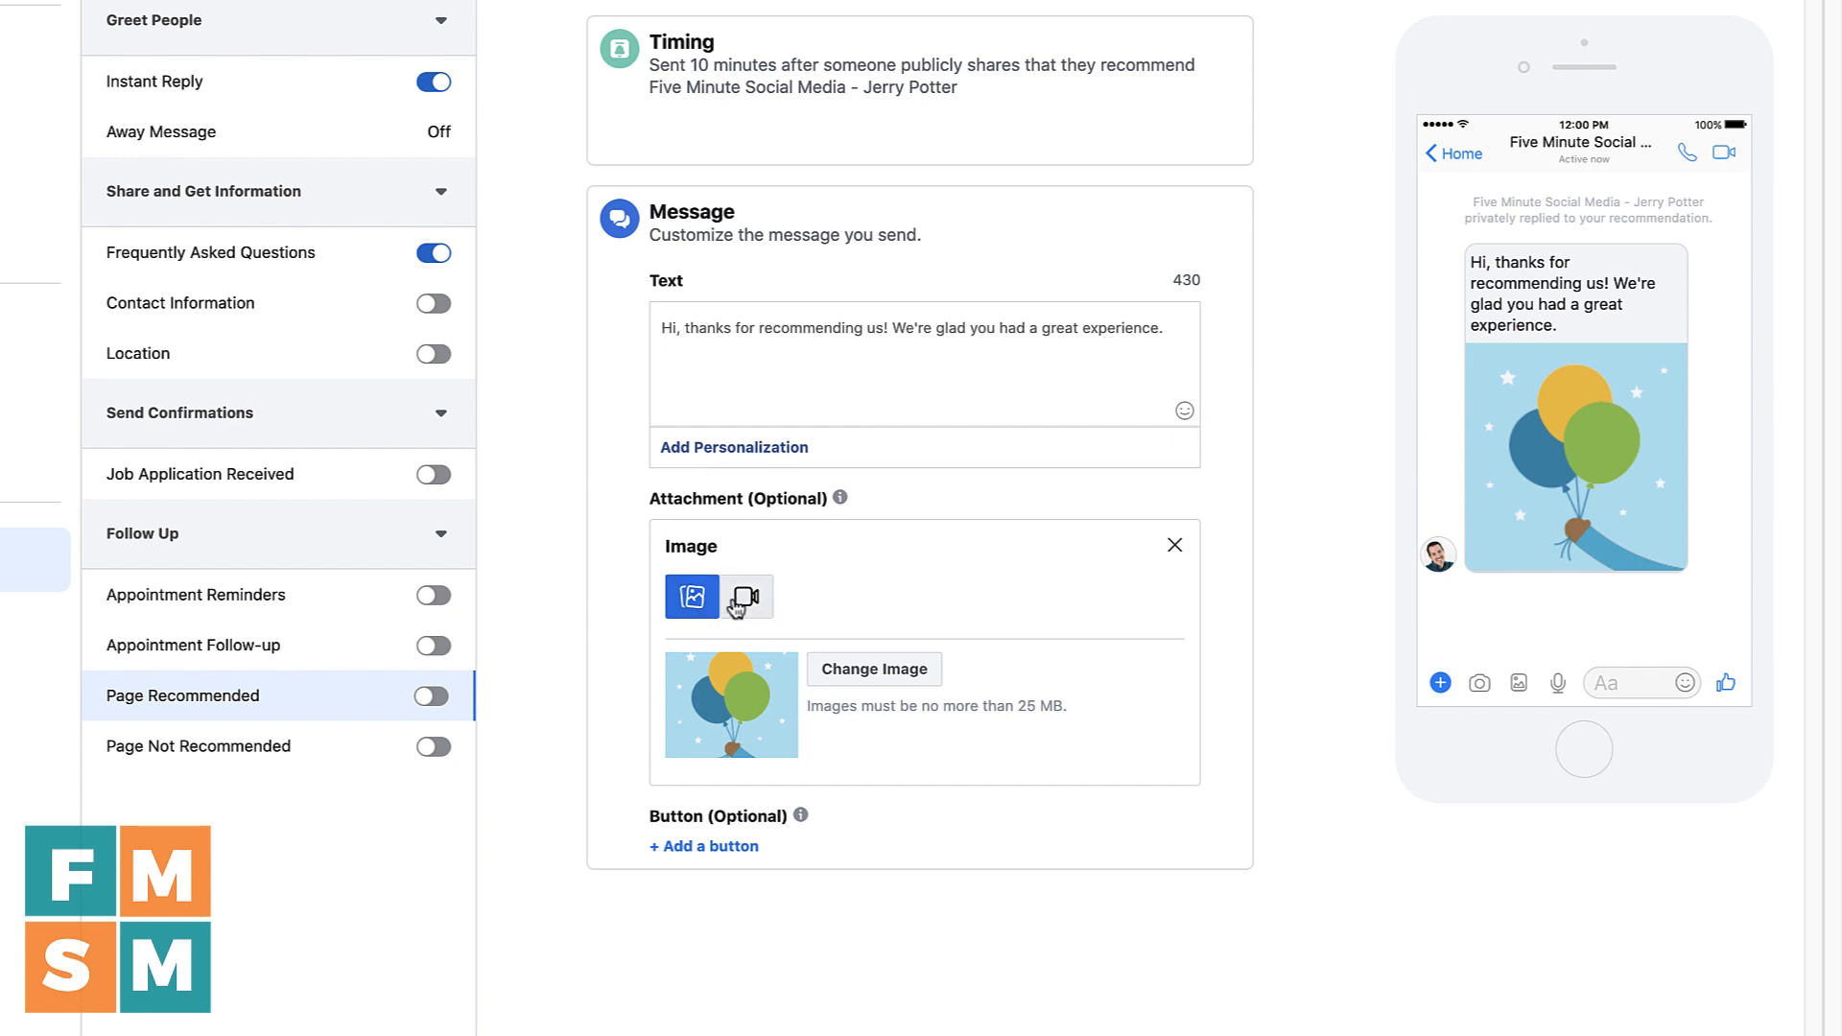
{"action": "mouse_move", "coordinate": [747, 603]}
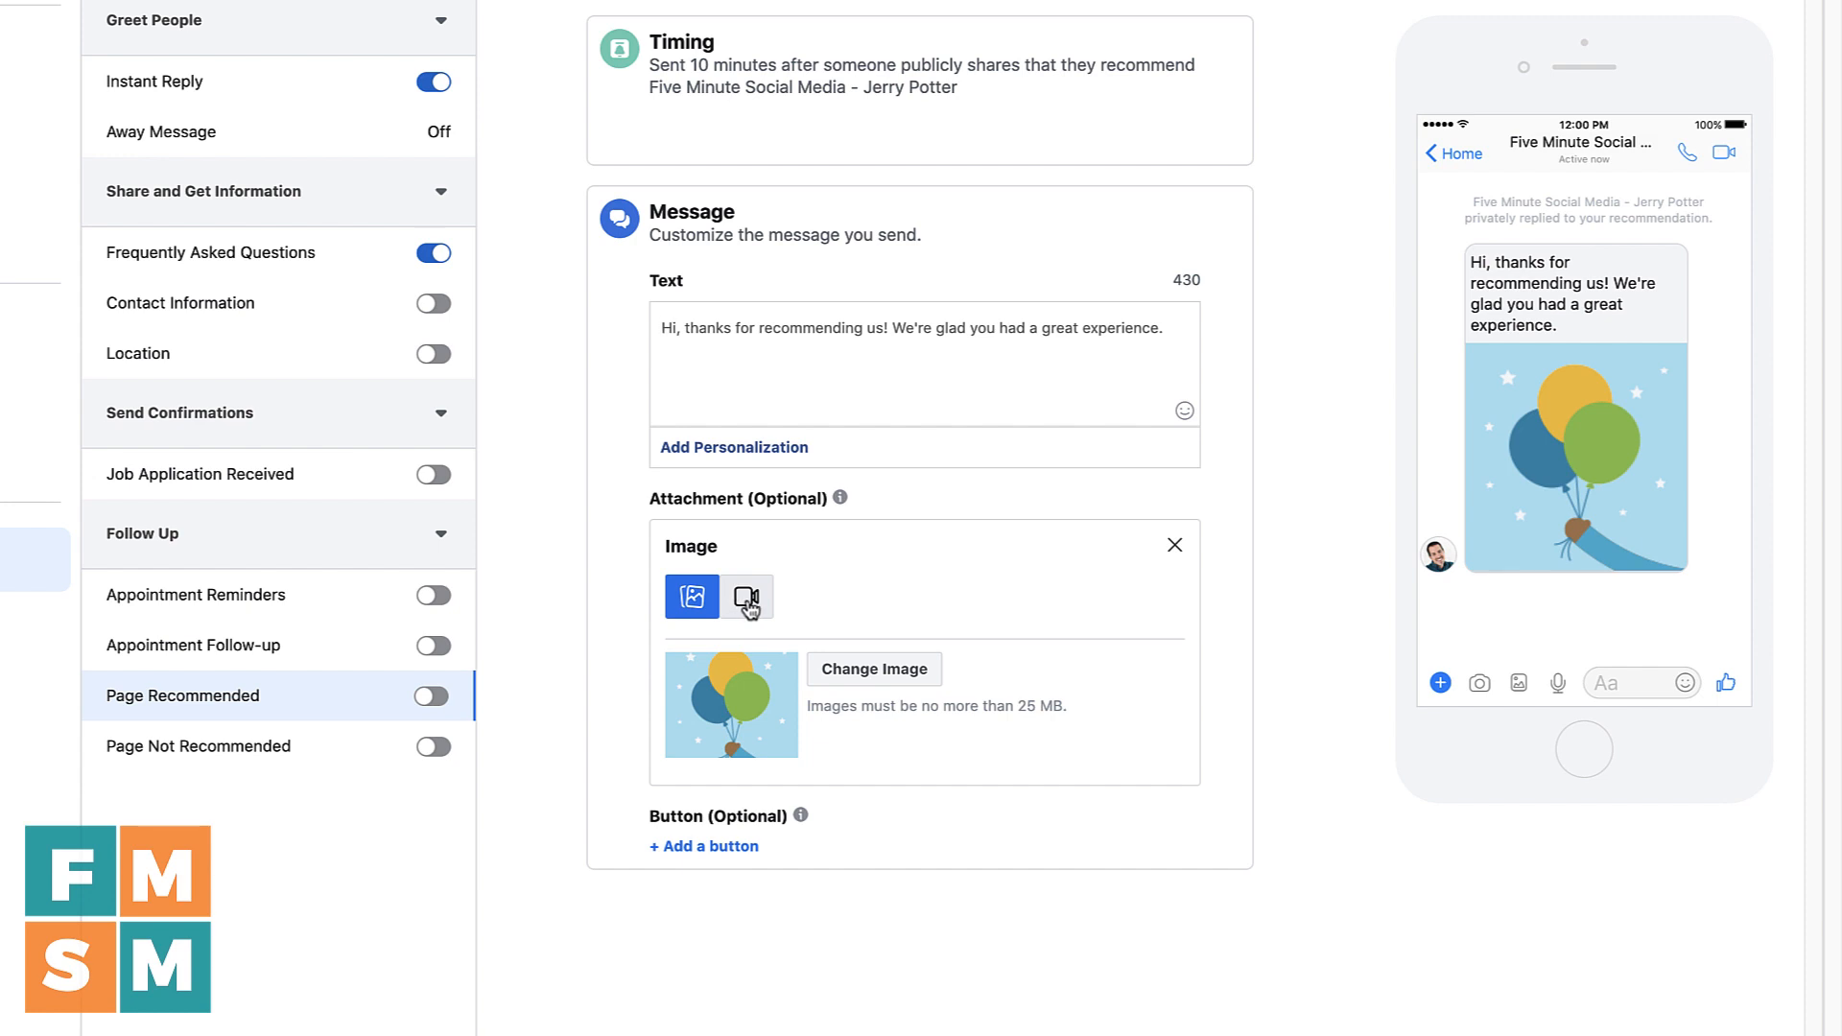
{"action": "mouse_move", "coordinate": [838, 685]}
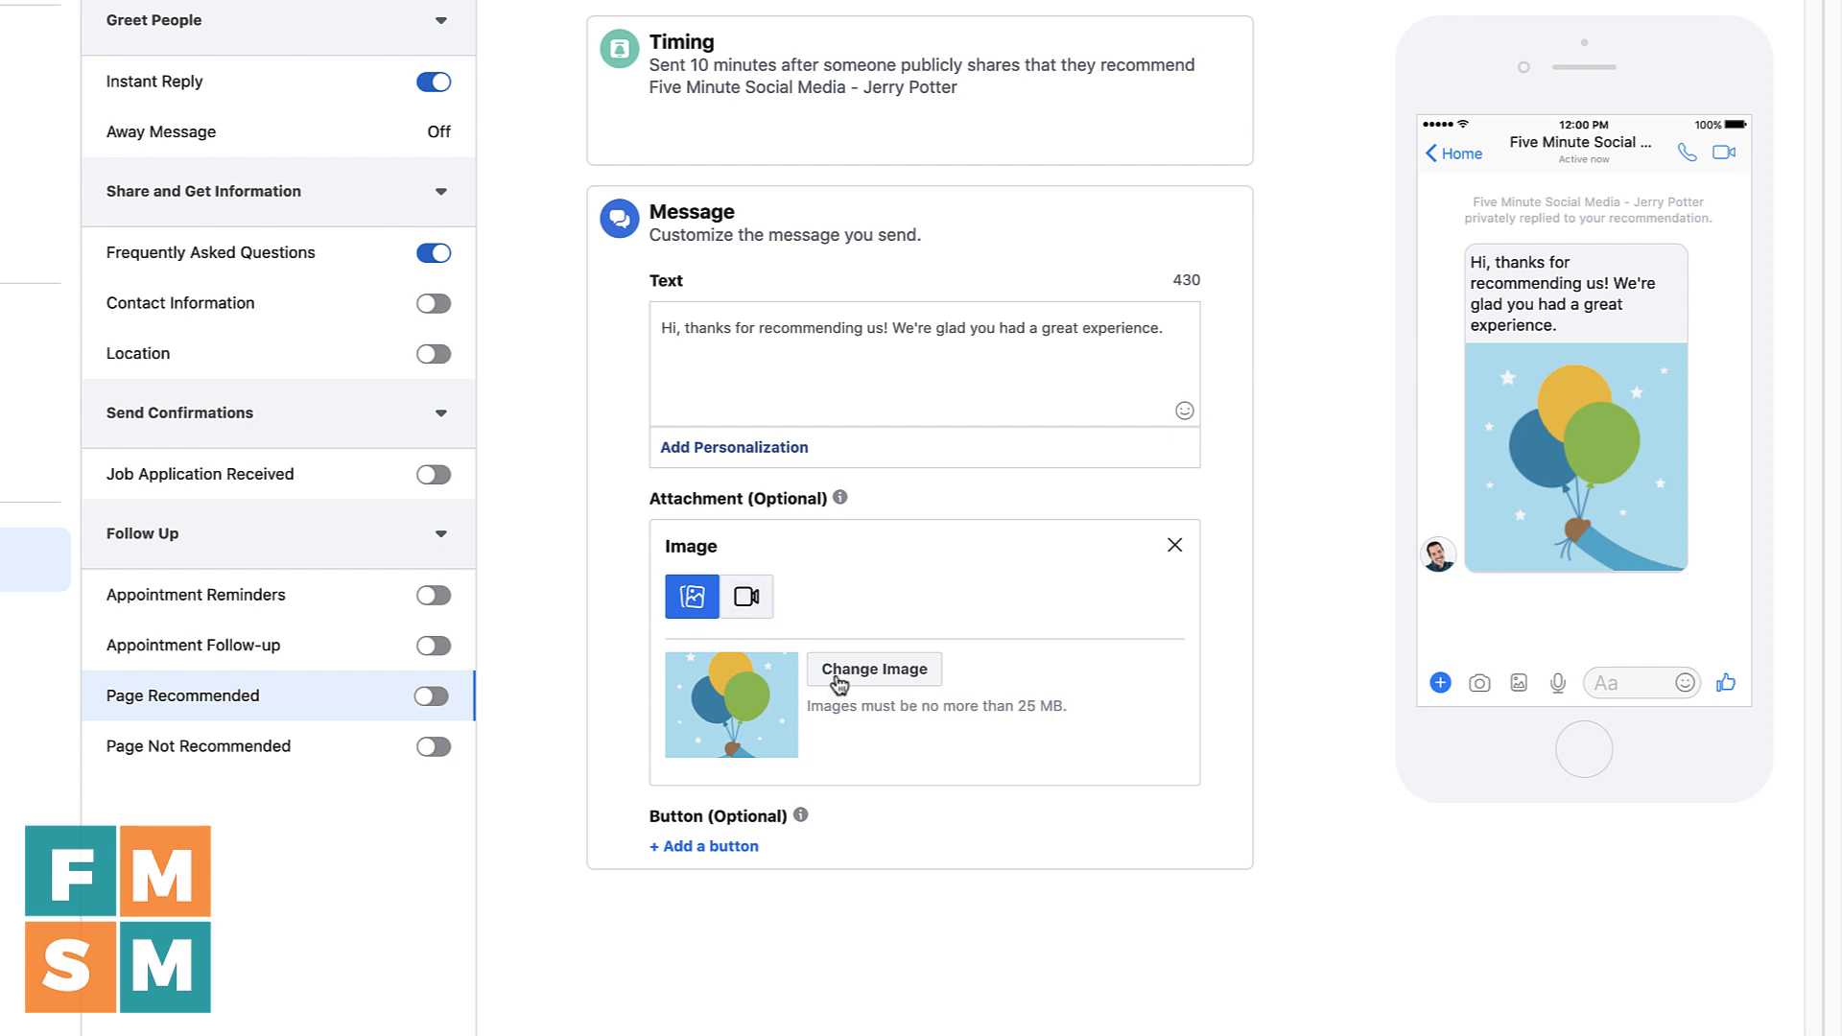
{"action": "mouse_move", "coordinate": [562, 595]}
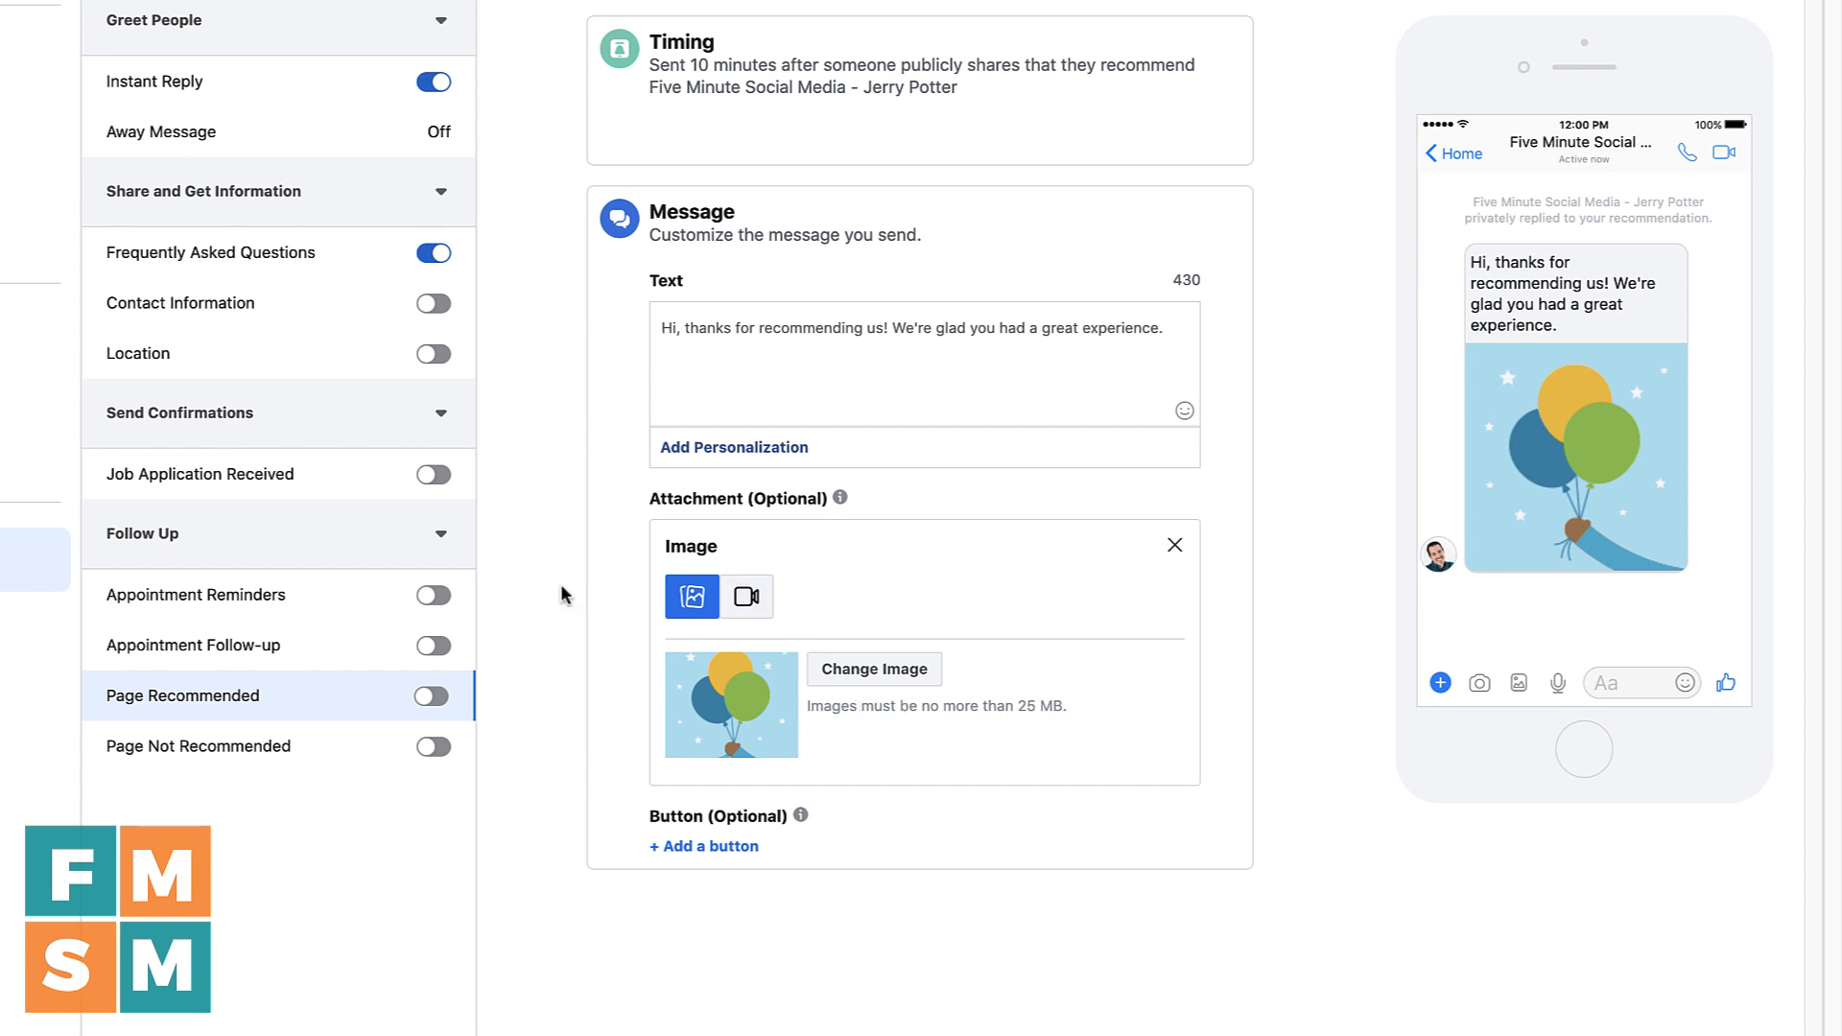
{"action": "mouse_move", "coordinate": [756, 662]}
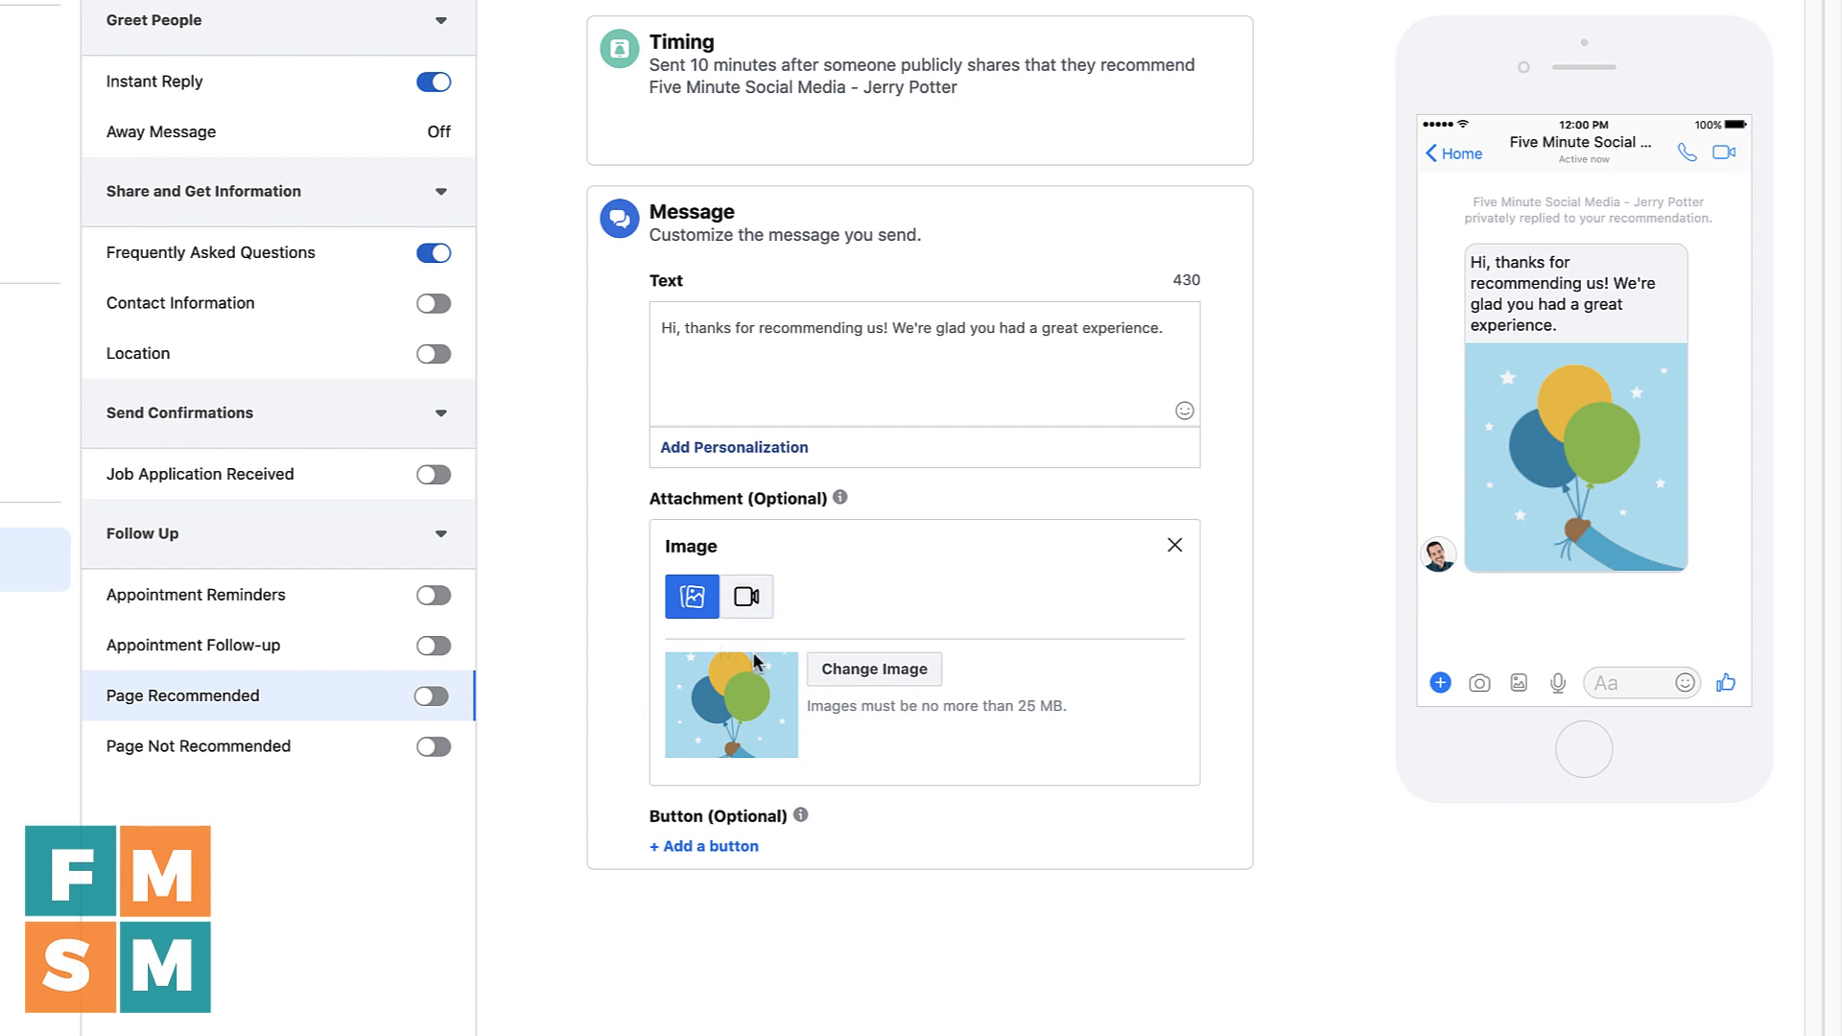
{"action": "mouse_move", "coordinate": [916, 238]}
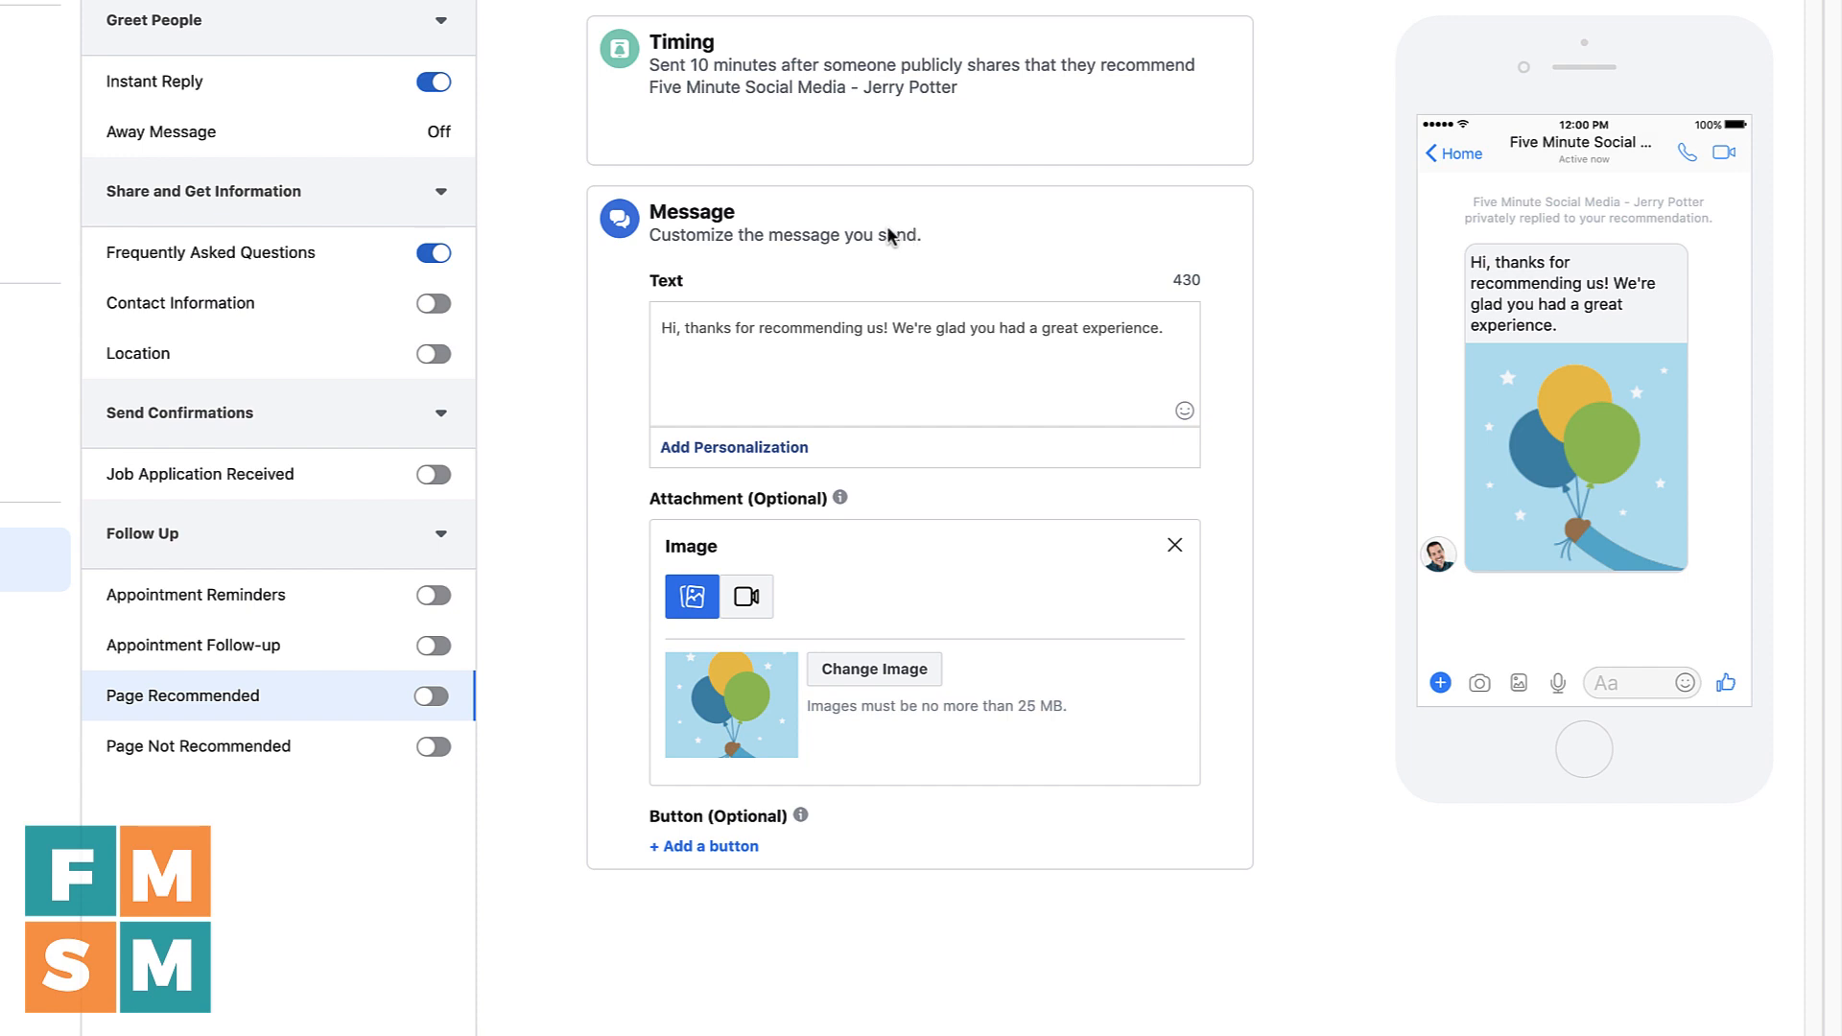
{"action": "mouse_move", "coordinate": [644, 71]}
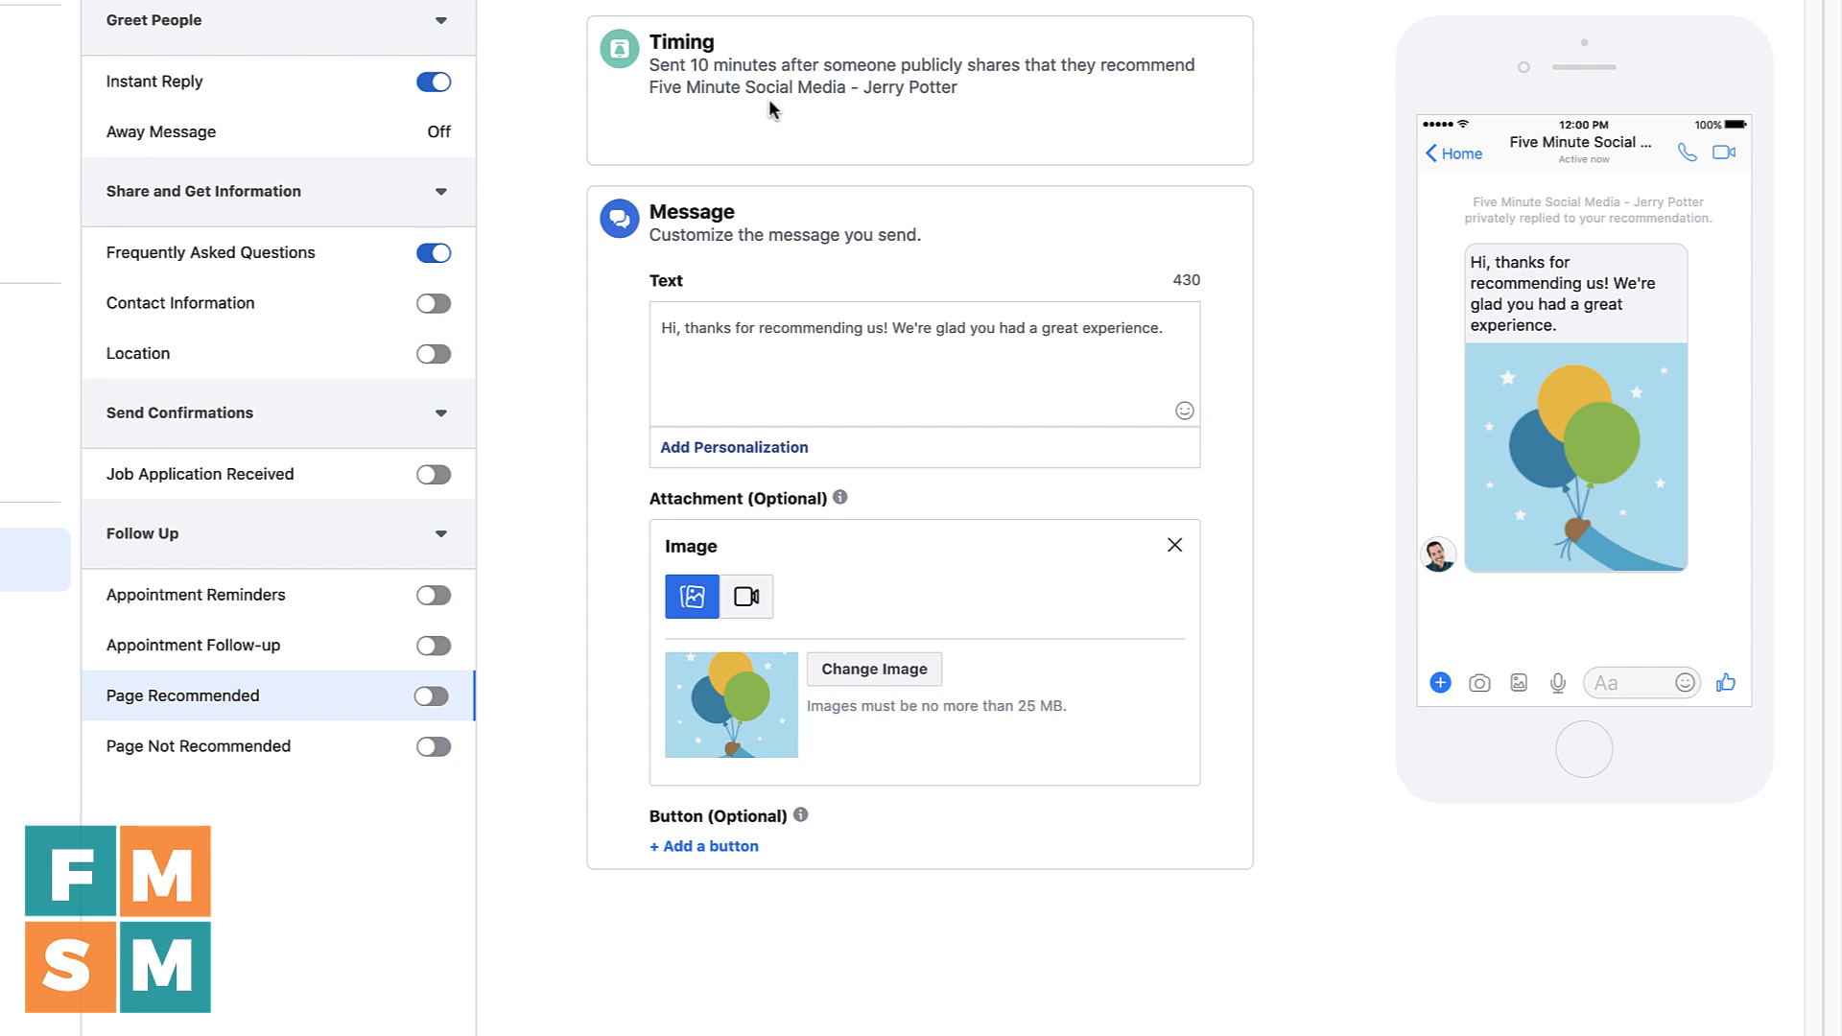
Add a button to the Page Not Recommended apology message
{"action": "left_click", "coordinate": [198, 746]}
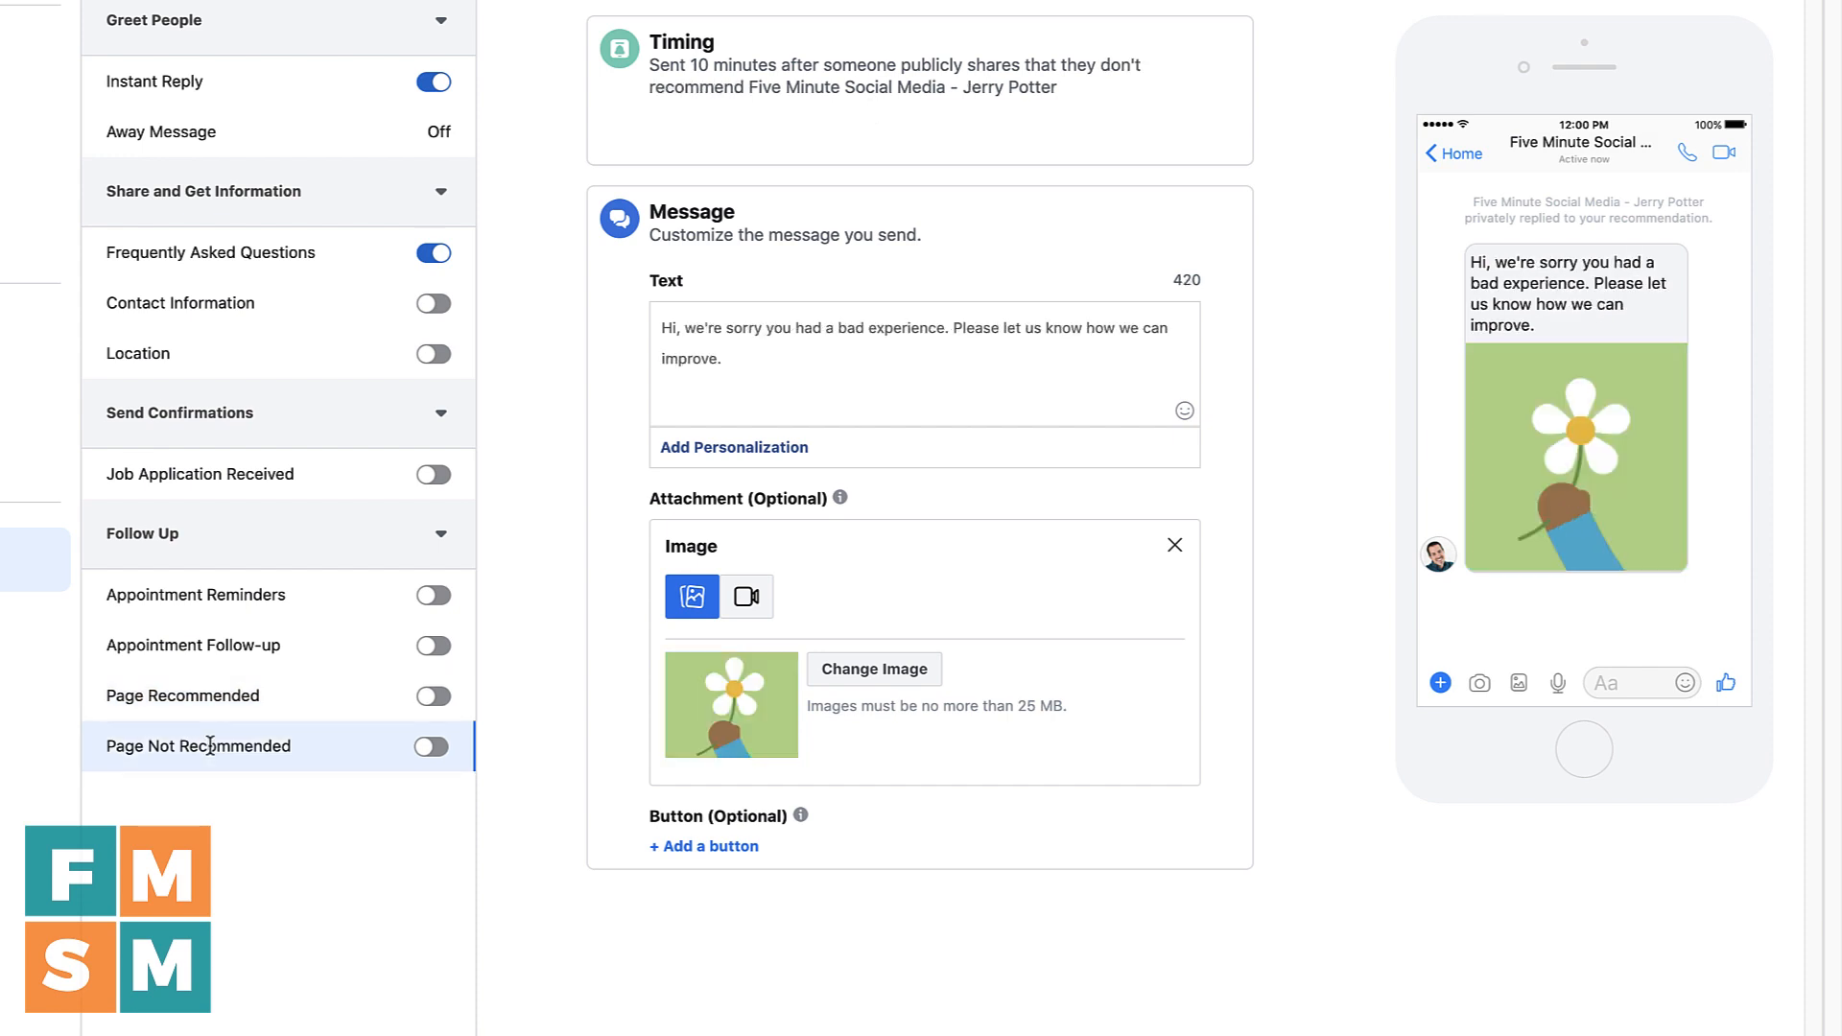
{"action": "mouse_move", "coordinate": [259, 768]}
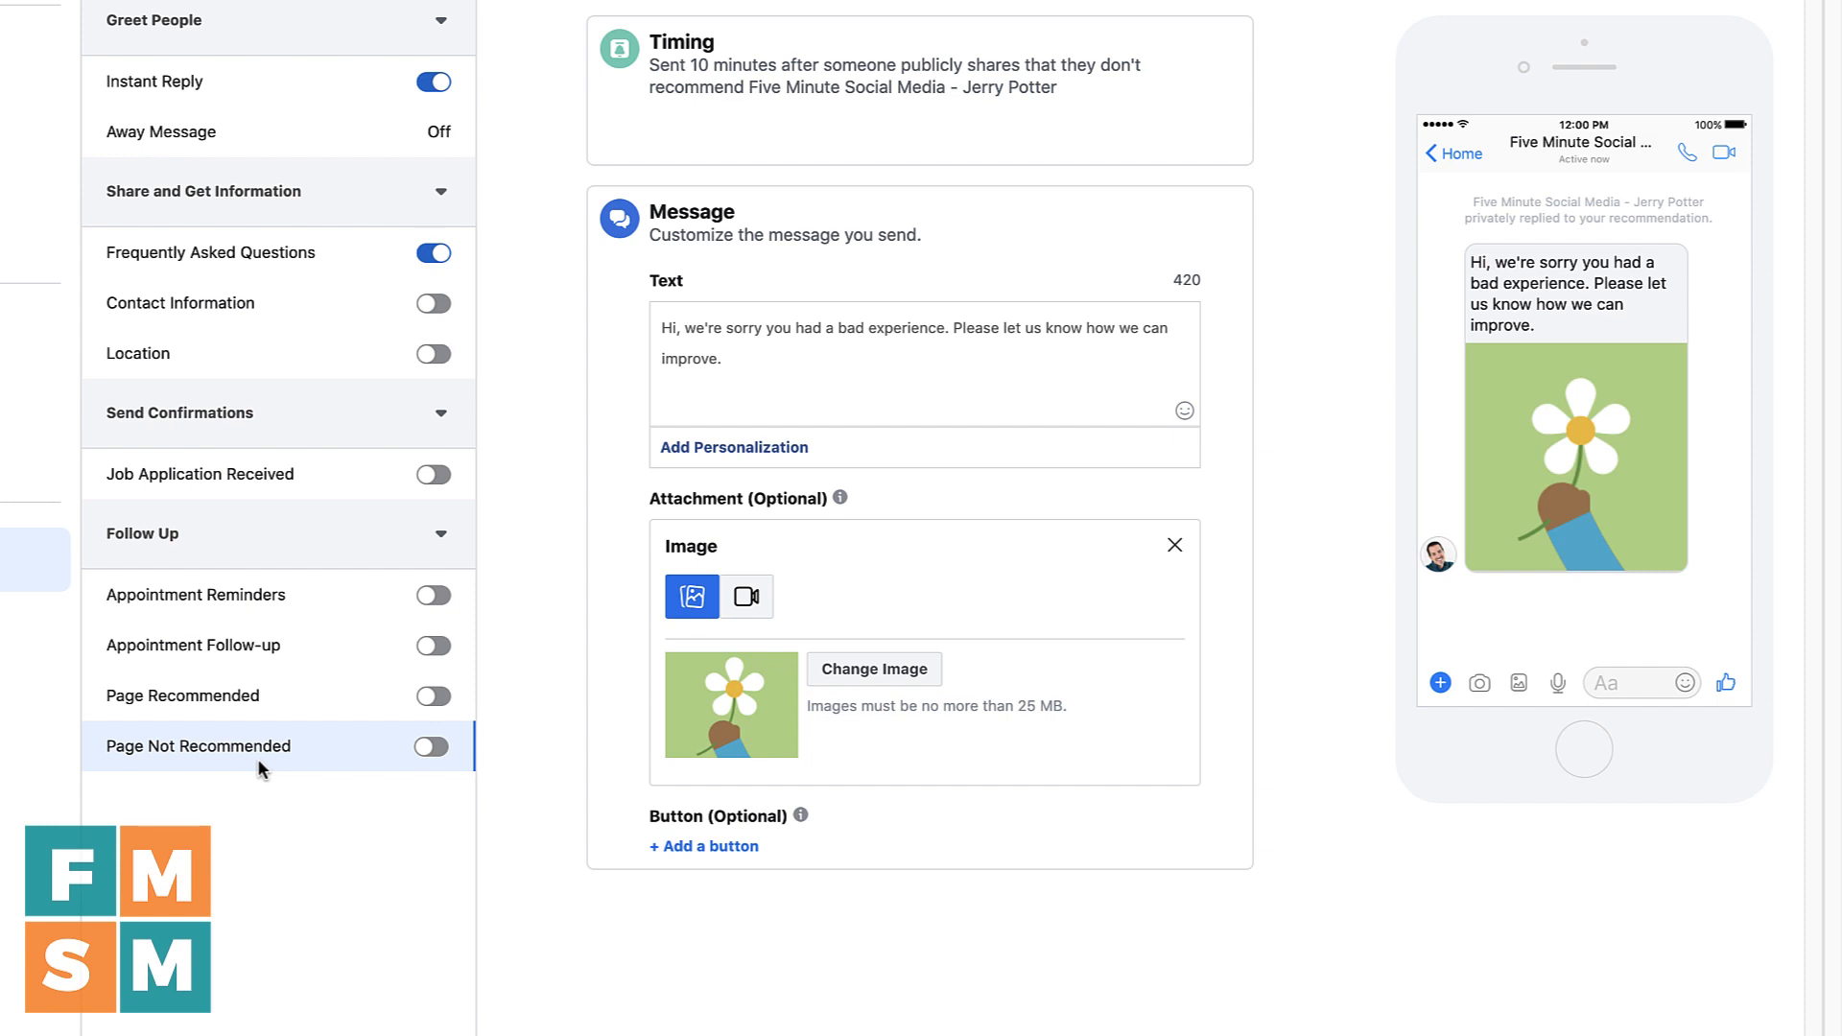
{"action": "mouse_move", "coordinate": [772, 217]}
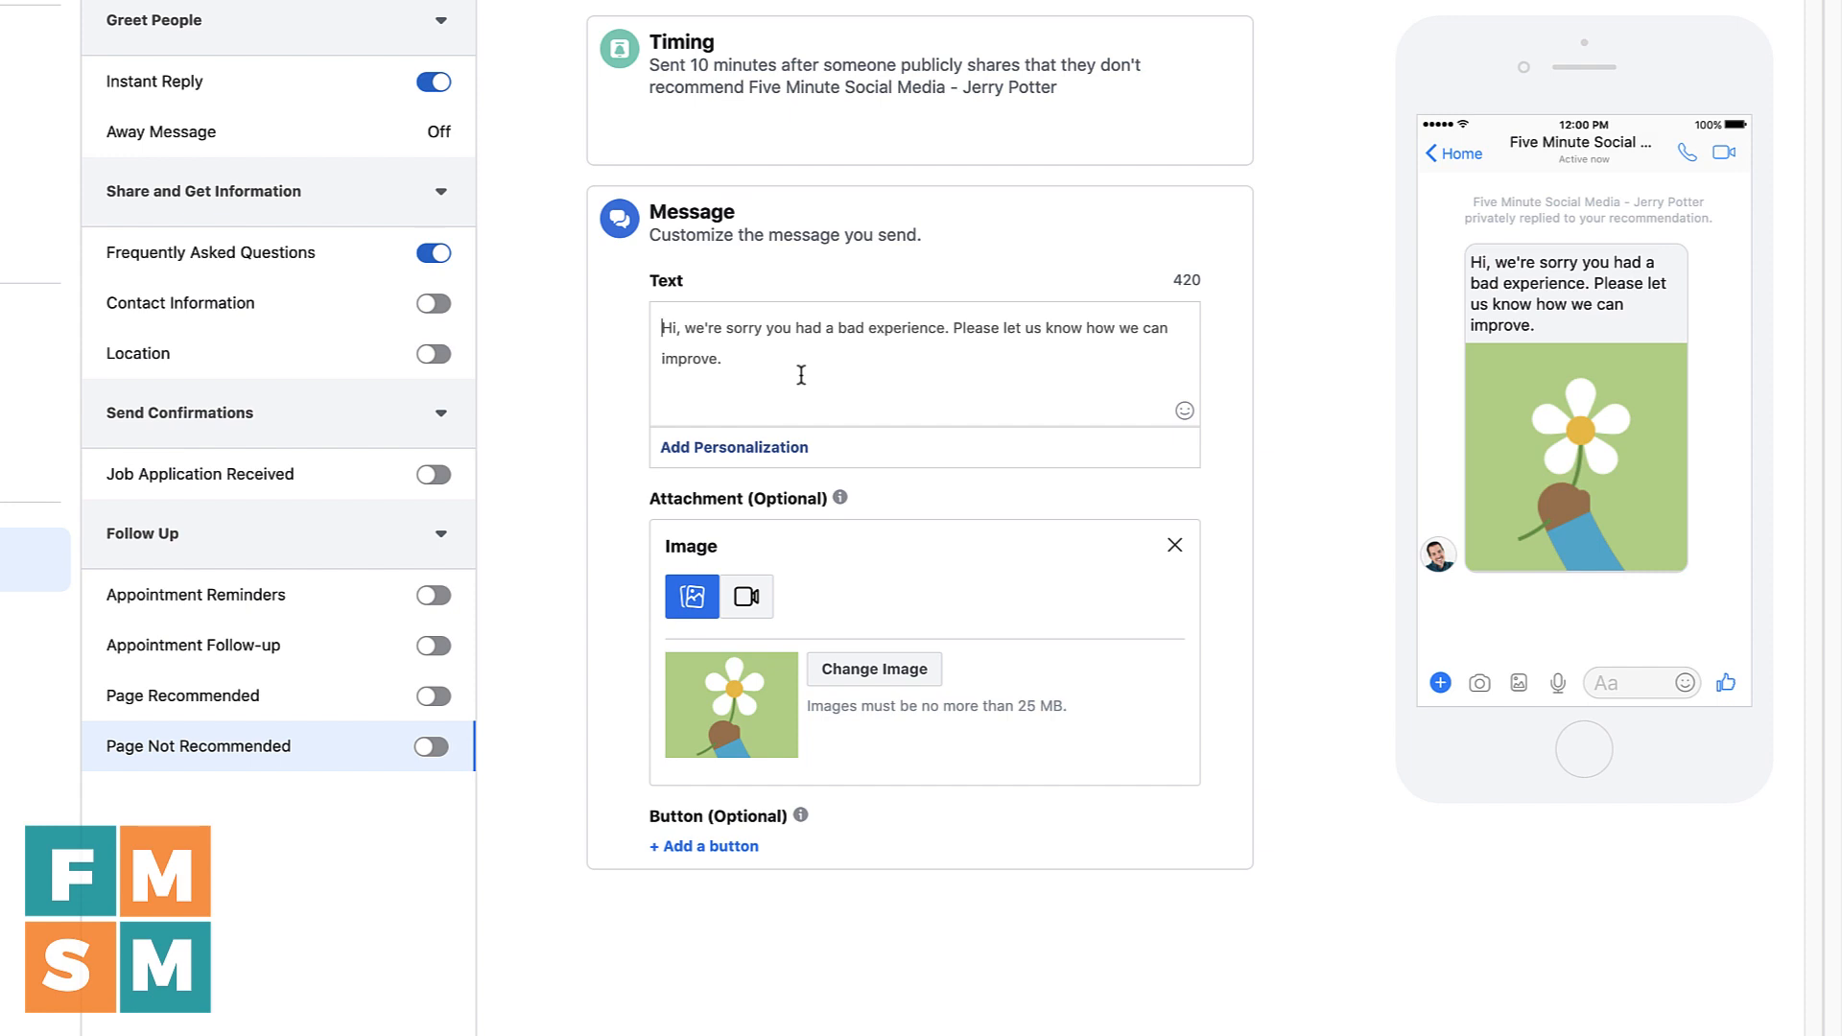
{"action": "mouse_move", "coordinate": [1176, 334]}
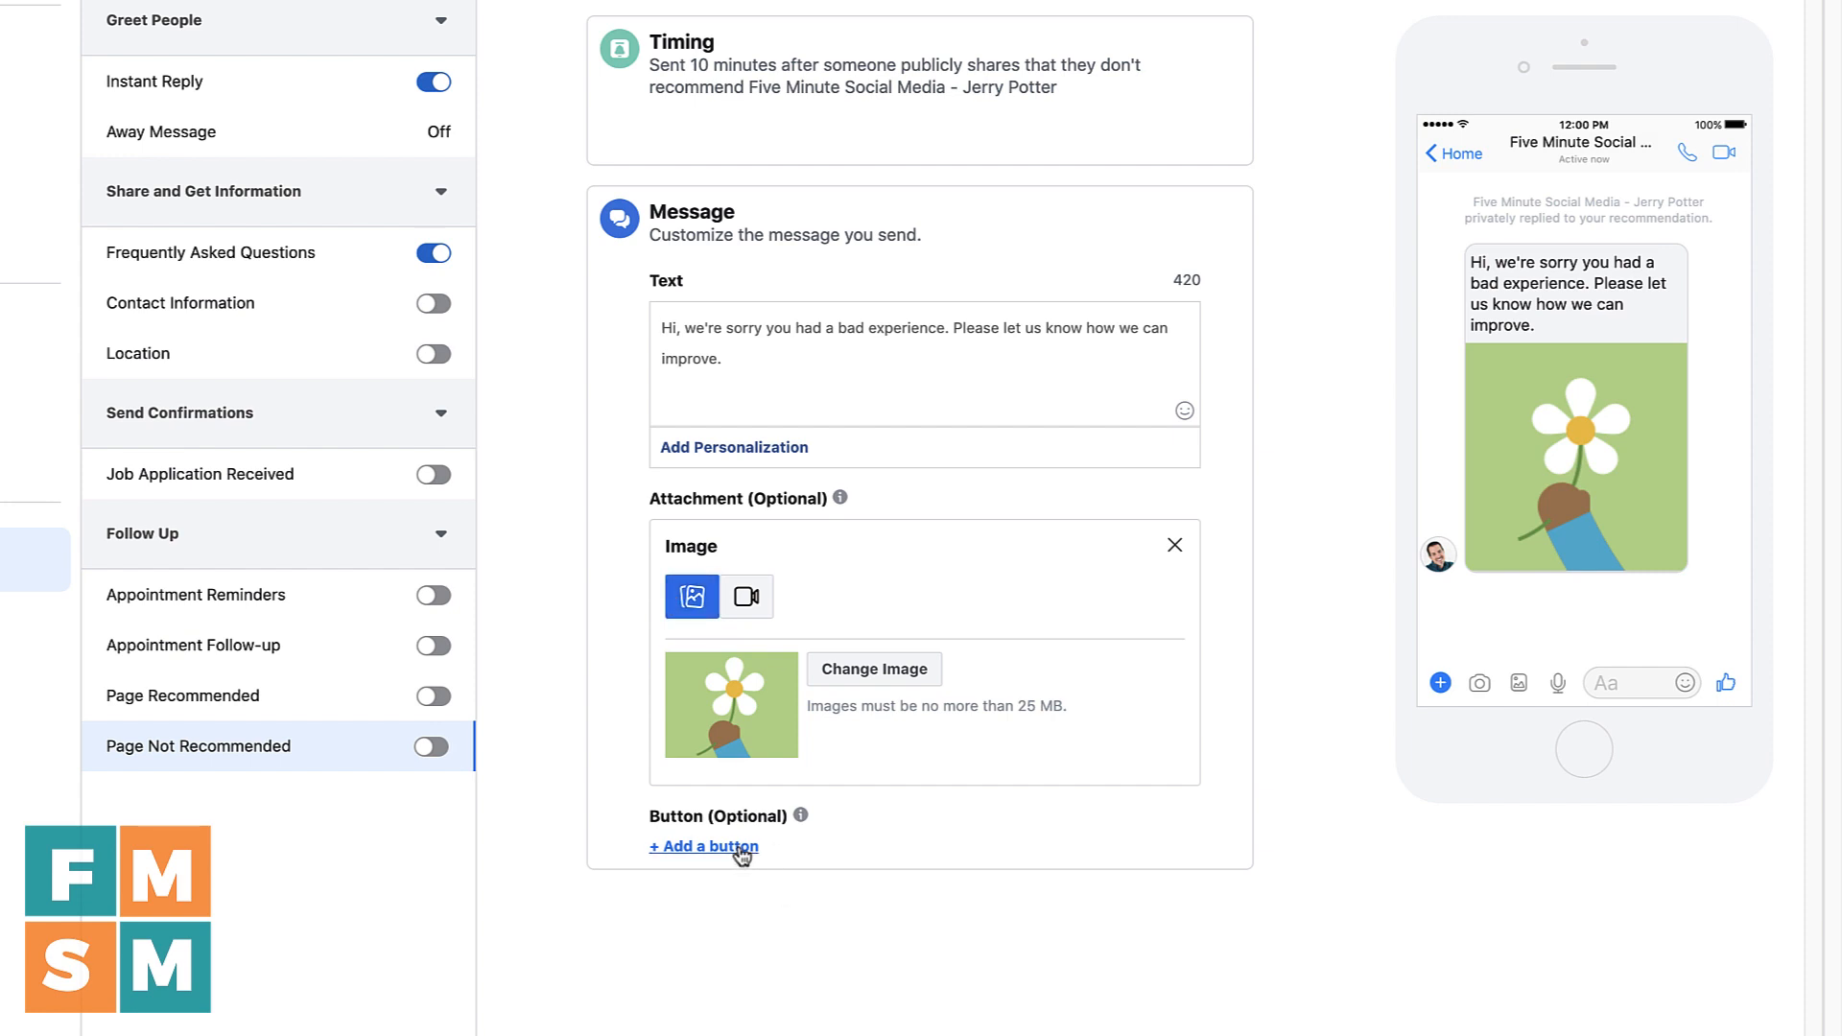
{"action": "left_click", "coordinate": [703, 846]}
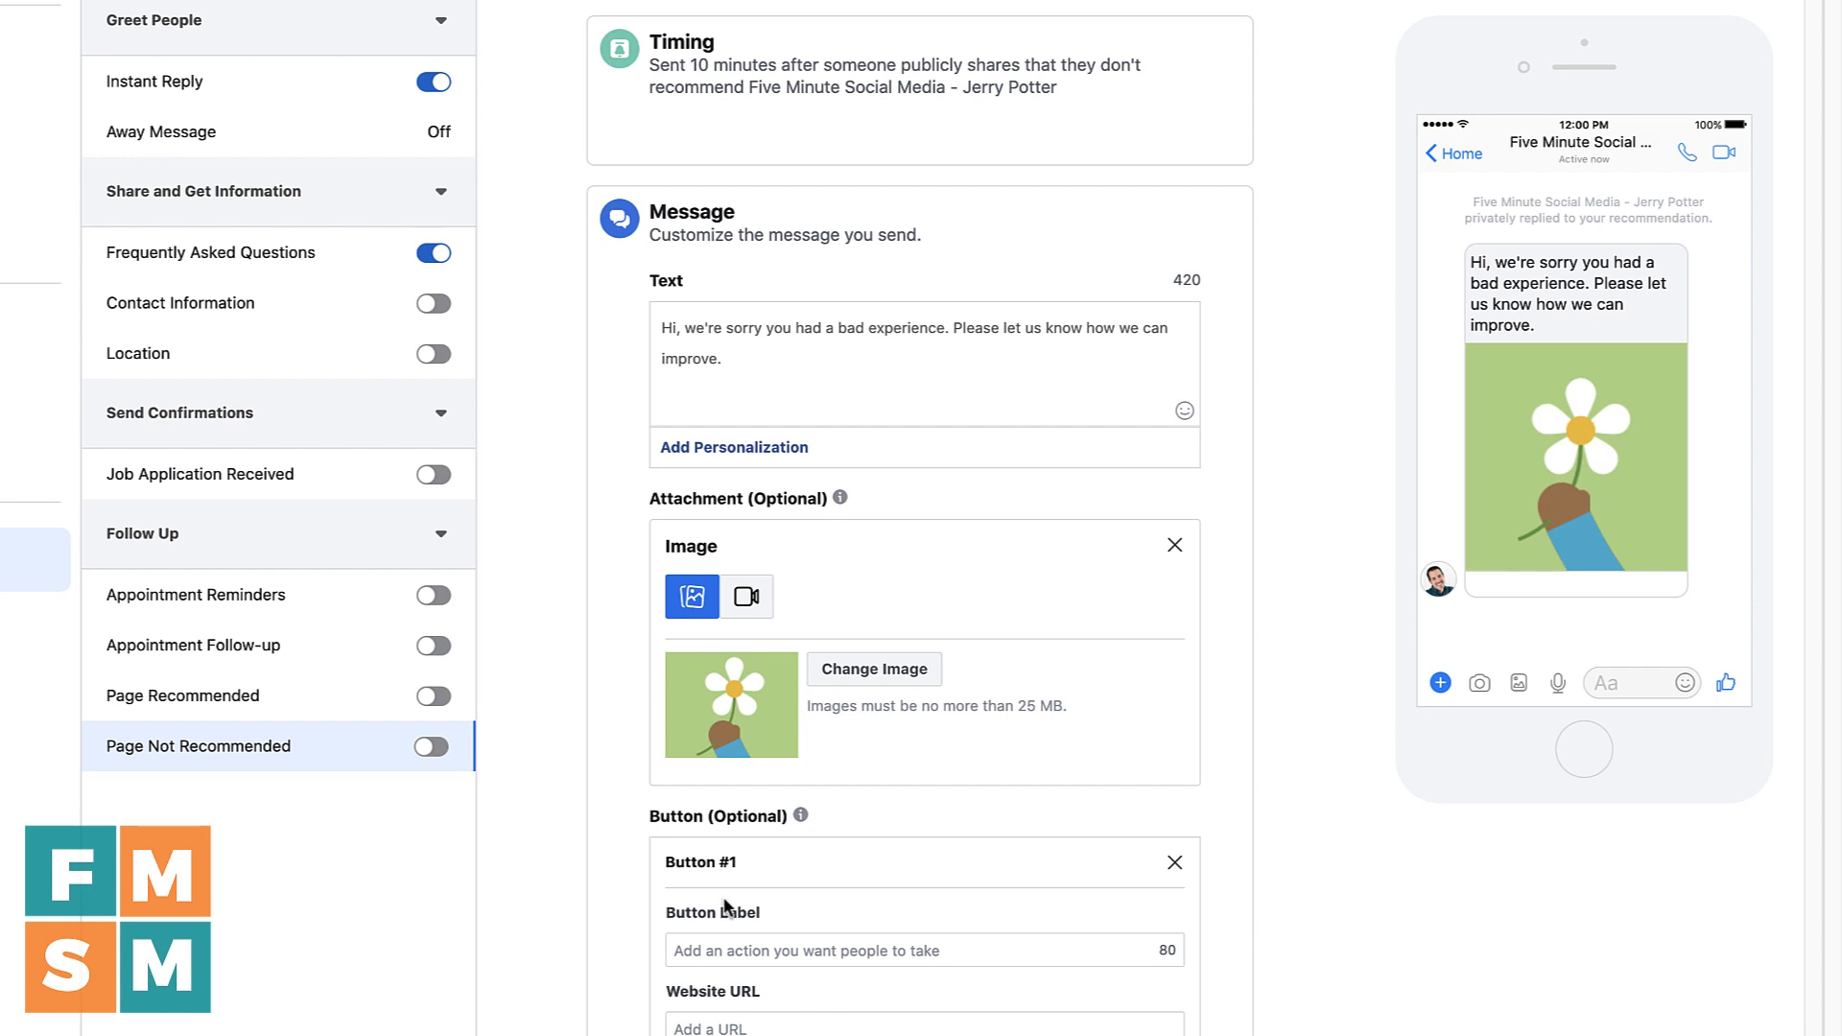
{"action": "mouse_move", "coordinate": [641, 931]}
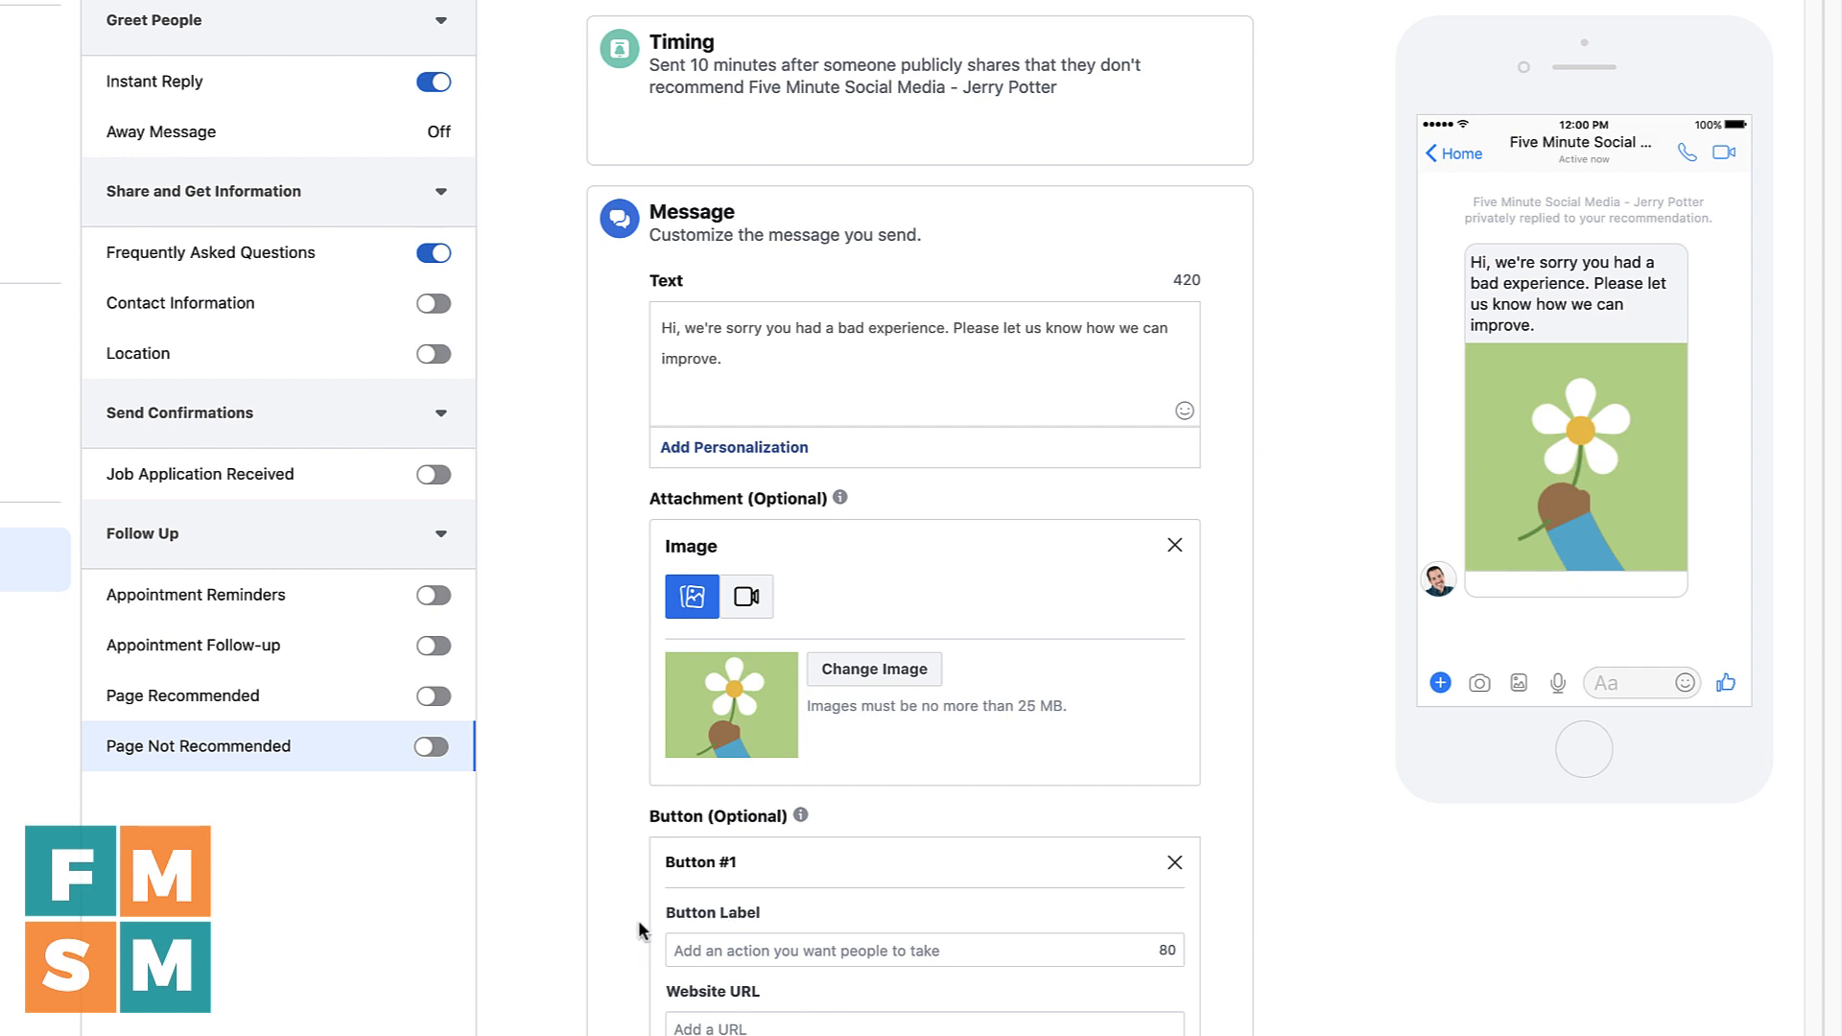